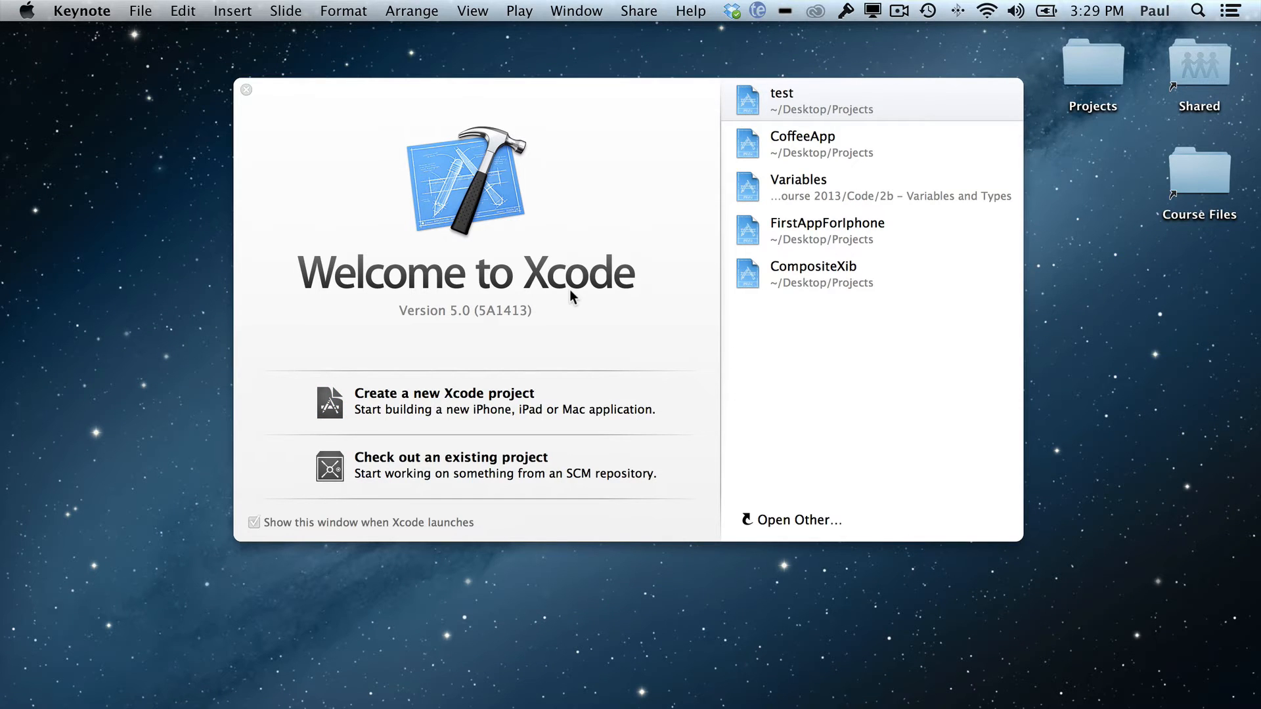
mouse_move(501, 351)
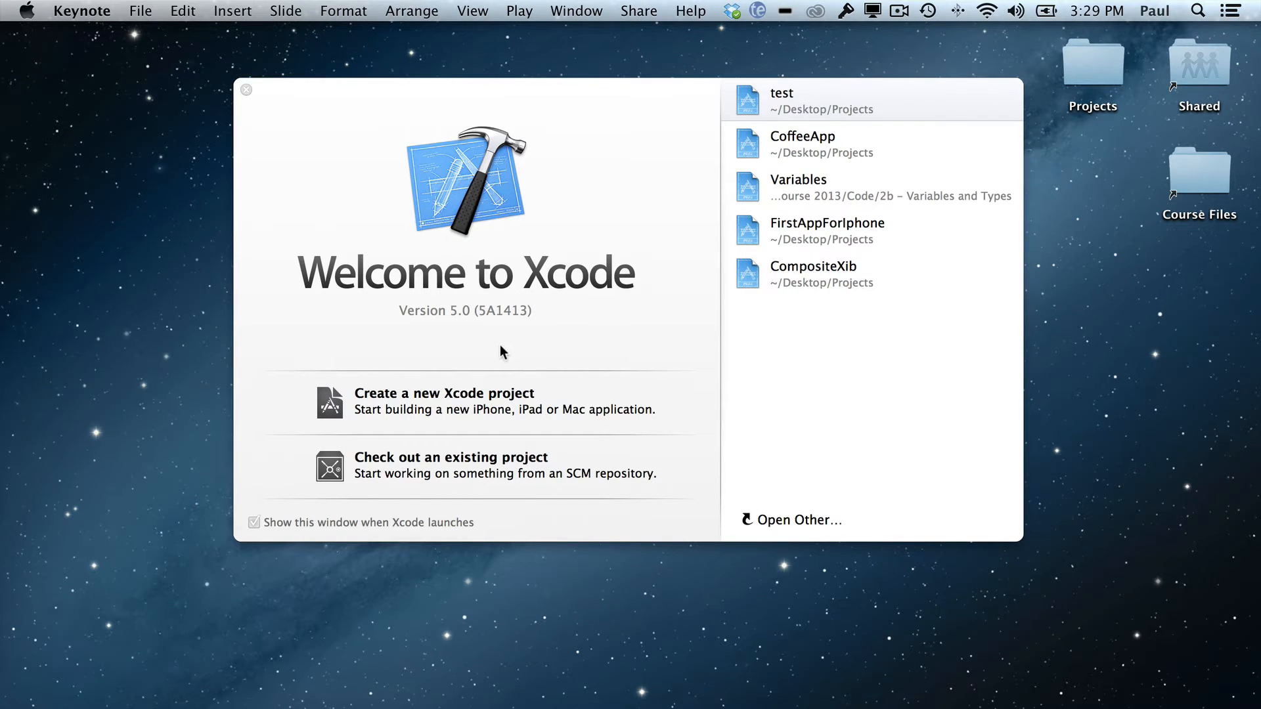
mouse_move(564, 218)
type("mouse")
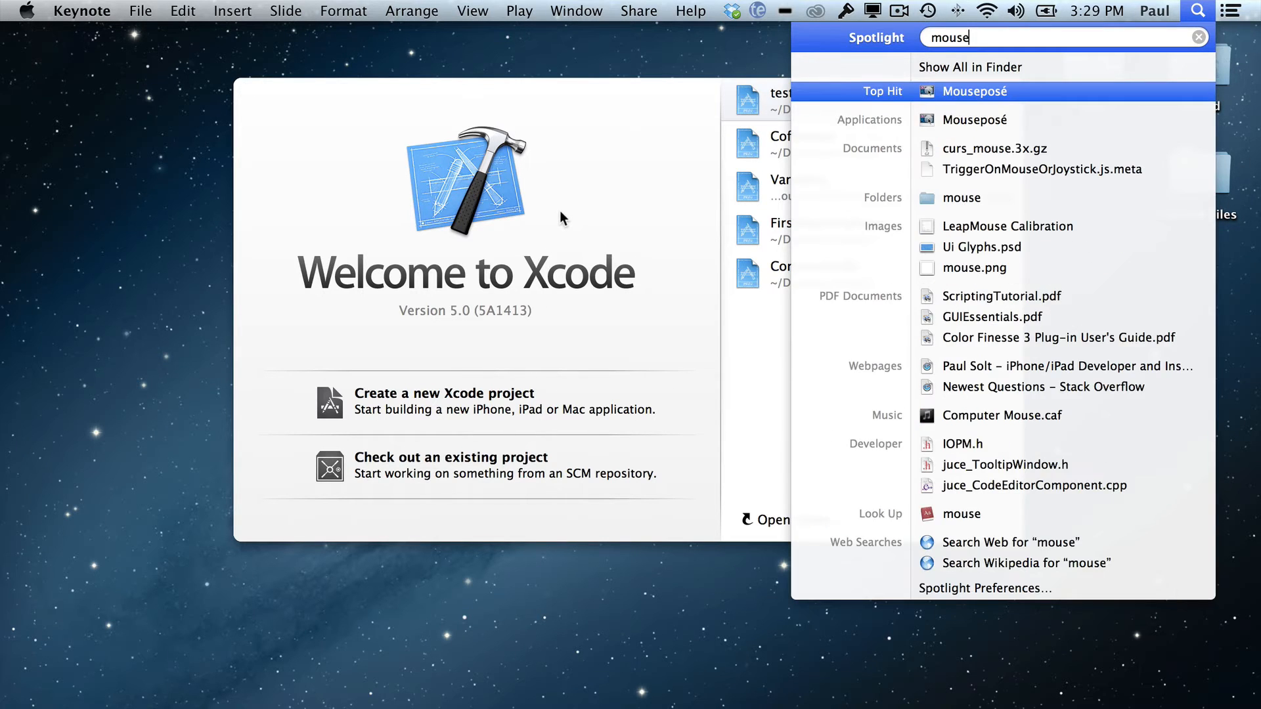
Step: Start a new Xcode project using the Single View Application template
key("Escape")
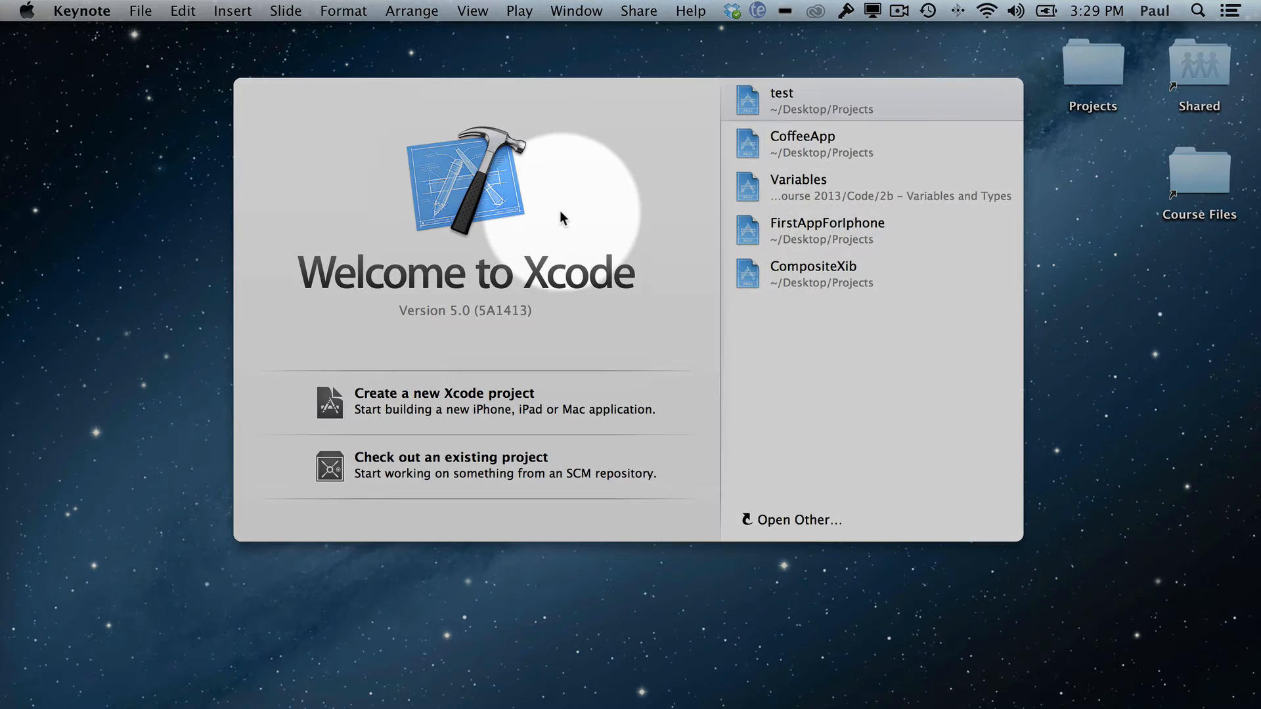
mouse_move(503, 407)
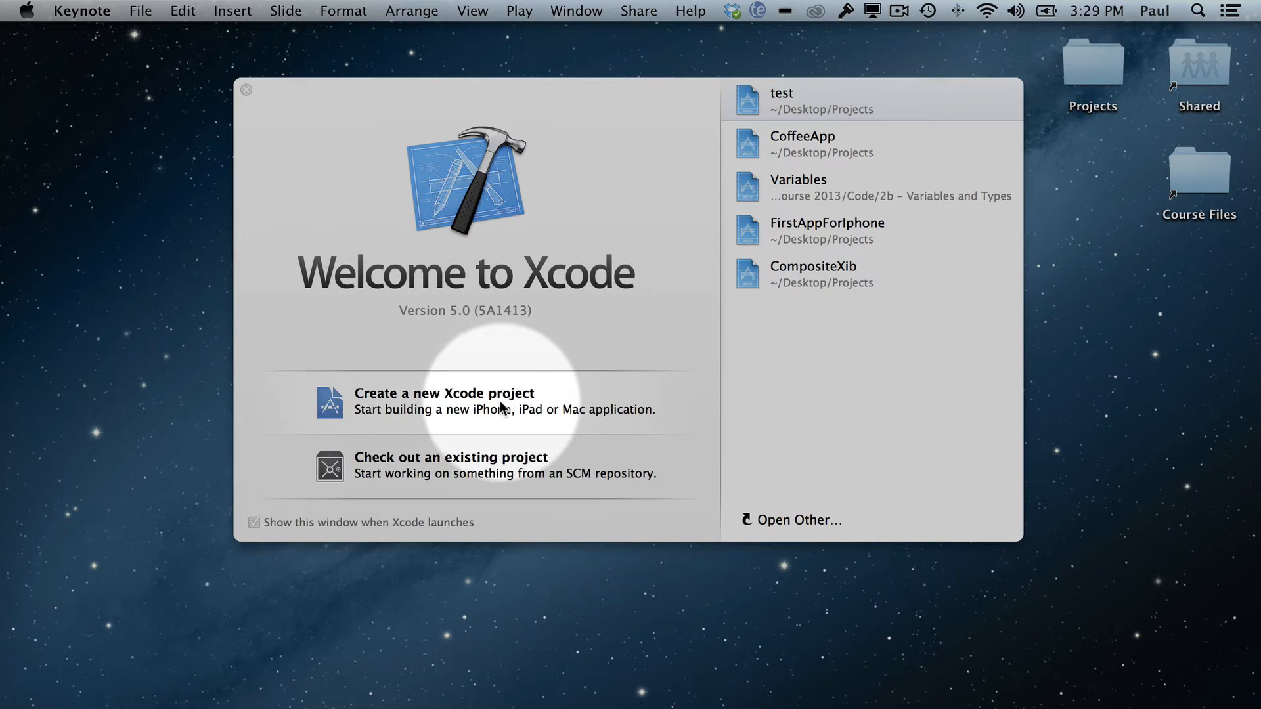
left_click(443, 393)
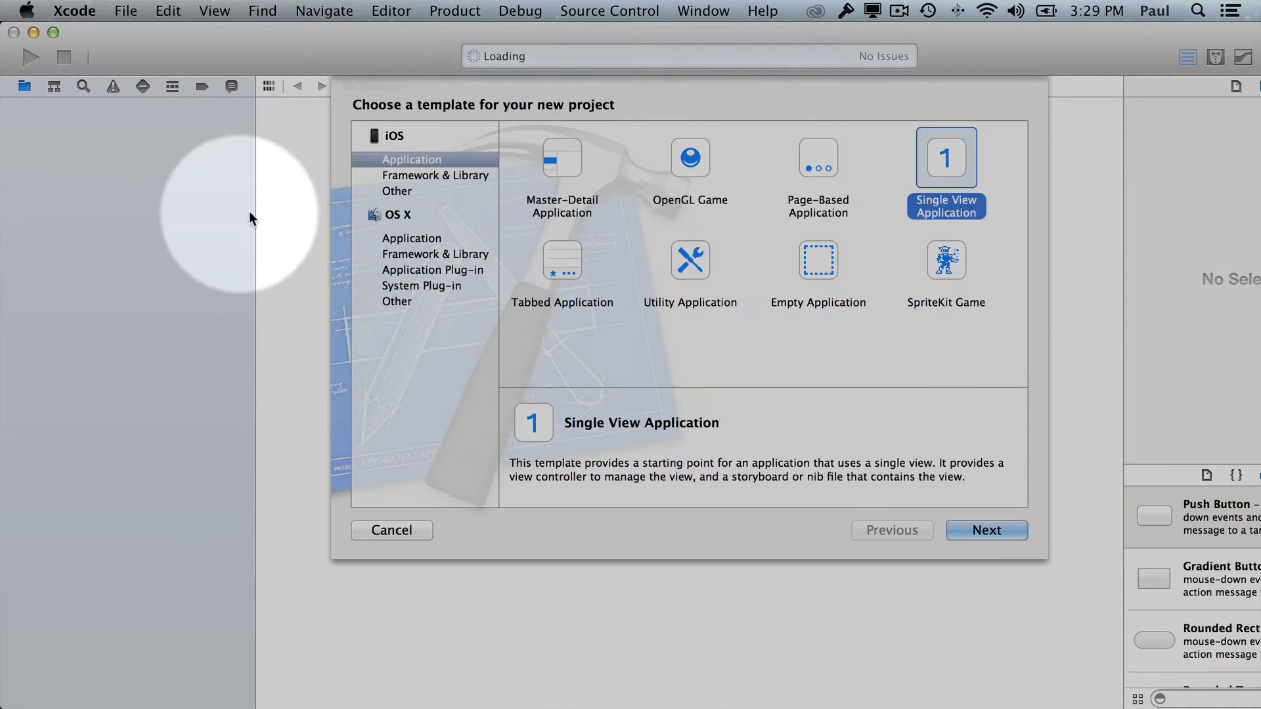
mouse_move(393, 146)
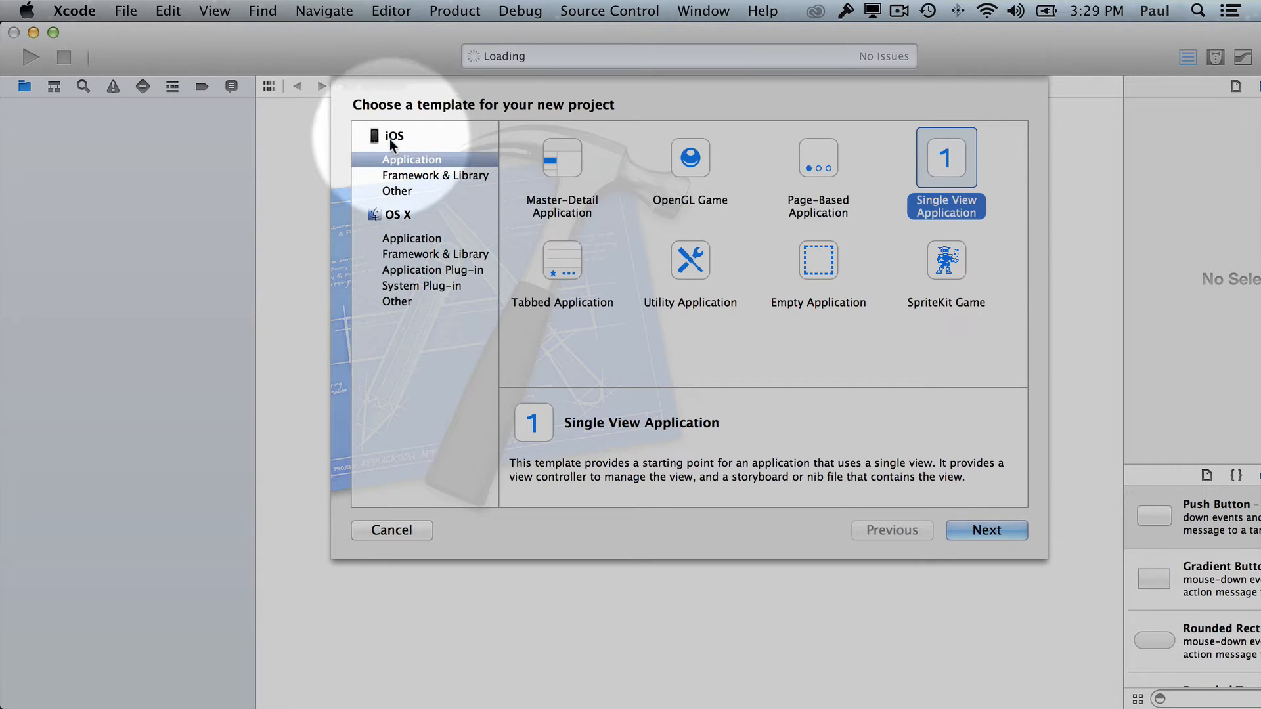
mouse_move(945, 156)
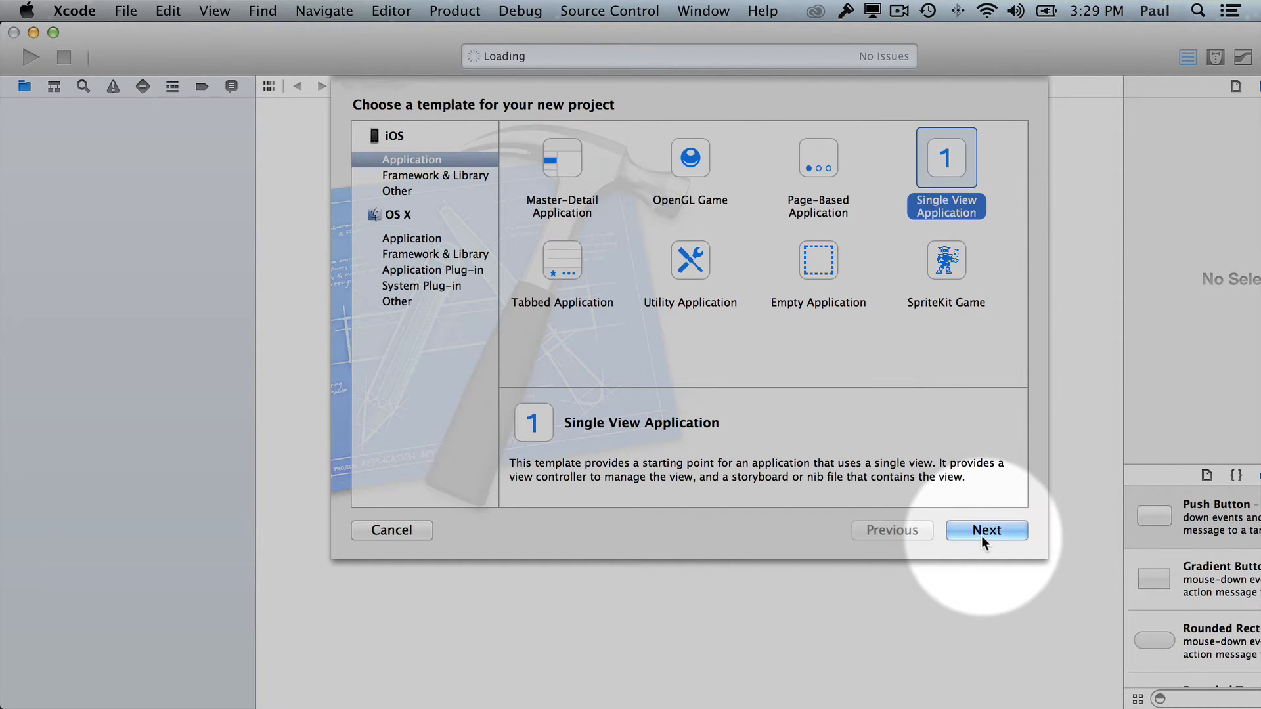
left_click(987, 530)
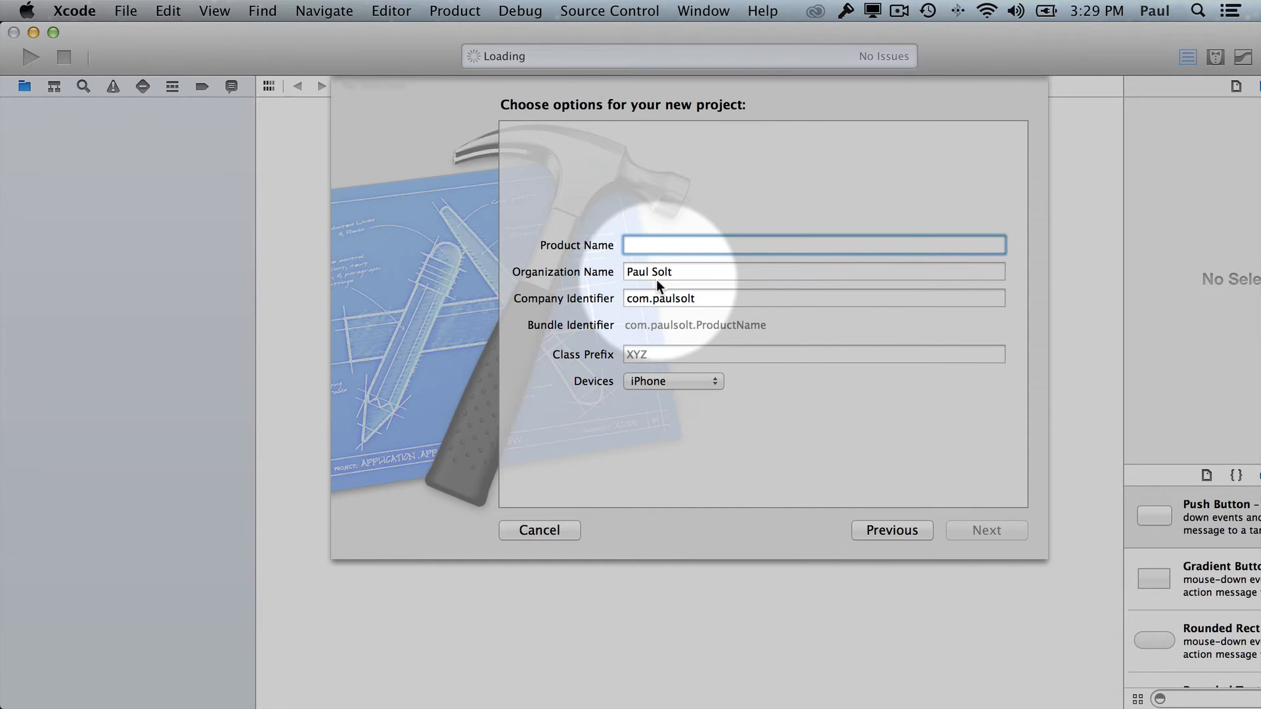
Step: Name the product DecisionMaking for iPhone and save it in the Projects folder
left_click(812, 245)
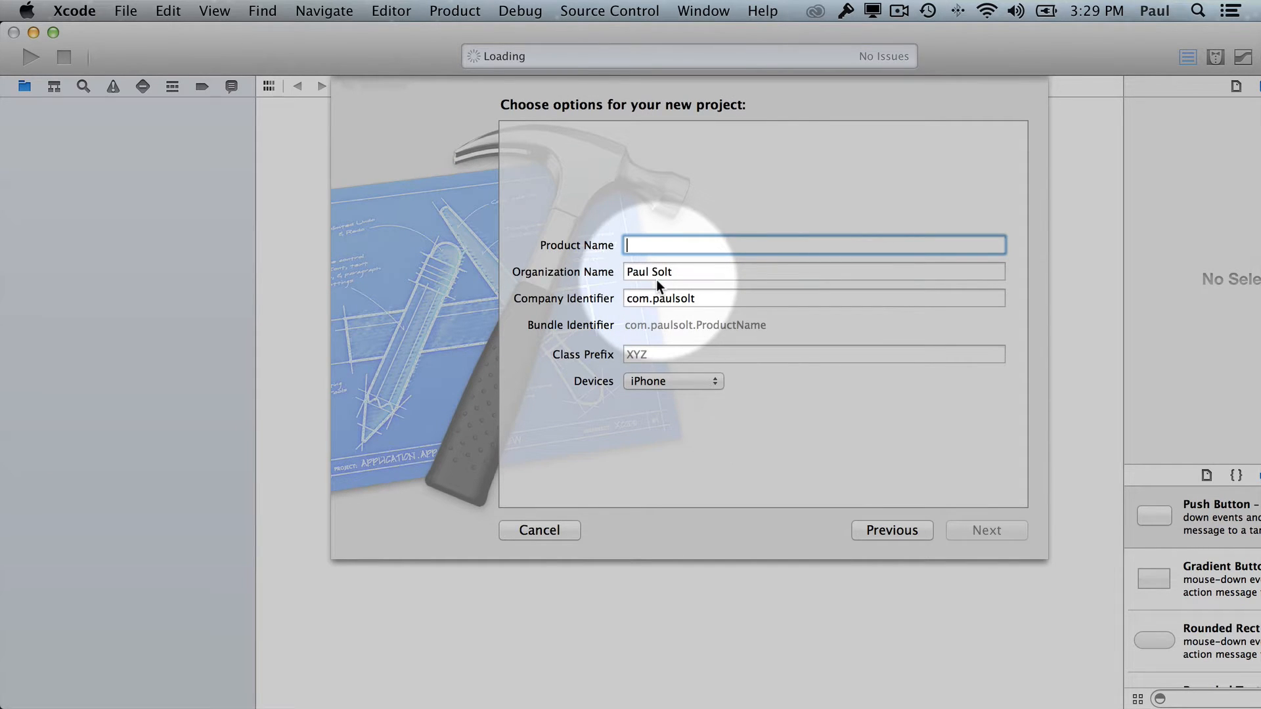
type("D")
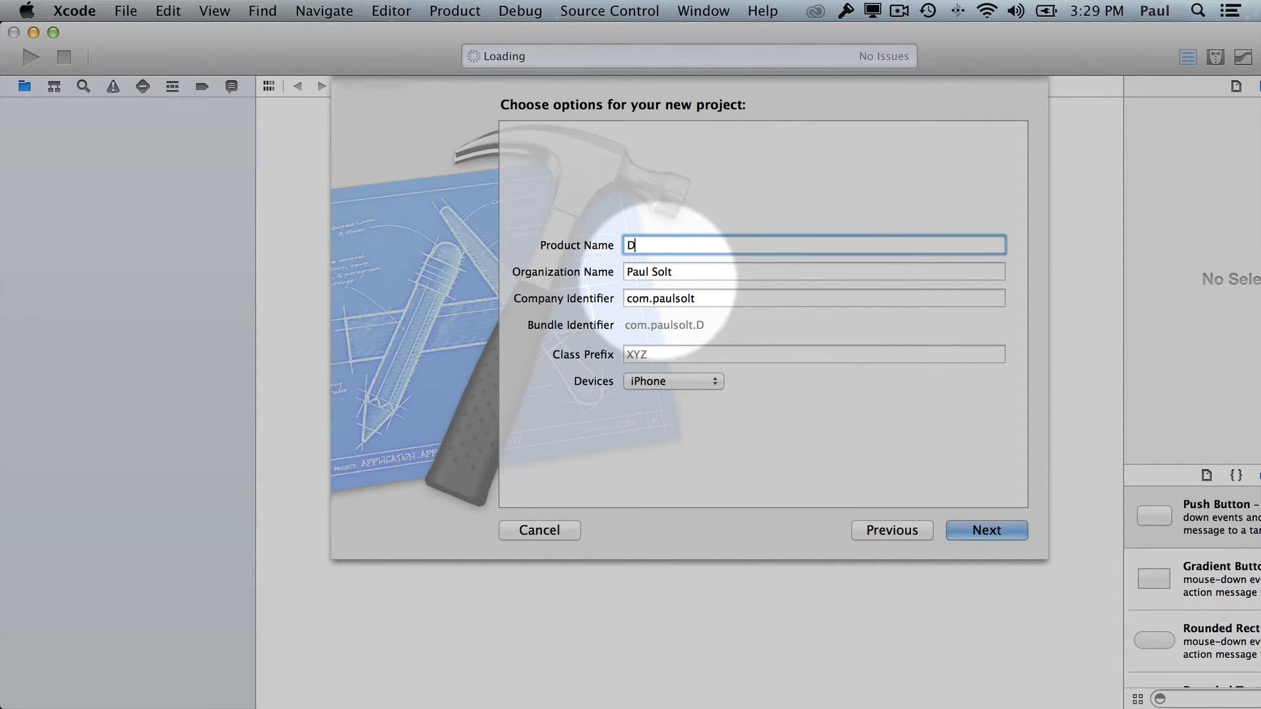
type("ecisionMaking")
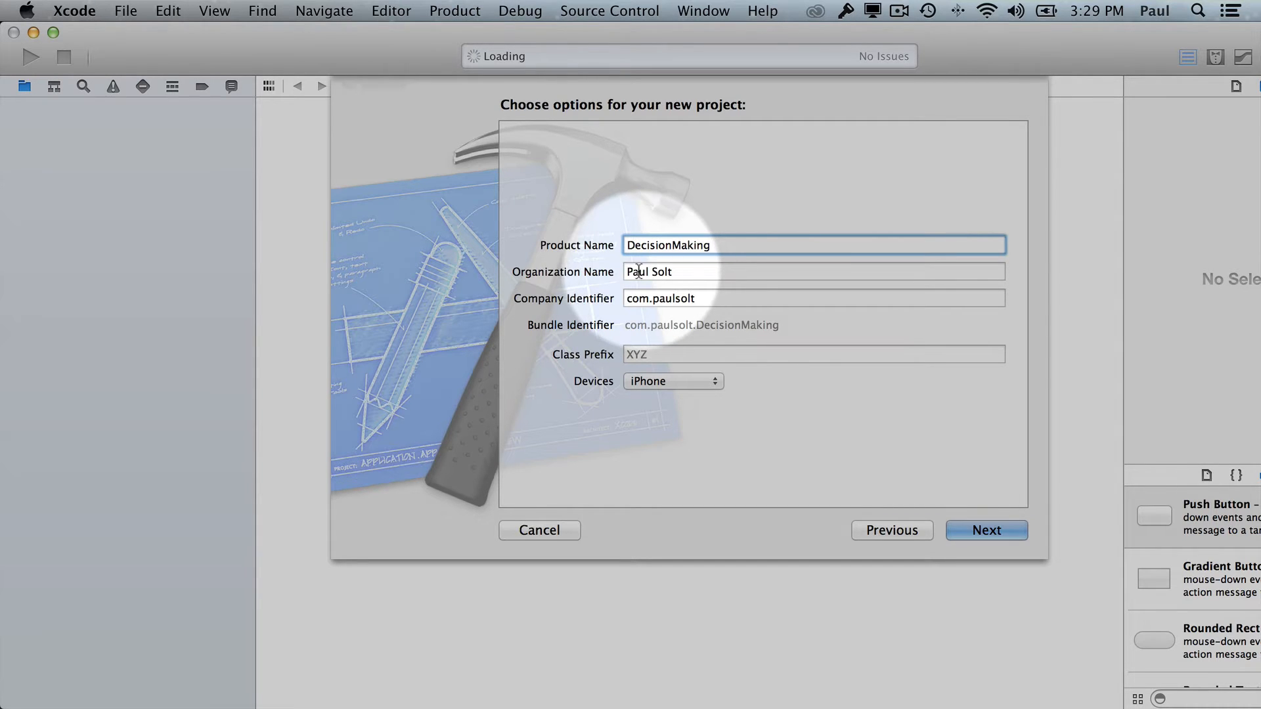
mouse_move(651, 298)
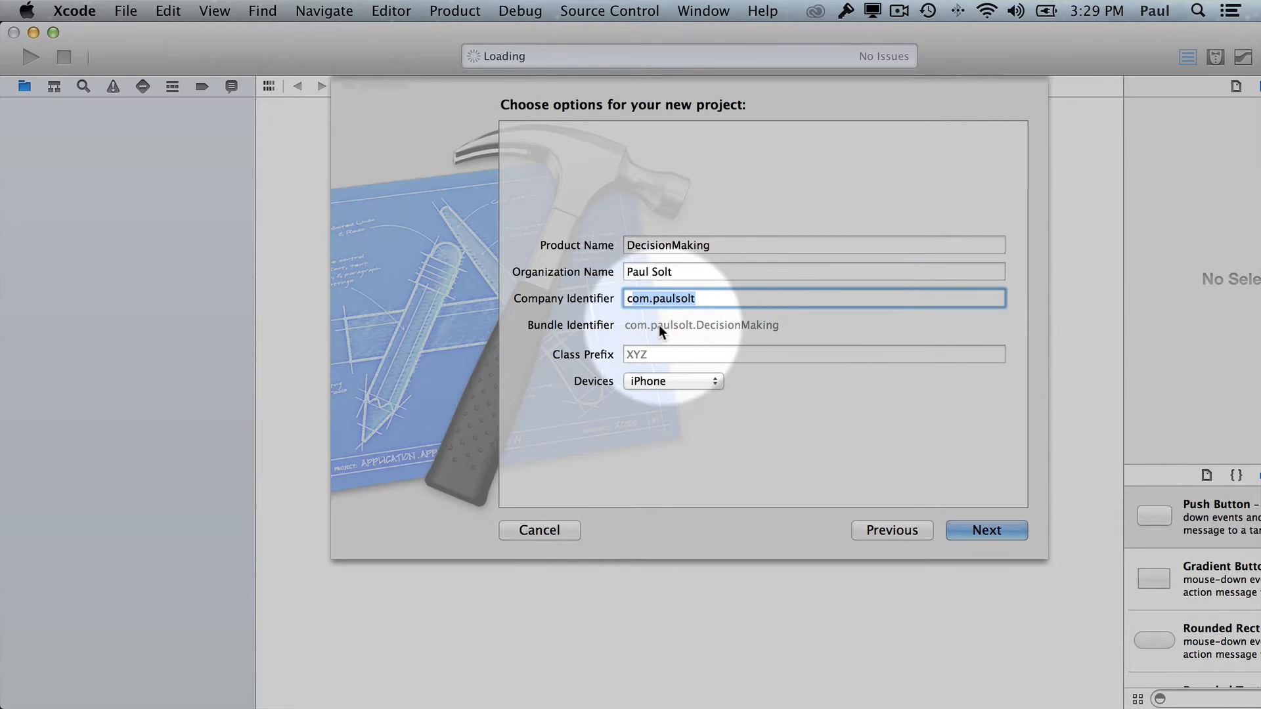
left_click(673, 381)
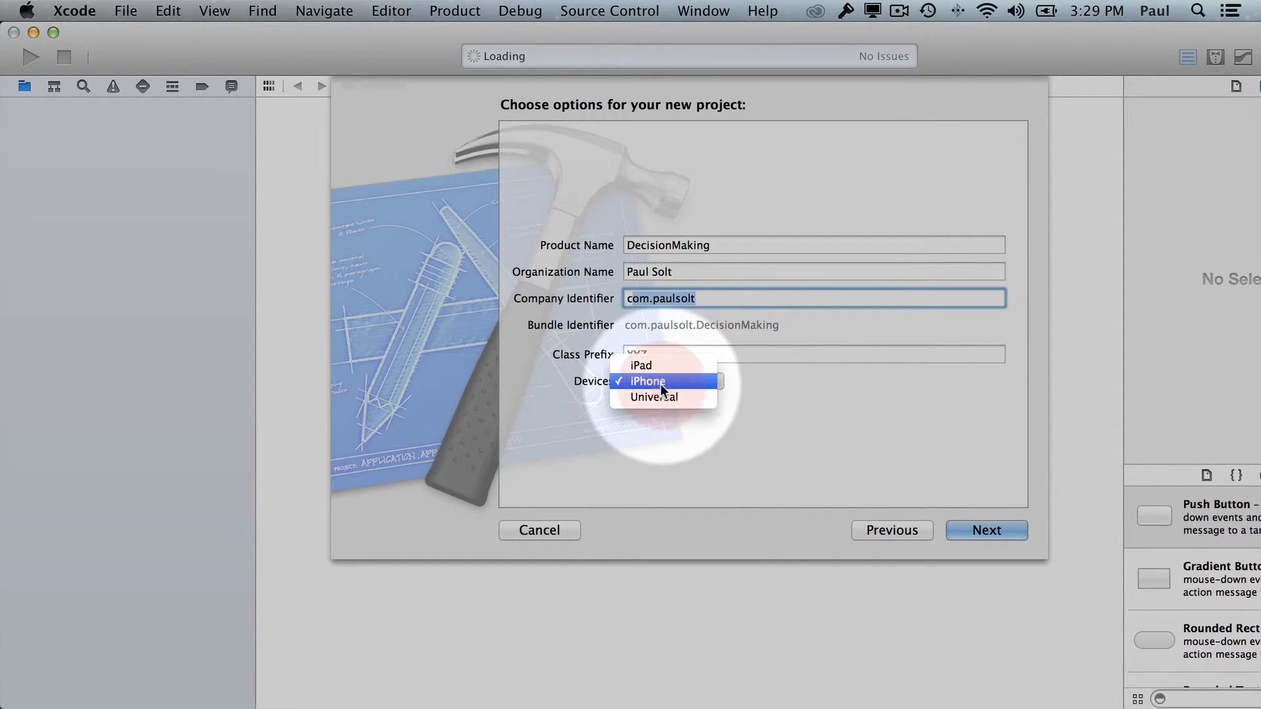
left_click(647, 381)
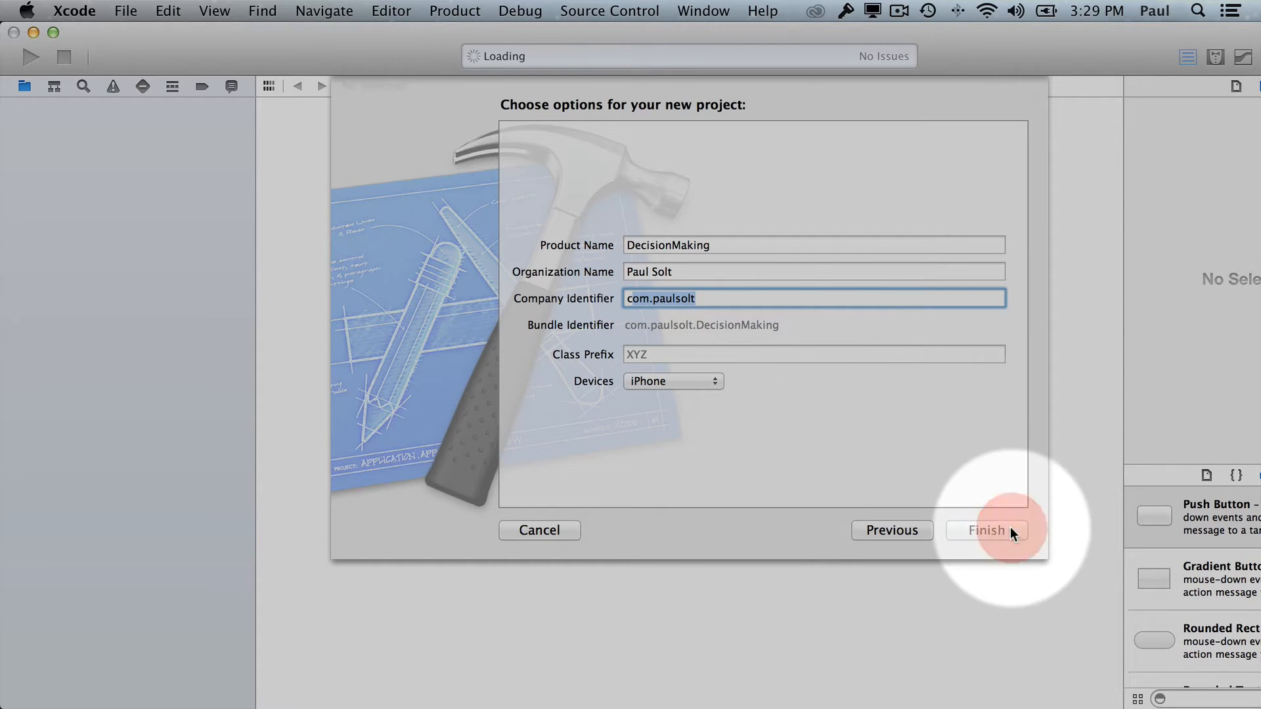
left_click(987, 529)
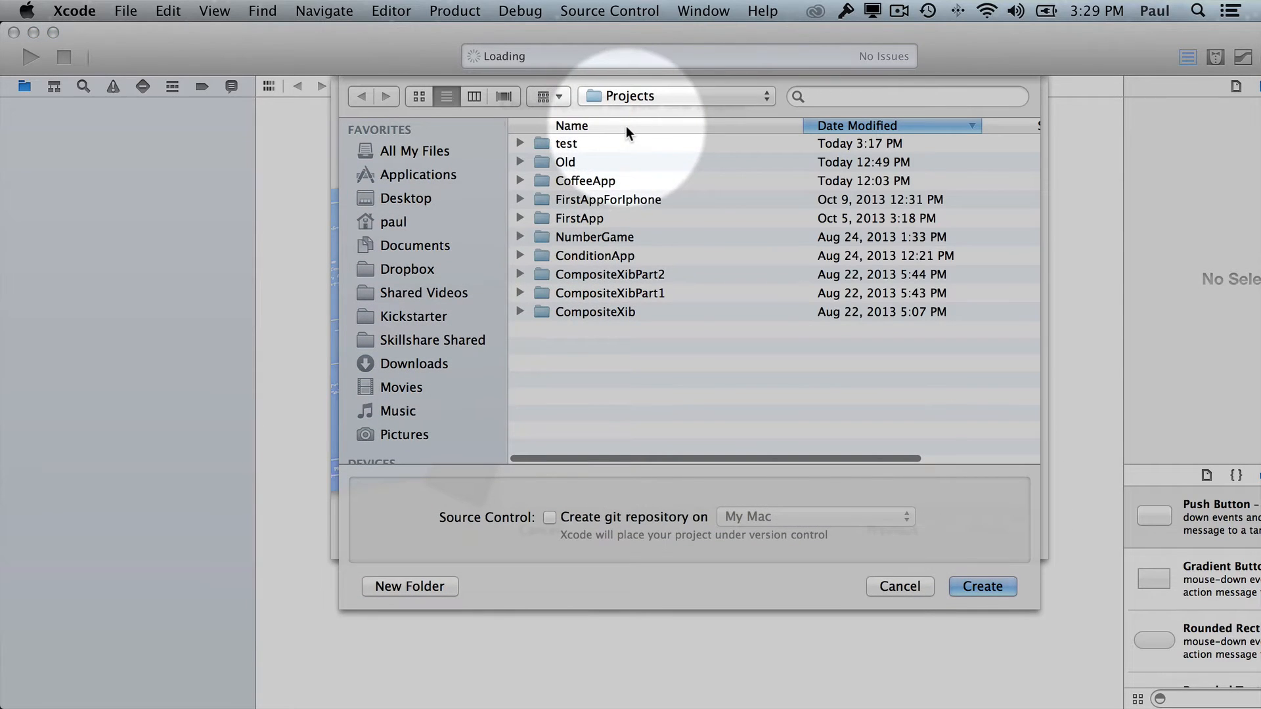
left_click(981, 586)
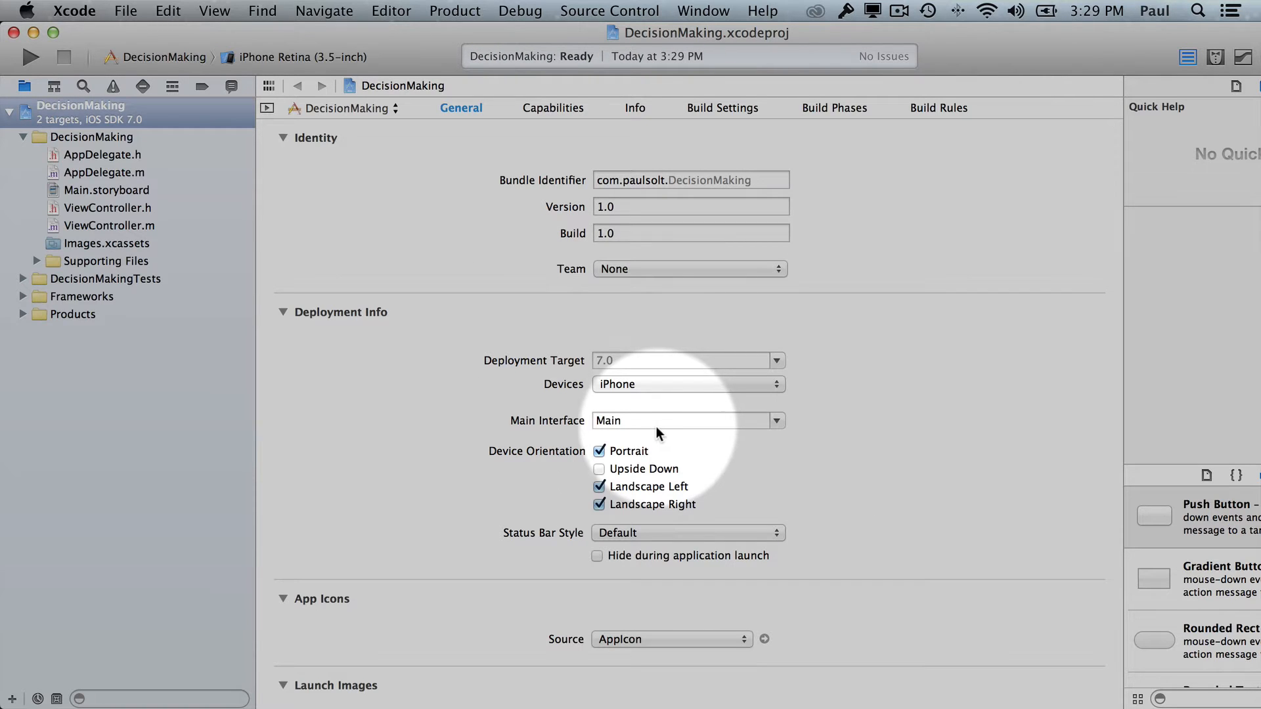
mouse_move(599, 85)
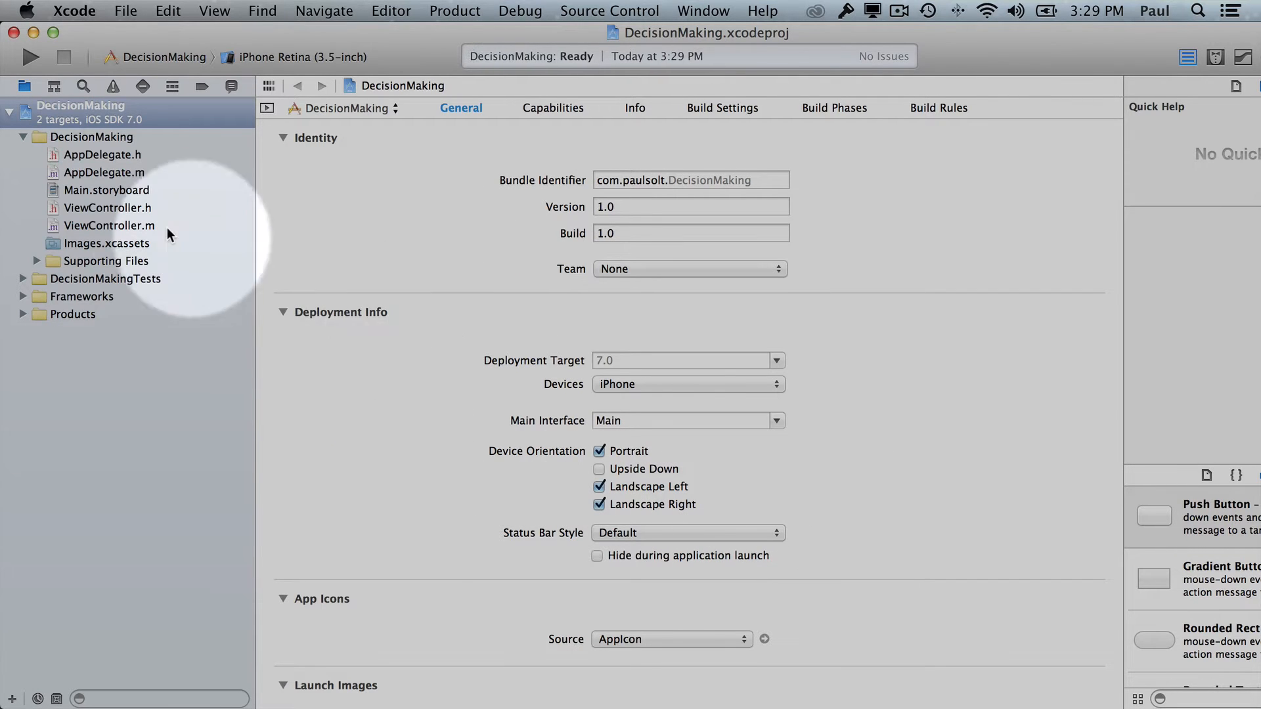
mouse_move(116, 194)
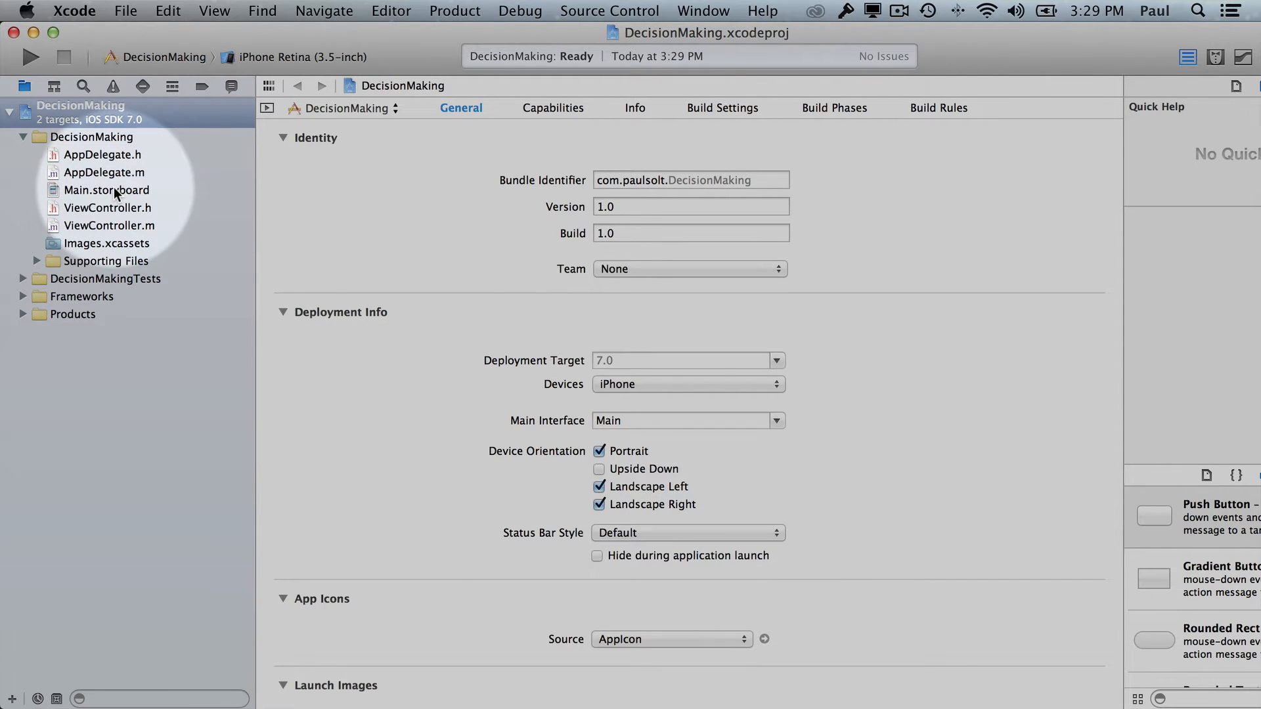
Step: Select Main.storyboard in the navigator to edit the interface
left_click(105, 189)
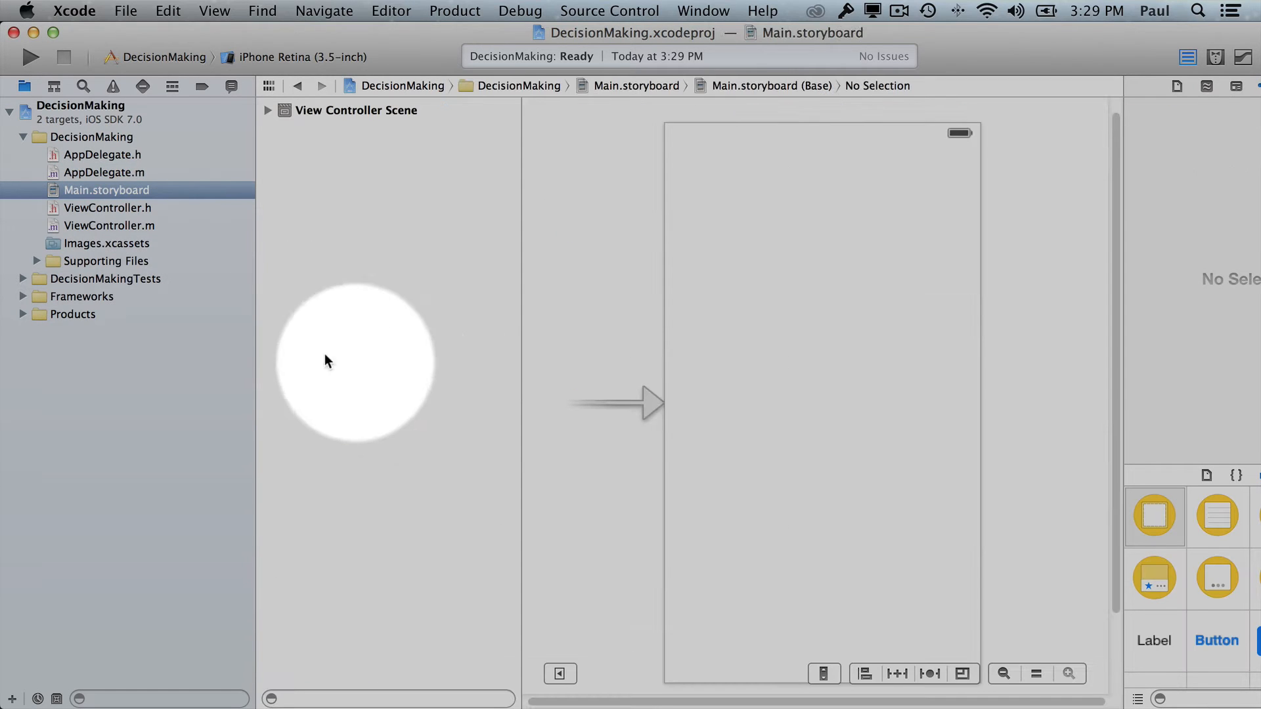
mouse_move(105, 189)
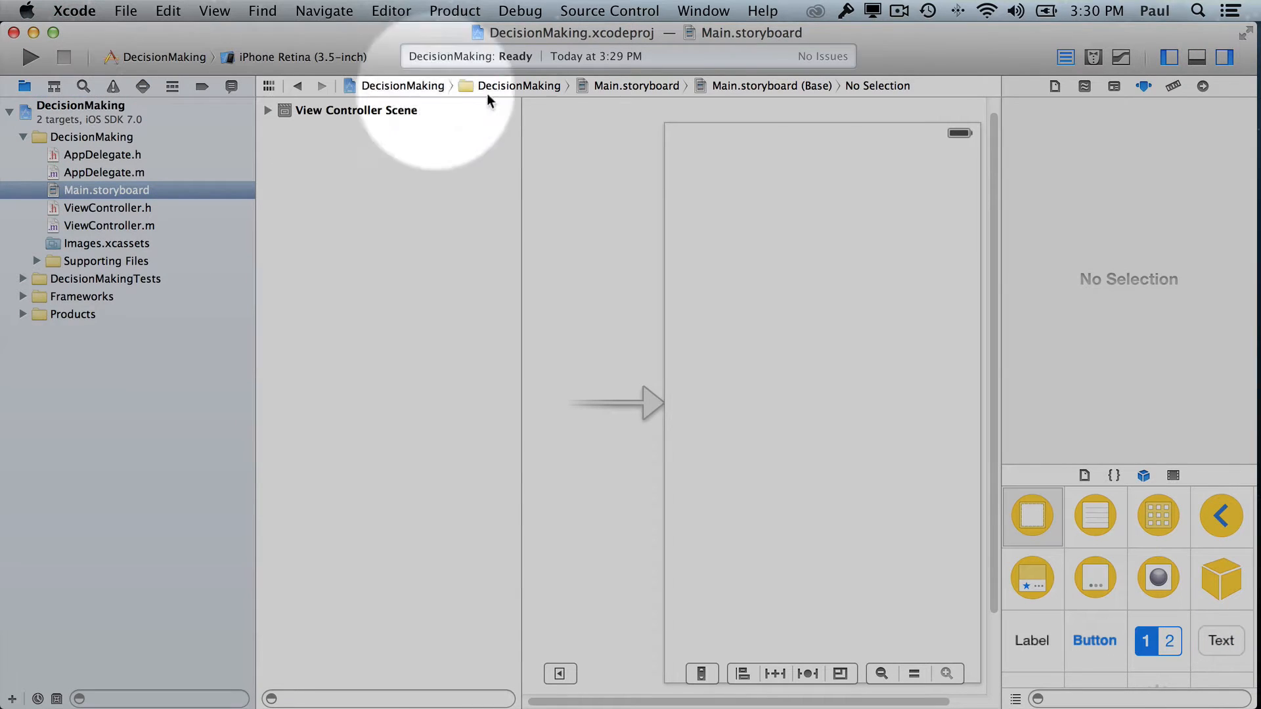
mouse_move(613, 214)
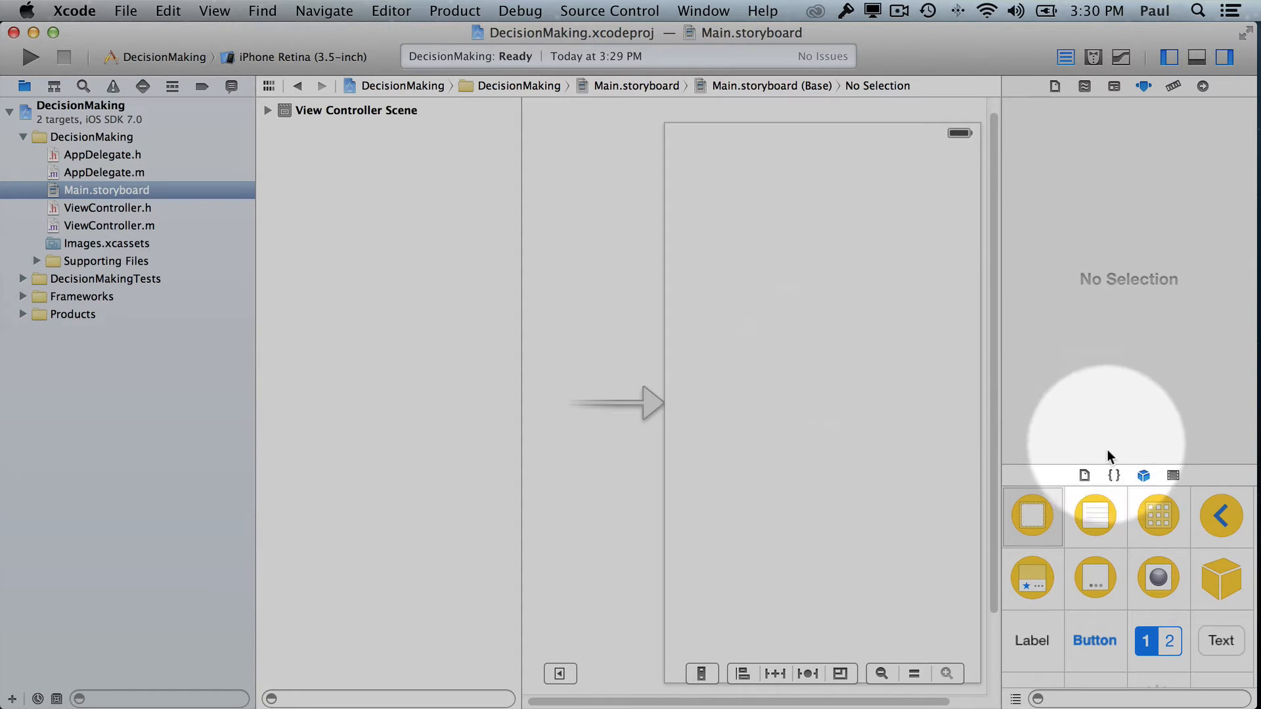
mouse_move(1048, 636)
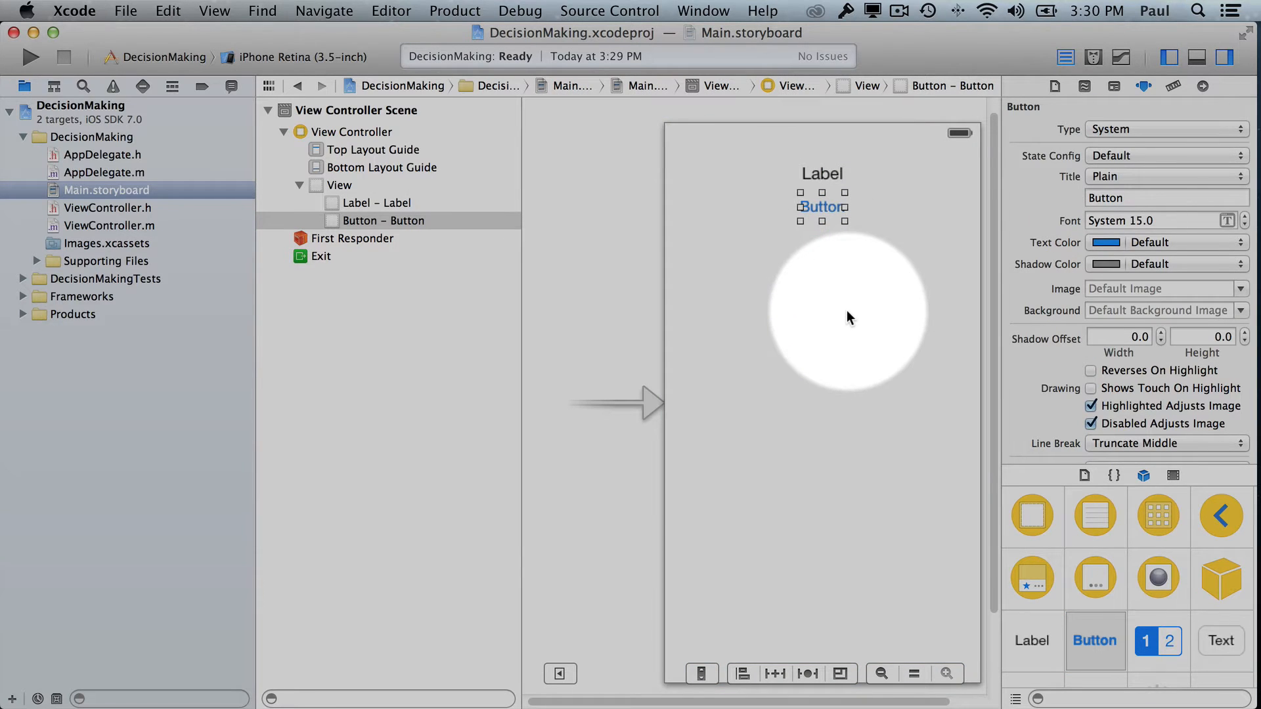
mouse_move(945, 385)
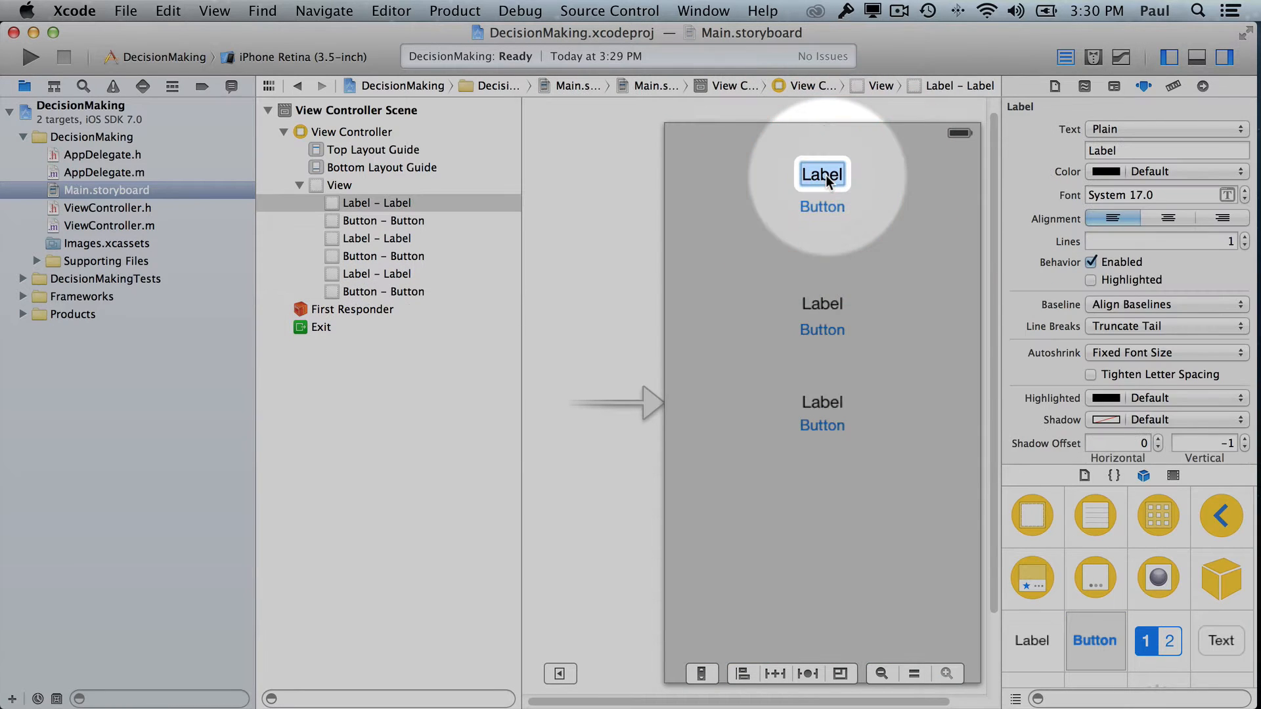
Step: Set the first pair to read Did I win? and Check Points
type("Did I win?")
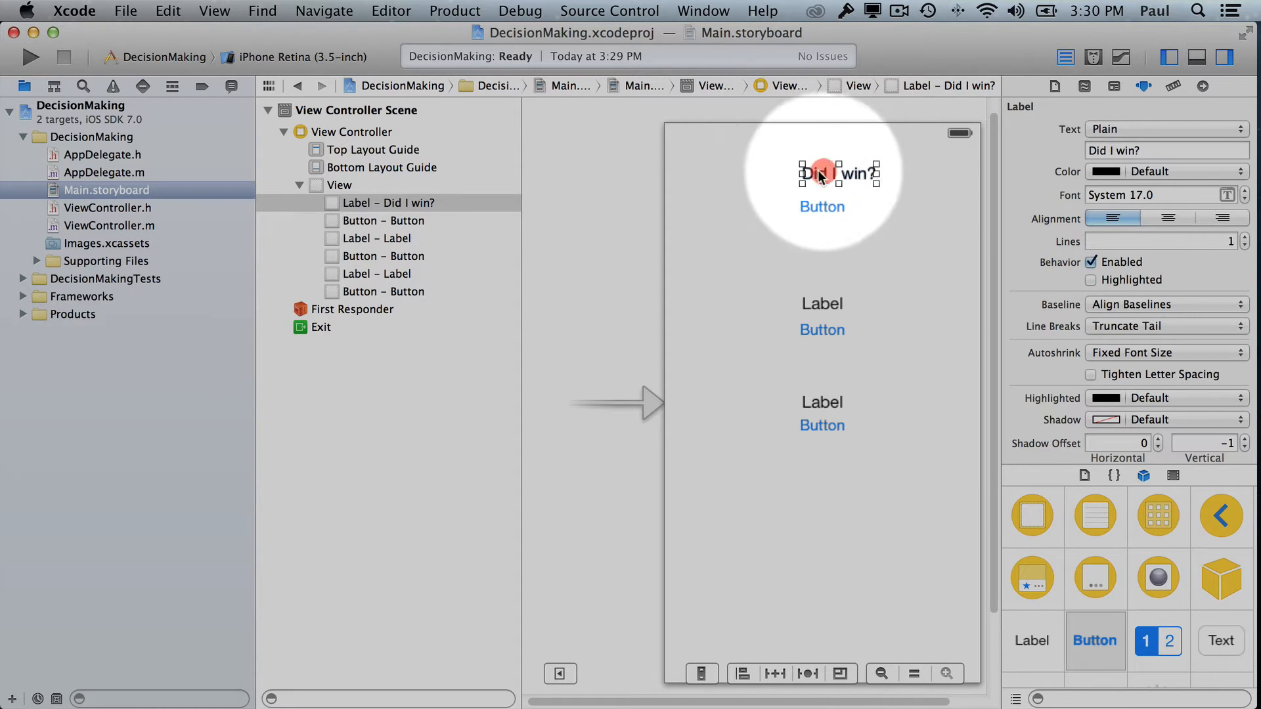
left_click(820, 208)
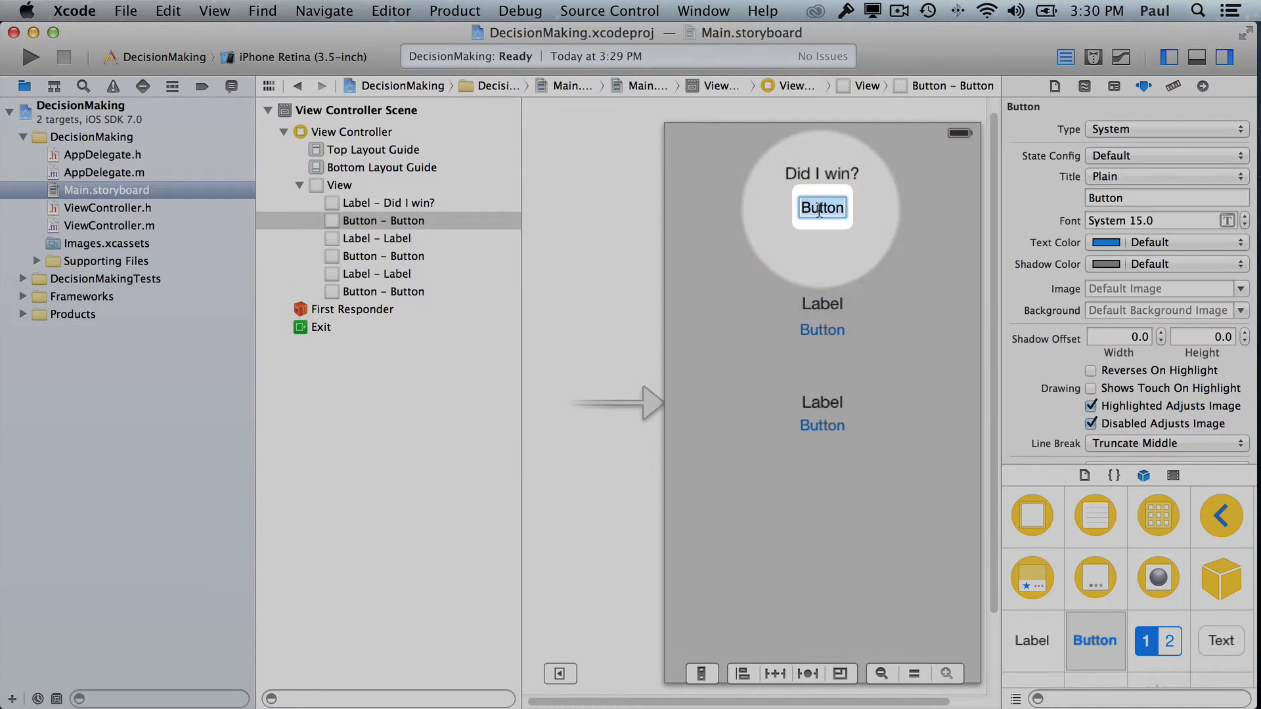
type("Check Points")
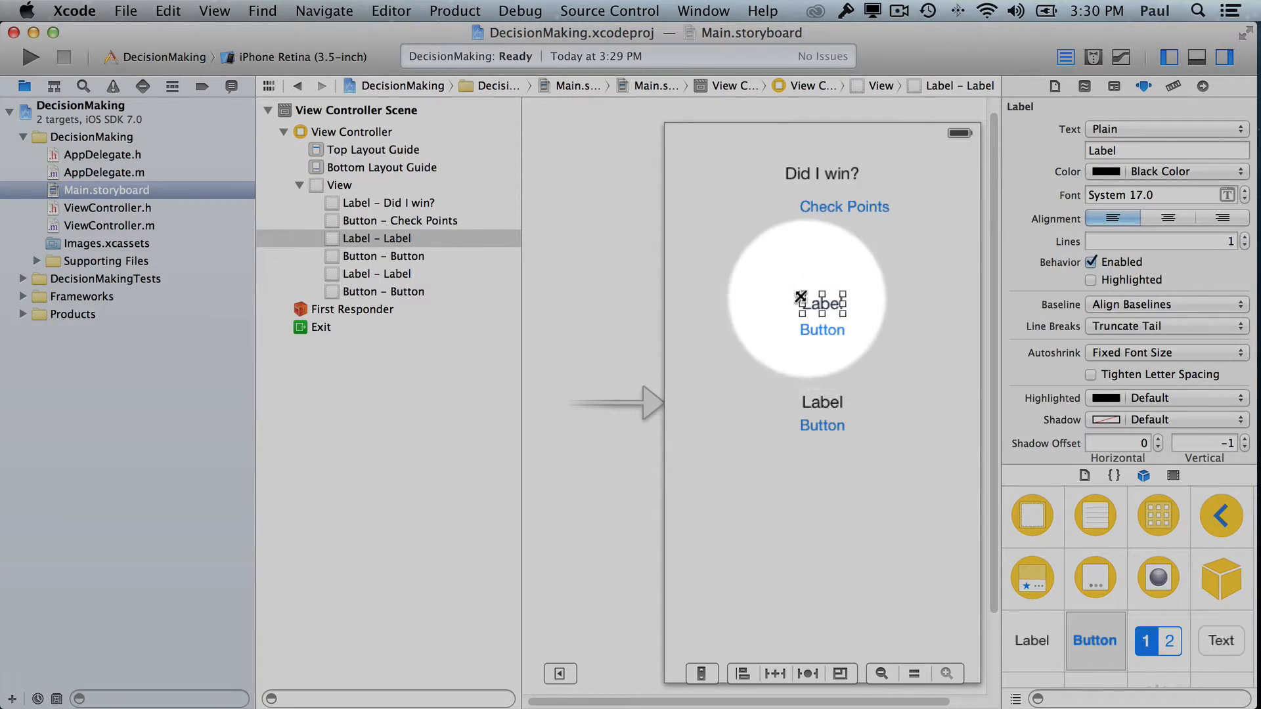
Step: Set the second label's text to Is it nice out?
double_click(821, 303)
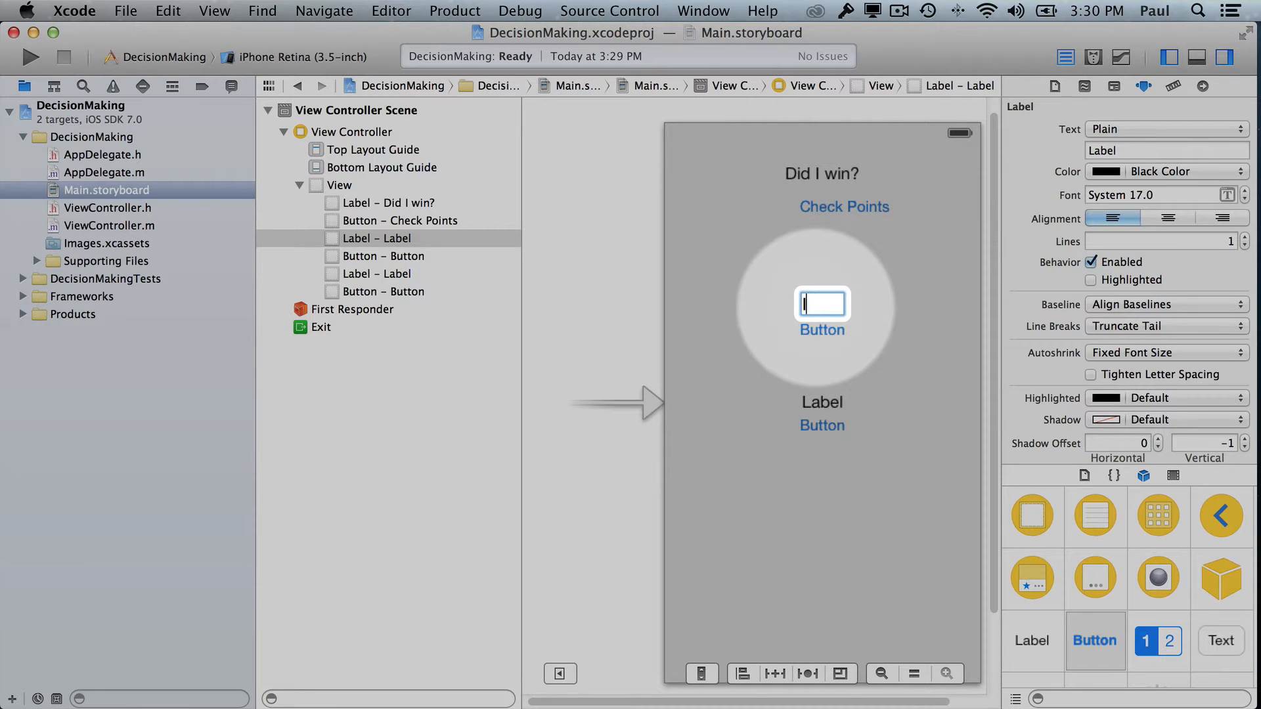
type("Is it nice out")
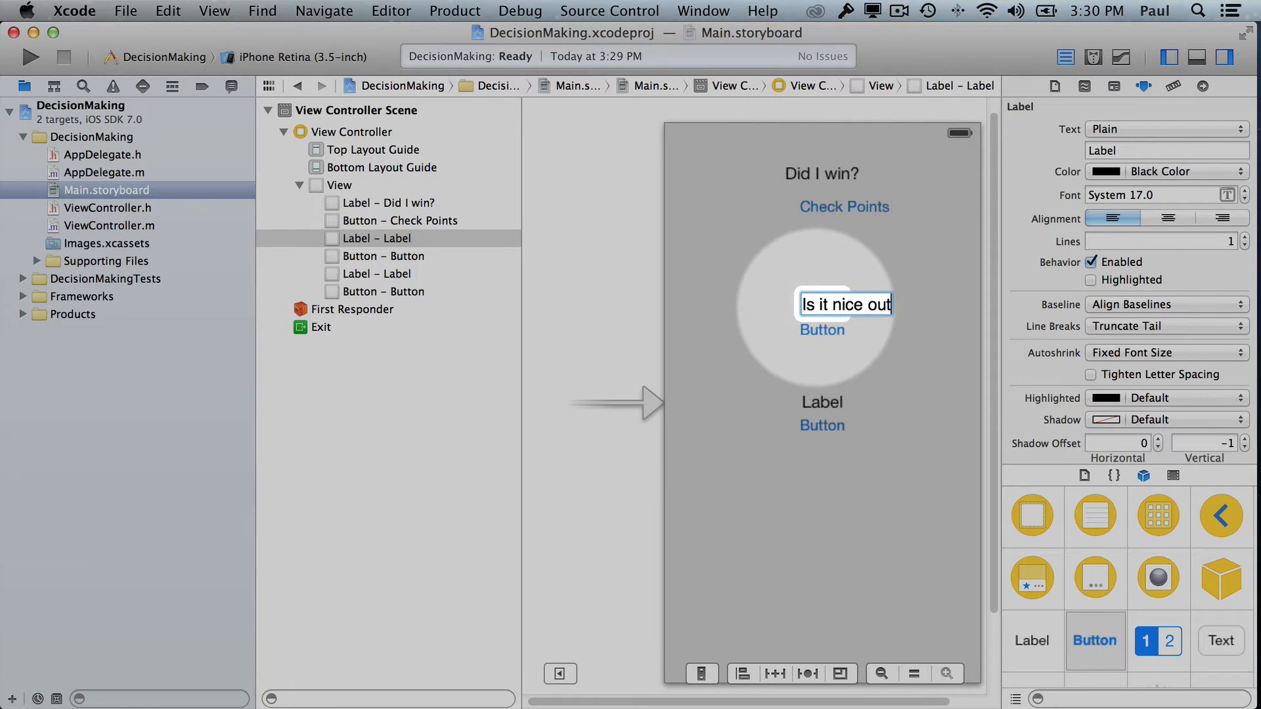
left_click(821, 329)
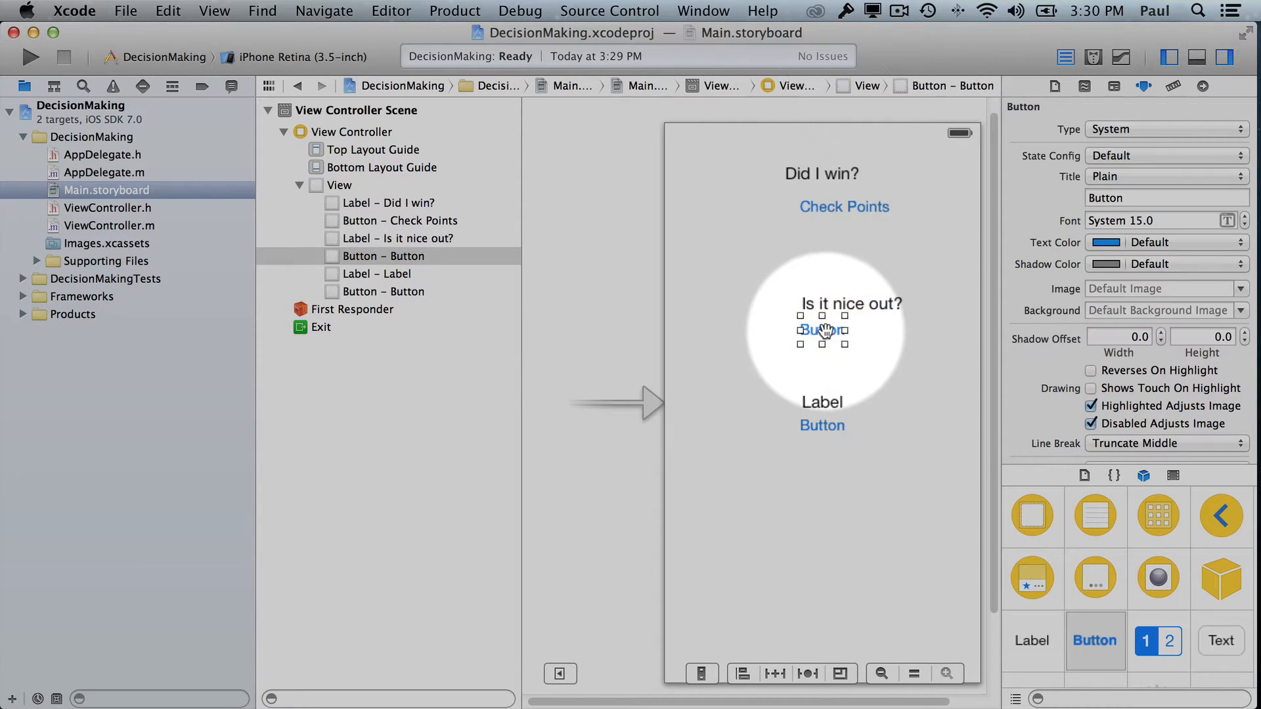
Step: Set the third label's text to What's my grade?
double_click(822, 330)
type("Check Weather")
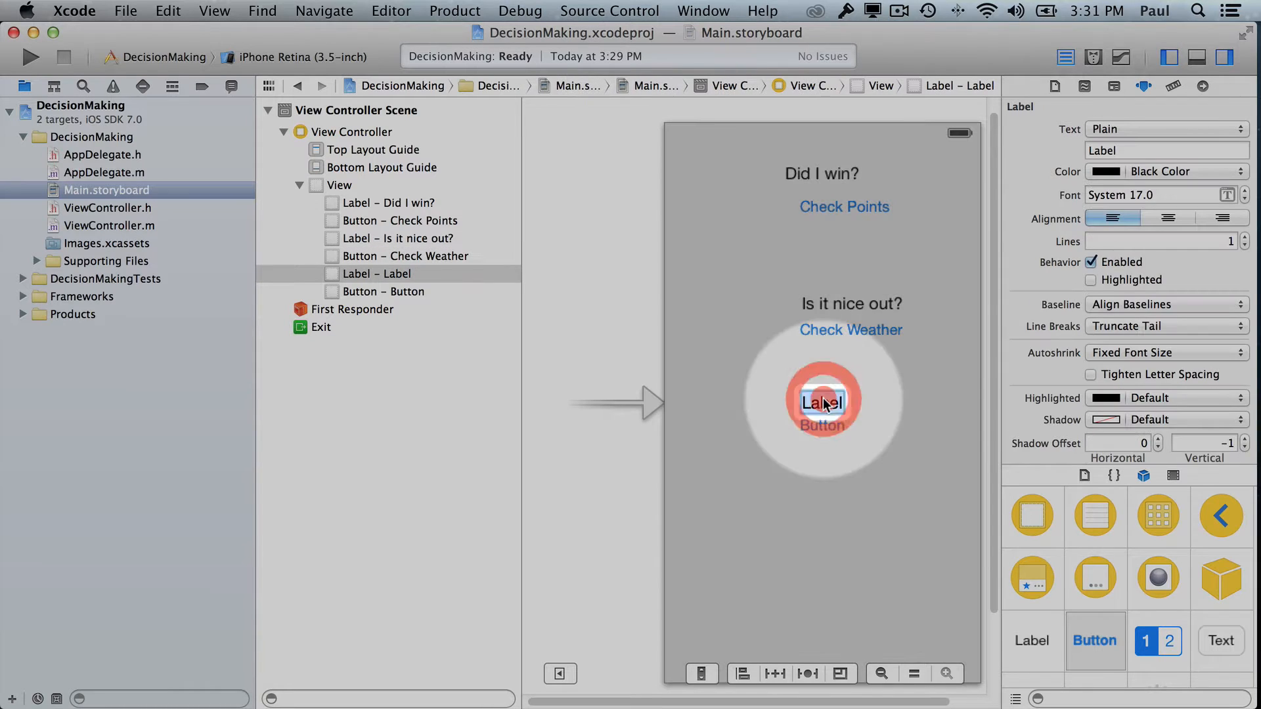
type("Wath")
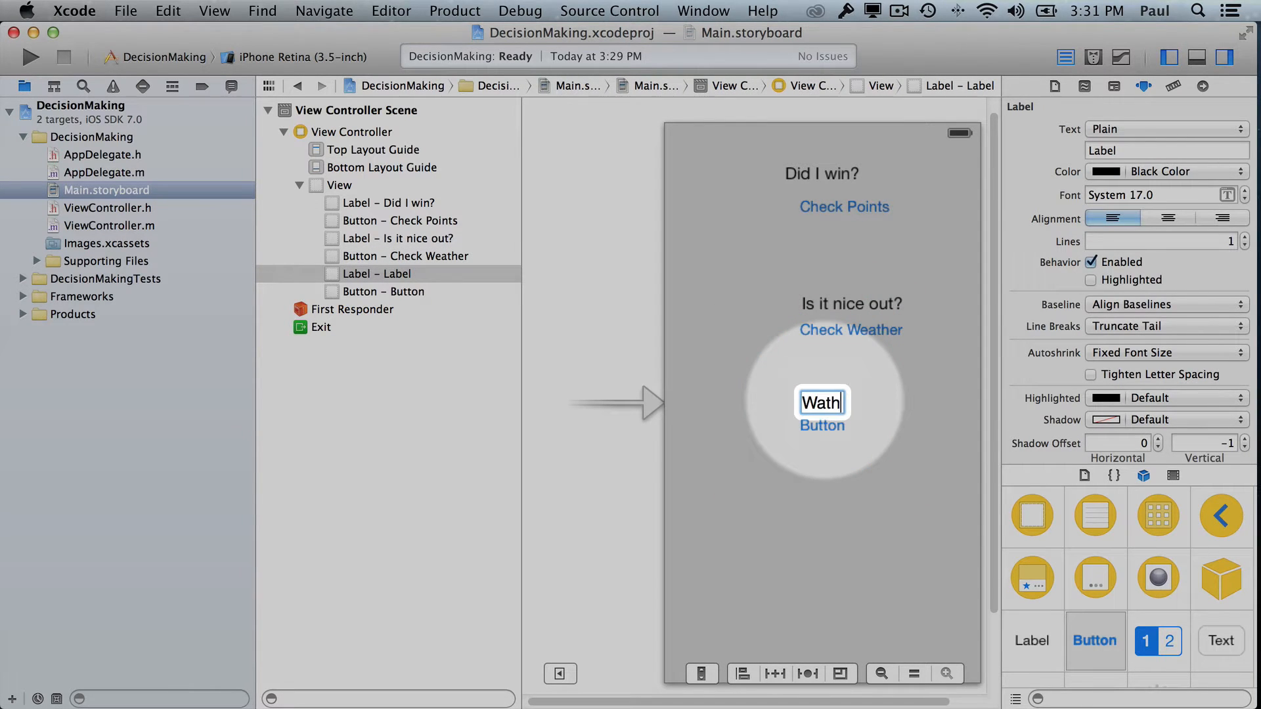
type("What's my grade?")
left_click(822, 426)
type("Check Grade")
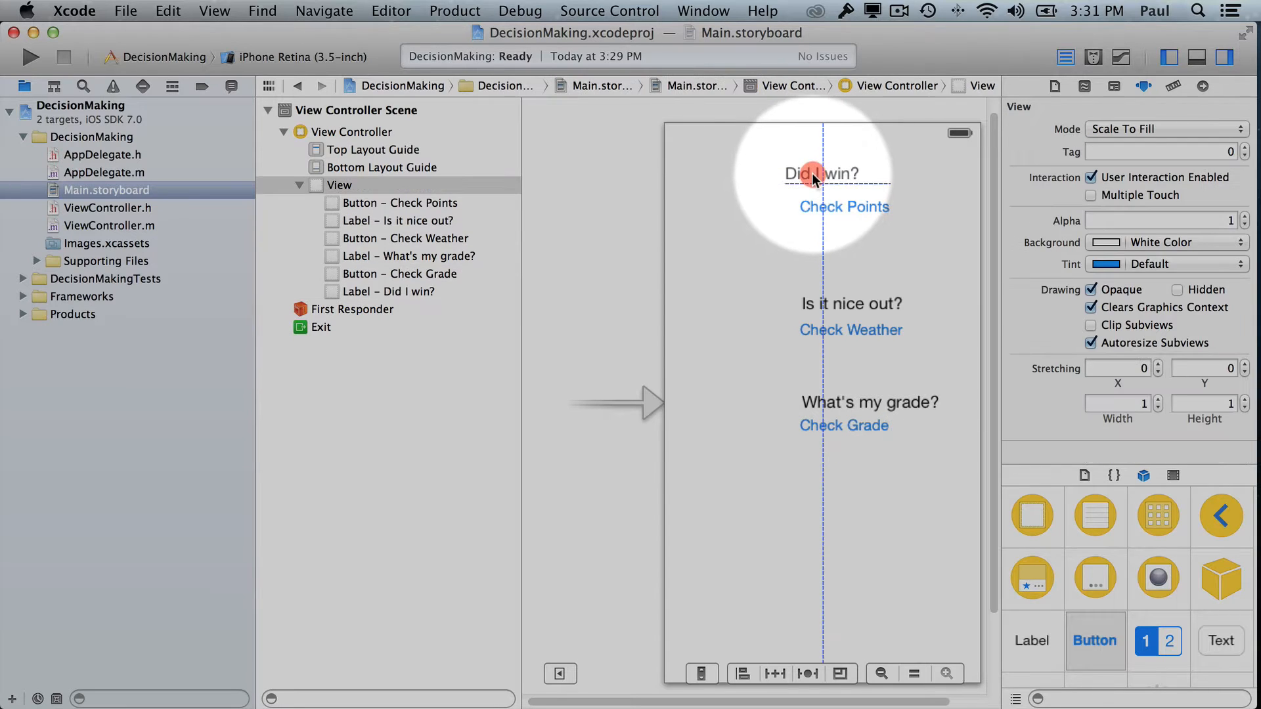
Step: Move each label and button up so the three pairs stack evenly and centred
left_click(843, 207)
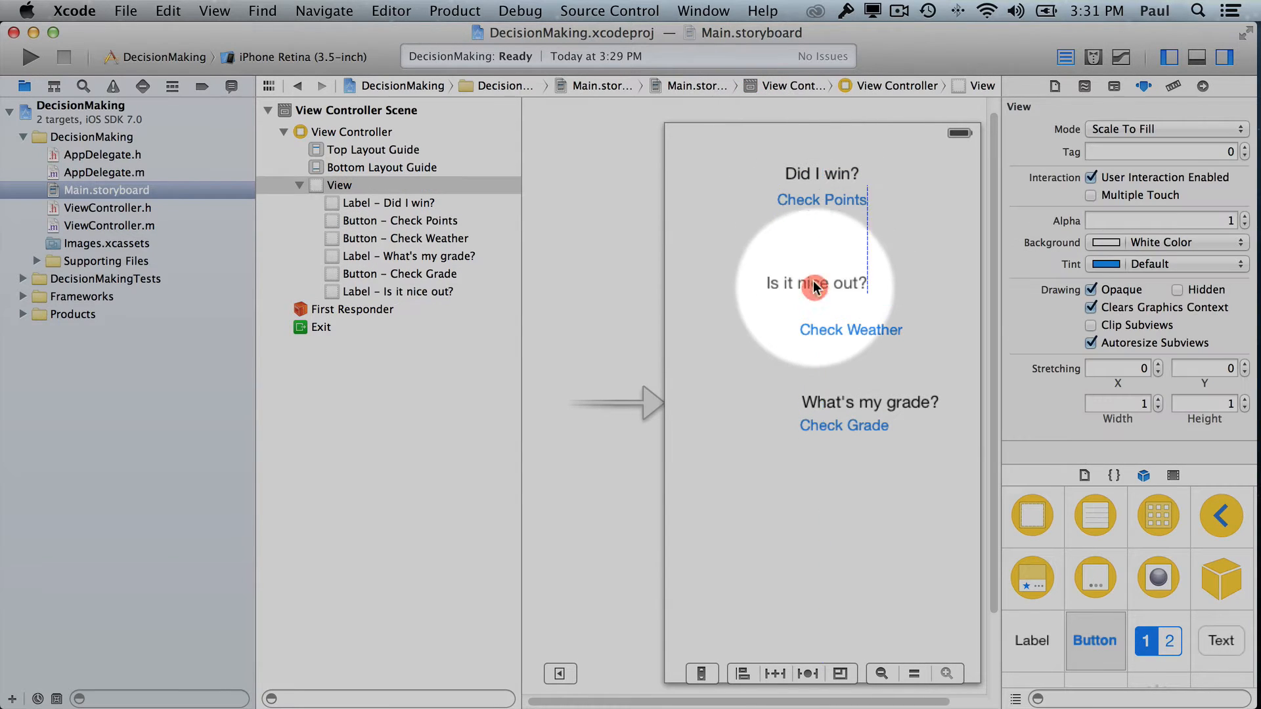
left_click(816, 284)
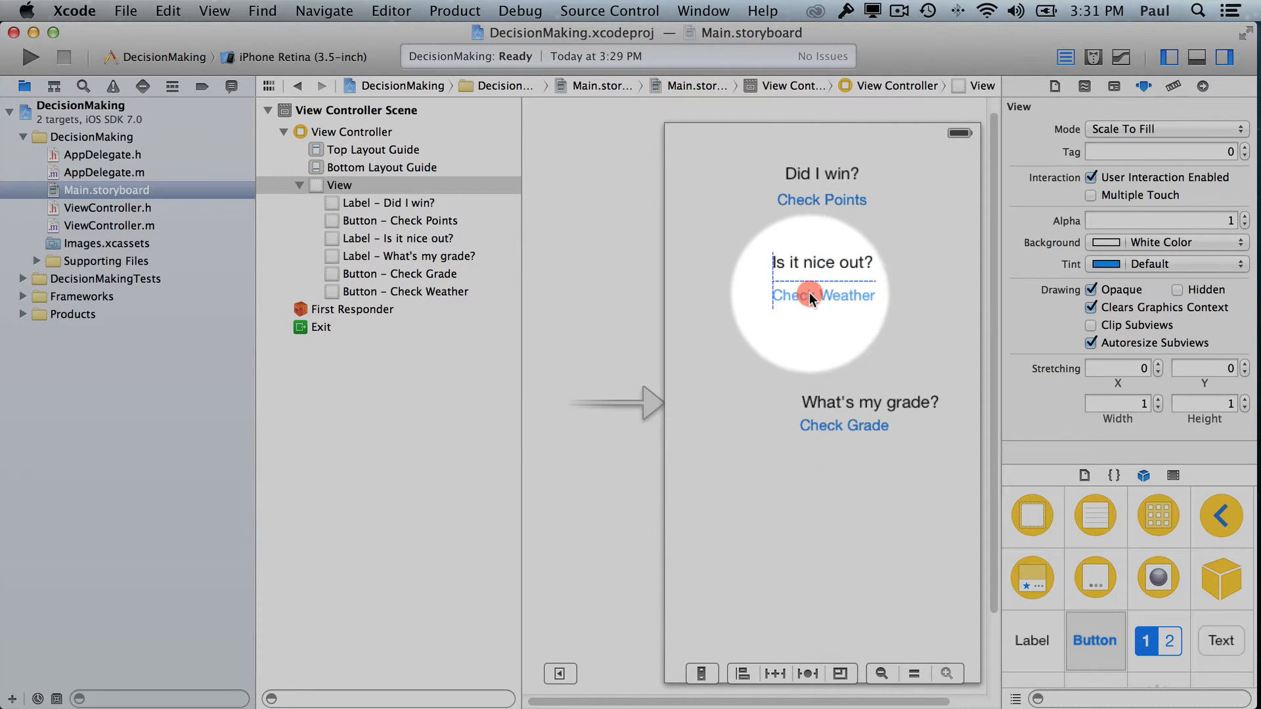
left_click(822, 296)
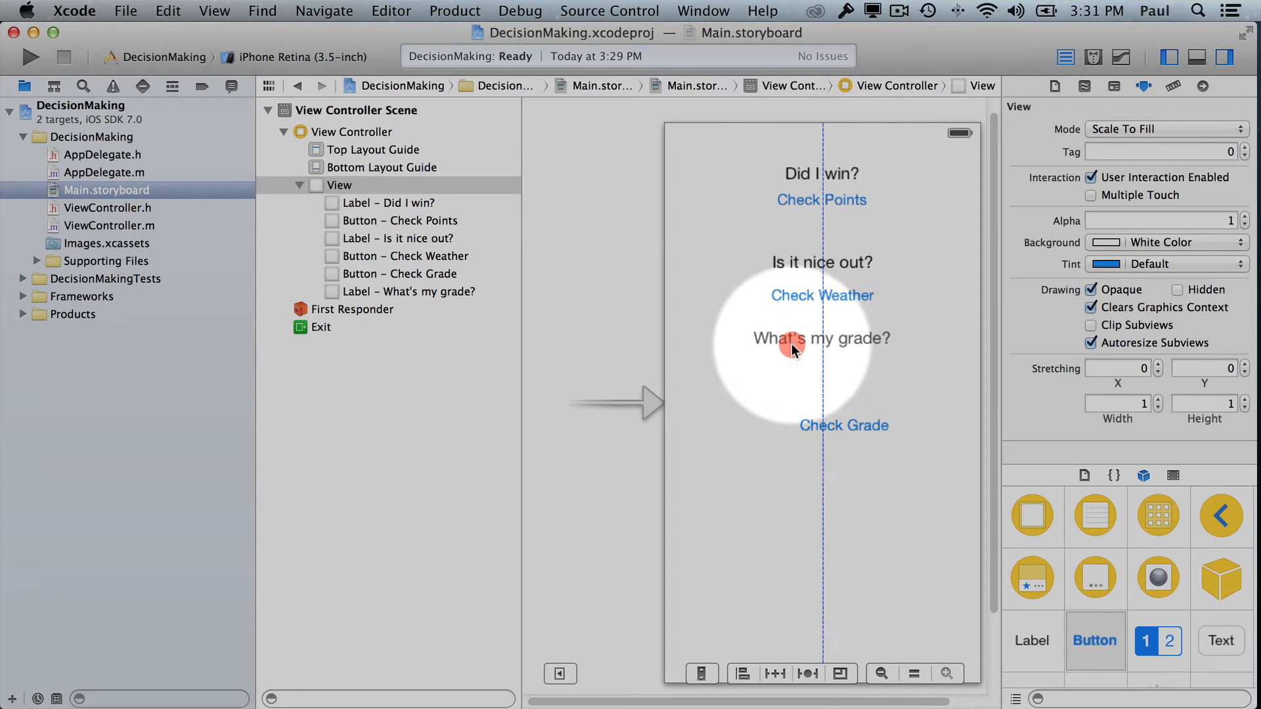
left_click(843, 424)
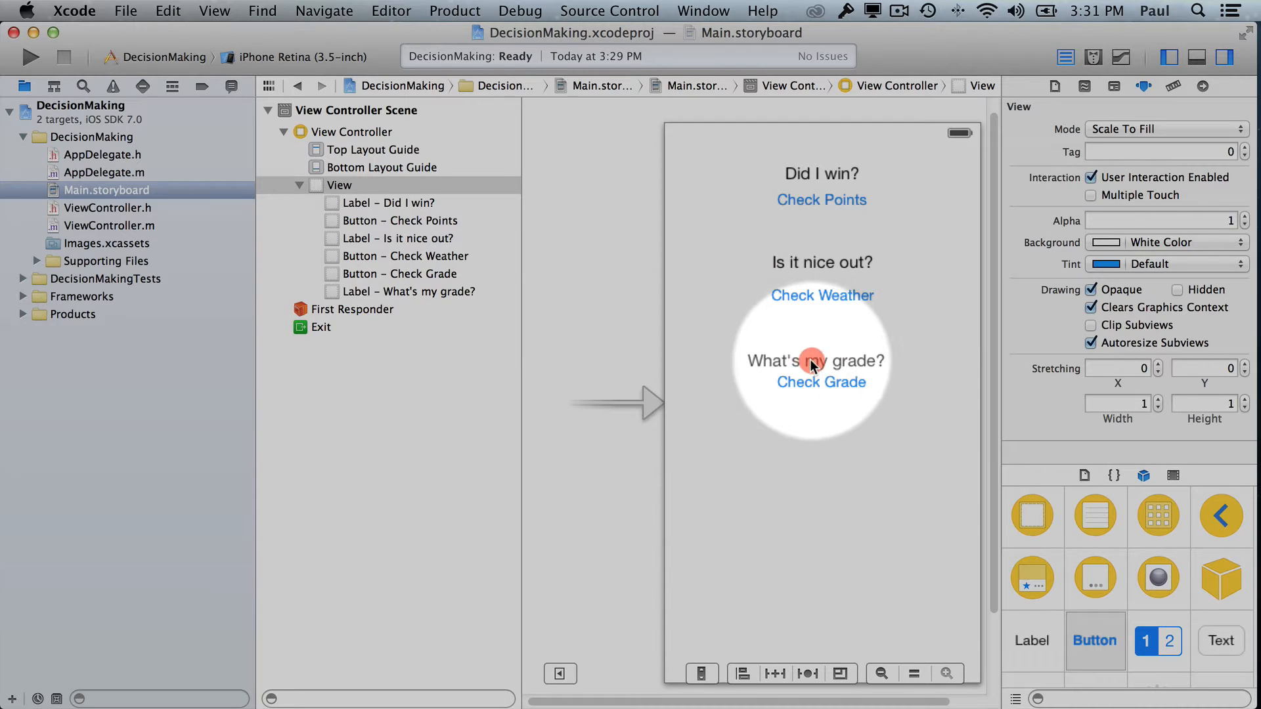
left_click(813, 359)
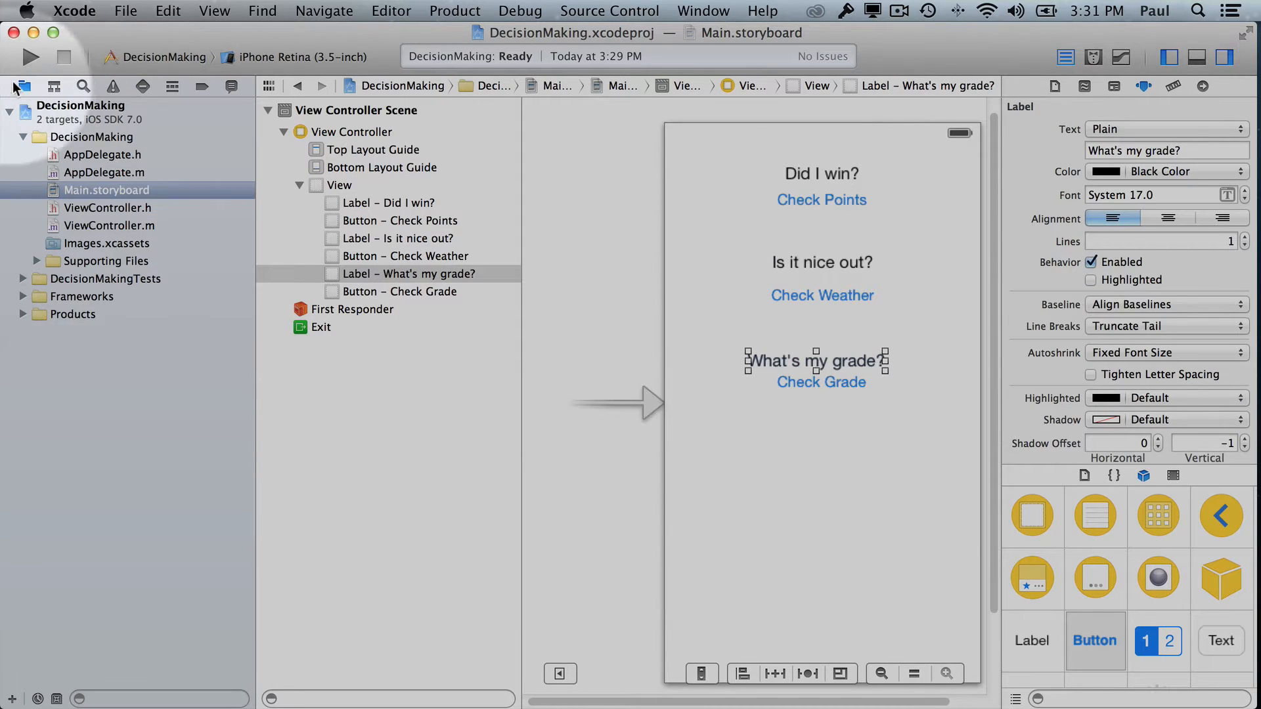
Step: Build and run DecisionMaking in the Simulator and tap Check Points
left_click(30, 56)
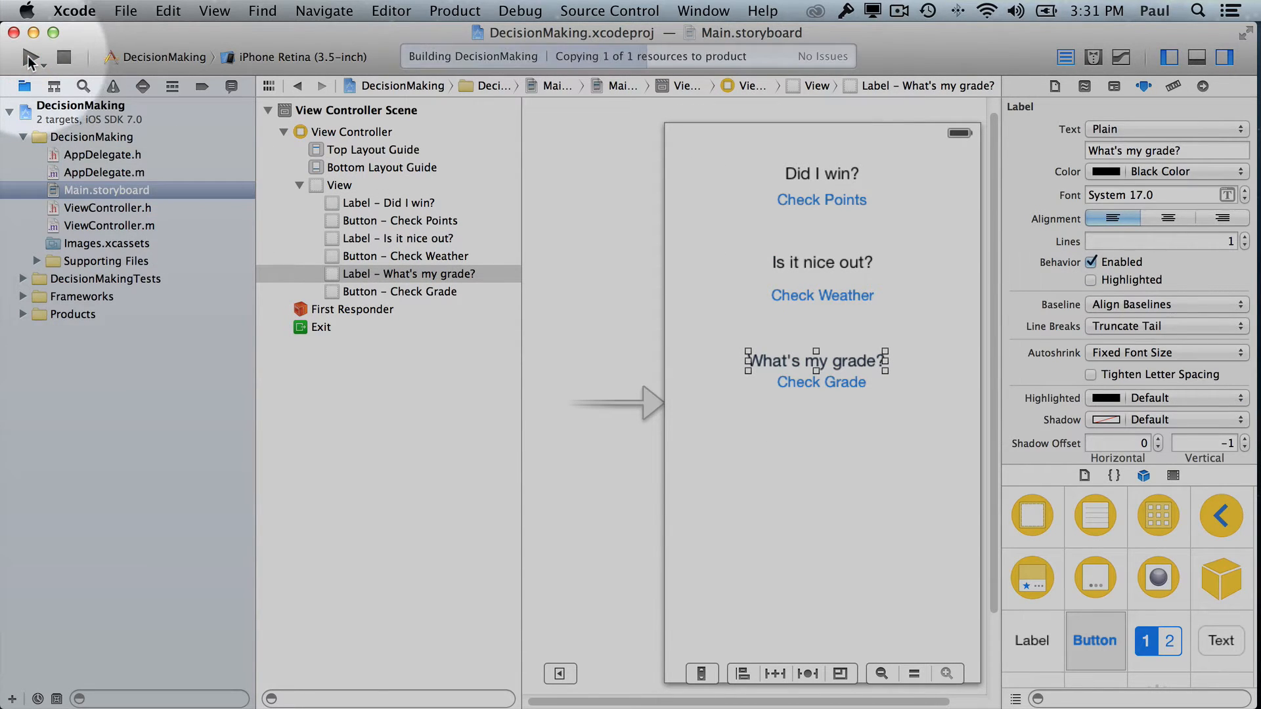
left_click(28, 56)
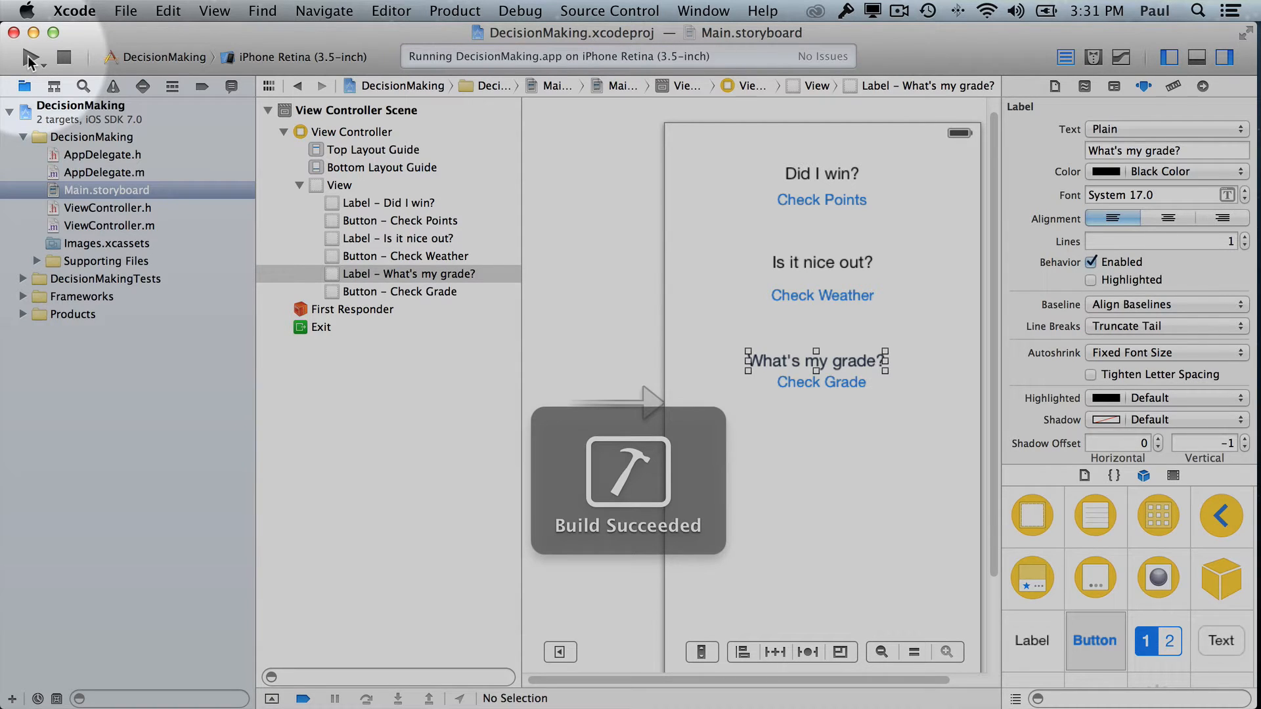
left_click(27, 56)
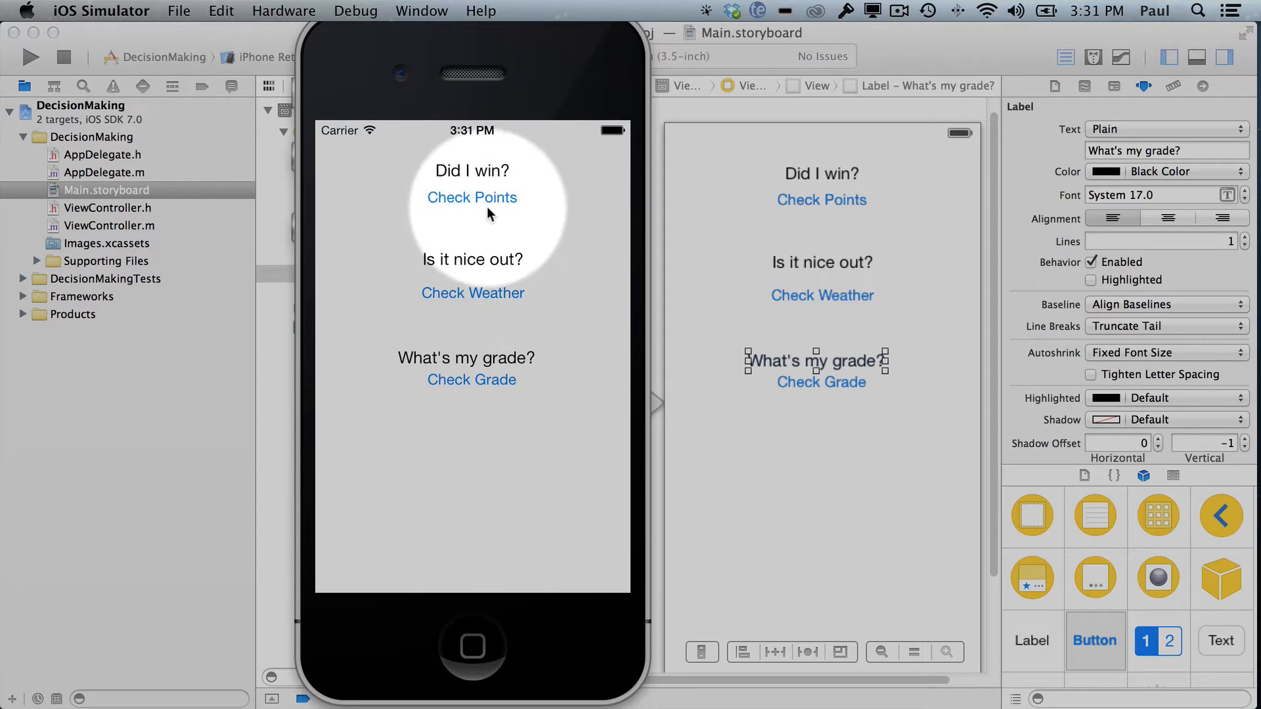
mouse_move(499, 335)
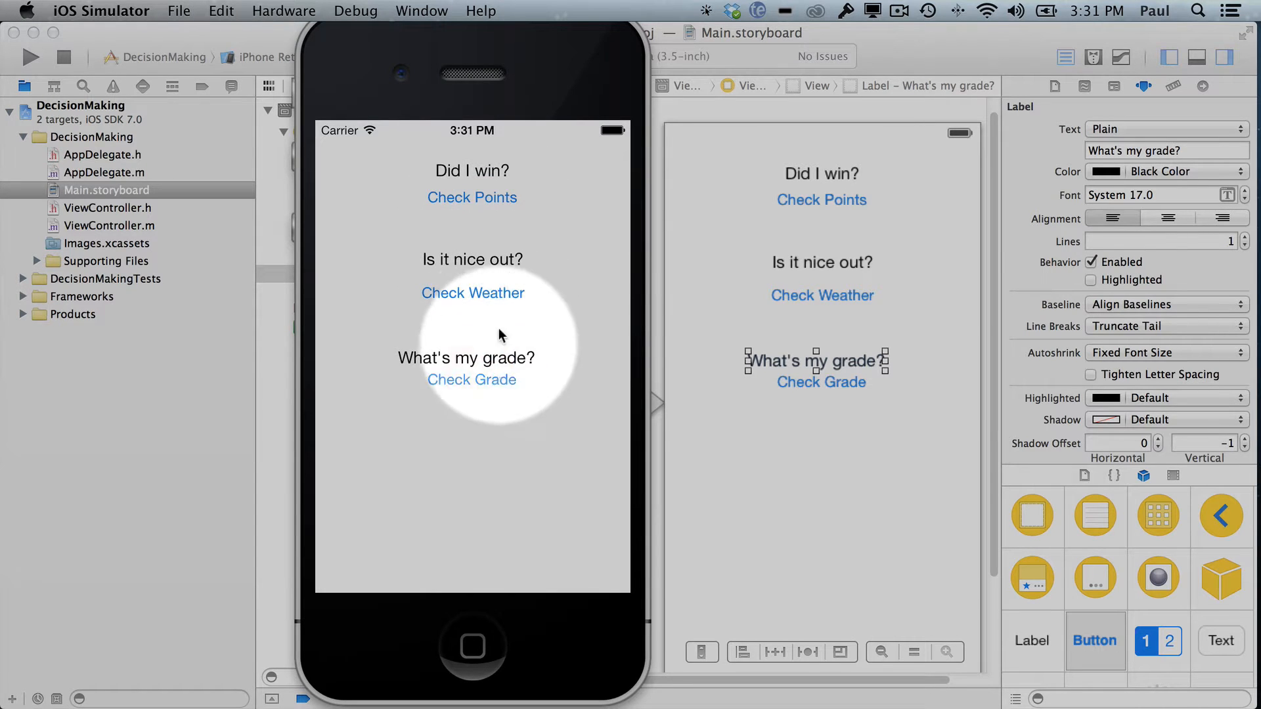
mouse_move(485, 282)
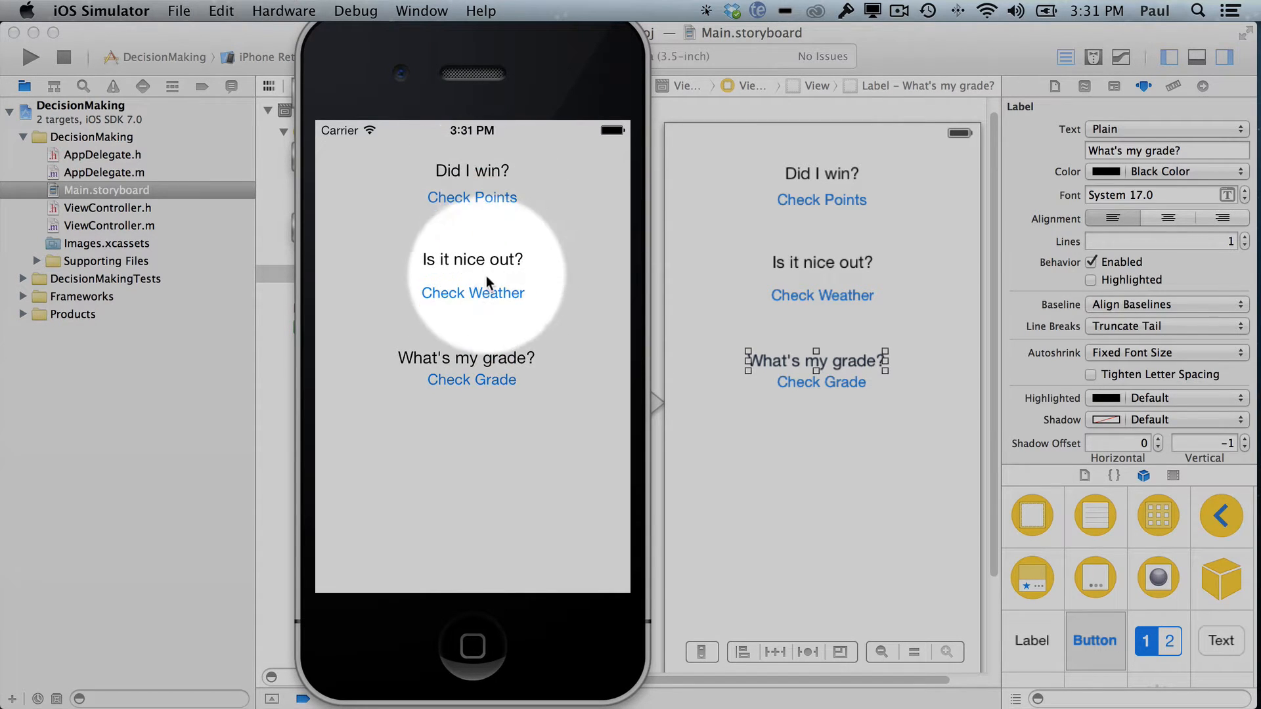
mouse_move(485, 314)
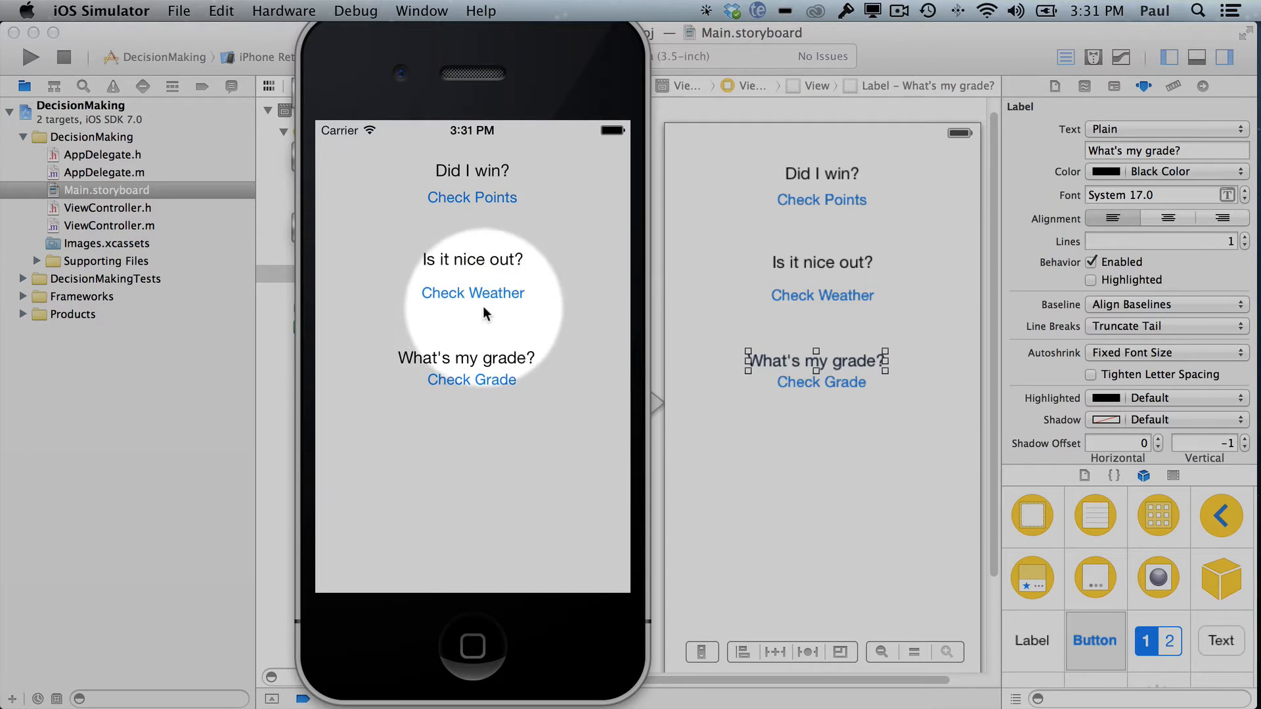
mouse_move(484, 202)
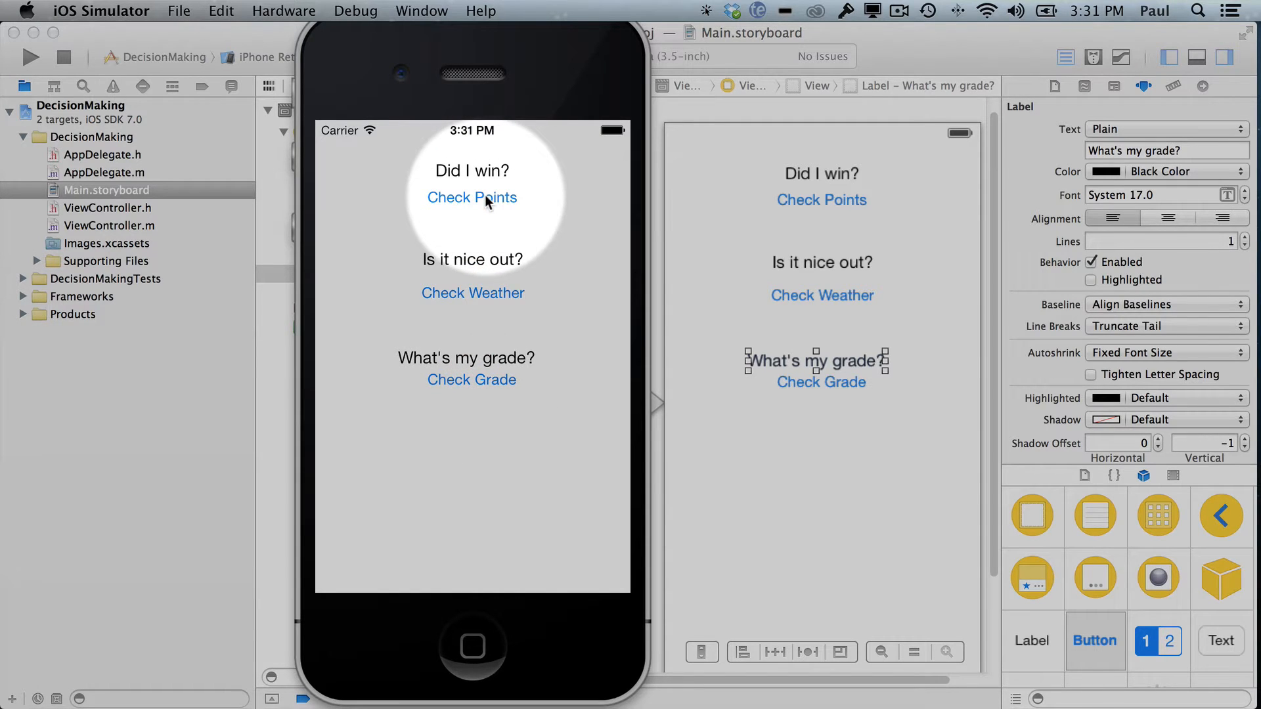
left_click(472, 197)
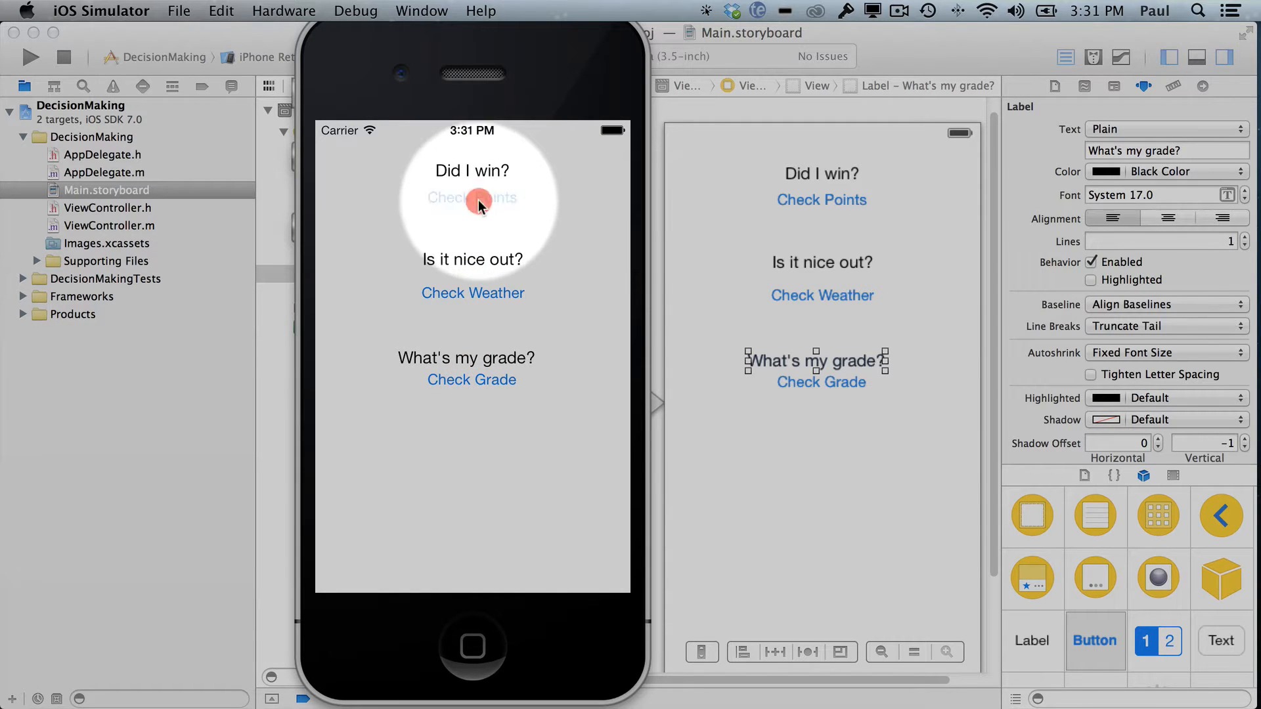
left_click(472, 199)
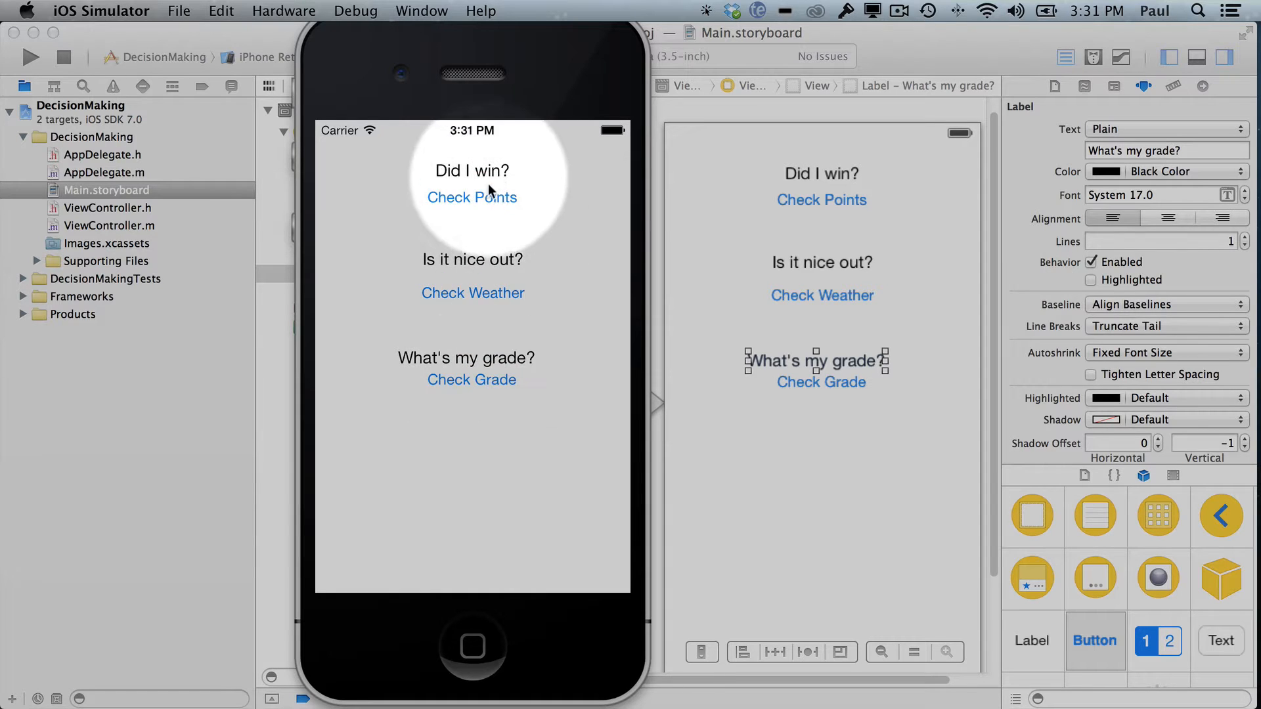
mouse_move(511, 183)
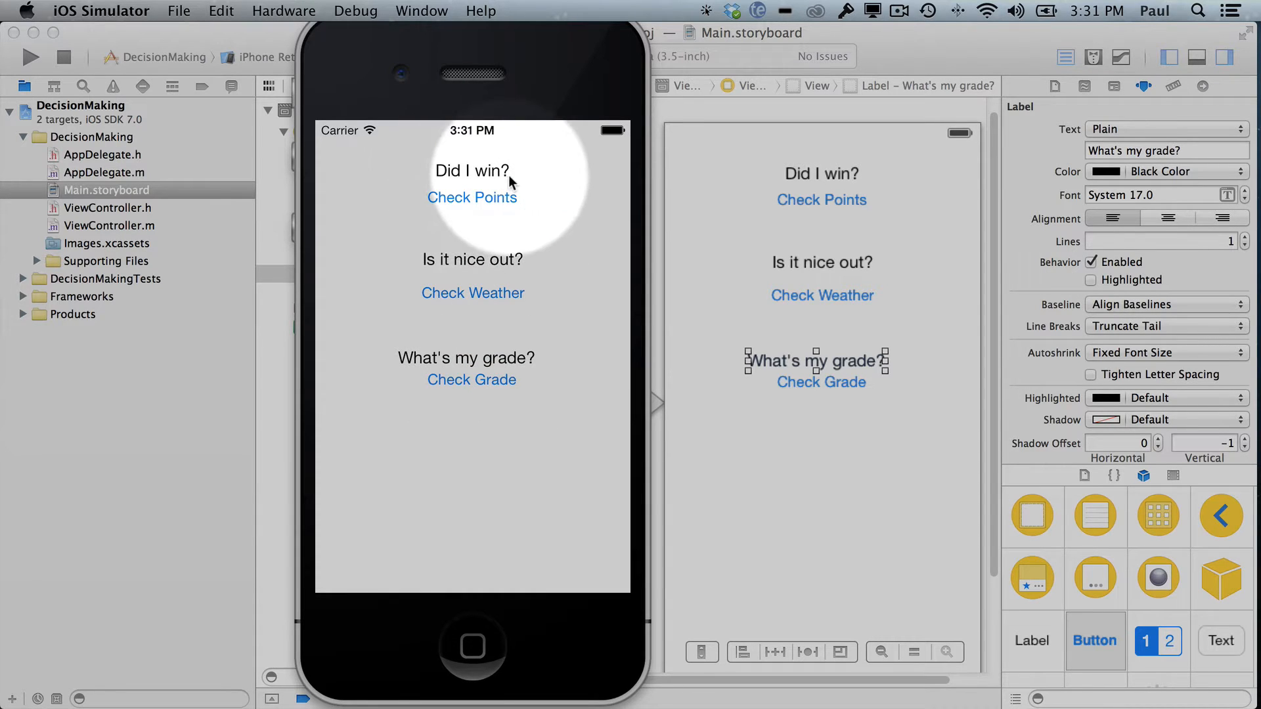
mouse_move(486, 372)
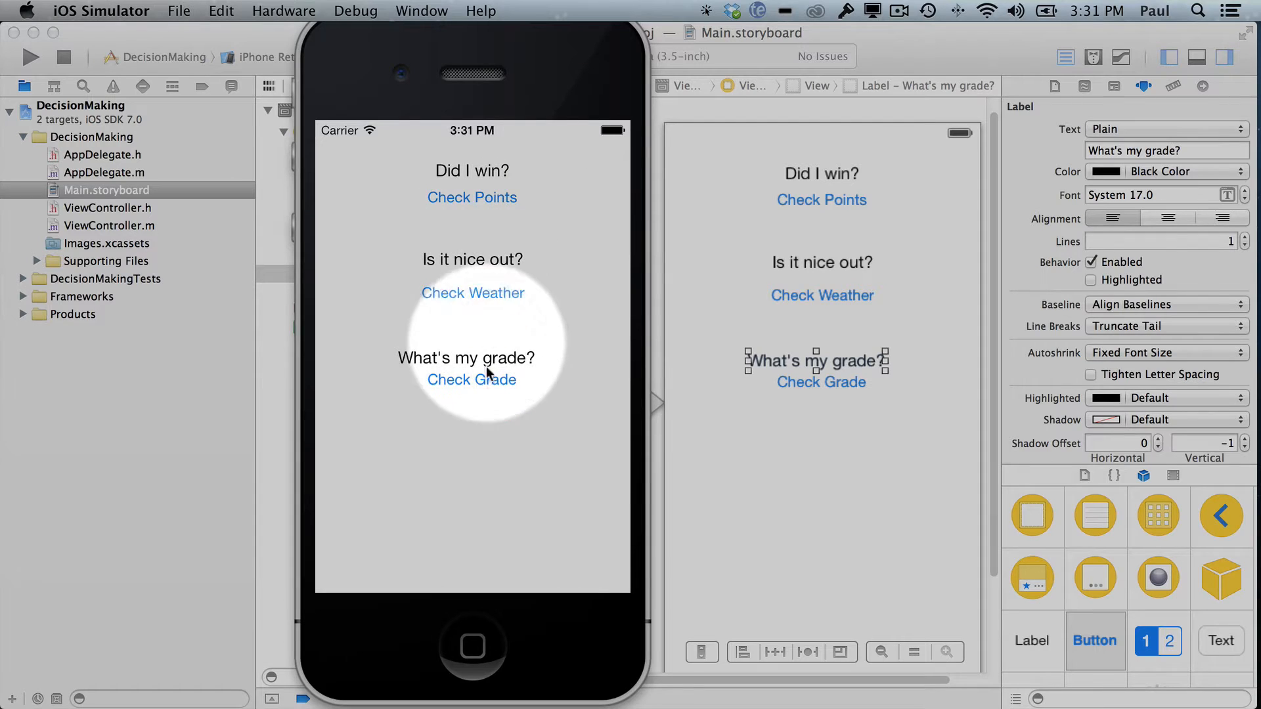
mouse_move(723, 211)
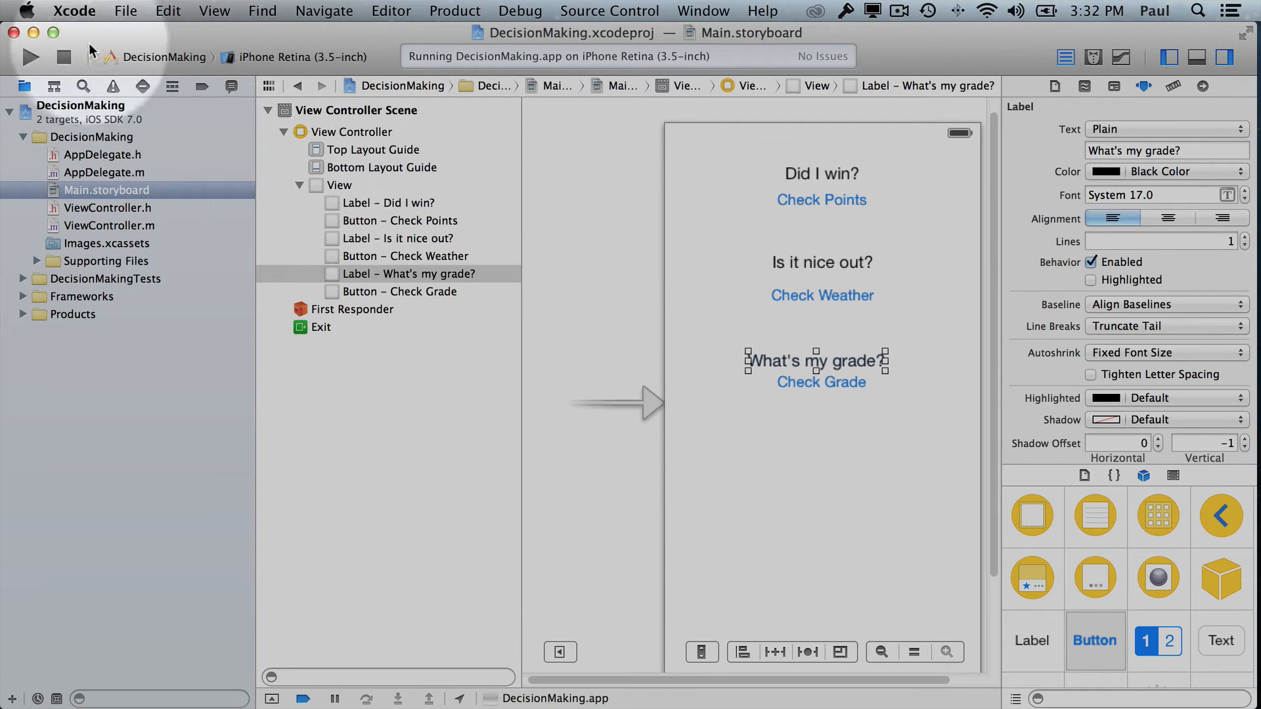
mouse_move(619, 116)
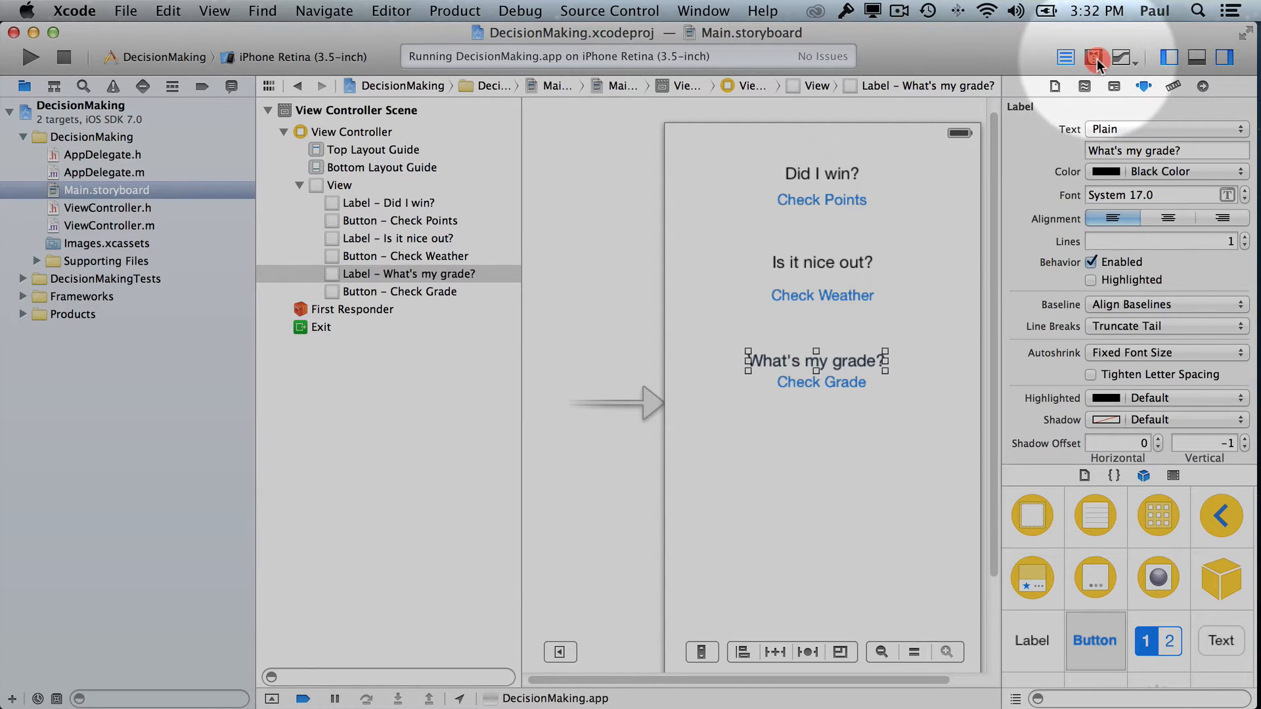
Step: Show the Assistant Editor with ViewController.h beside the storyboard
left_click(1093, 56)
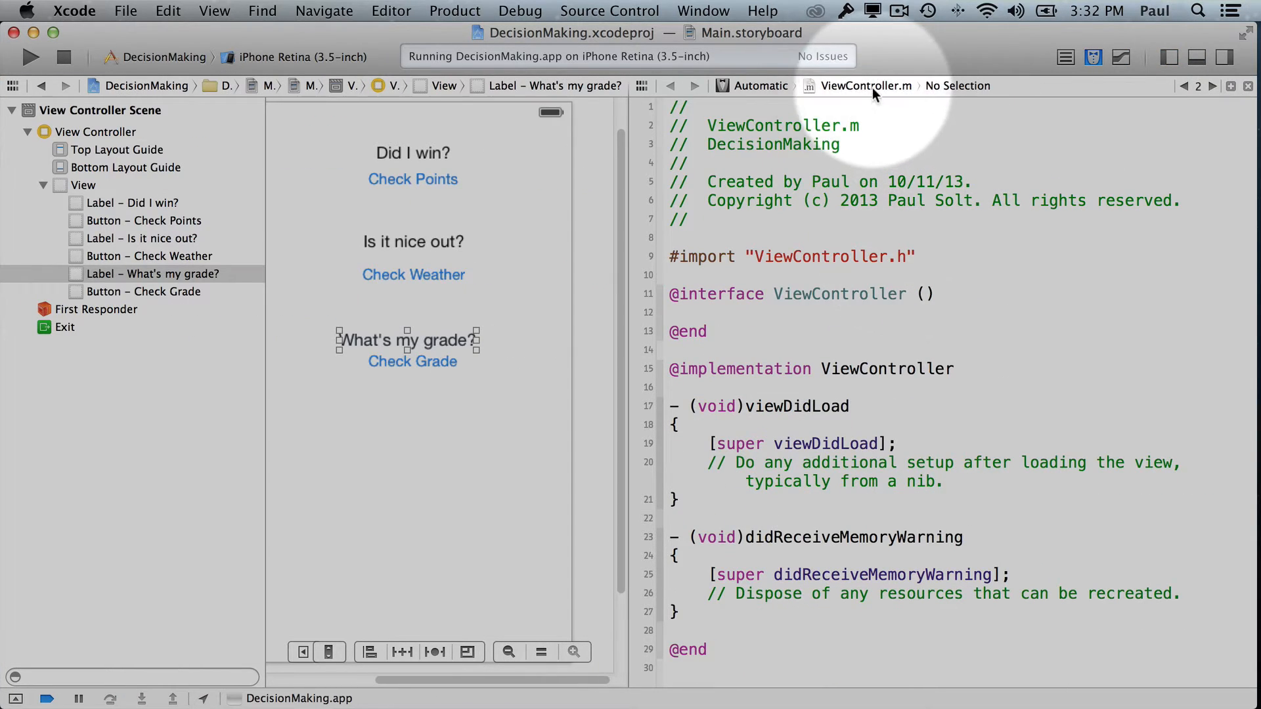
left_click(865, 85)
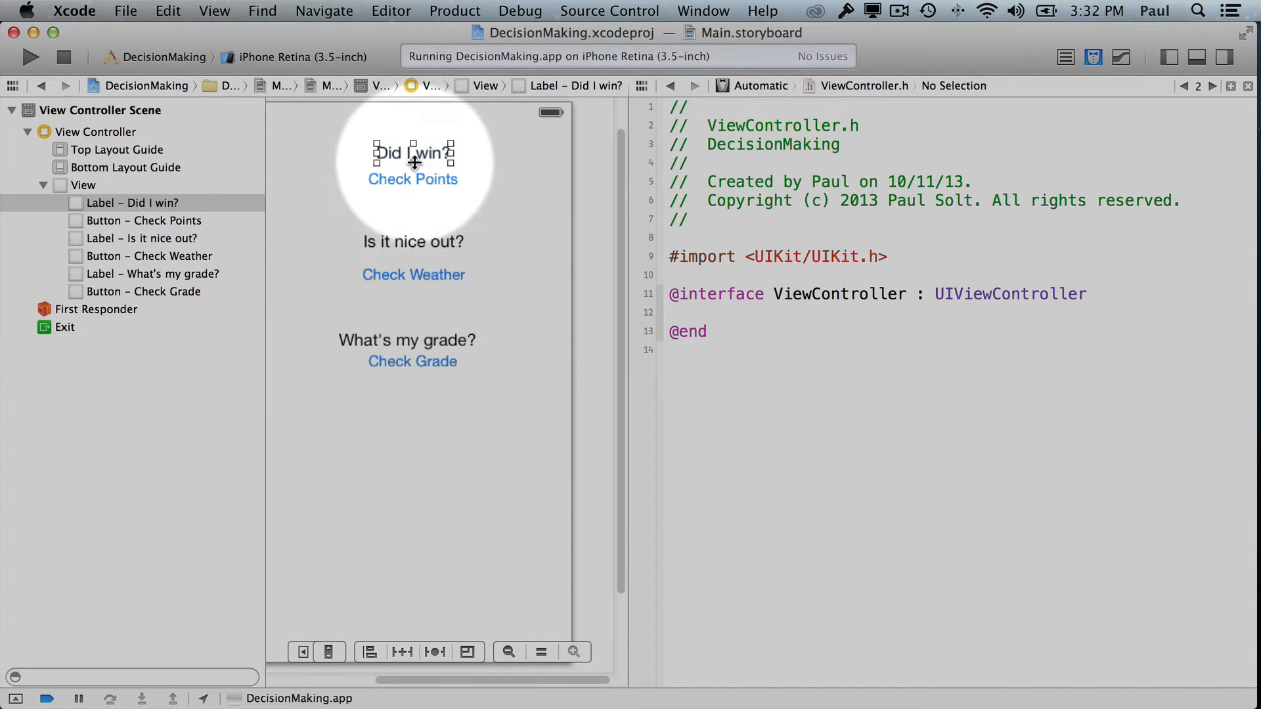
mouse_move(440, 223)
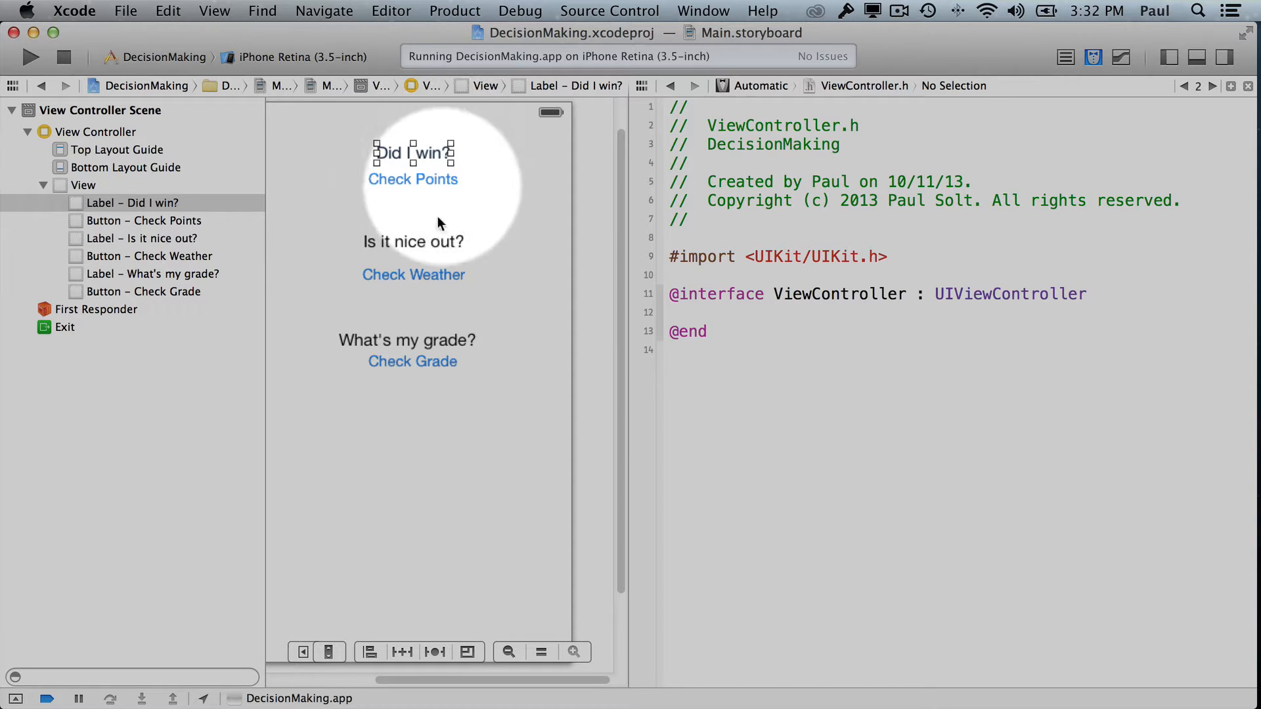
mouse_move(418, 193)
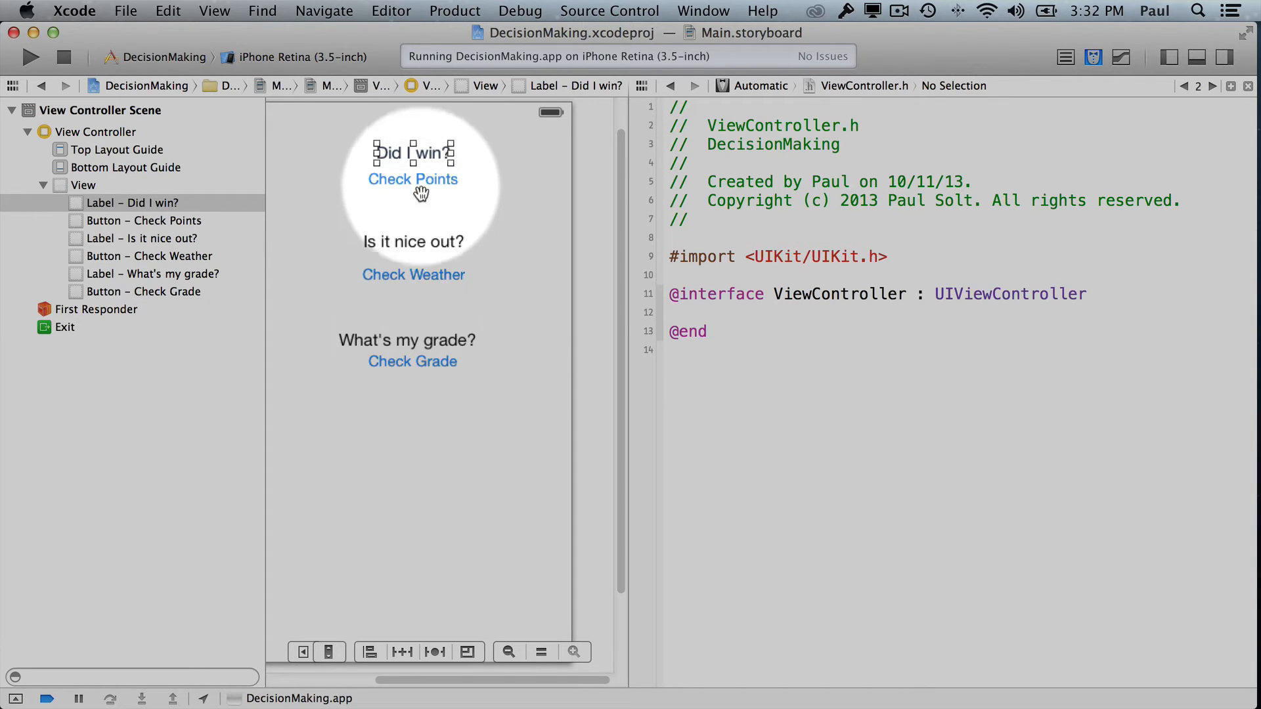
mouse_move(443, 338)
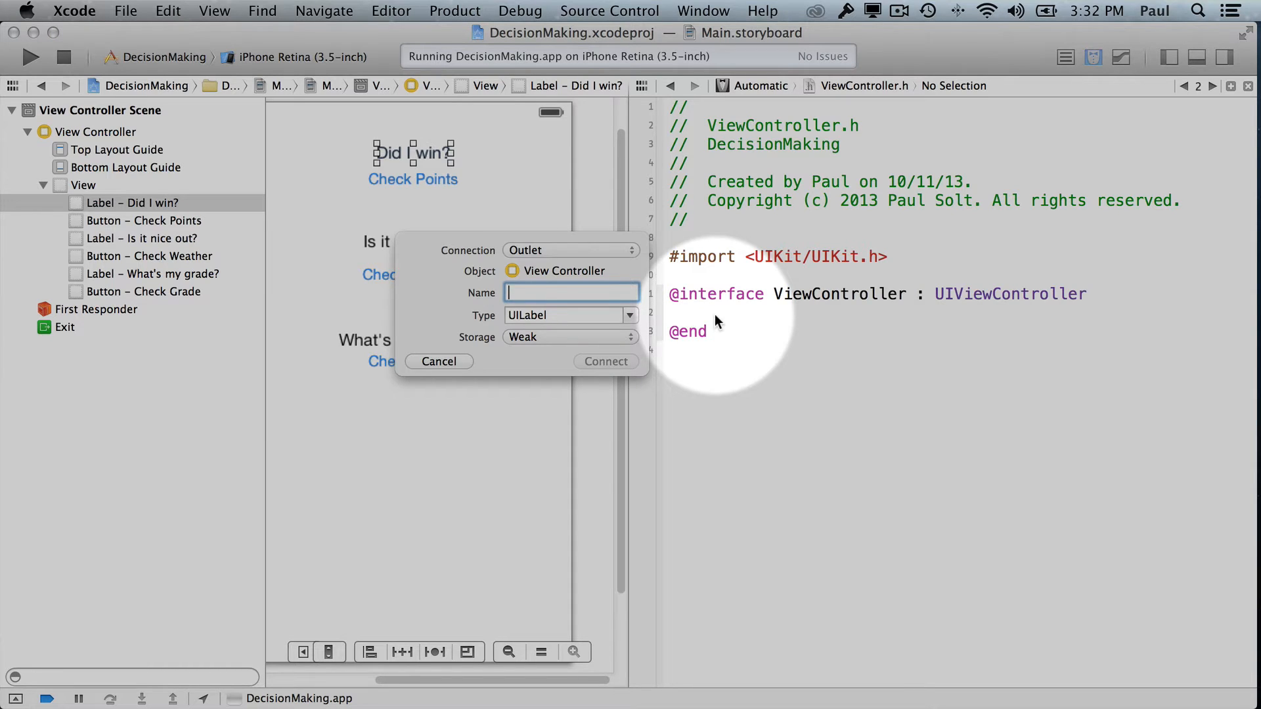
Step: Connect the first two labels as pointsLabel and weatherLabel outlets
type("pointsL")
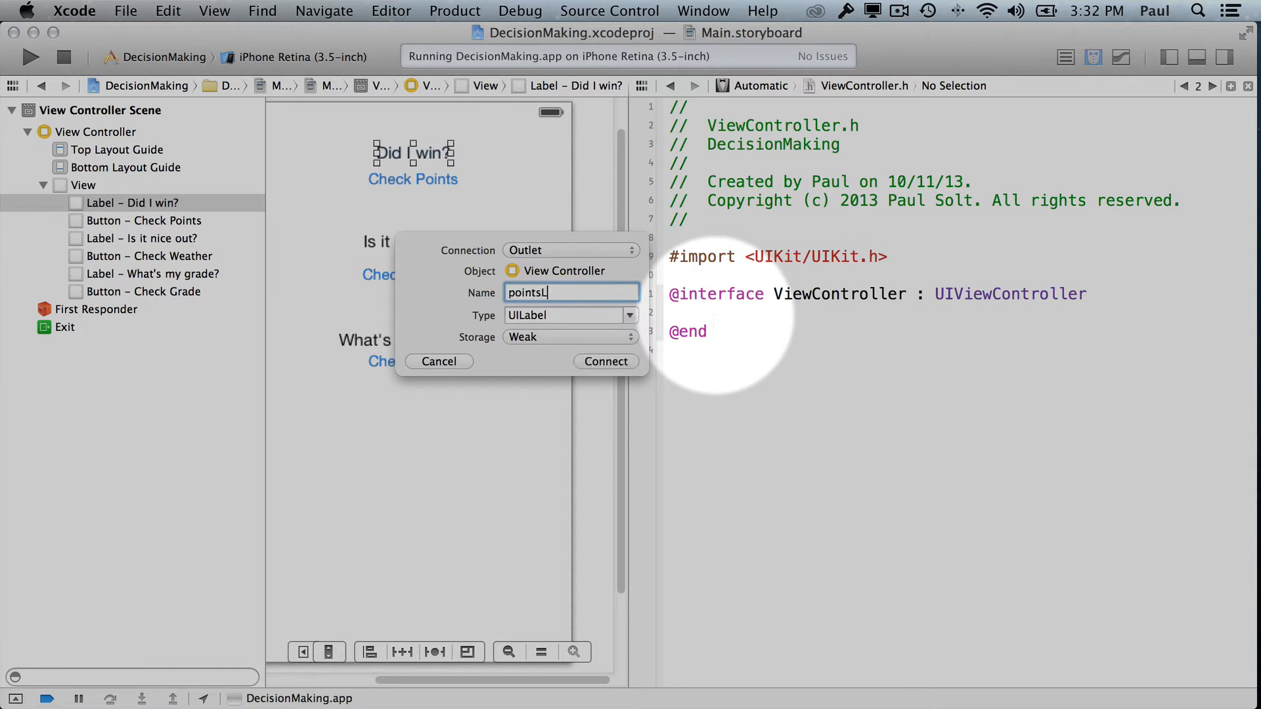
type("abel")
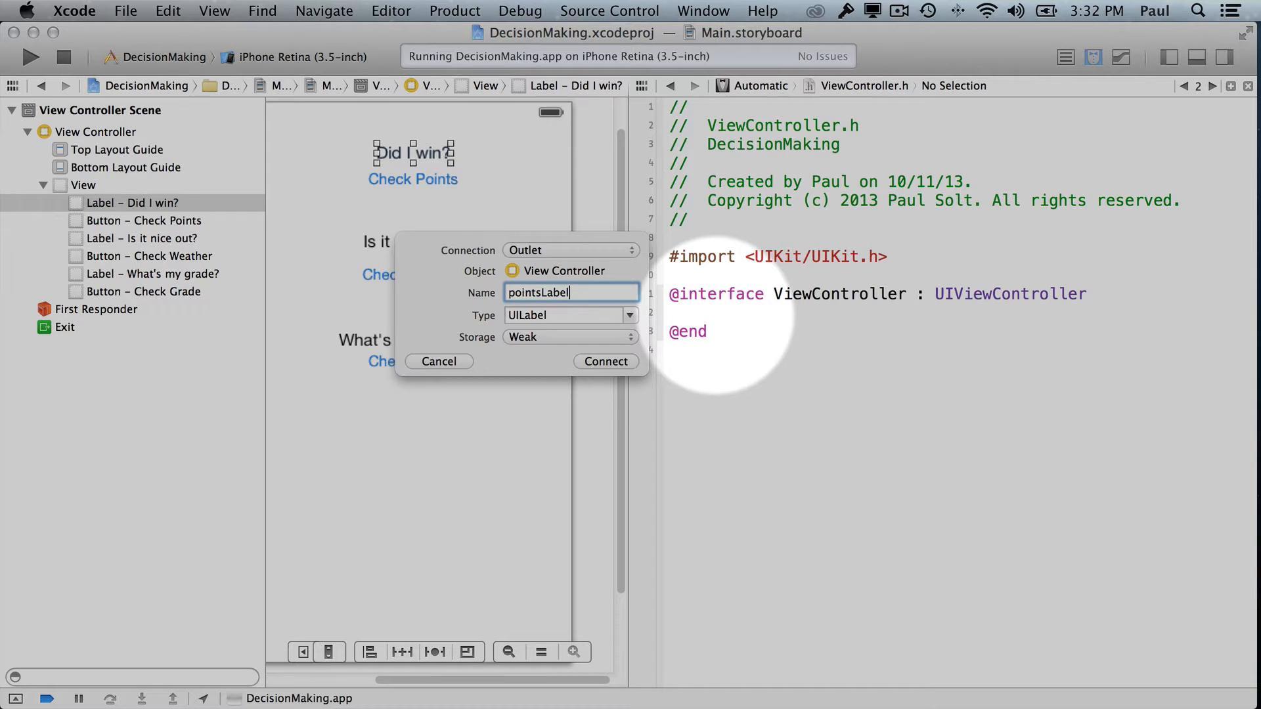
left_click(606, 361)
type("weatherLab")
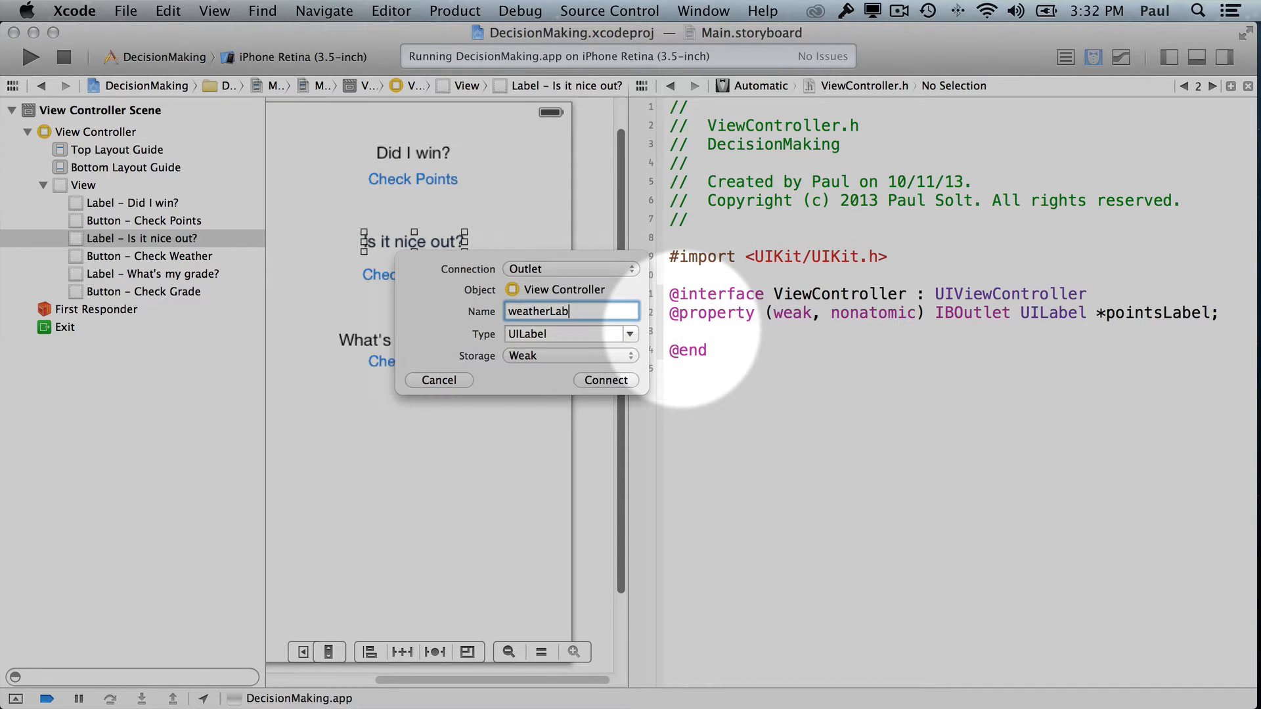
left_click(605, 379)
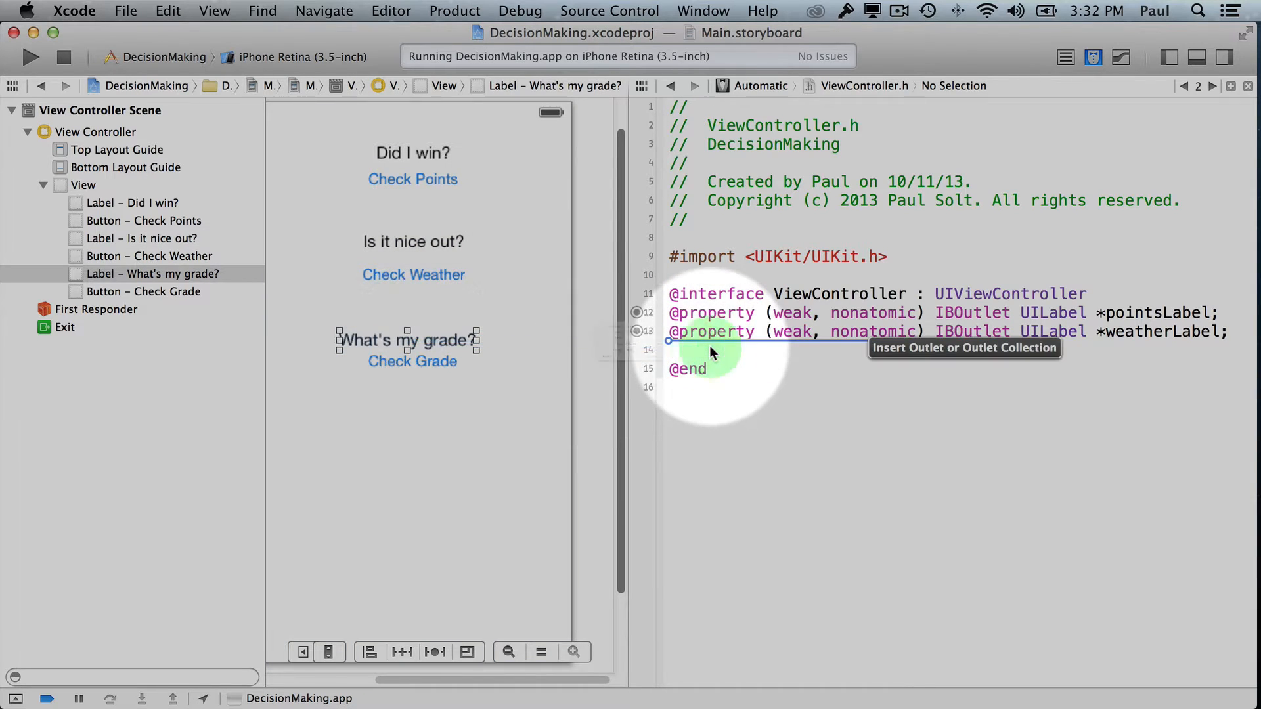
Step: Connect the What's my grade? label as the gradeLabel outlet
left_click(708, 351)
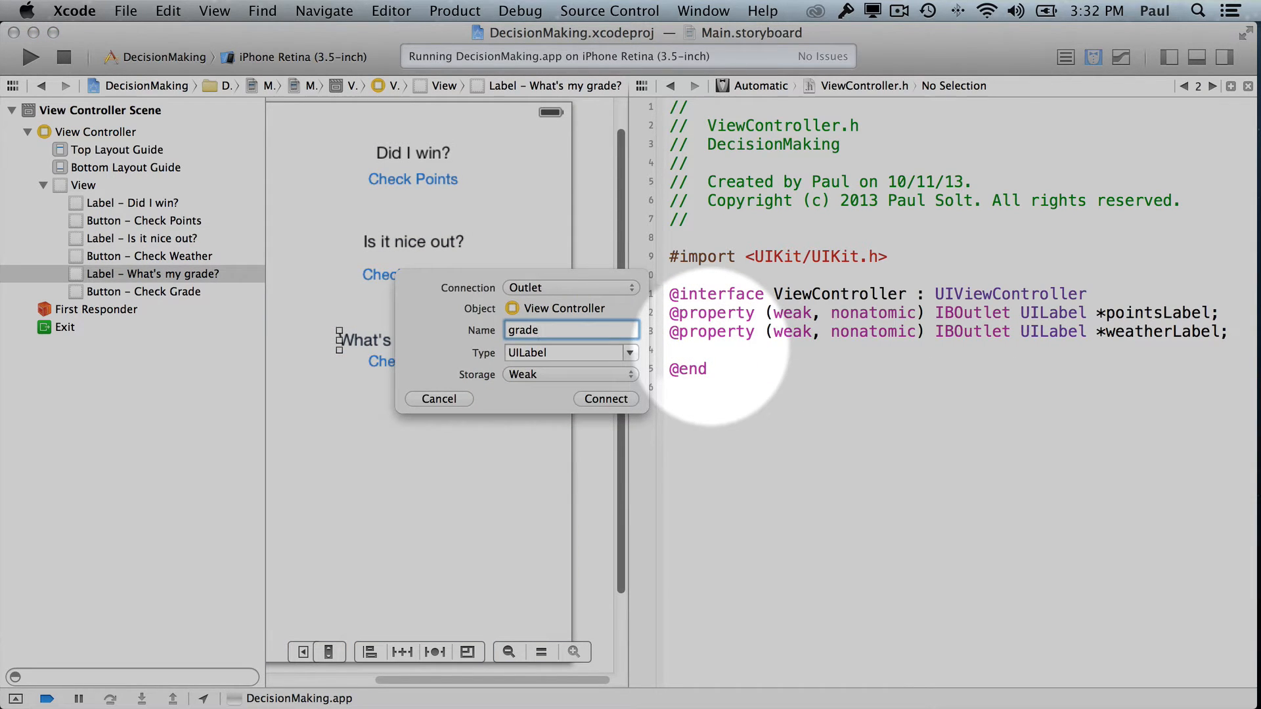
type("L")
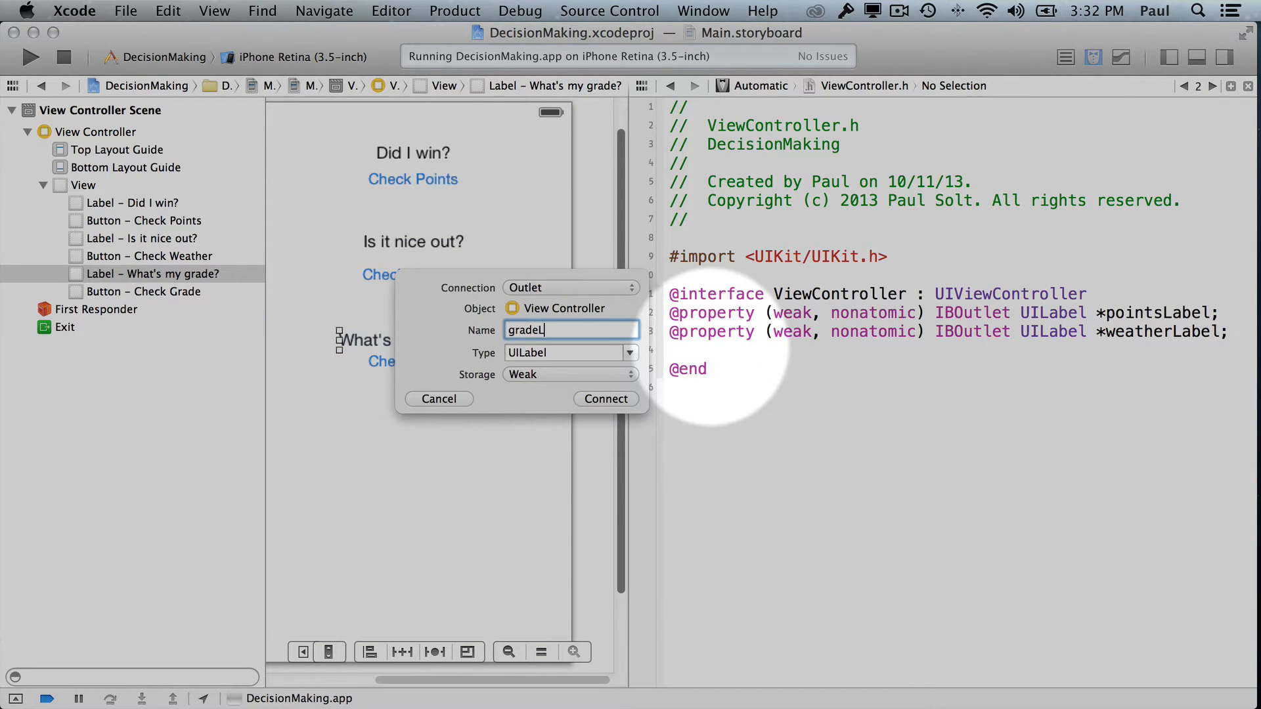
left_click(605, 399)
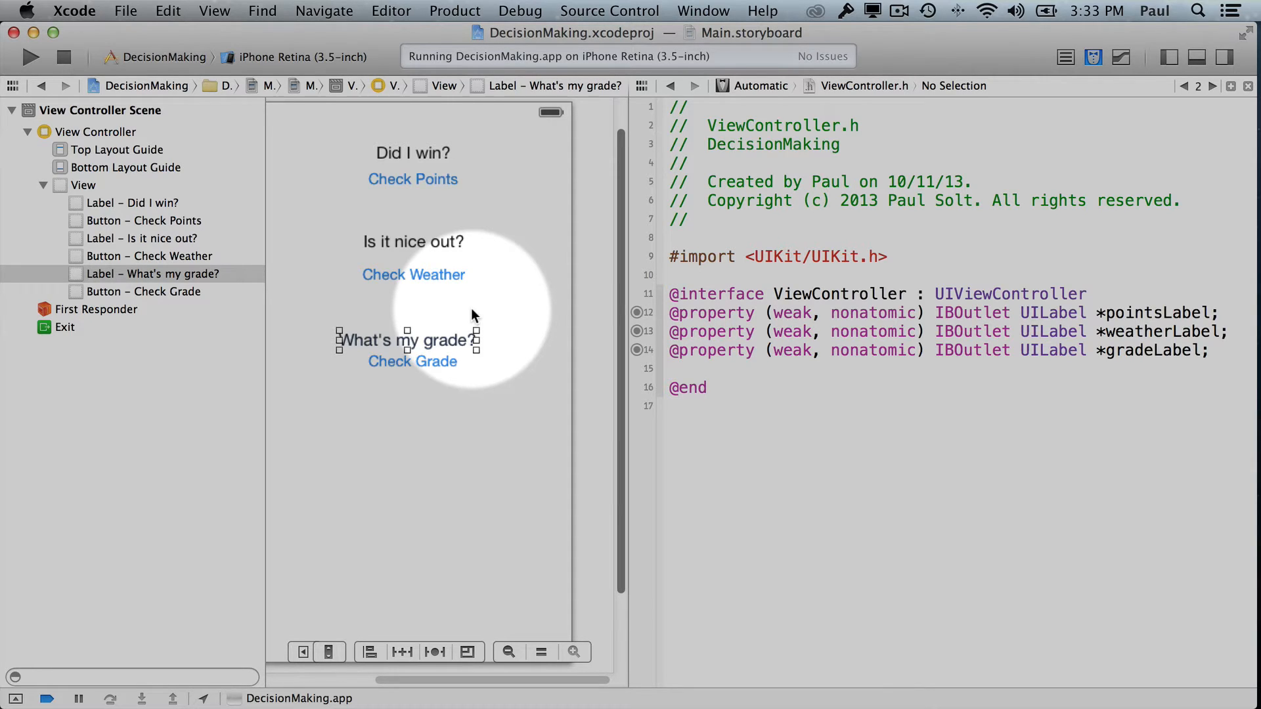
mouse_move(495, 236)
type("pointsButtonP")
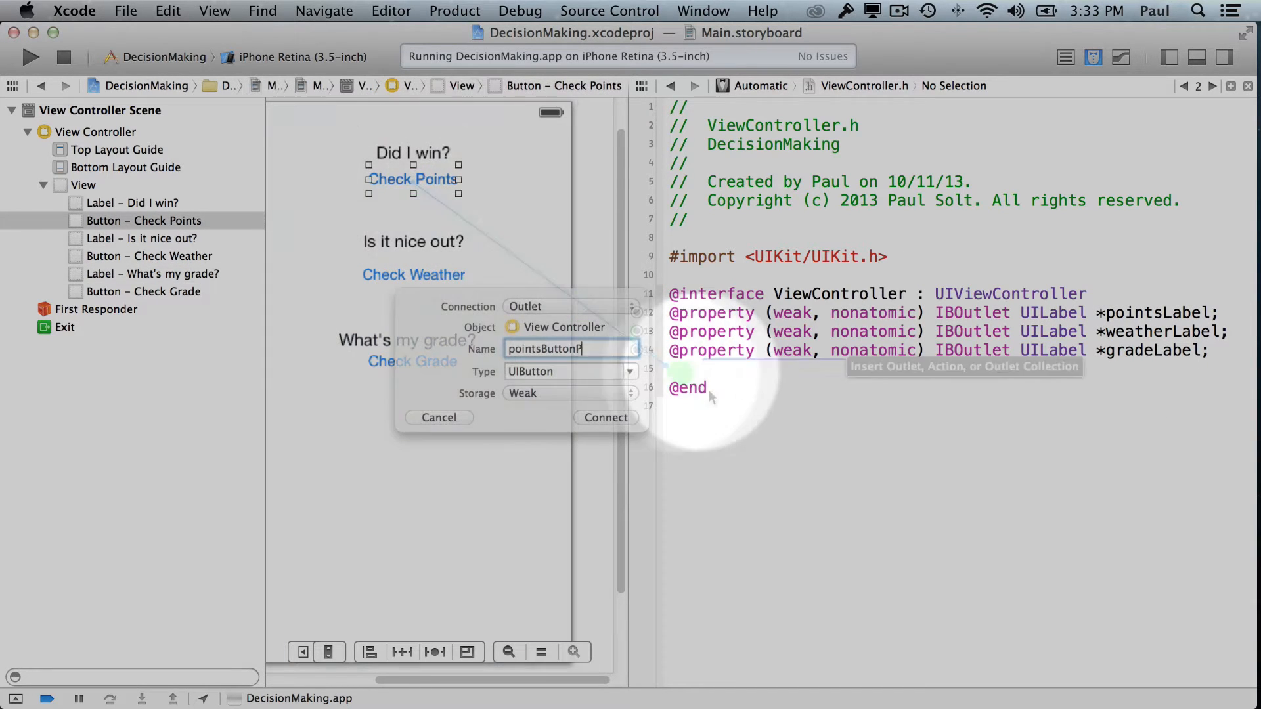
Step: Connect Check Points as pointsButtonPressed and cancel the Check Weather connection
left_click(605, 418)
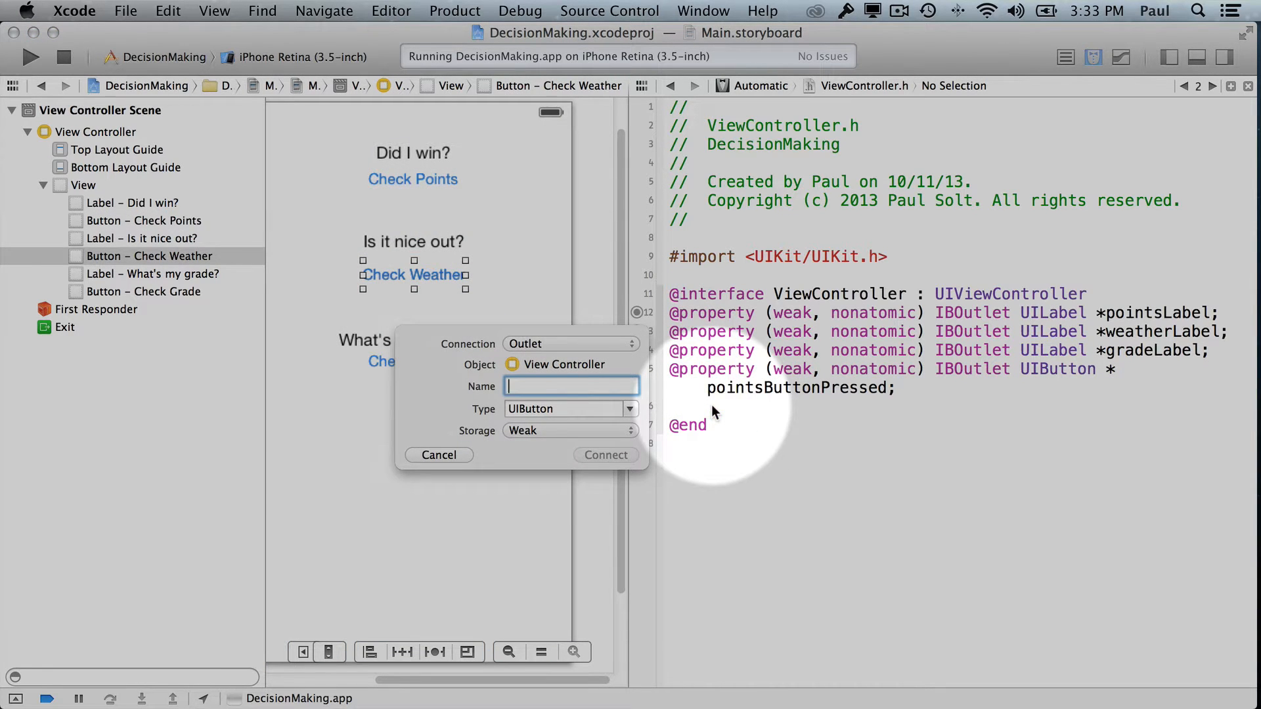
left_click(439, 455)
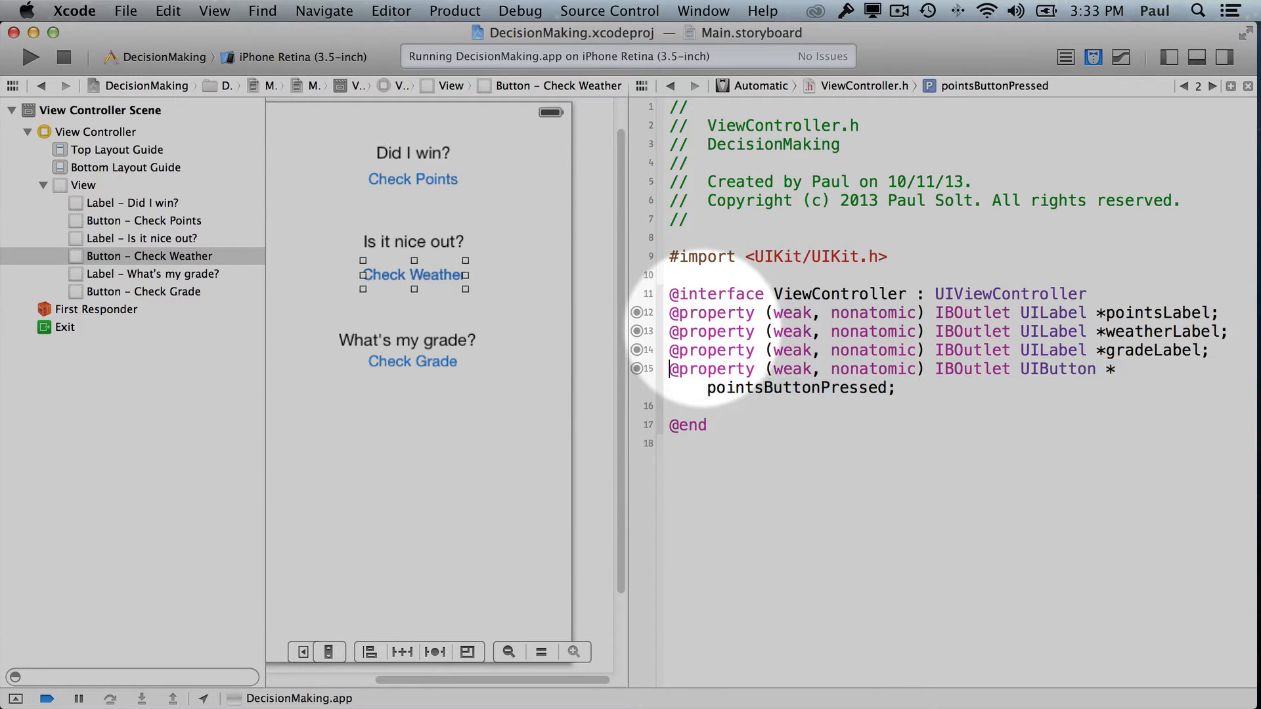
Step: Select and delete the pointsButtonPressed property line from the header
left_click(795, 387)
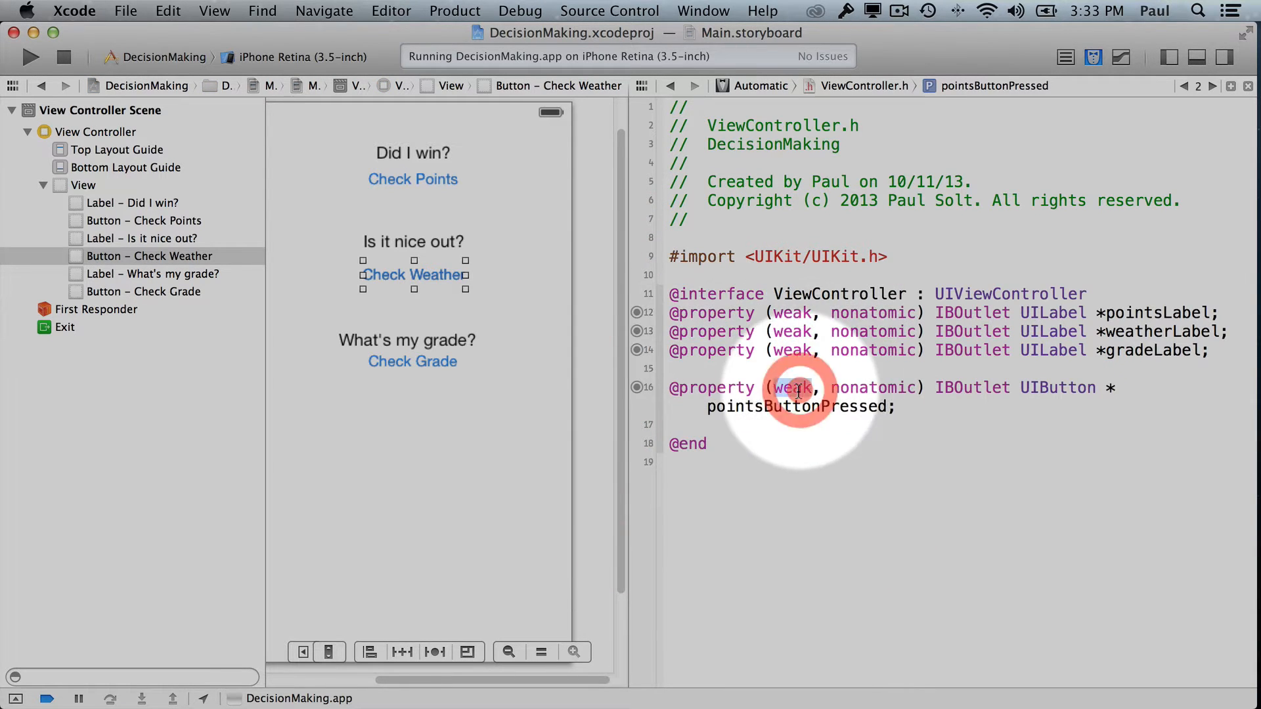
double_click(797, 388)
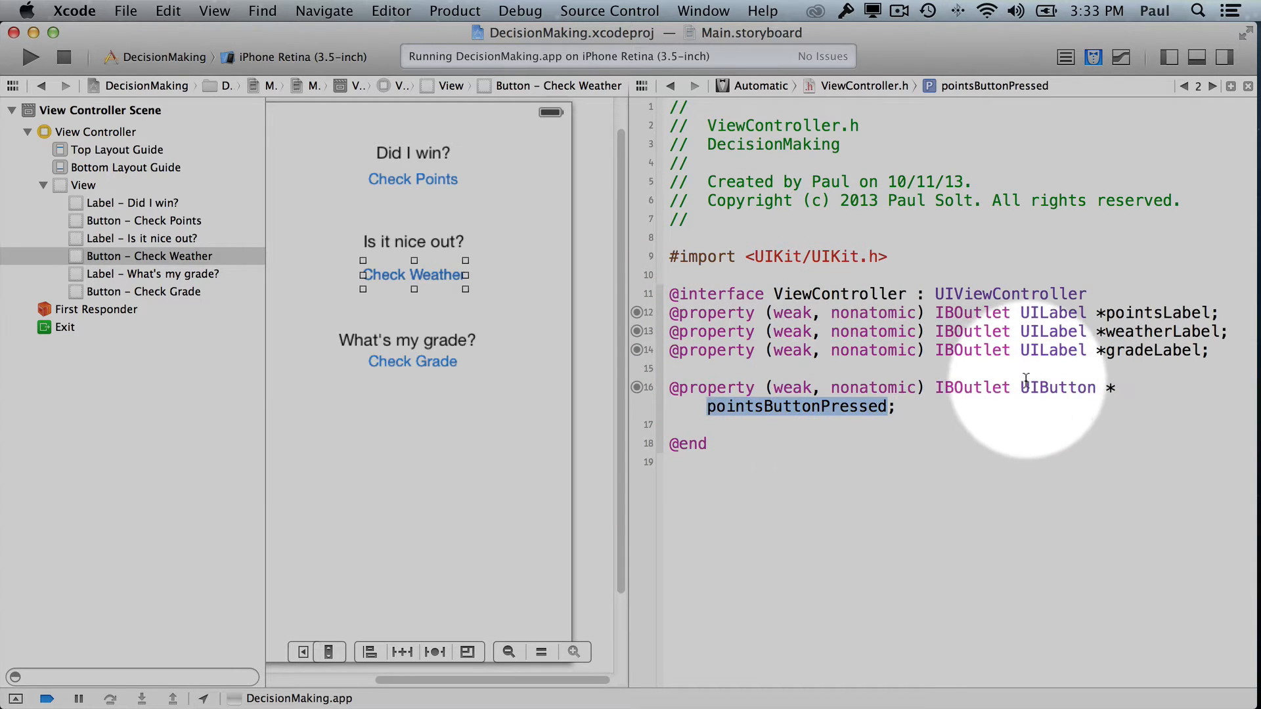
double_click(972, 386)
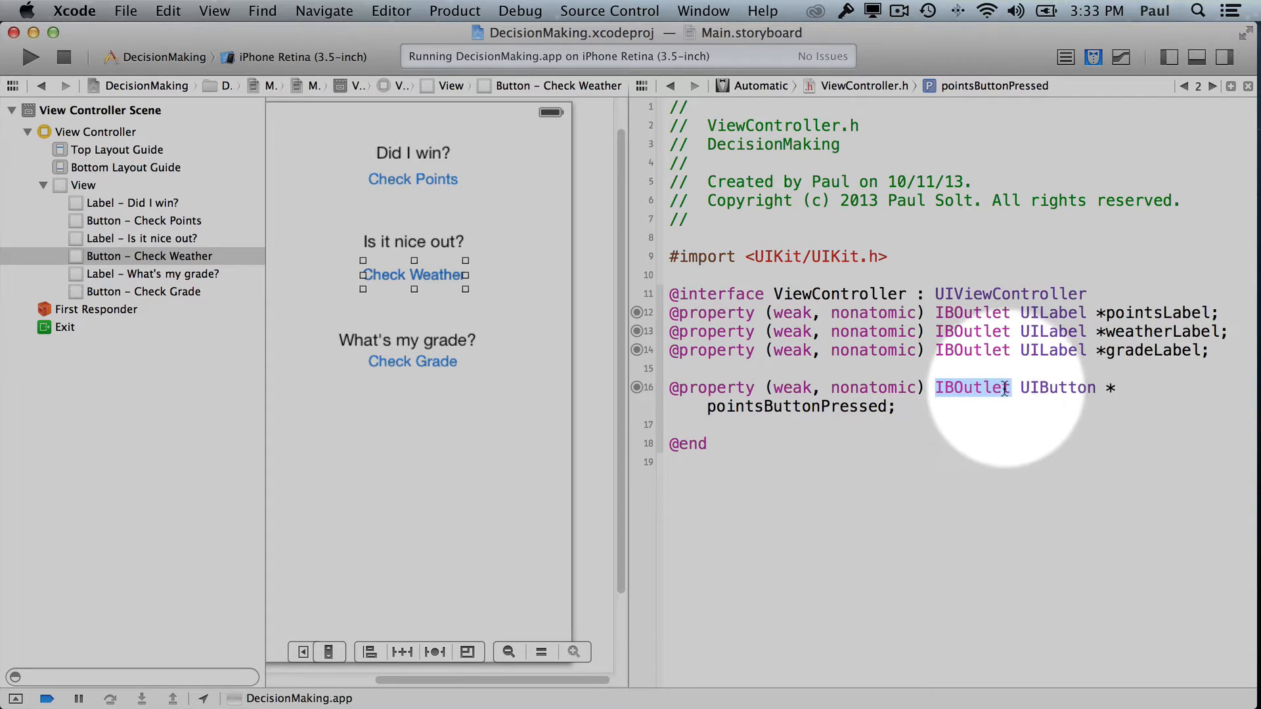
left_click(683, 424)
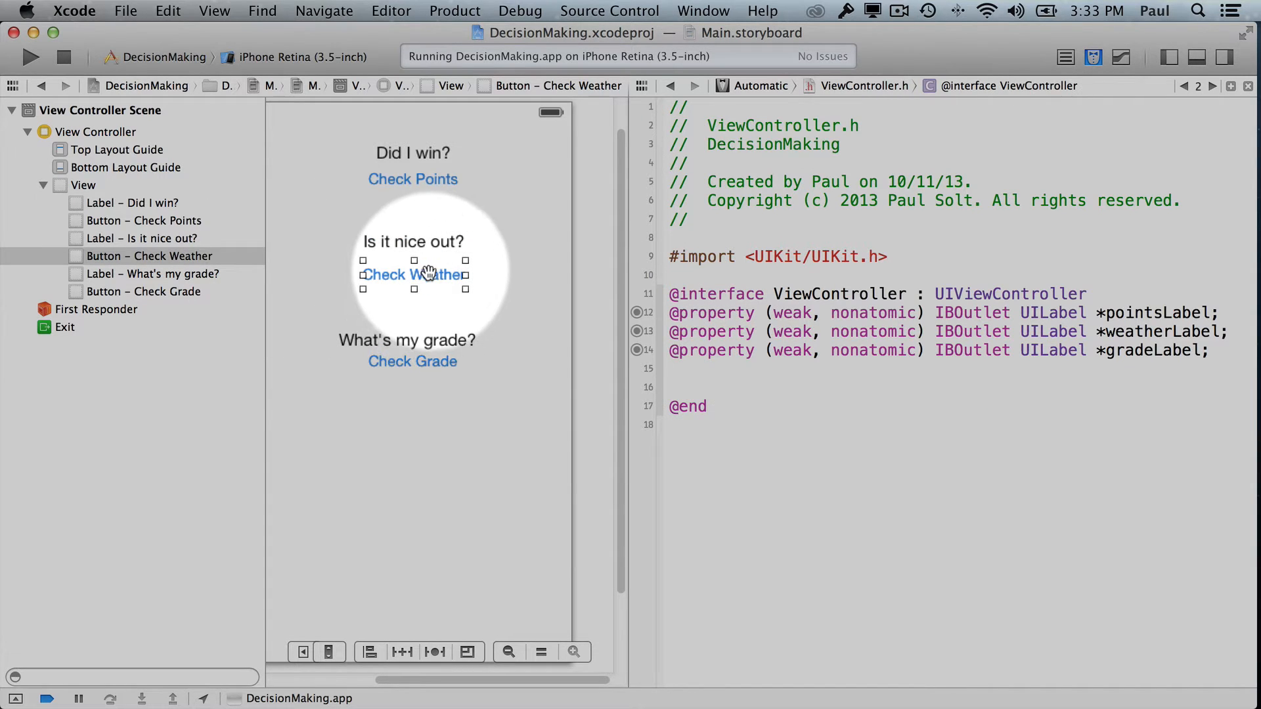
Step: Try an Action connection from Check Weather, then inspect Check Points' leftover pointsButtonPressed outlet
right_click(412, 275)
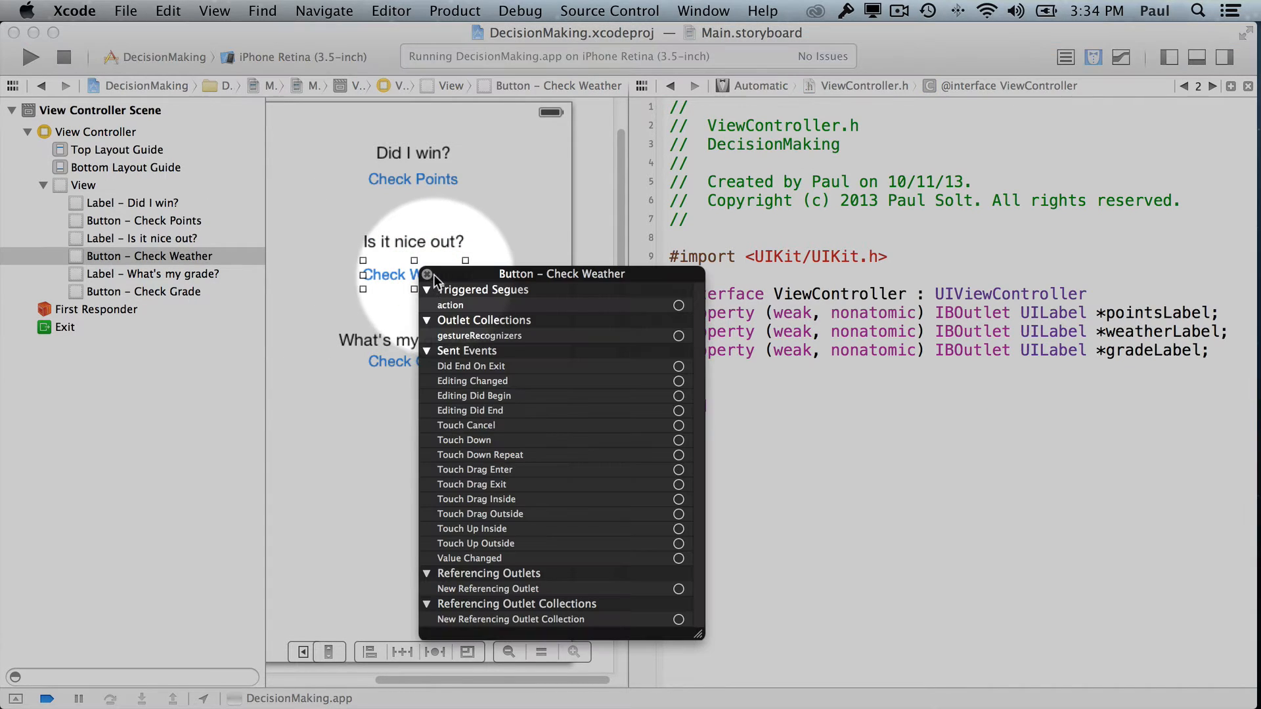
mouse_move(534, 376)
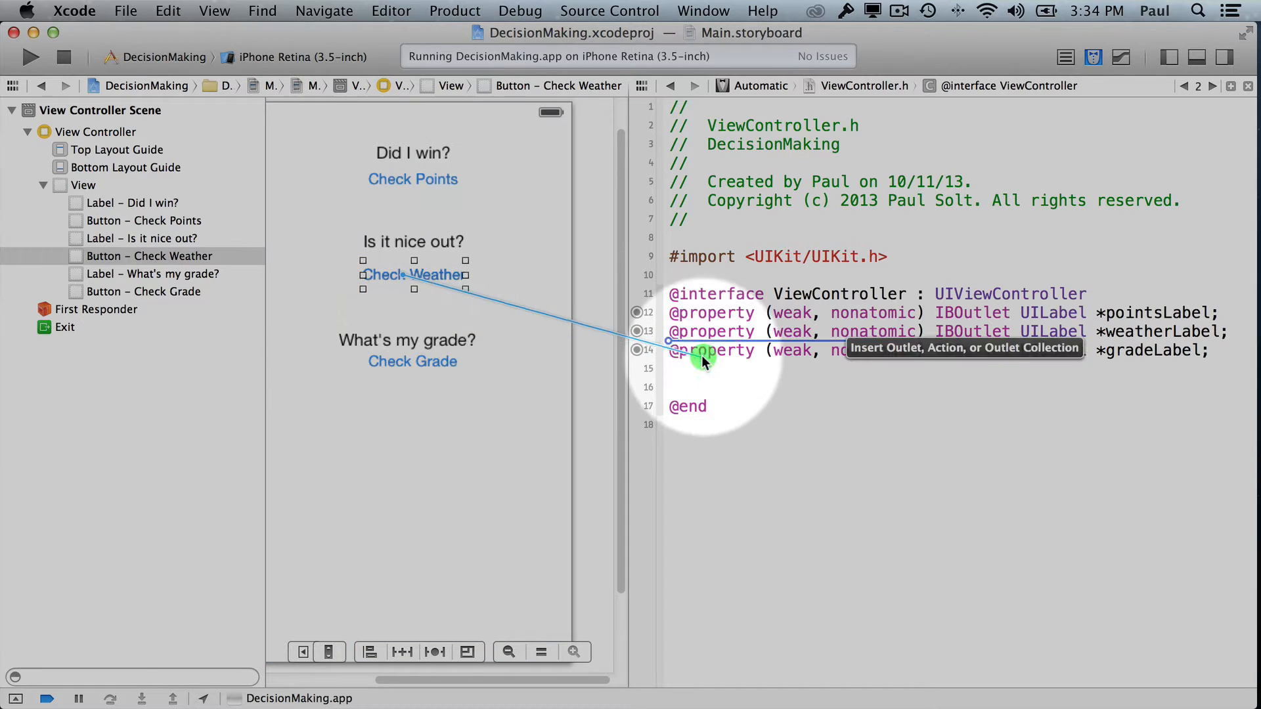
left_click(704, 362)
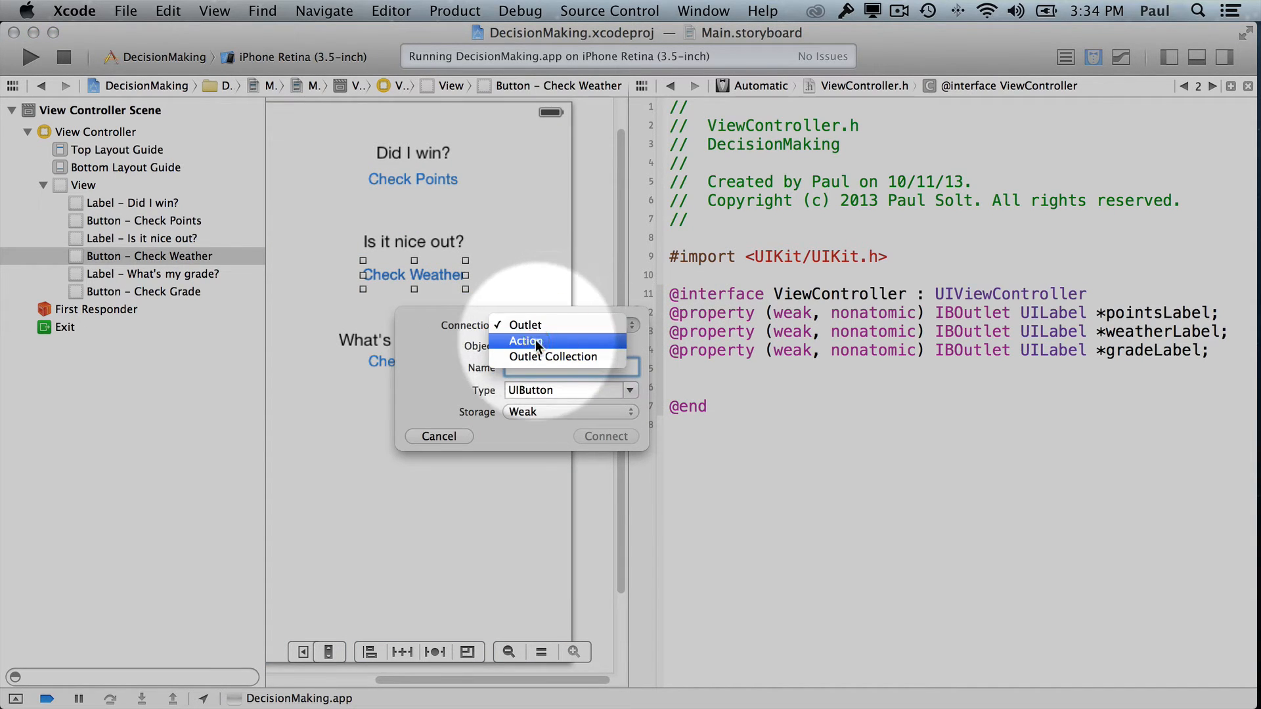
left_click(526, 340)
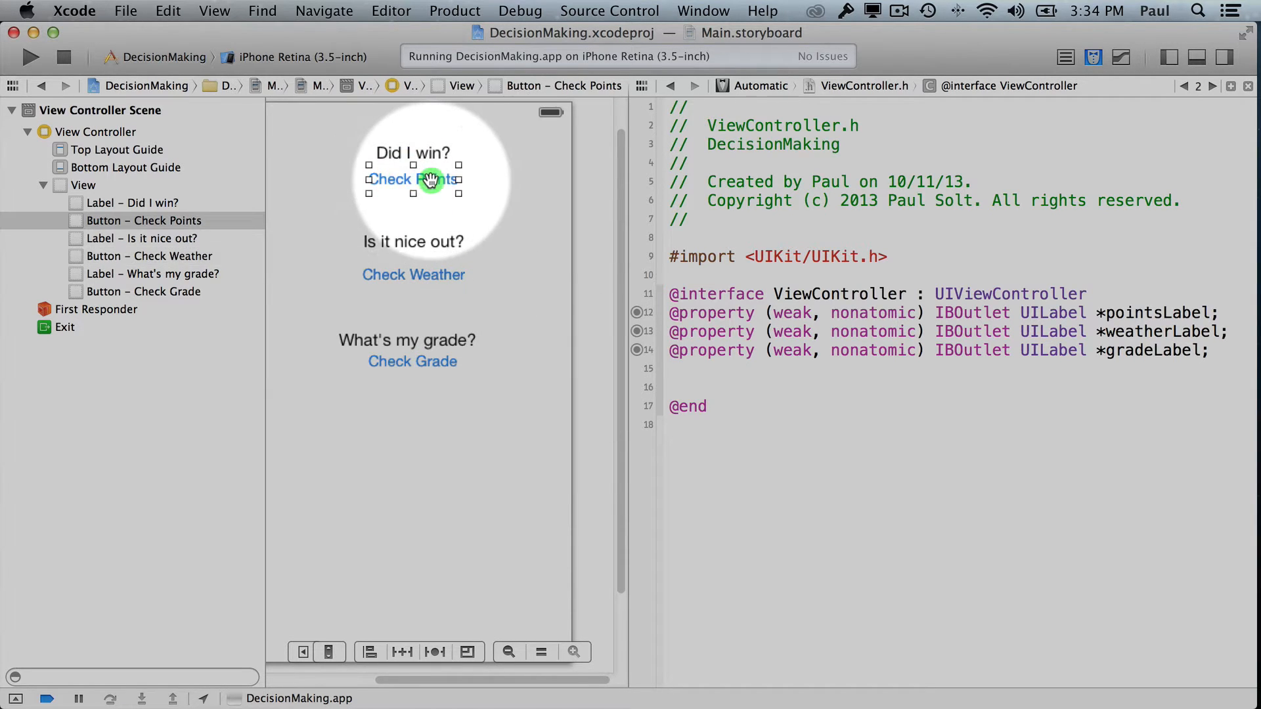
right_click(413, 179)
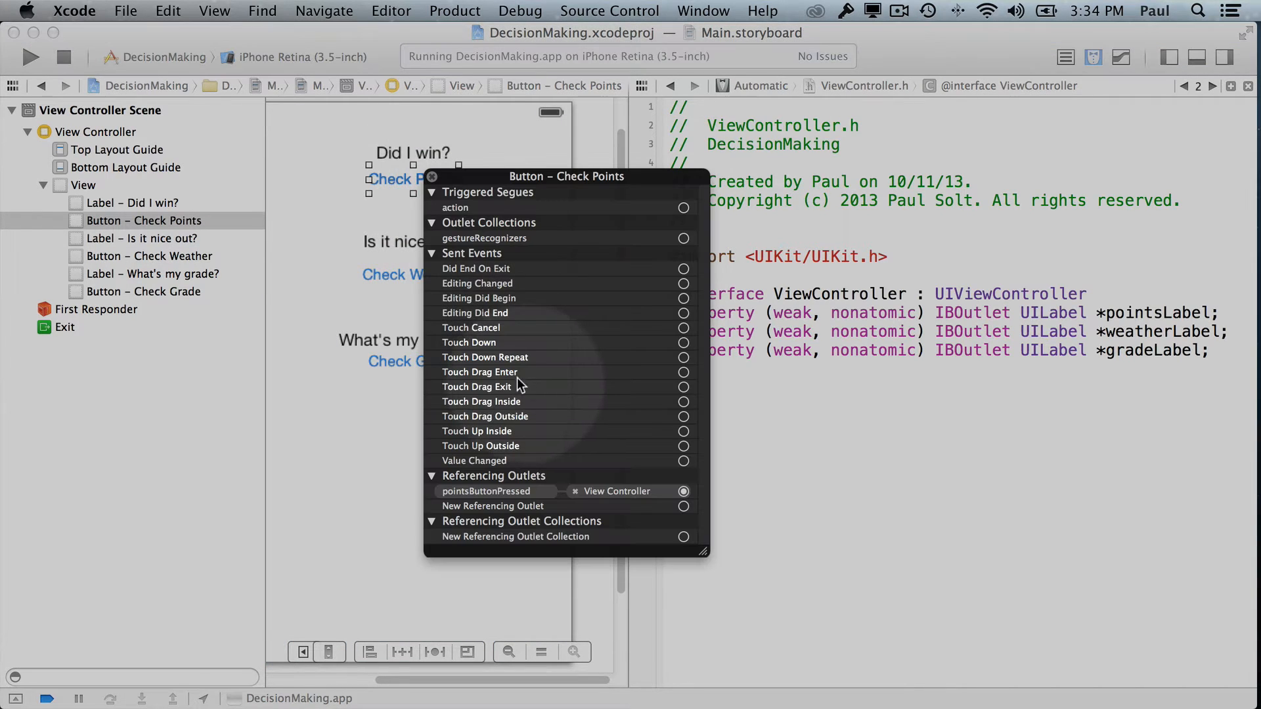
mouse_move(537, 488)
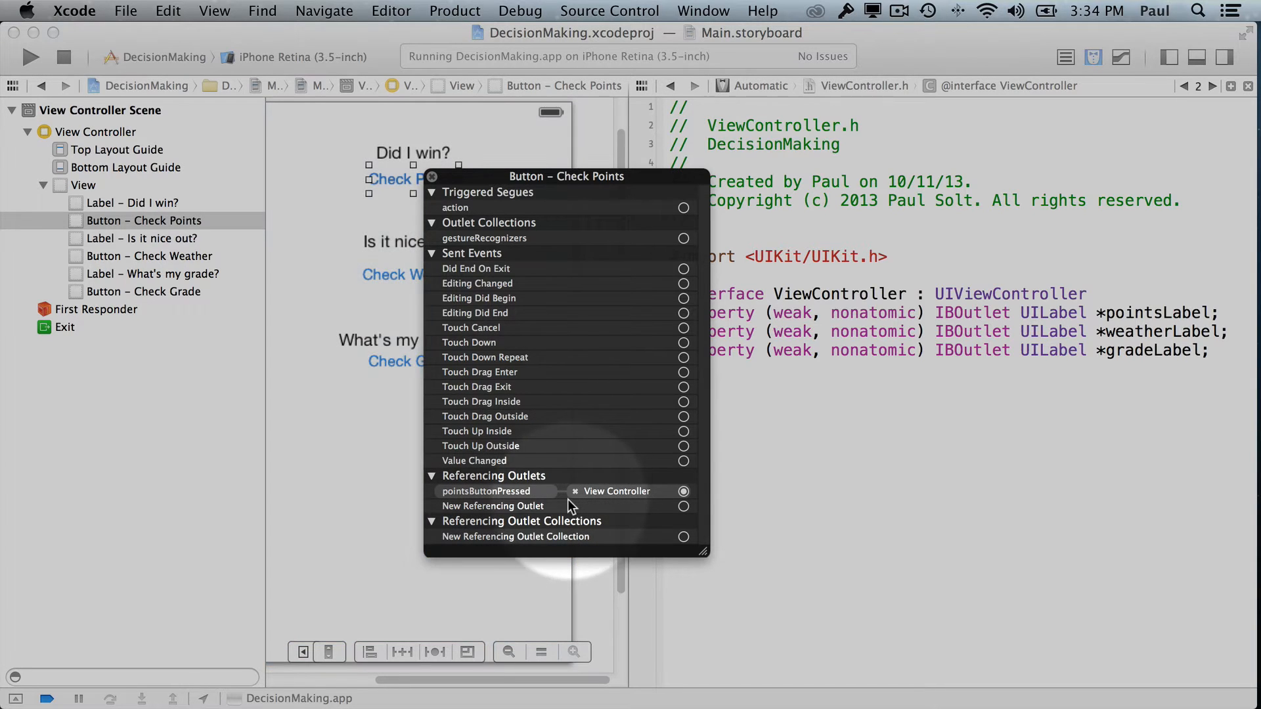
mouse_move(582, 503)
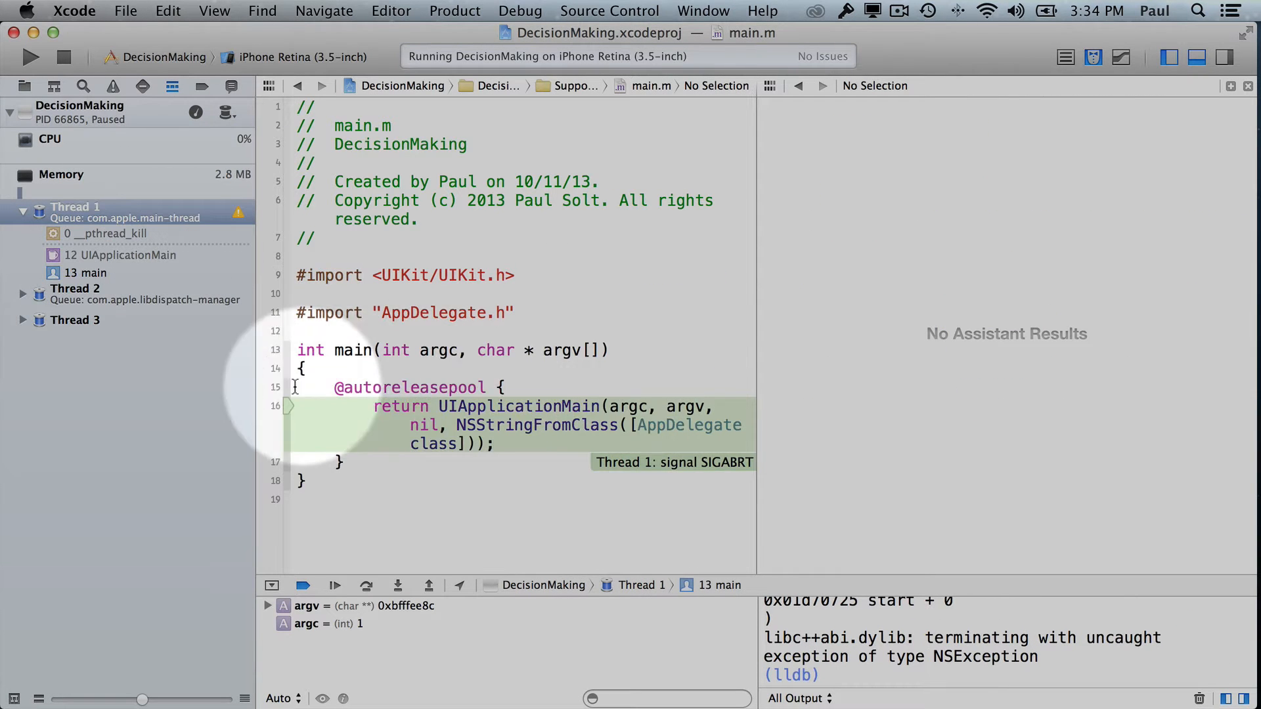
mouse_move(739, 478)
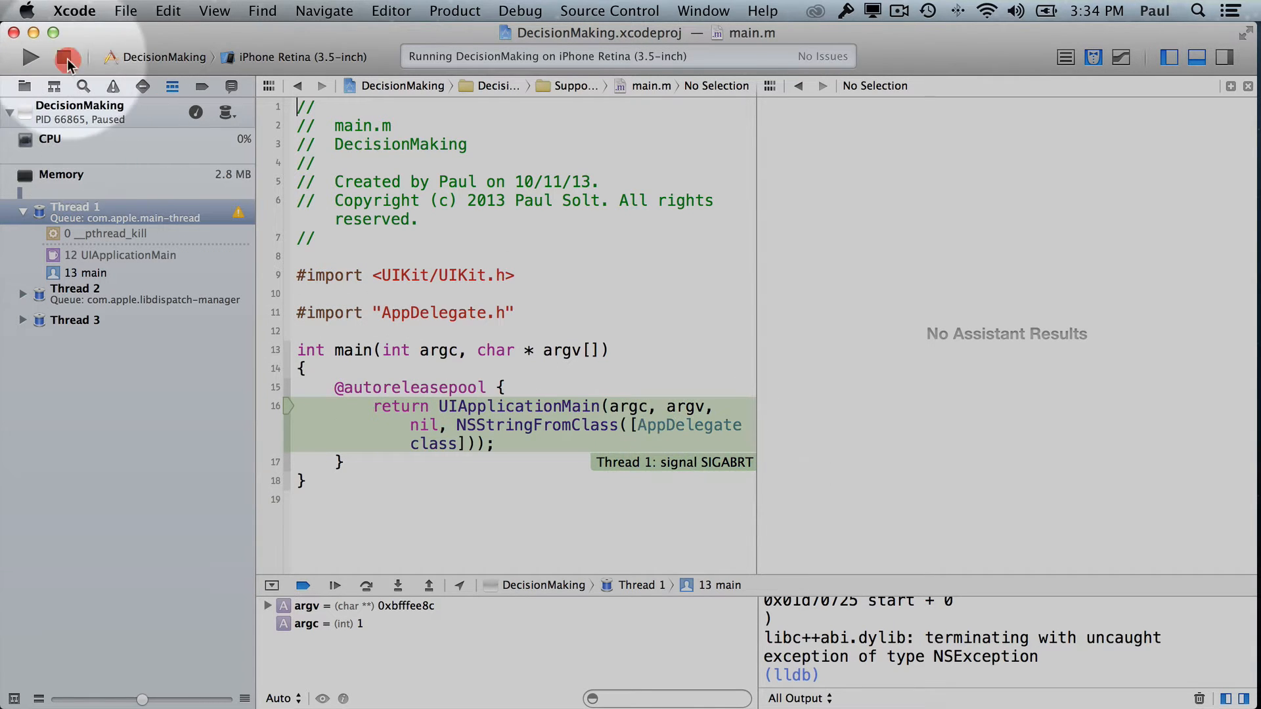
Step: Stop the crashed SIGABRT run from the toolbar
left_click(68, 56)
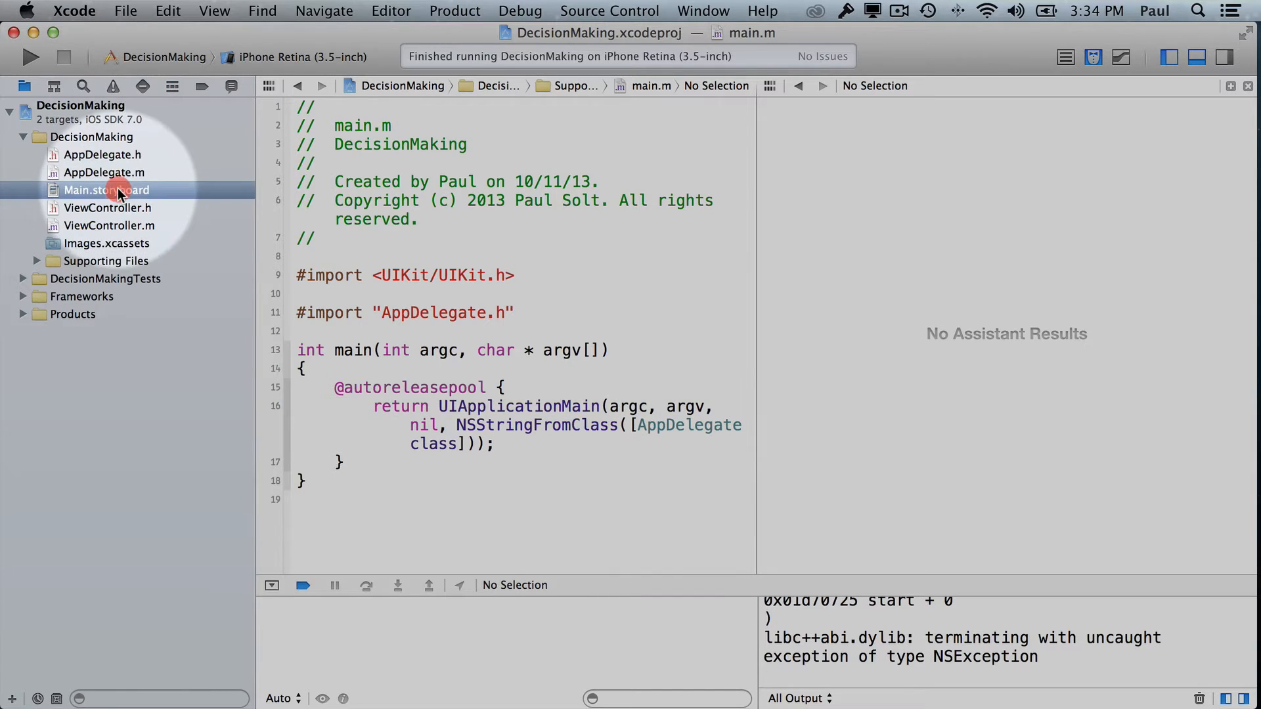
Step: Remove the stale pointsButtonPressed outlet from Check Points in Main.storyboard with the navigator hidden
left_click(105, 189)
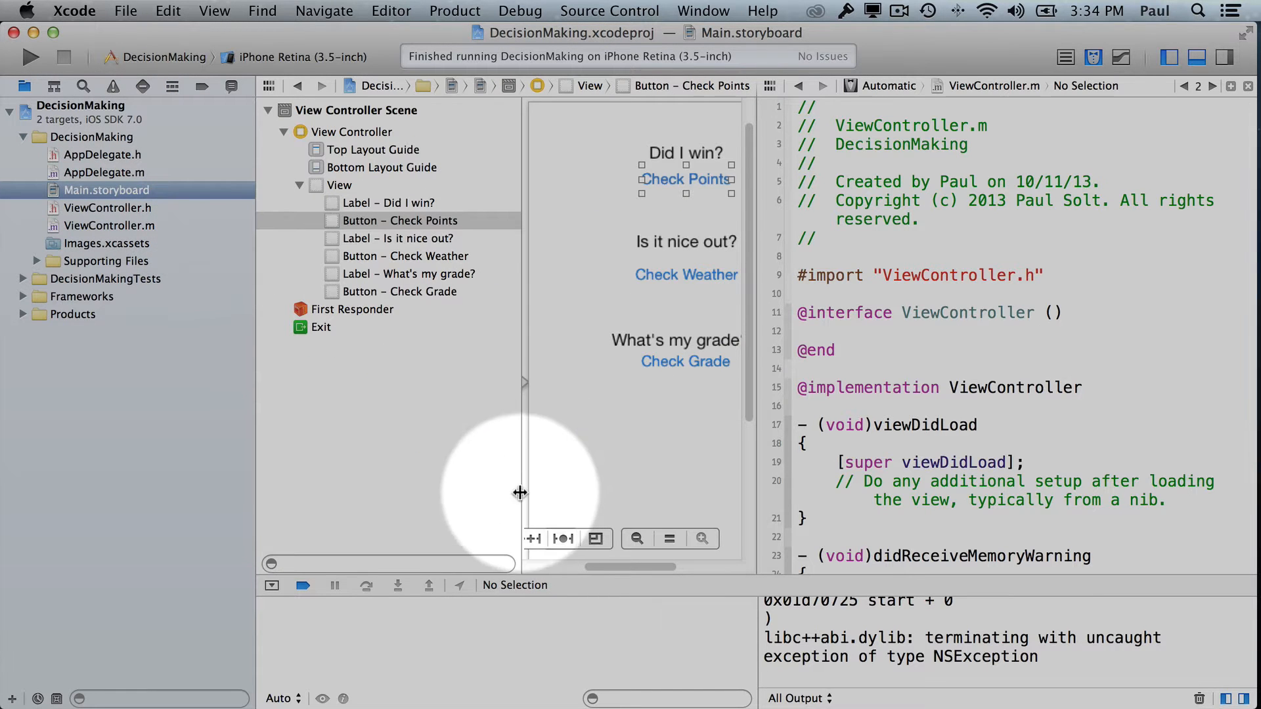
mouse_move(1169, 57)
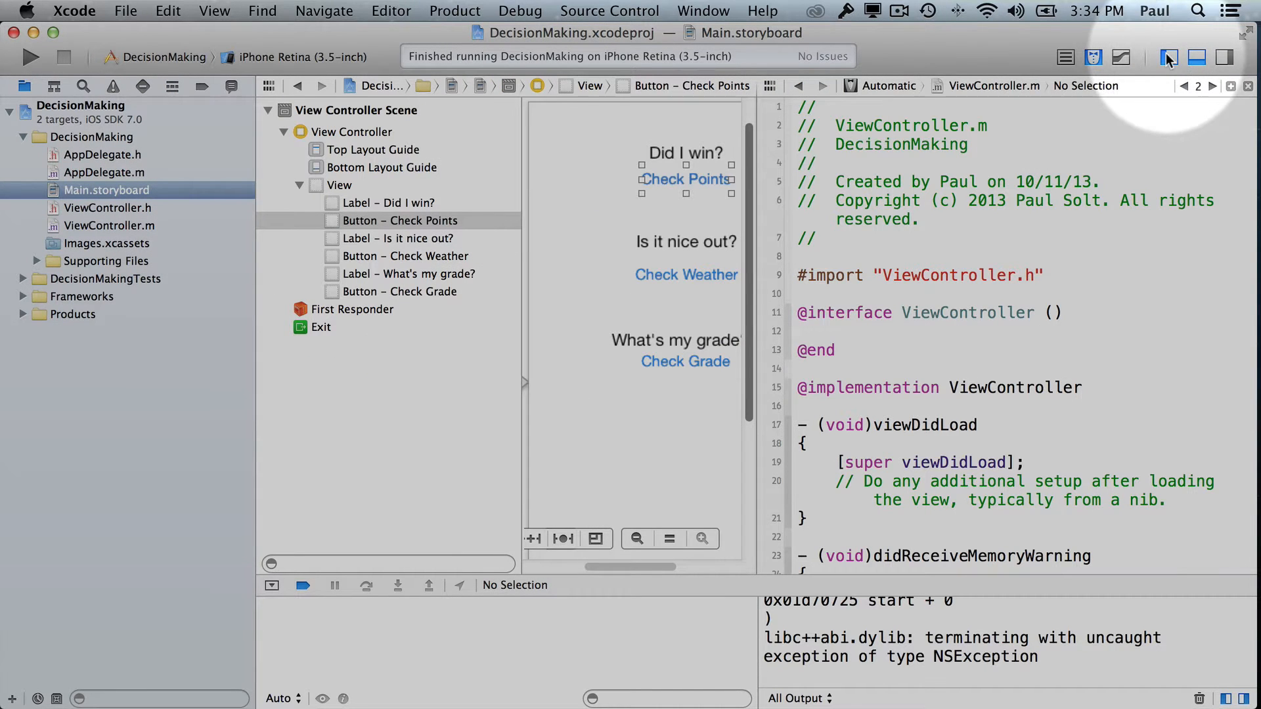
left_click(1169, 57)
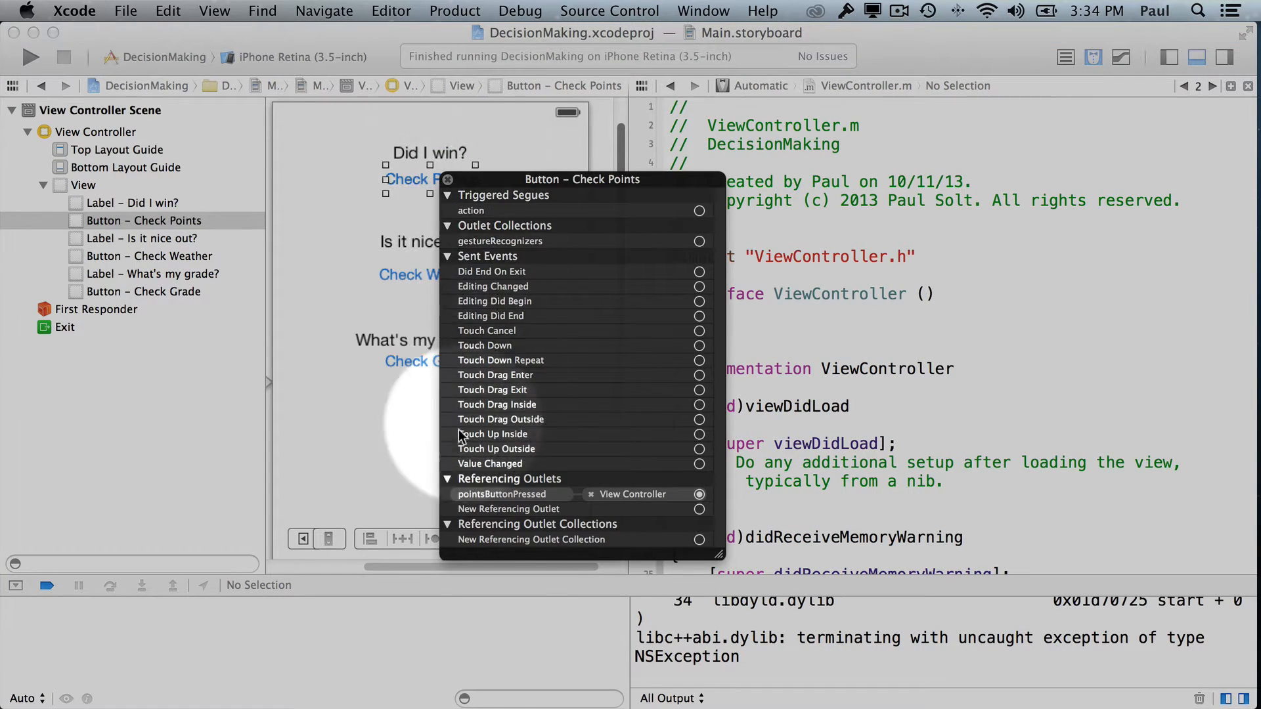
mouse_move(628, 503)
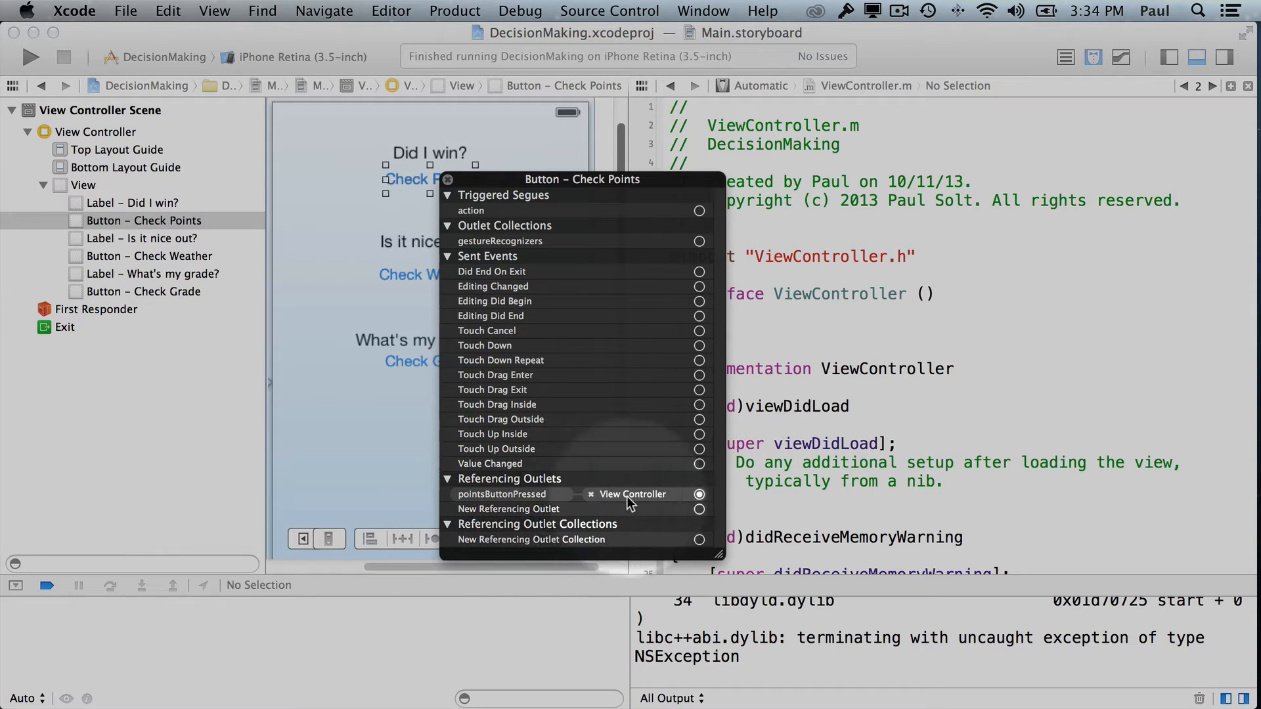
left_click(591, 493)
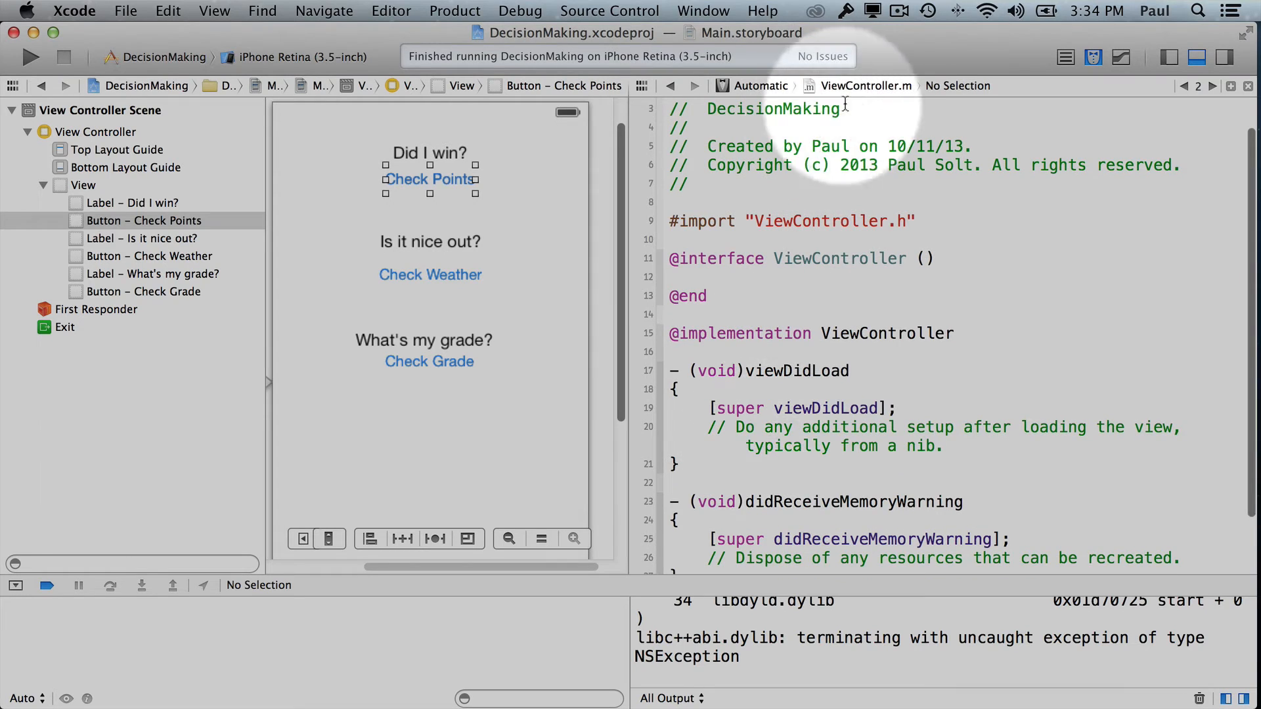
Step: Show ViewController.h in the assistant editor beside the storyboard
left_click(865, 85)
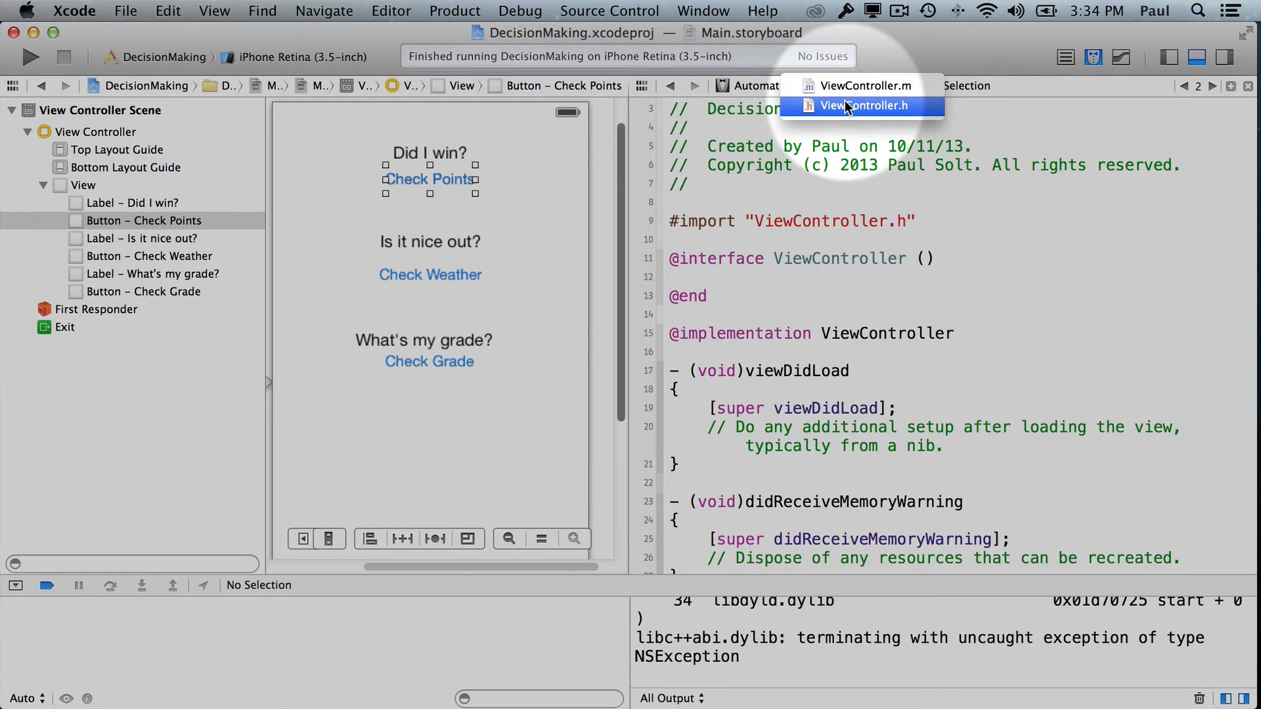
left_click(864, 105)
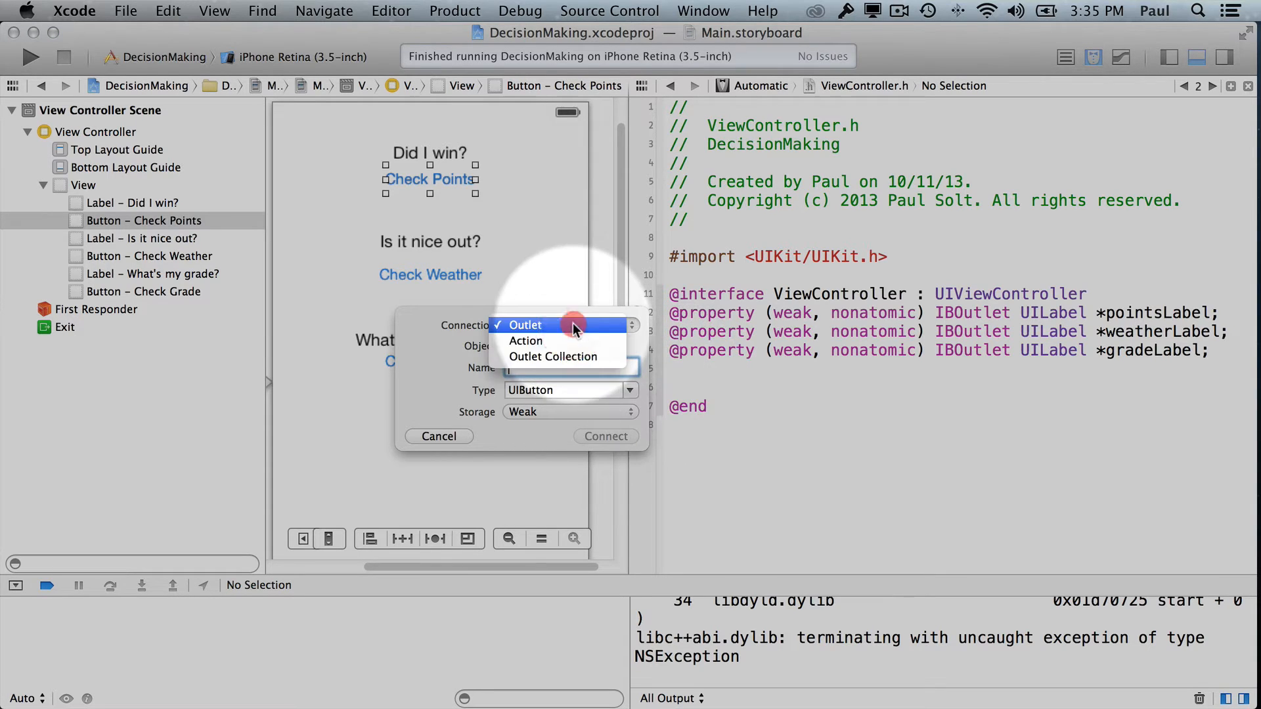
Step: Connect Check Points to a new pointsButtonPressed action in ViewController.h
left_click(525, 340)
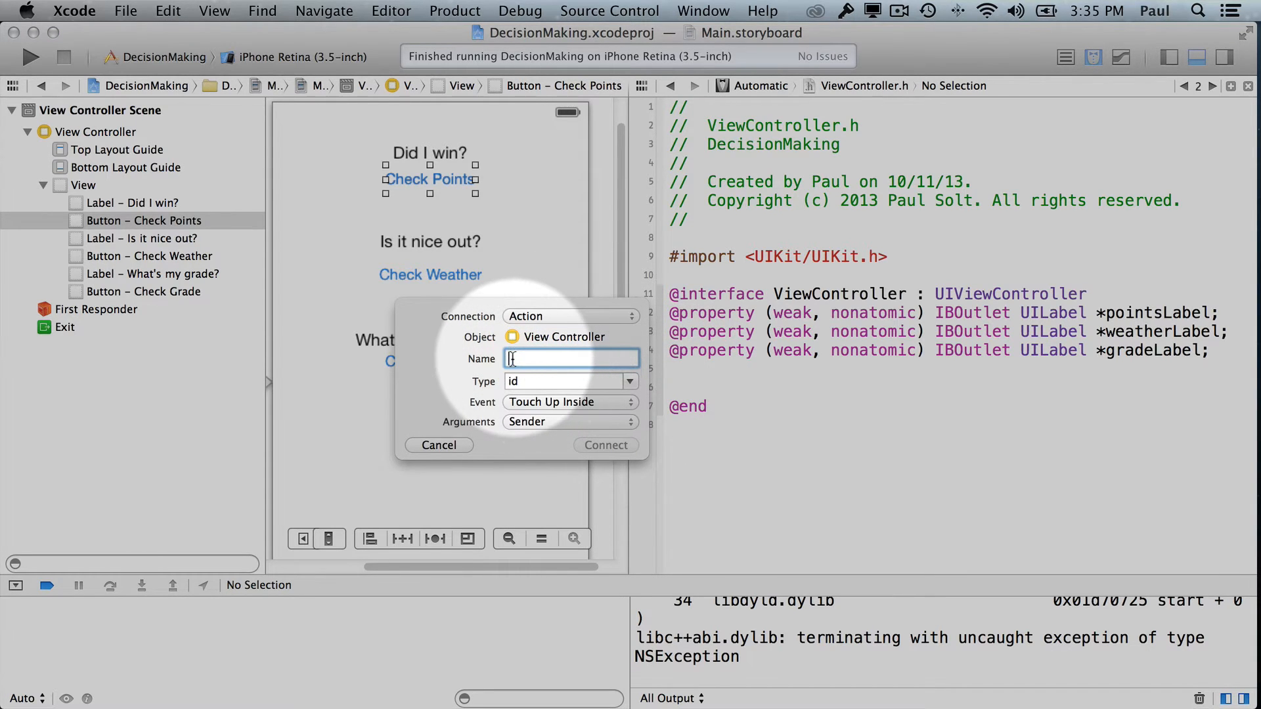
type("pointsButtonPressed")
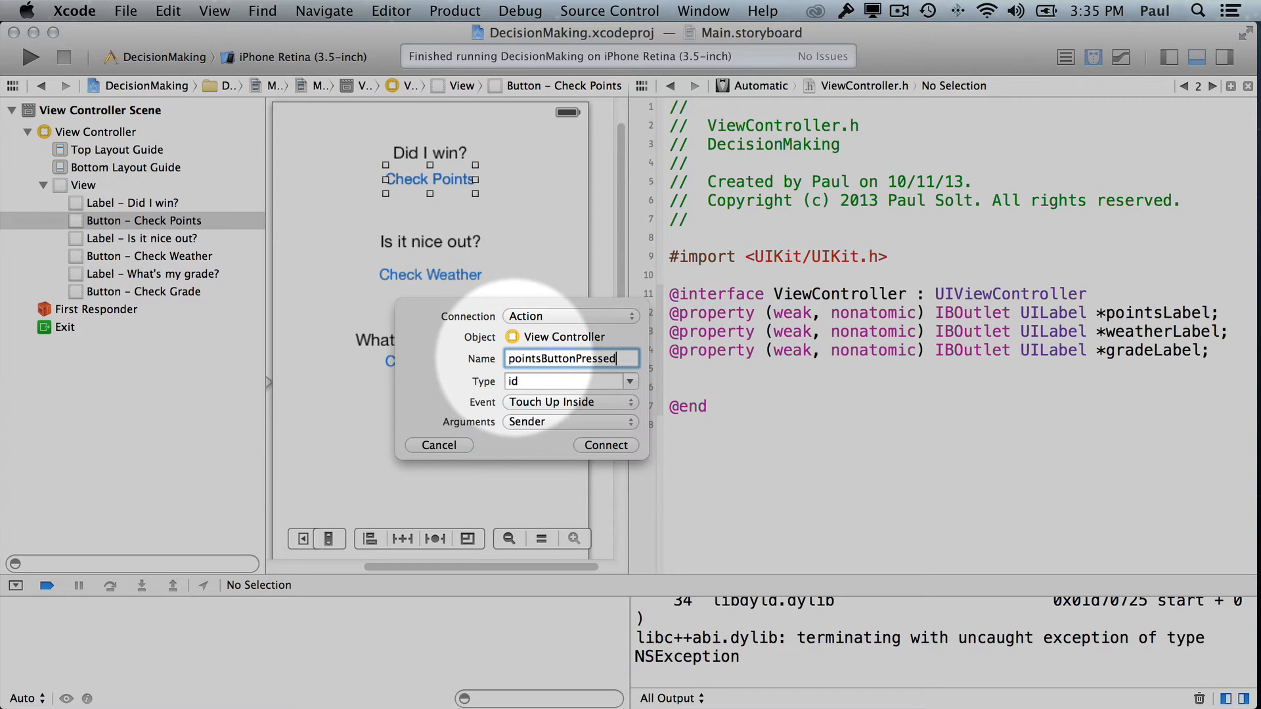
left_click(605, 445)
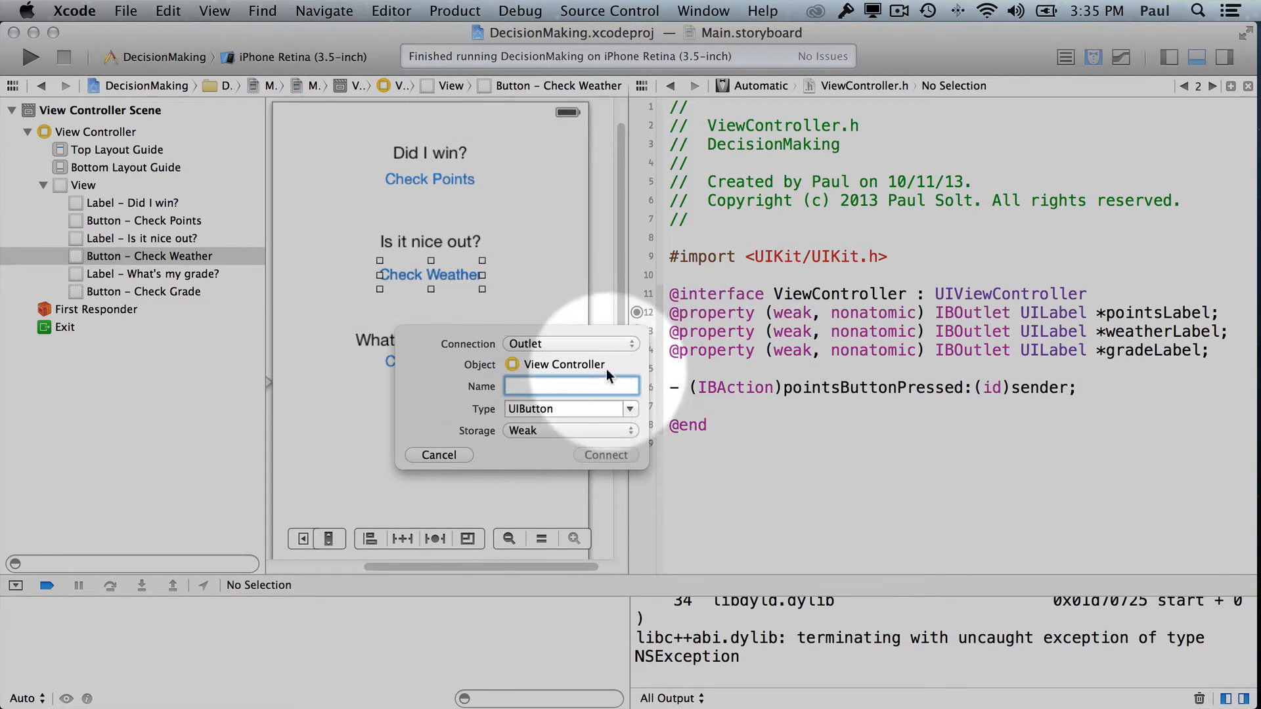
Step: Connect Check Weather to a new weatherButtonPressed action
left_click(571, 342)
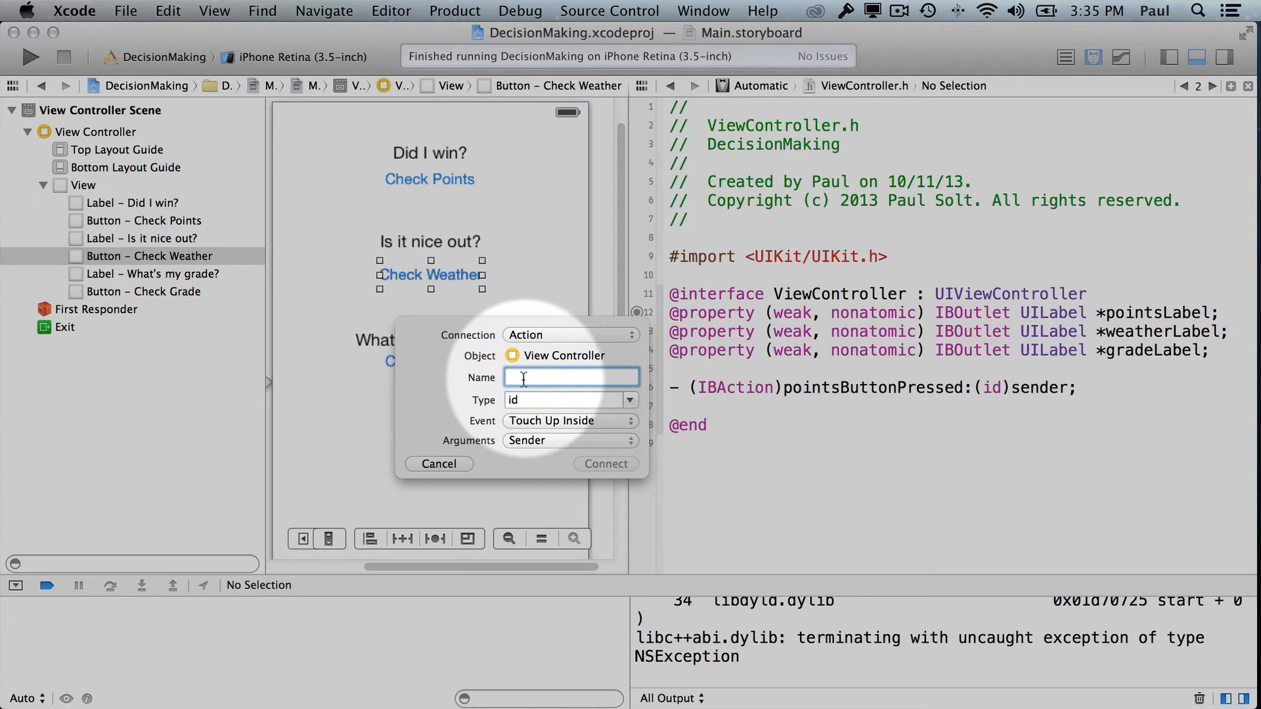
type("weatherButtonPressed")
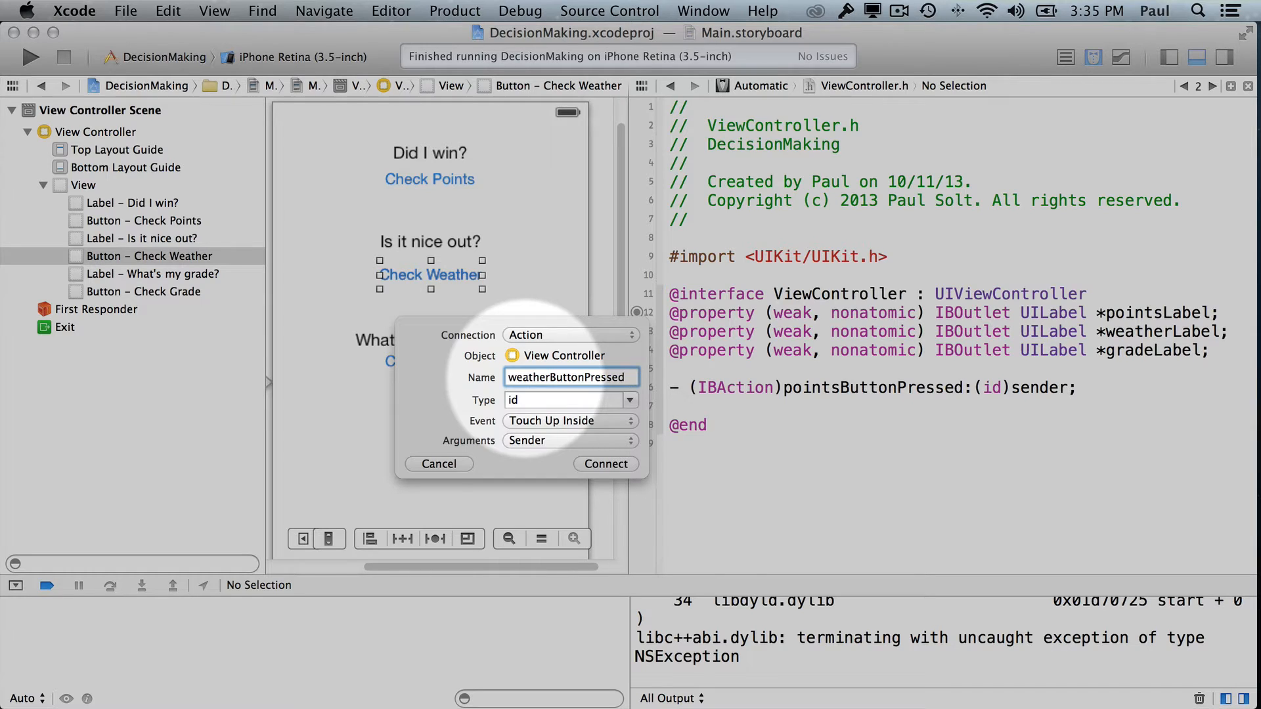
left_click(605, 464)
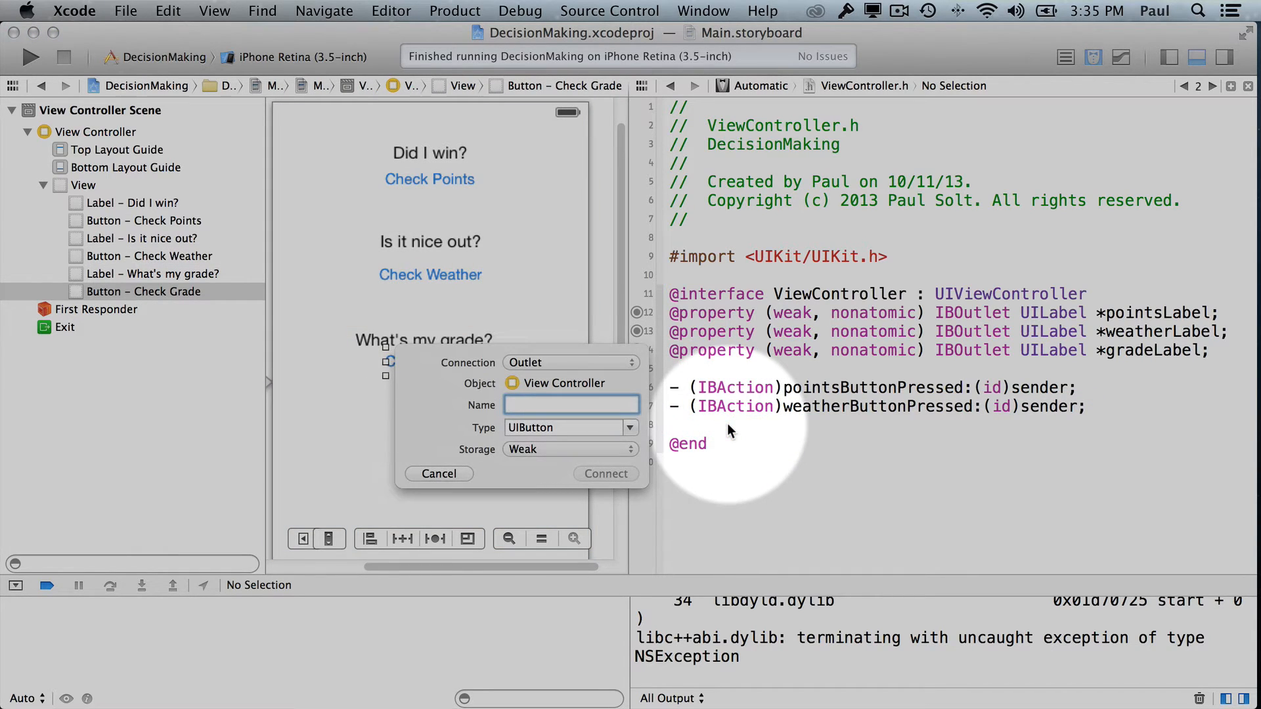
Step: Connect Check Grade as an outlet named gradesButtonPressed
type("gradesButton")
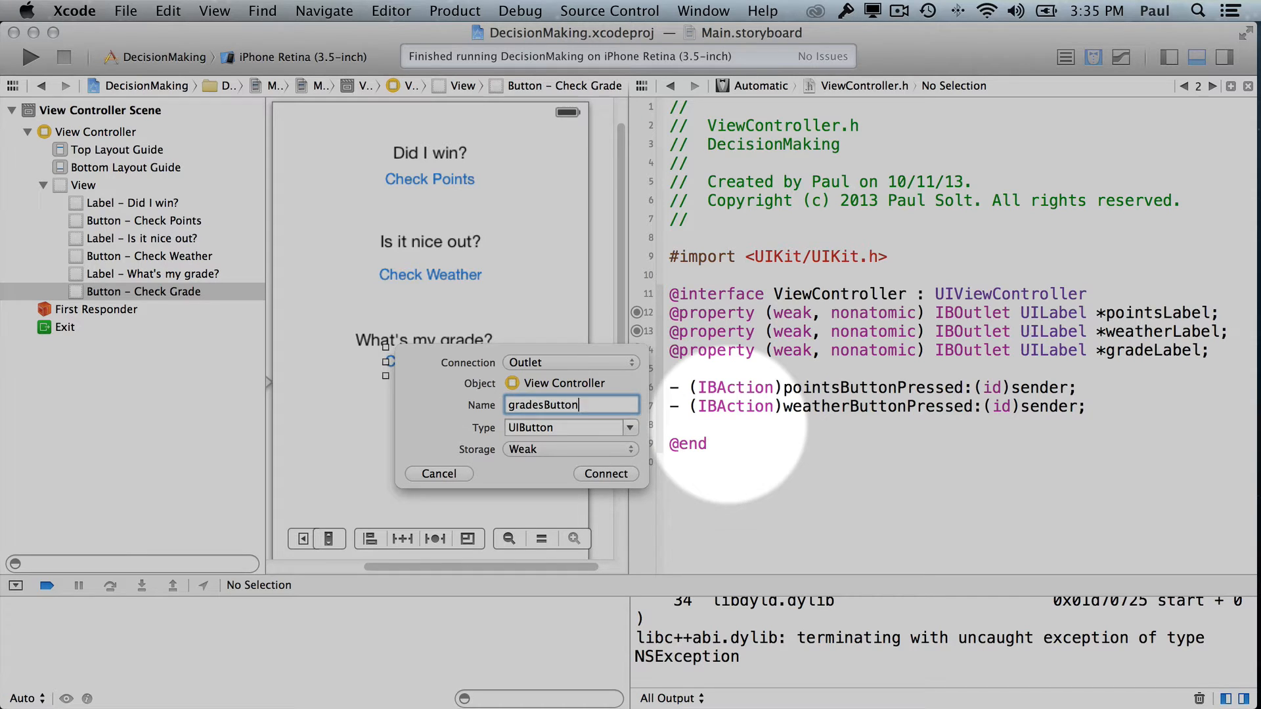
type("Pressed")
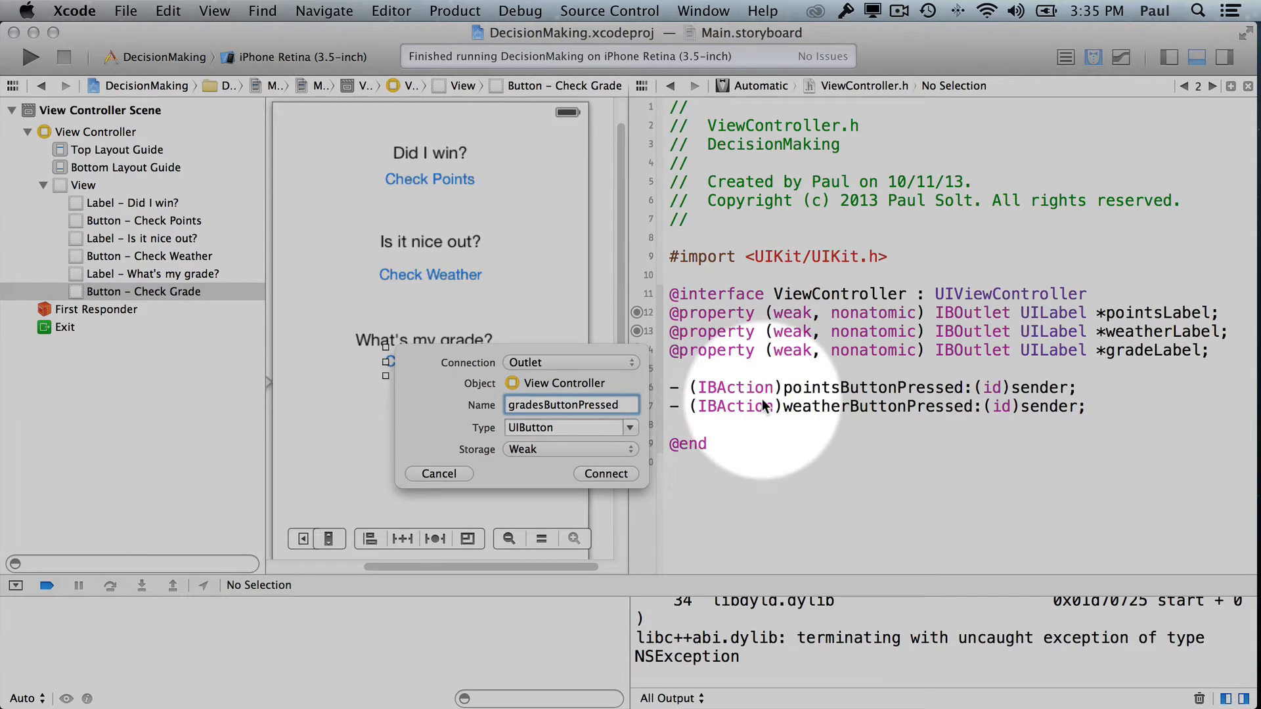
left_click(605, 474)
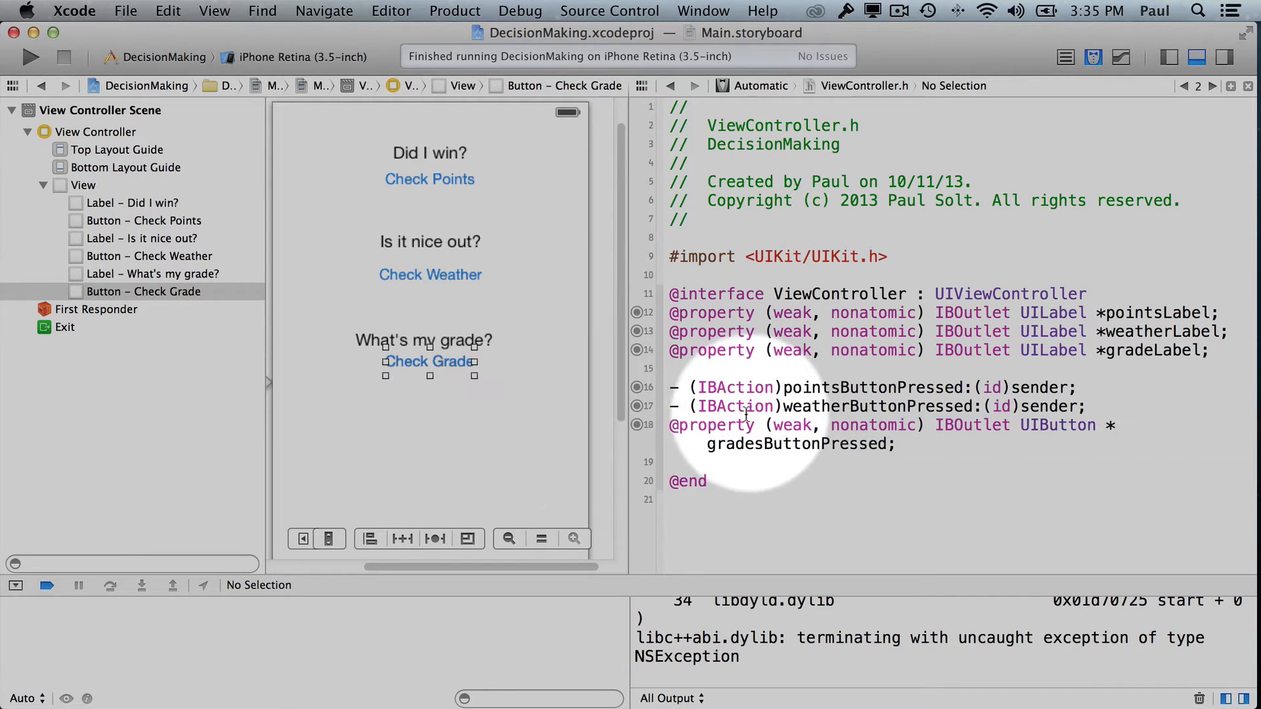
mouse_move(965, 446)
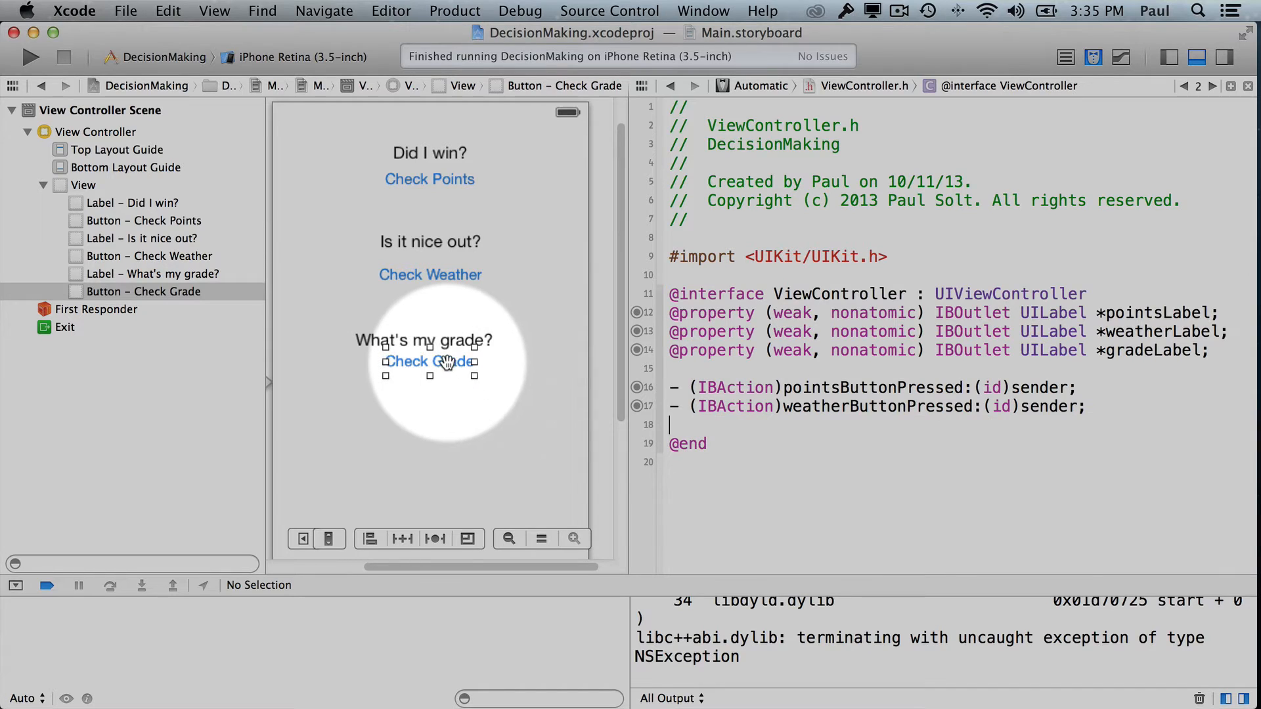
Step: Connect Check Grade to a gradeButtonPressed action replacing the mistaken outlet
right_click(429, 361)
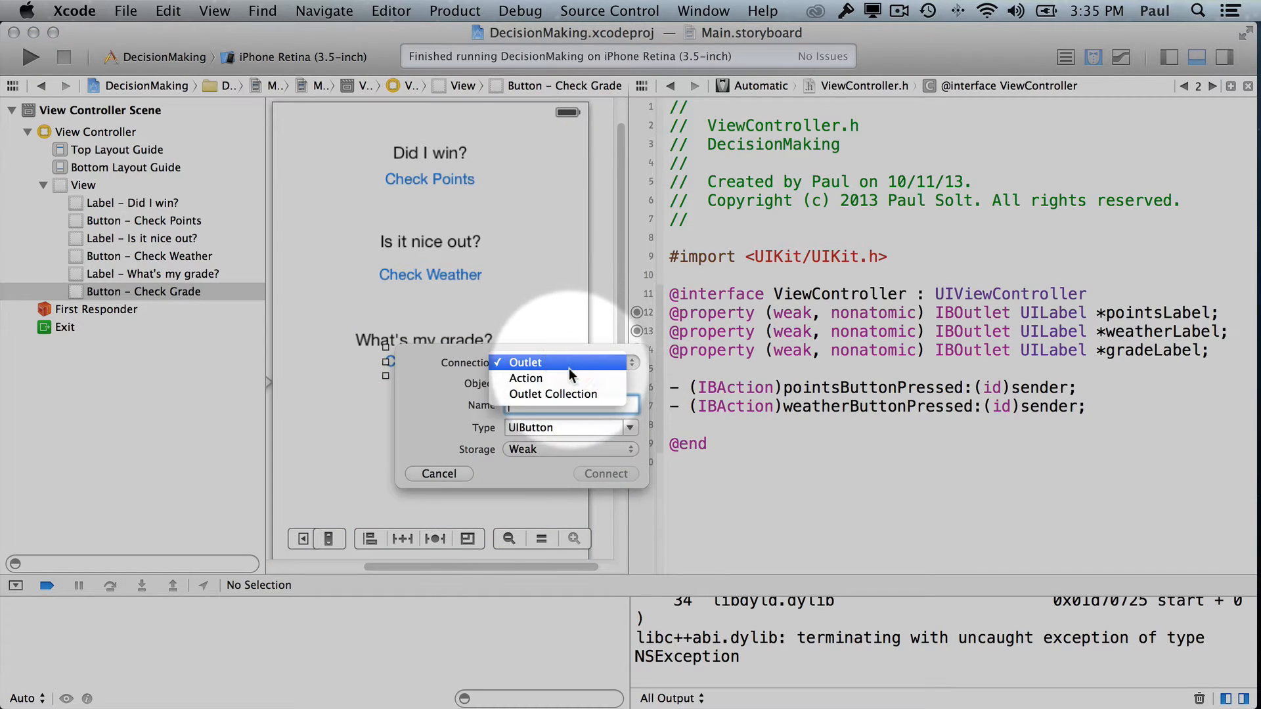
left_click(525, 379)
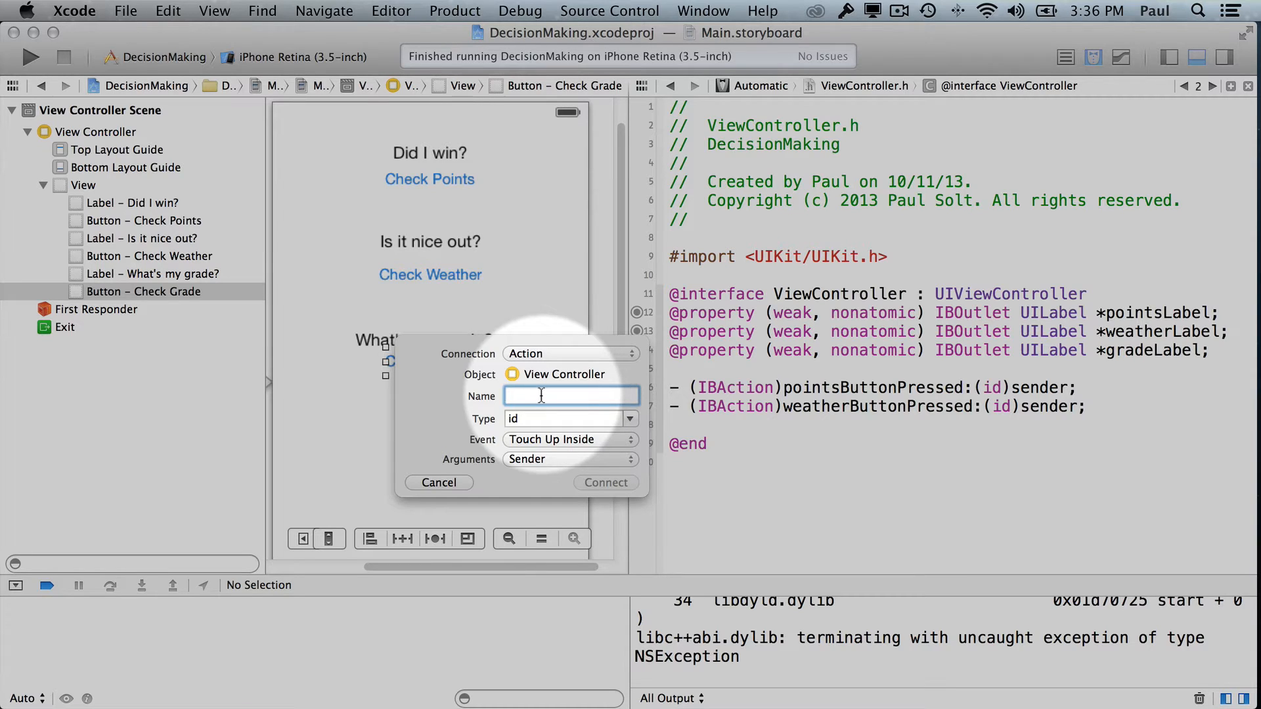
type("gradeL")
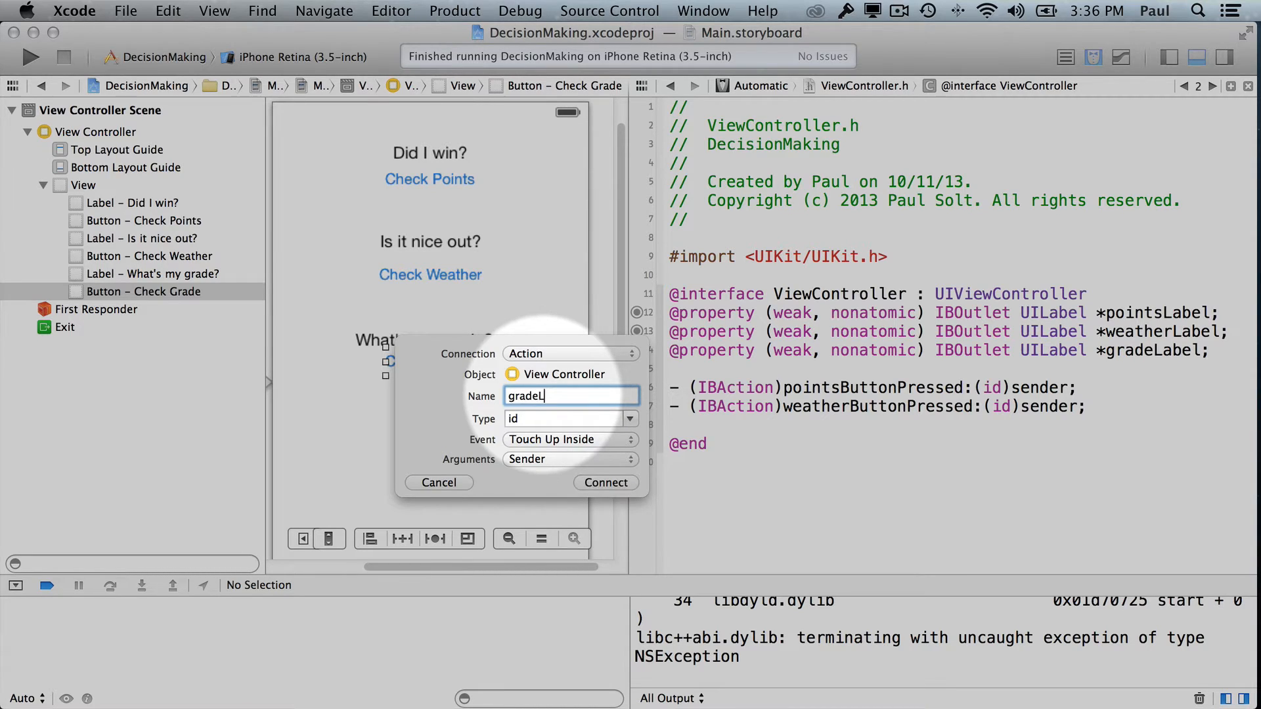
type("Button")
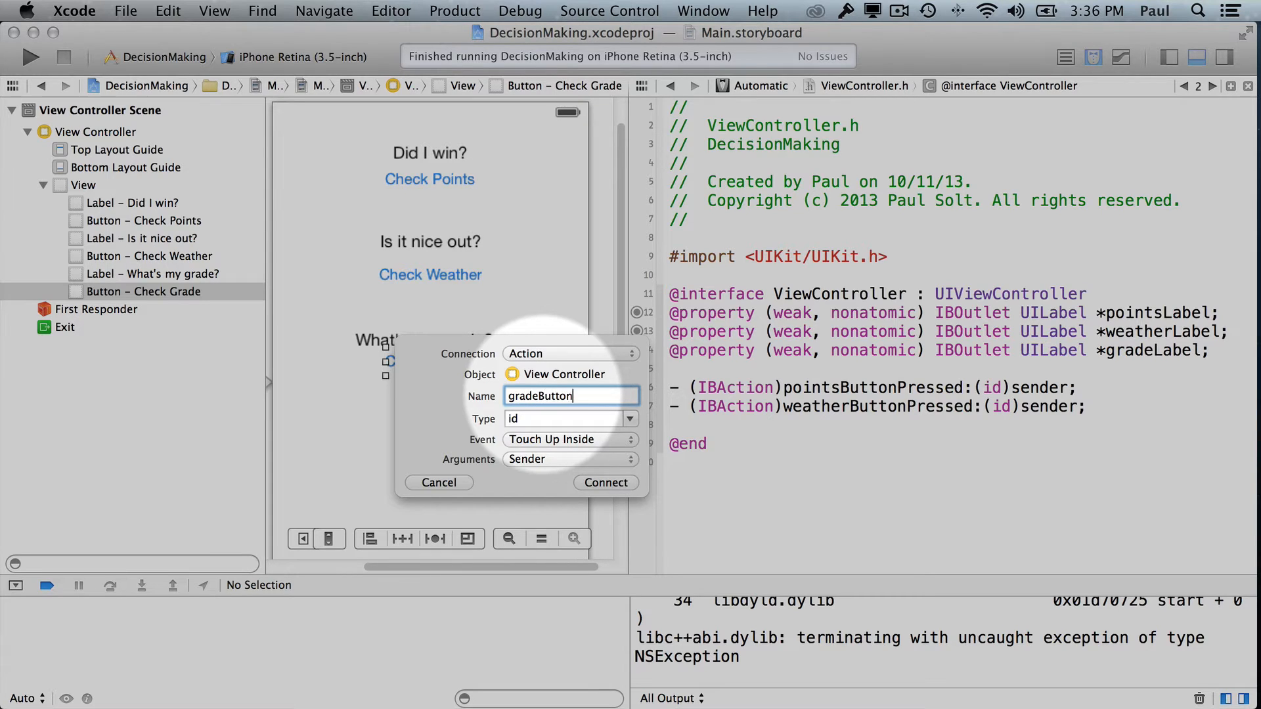
type("Pressed")
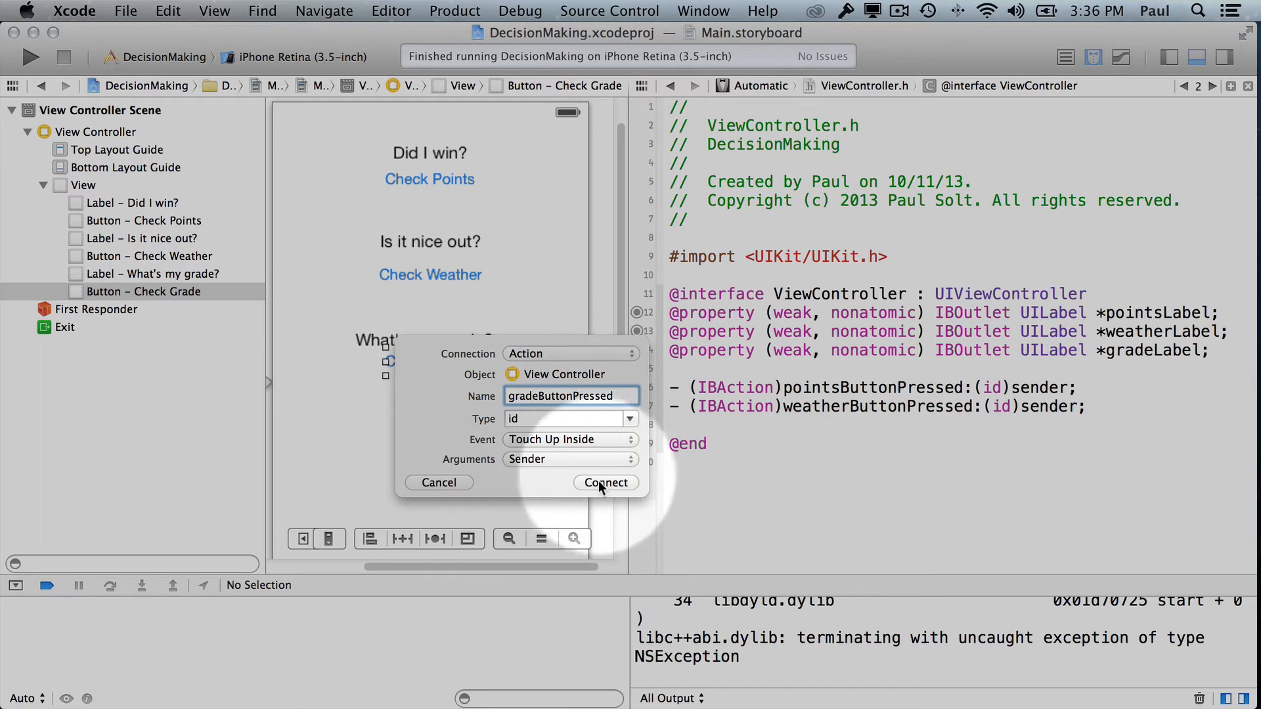
left_click(605, 482)
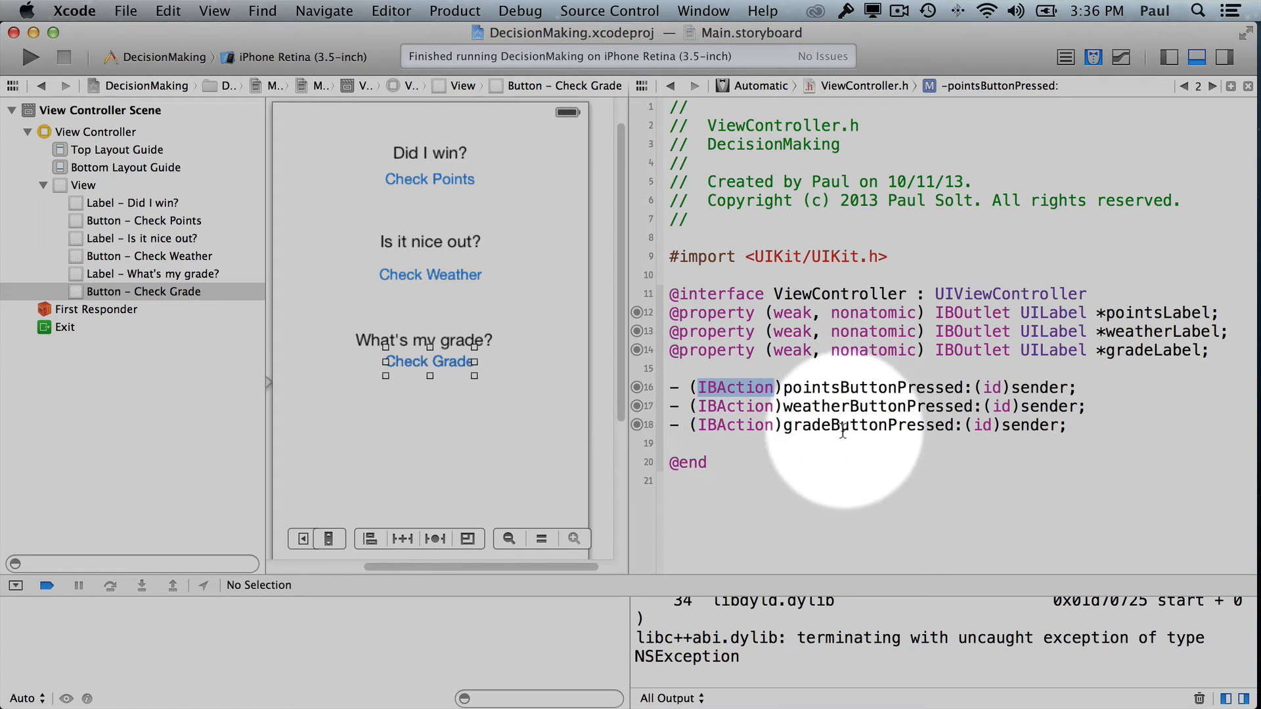
mouse_move(871, 424)
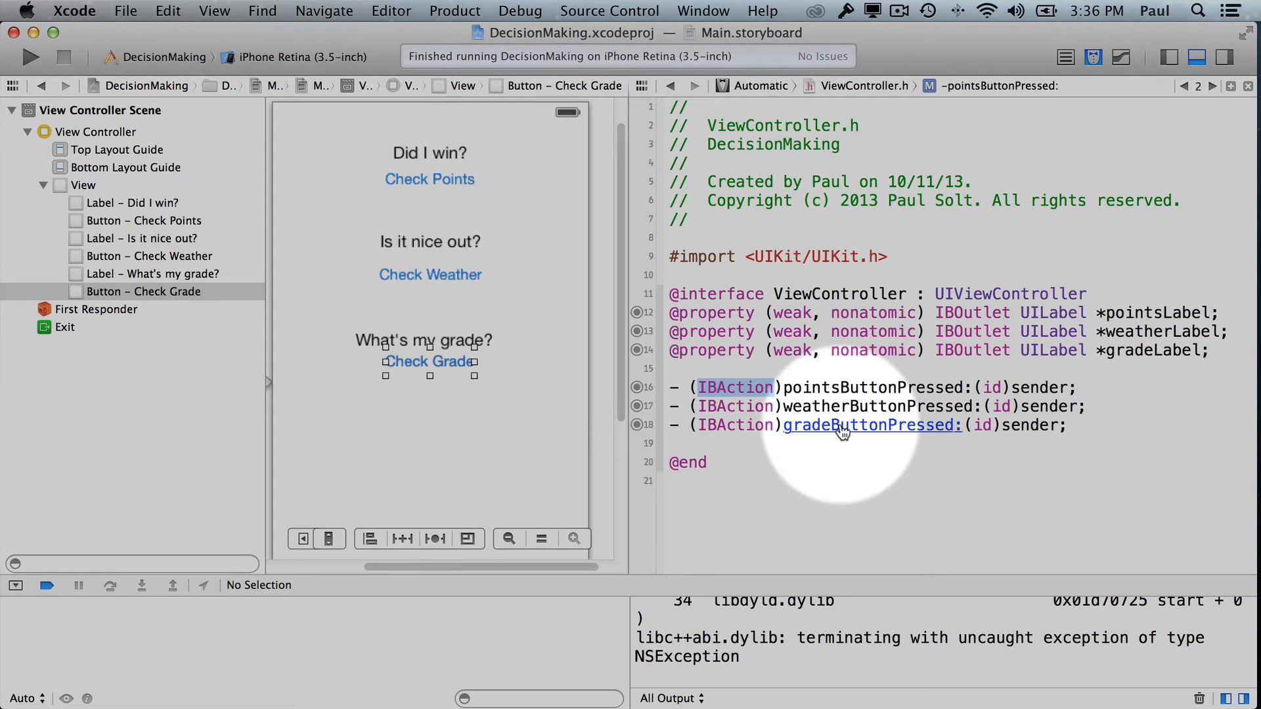
Step: Switch the assistant to ViewController.m, then return to the single Standard editor
left_click(864, 85)
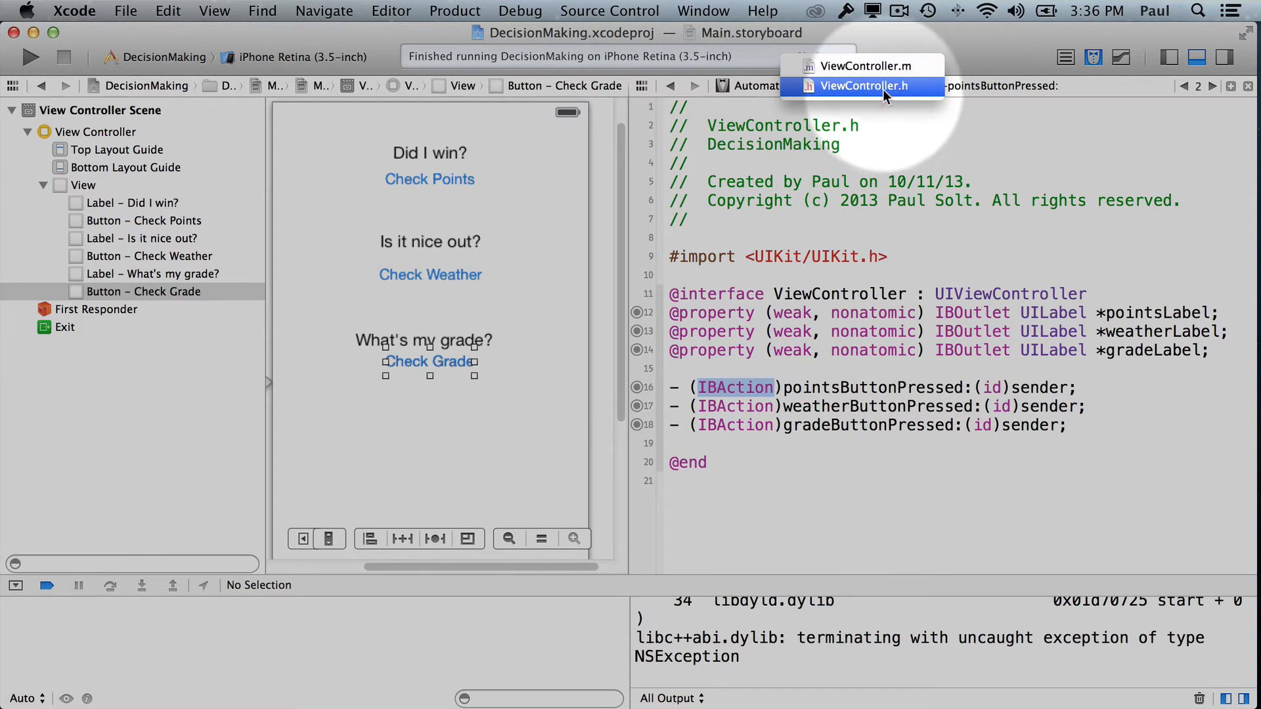
left_click(865, 65)
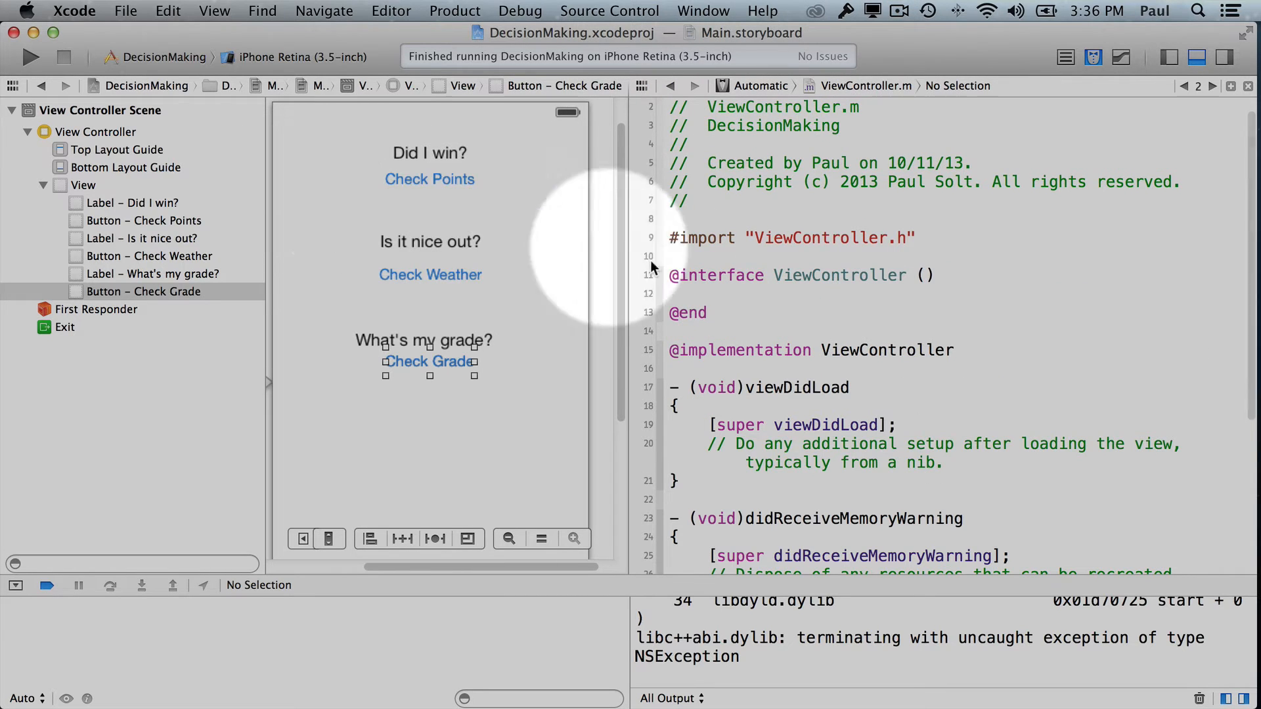
scroll("down", 3)
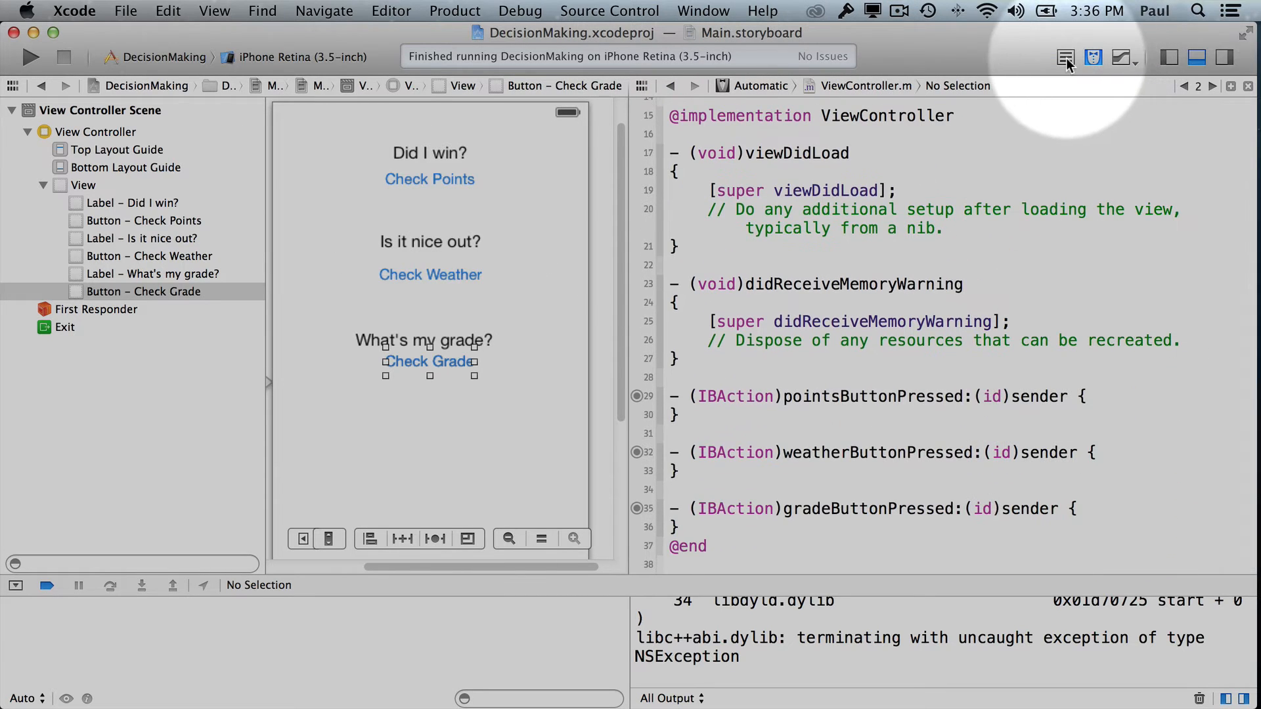
left_click(1065, 56)
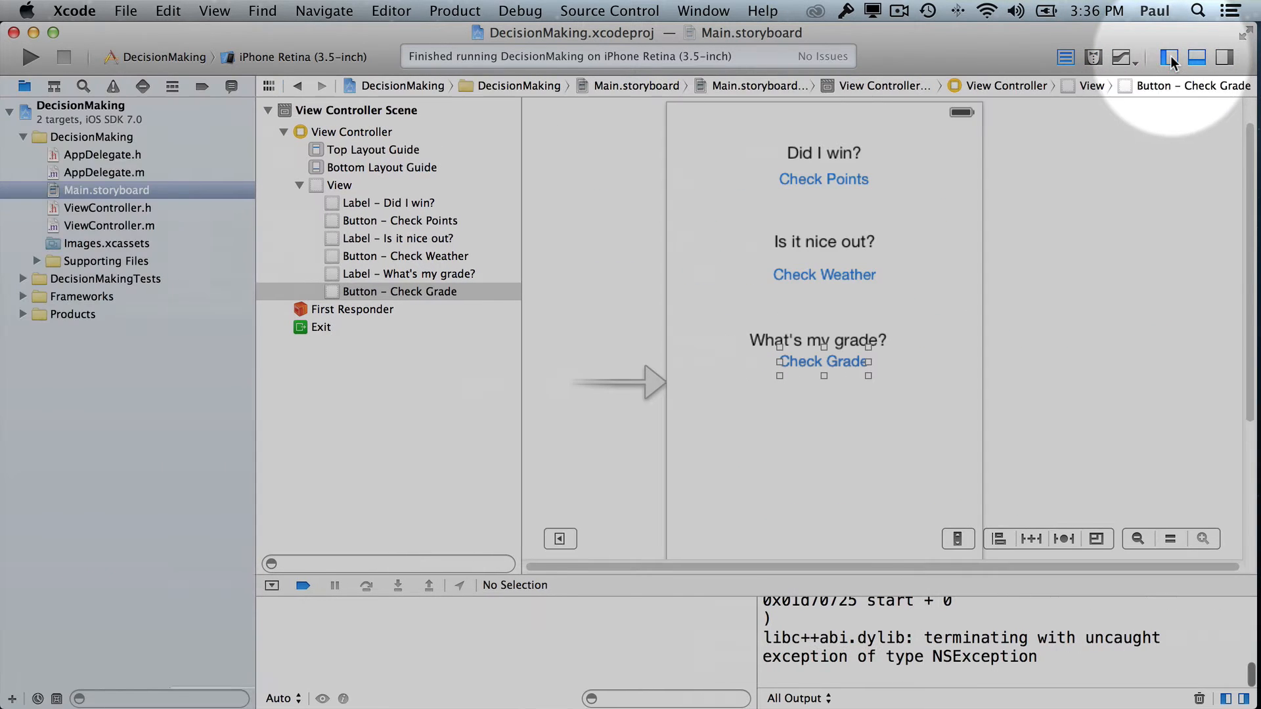
mouse_move(1156, 63)
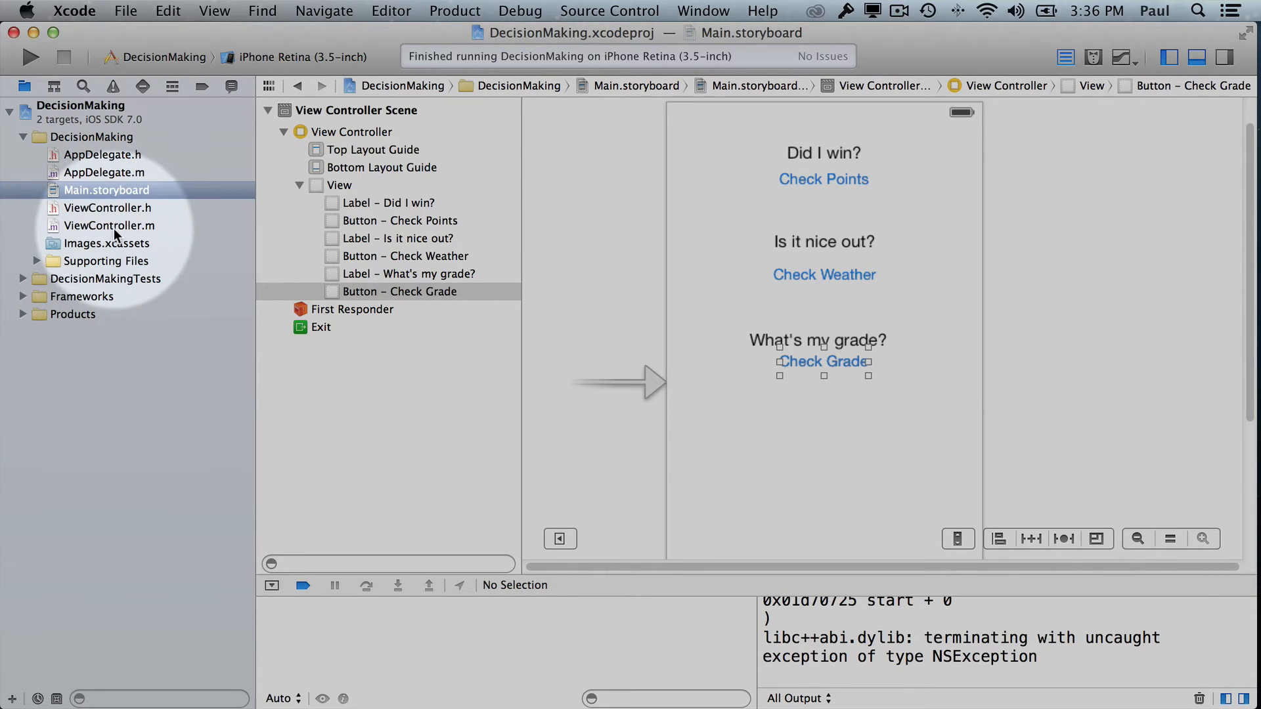
Step: Show ViewController.m full width with its empty points, weather and grade action methods
left_click(108, 224)
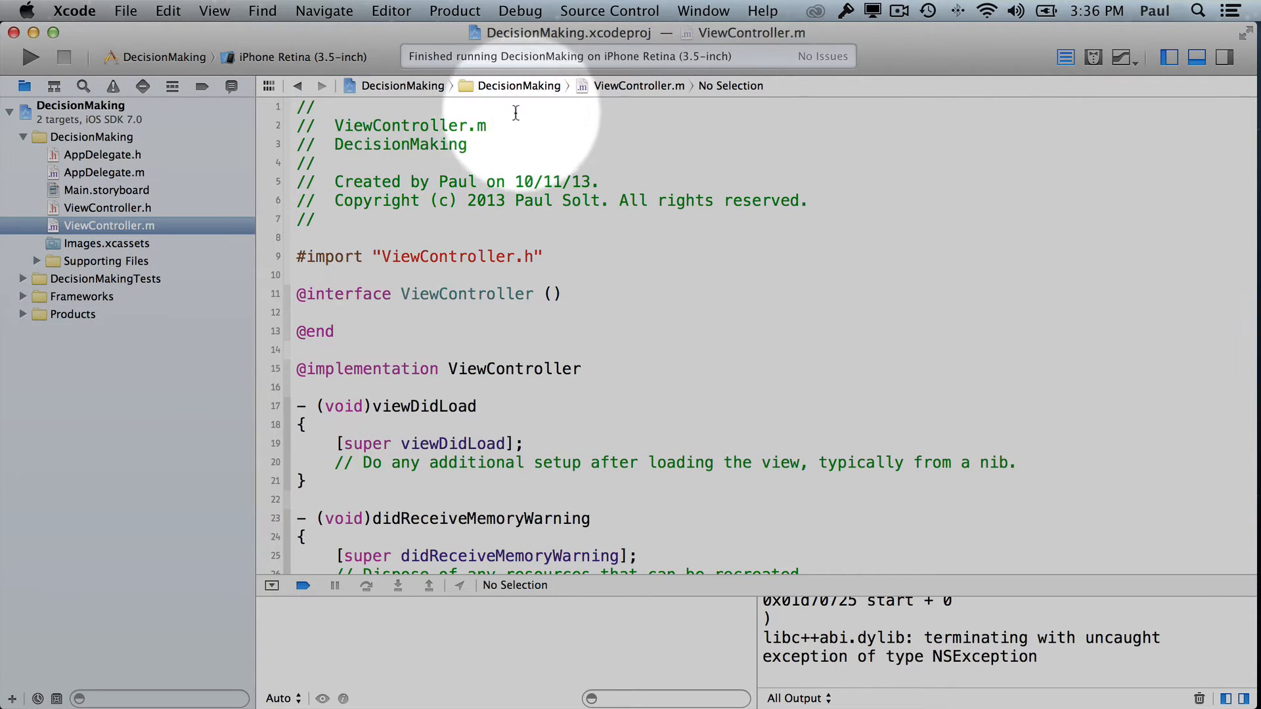
left_click(518, 85)
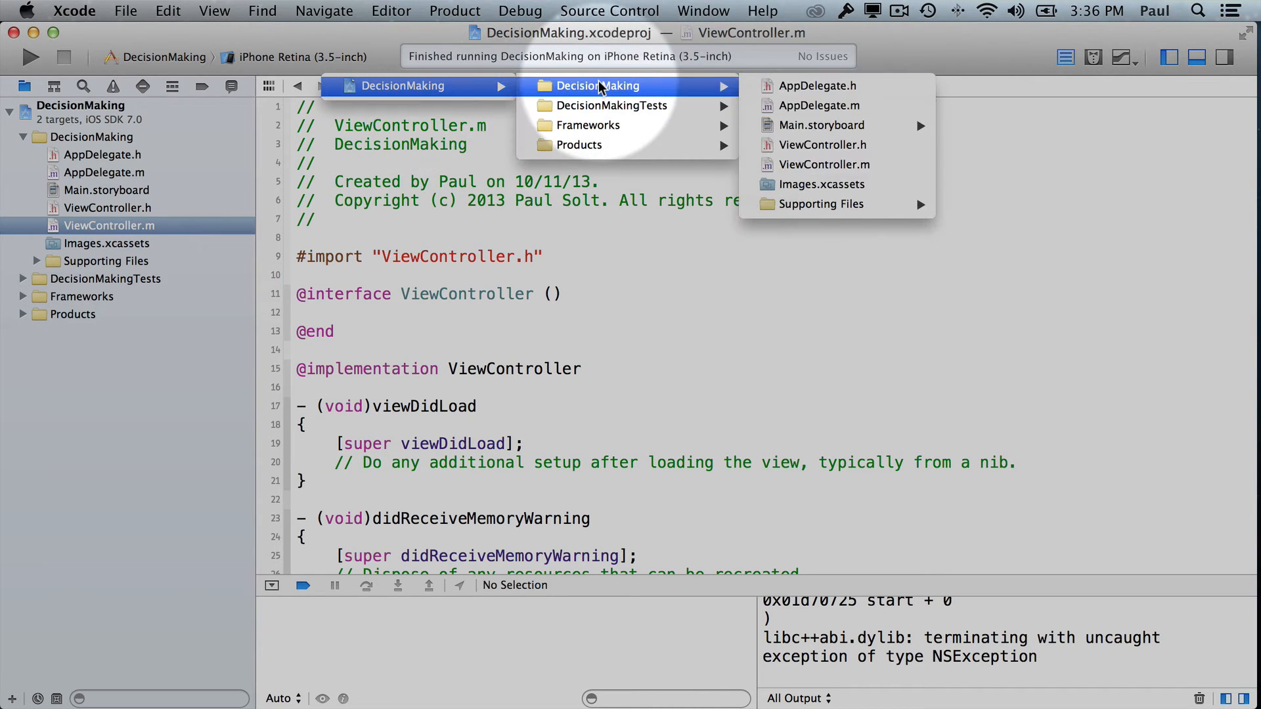
mouse_move(822, 164)
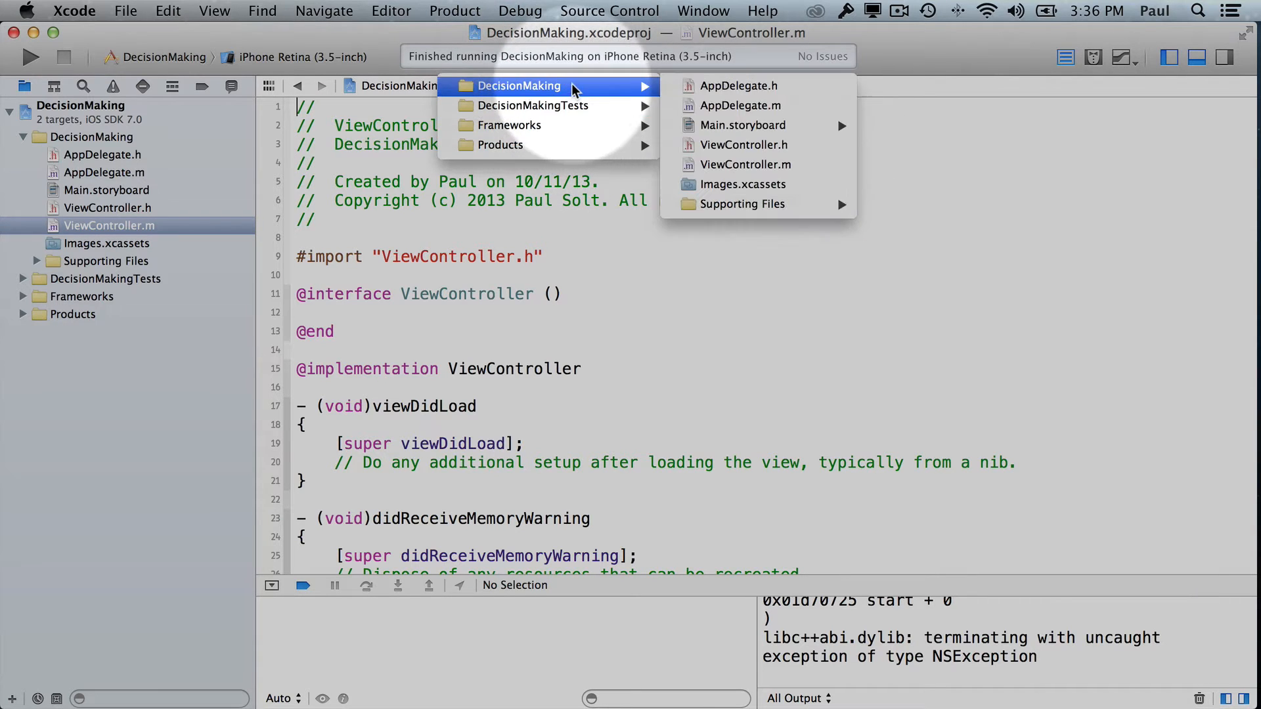
mouse_move(738, 86)
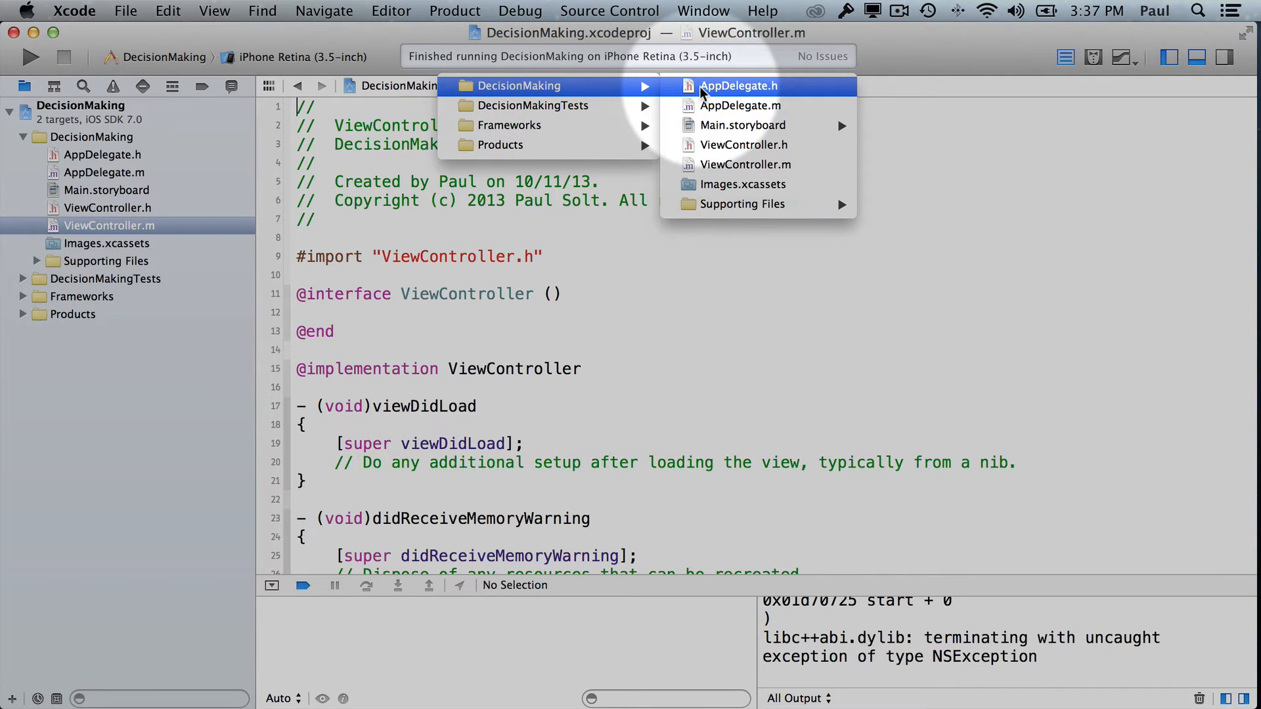
mouse_move(743, 164)
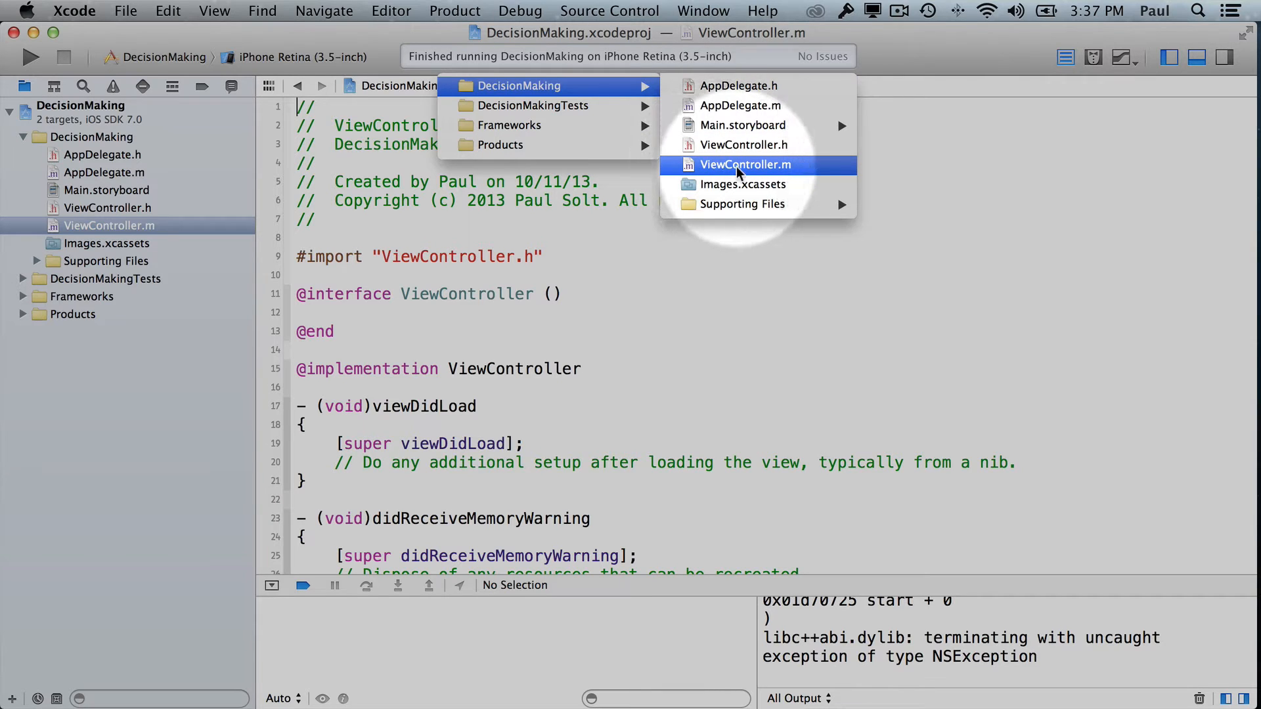
left_click(743, 165)
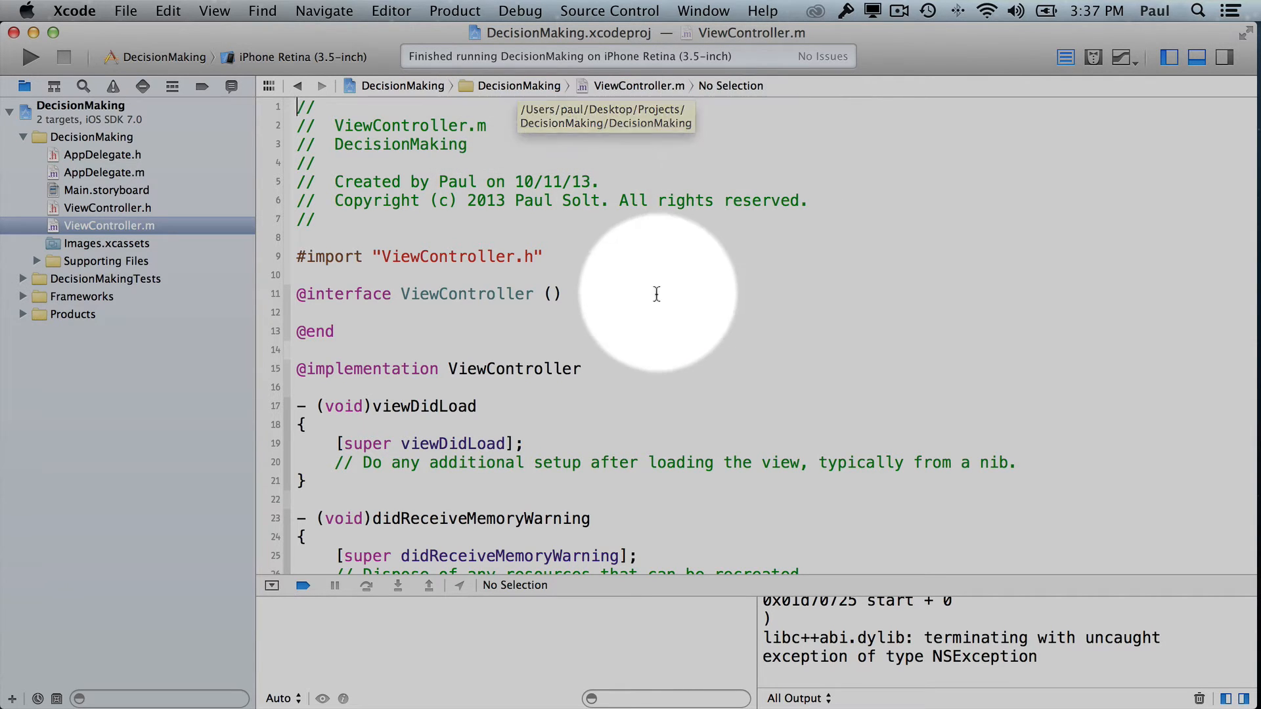
scroll("down", 3)
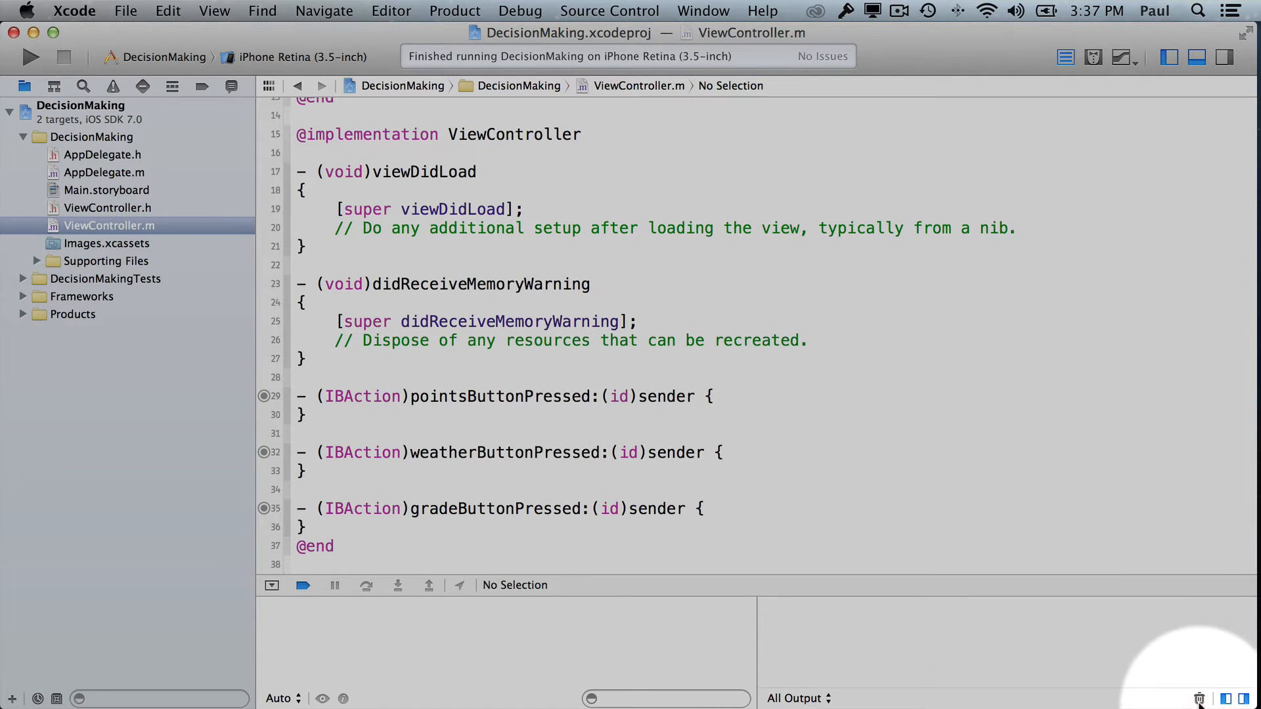
scroll("up", 3)
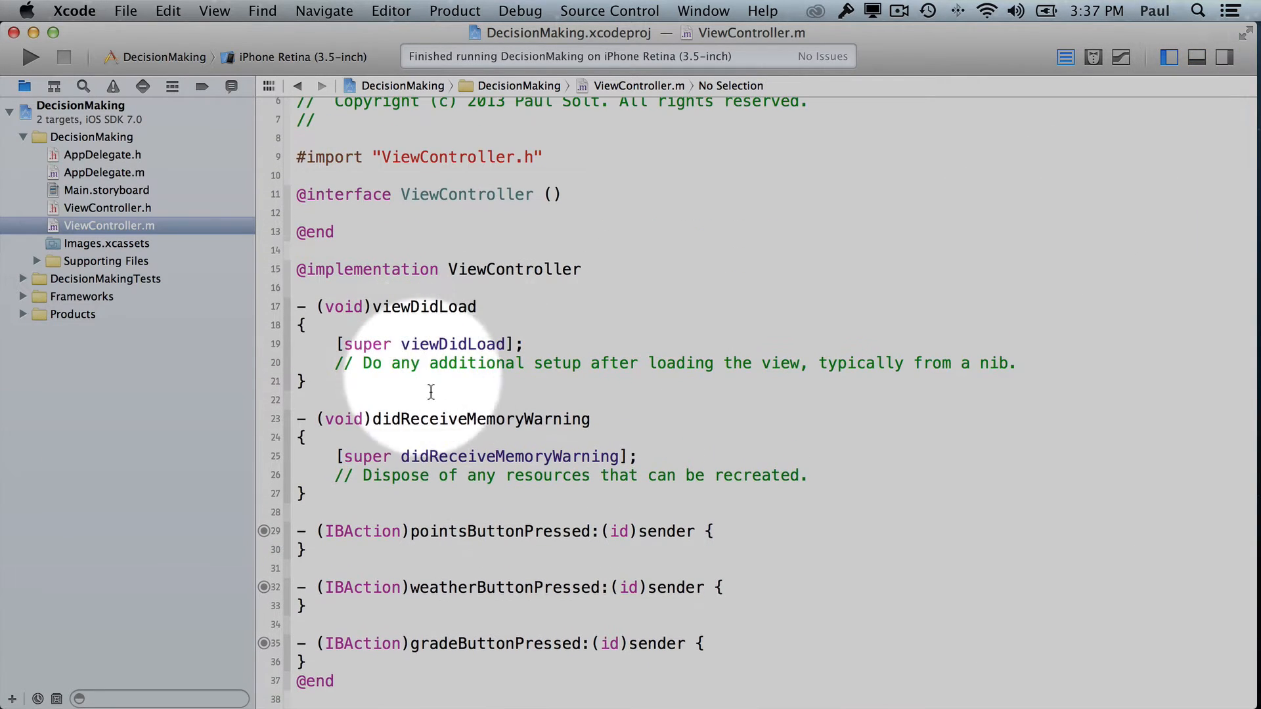
Step: In pointsButtonPressed, declare int points = 95 and start if(points >= 100) {
left_click(714, 532)
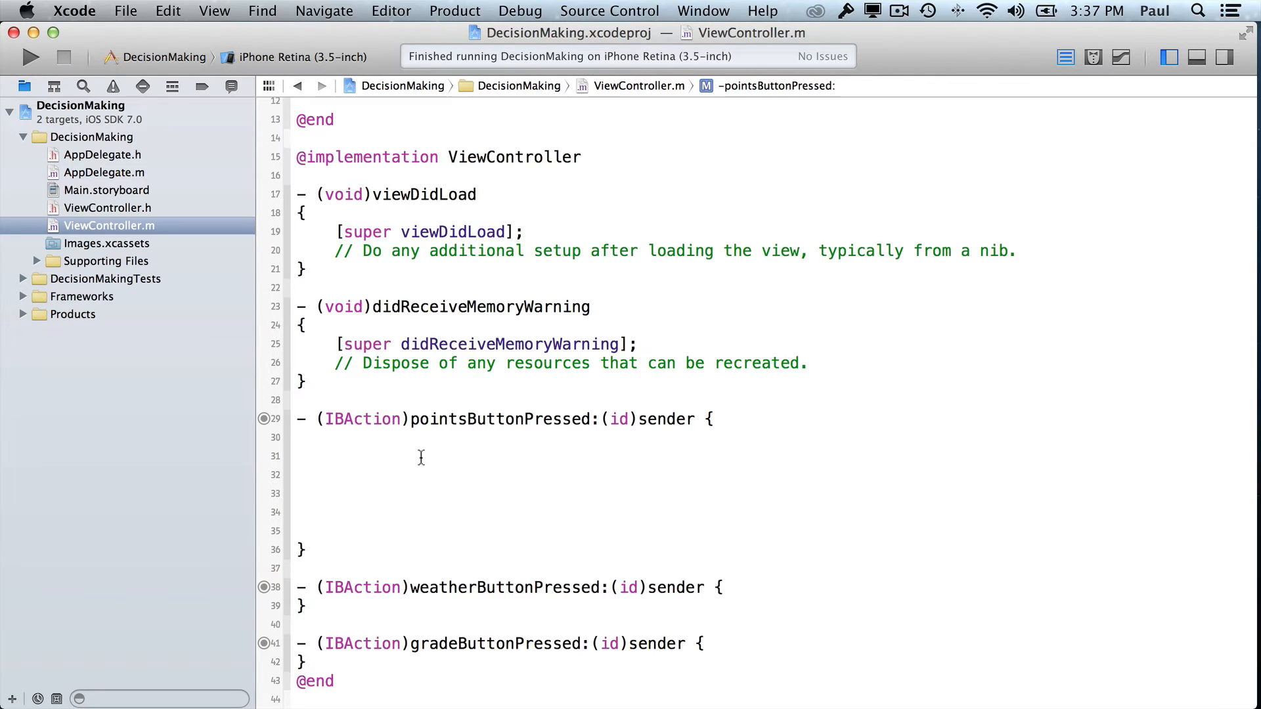
type("int p")
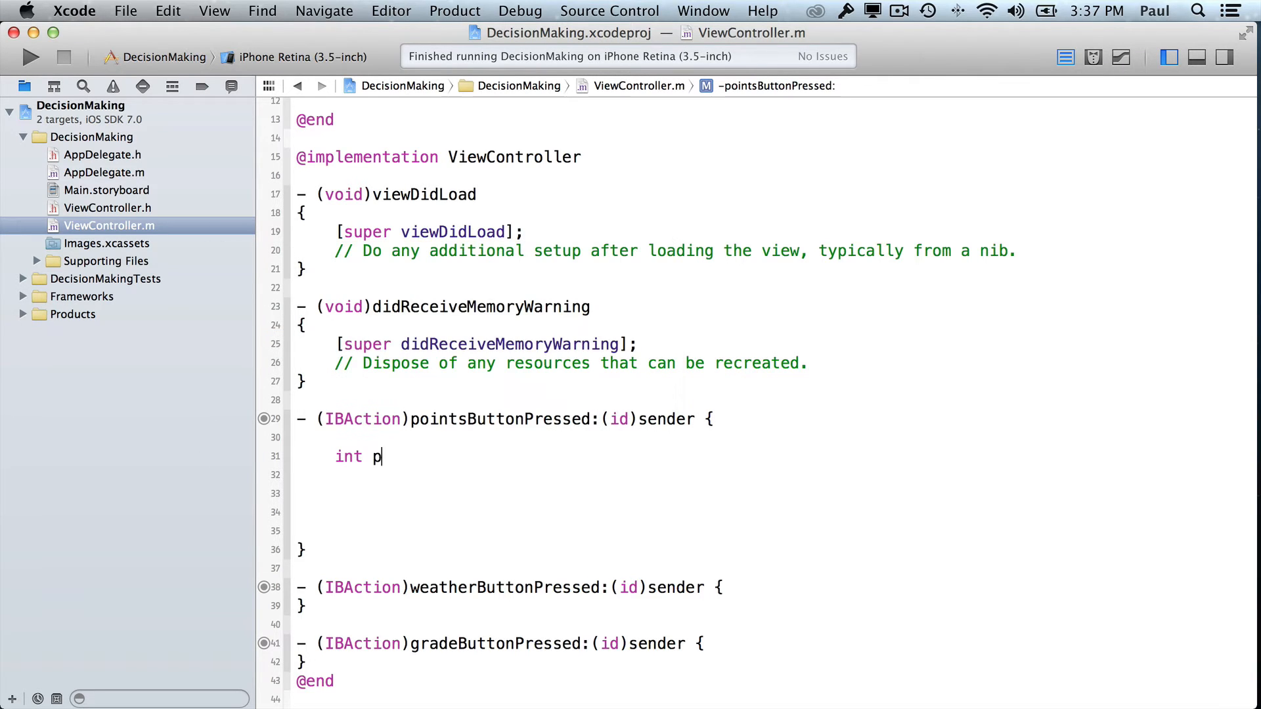
type("oints = 95;")
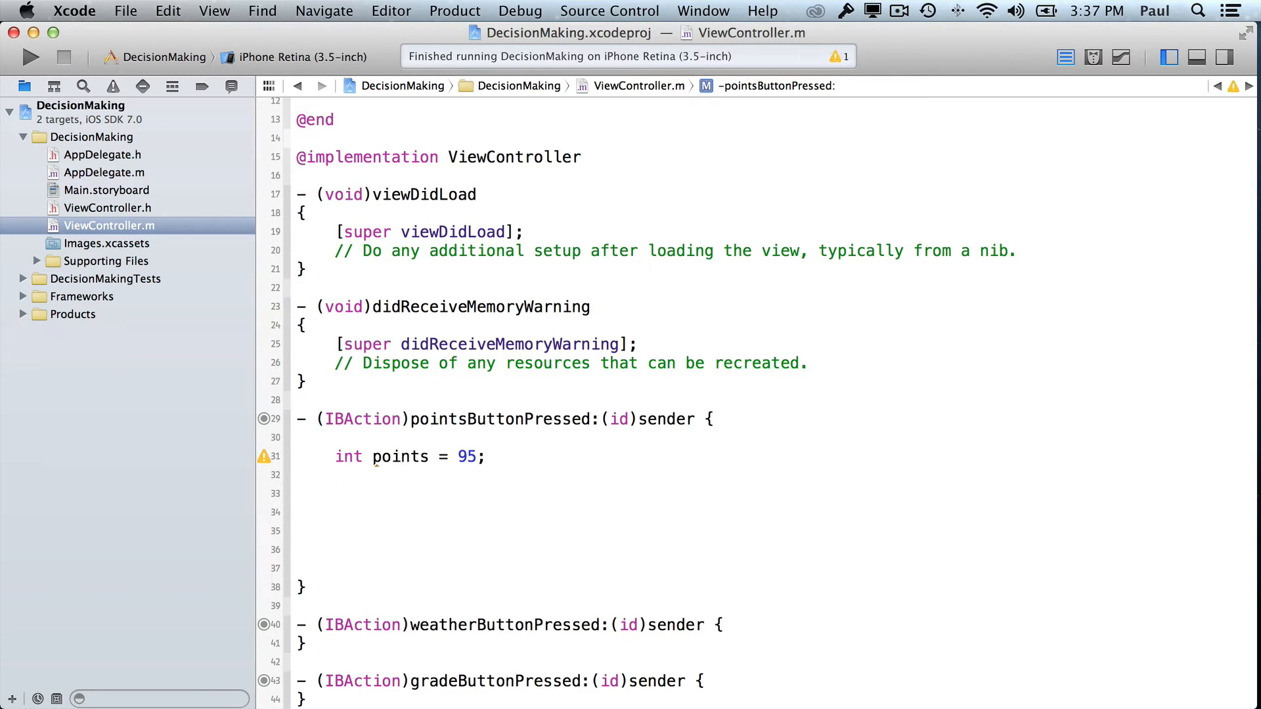
type("if(")
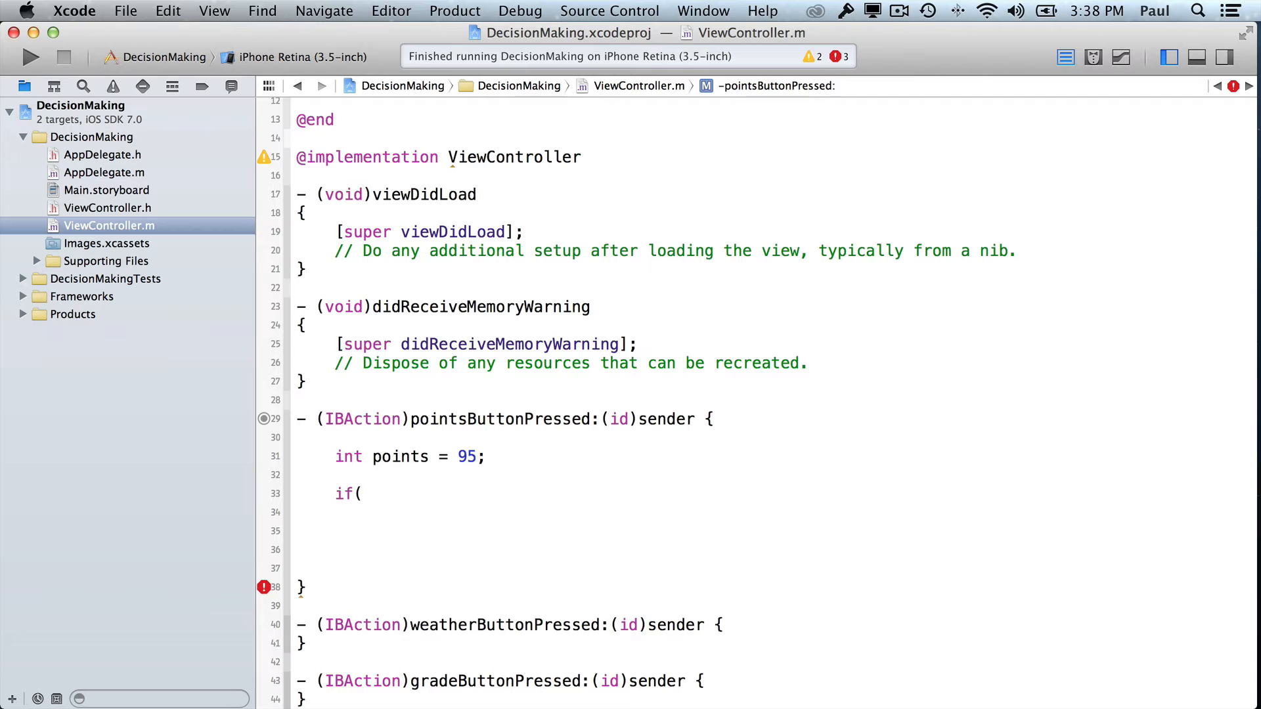
left_click(363, 494)
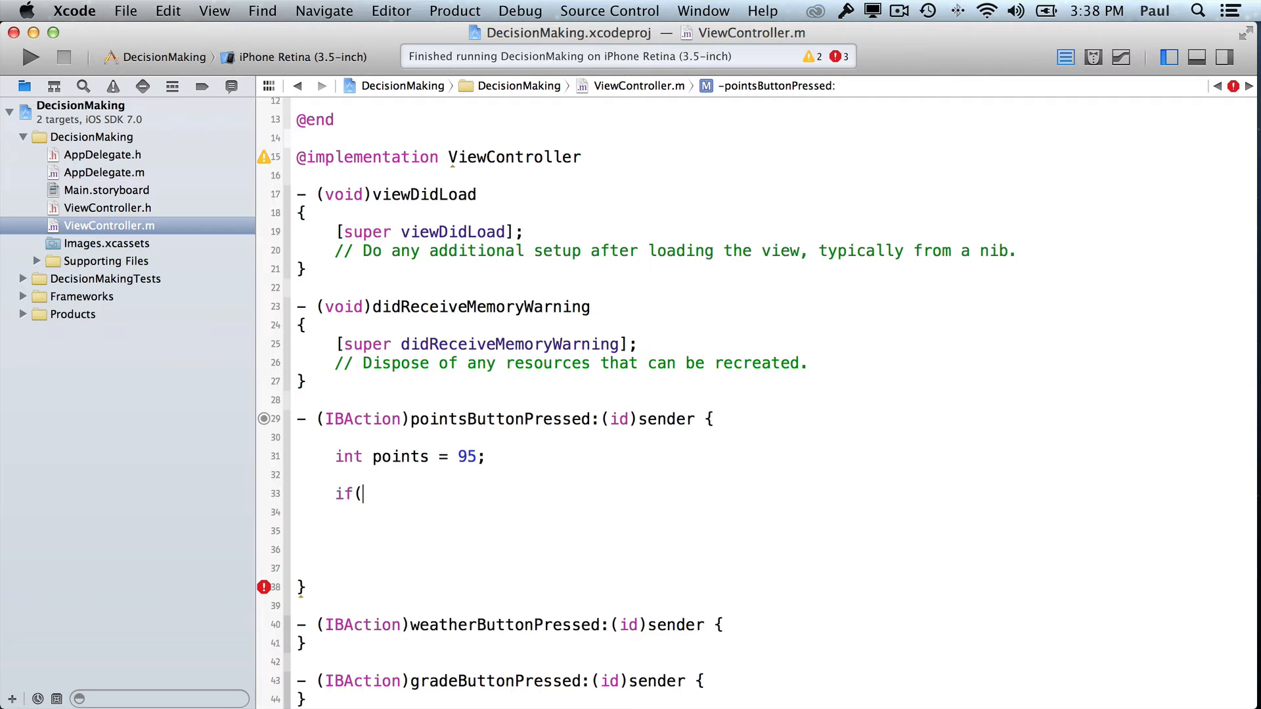
mouse_move(361, 494)
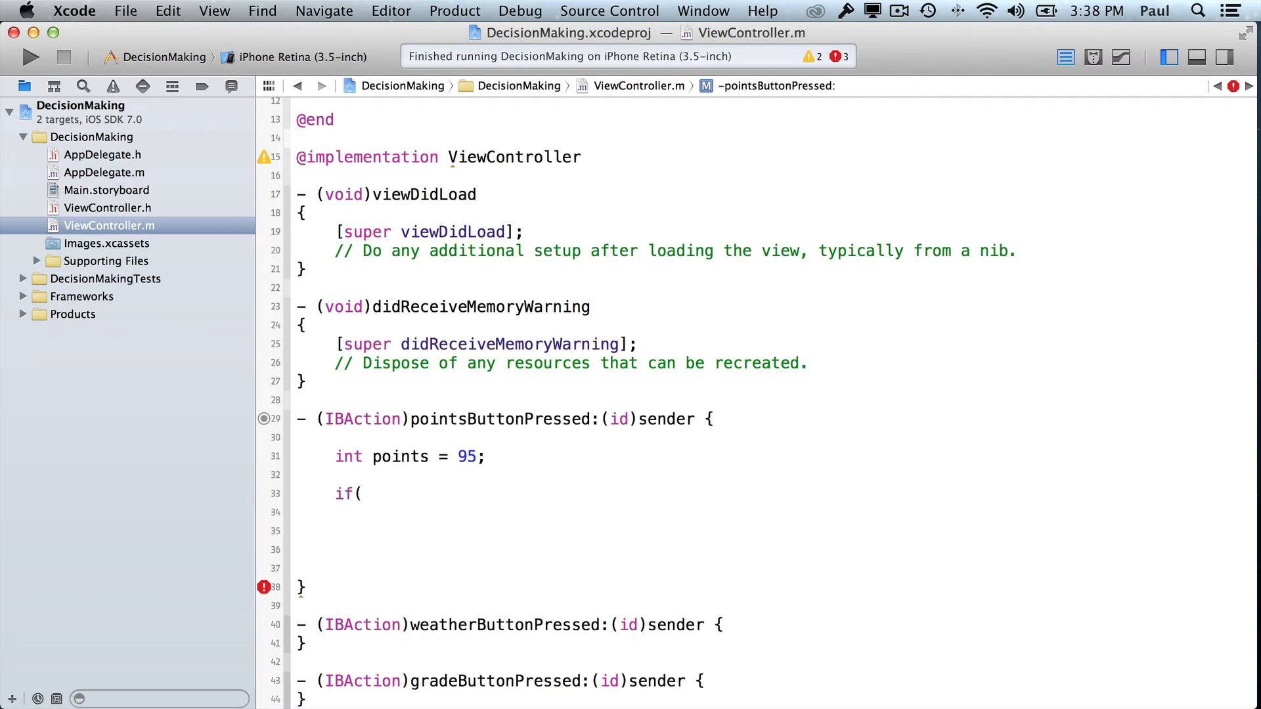
type("p)")
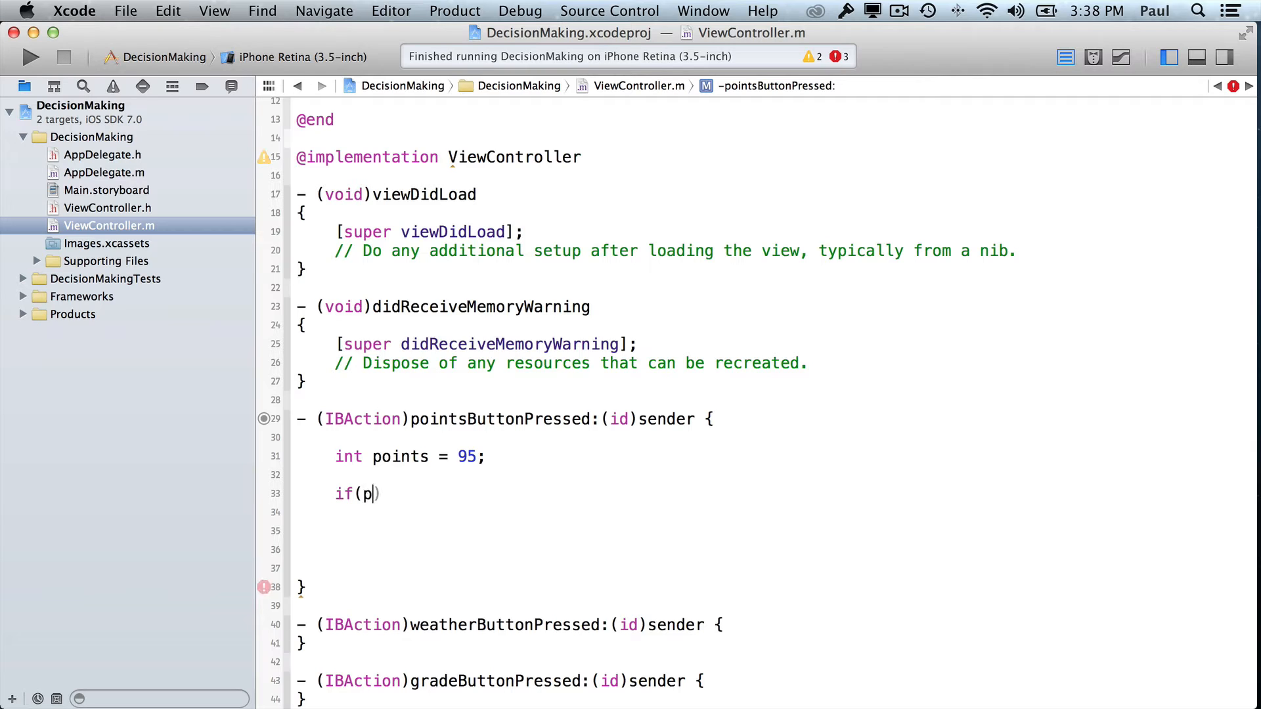
type("oints >")
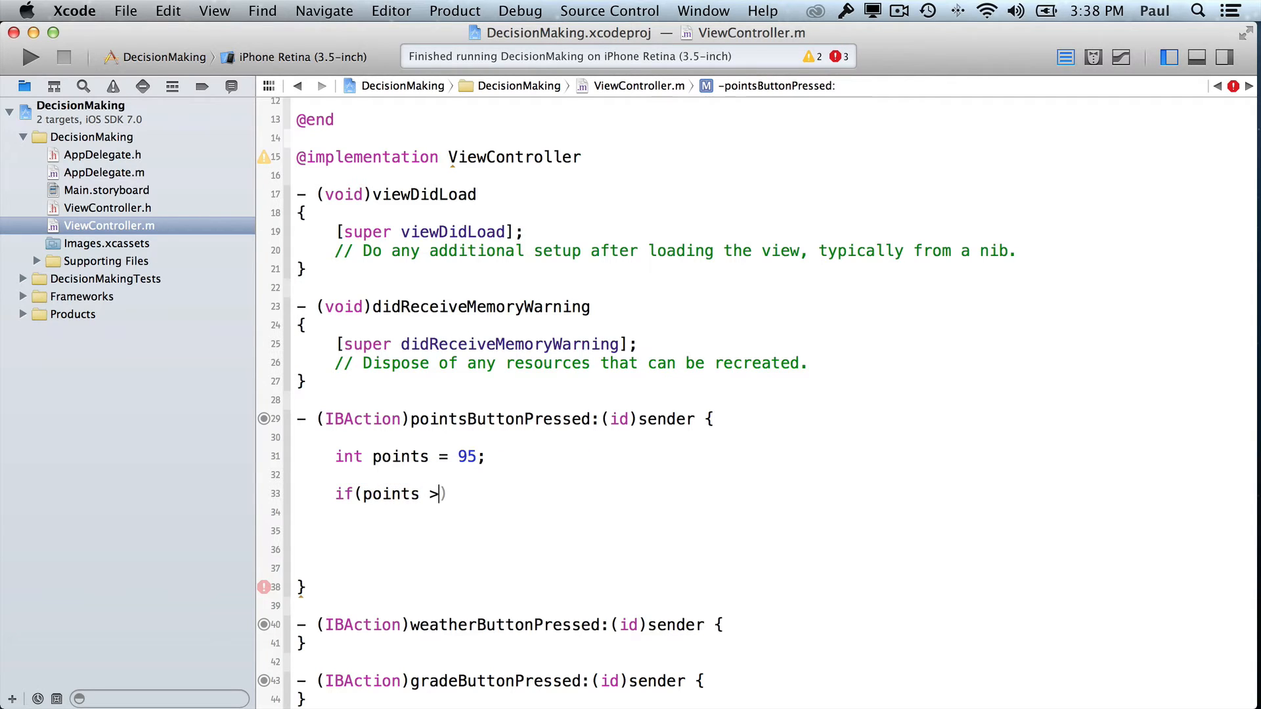
type("= 100")
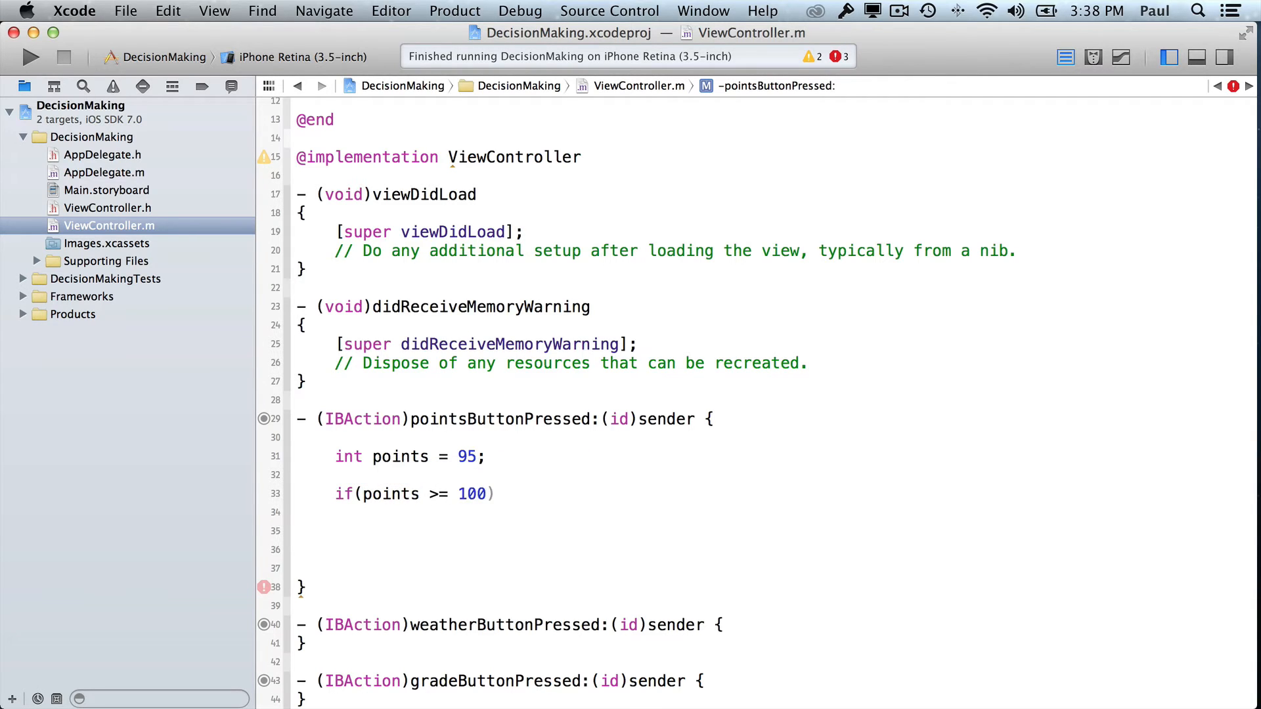
type("{")
left_click(660, 511)
type("self.pointsLabel.text = @\"")
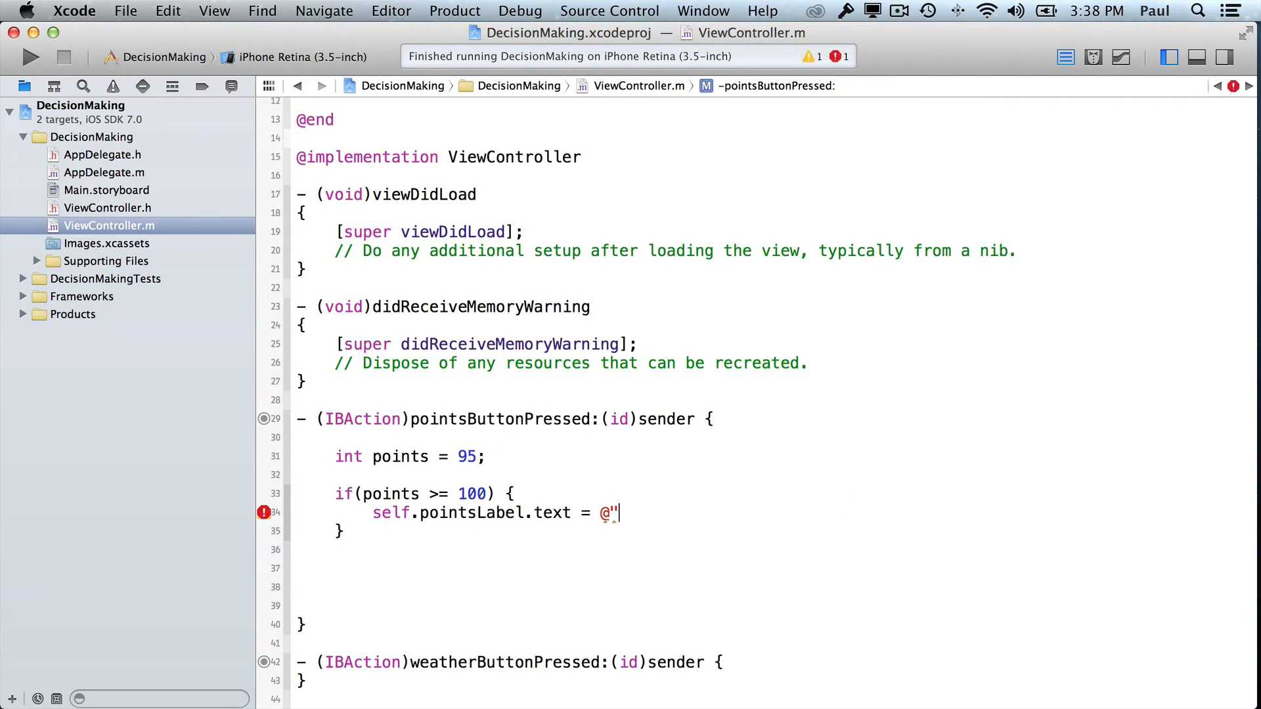
Step: Set pointsLabel.text to "You won the game!" in the if, add else { } and begin its label assignment
type("You won the game")
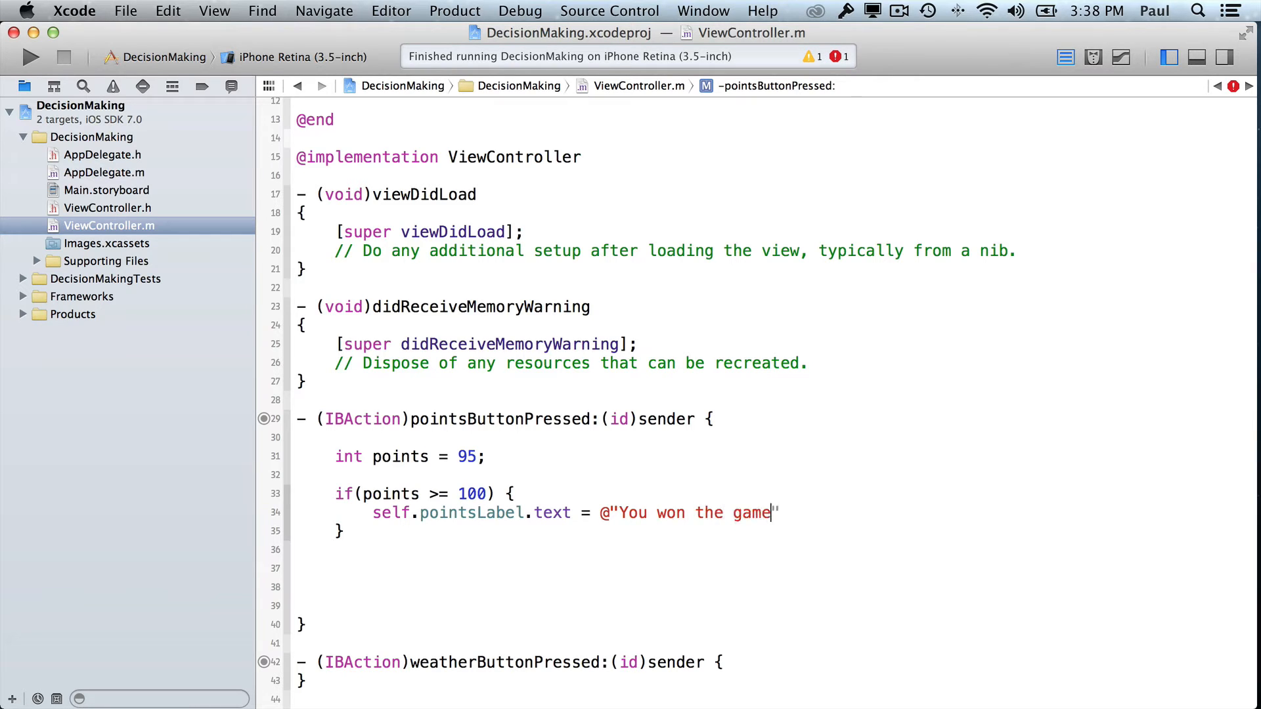
type("!\";")
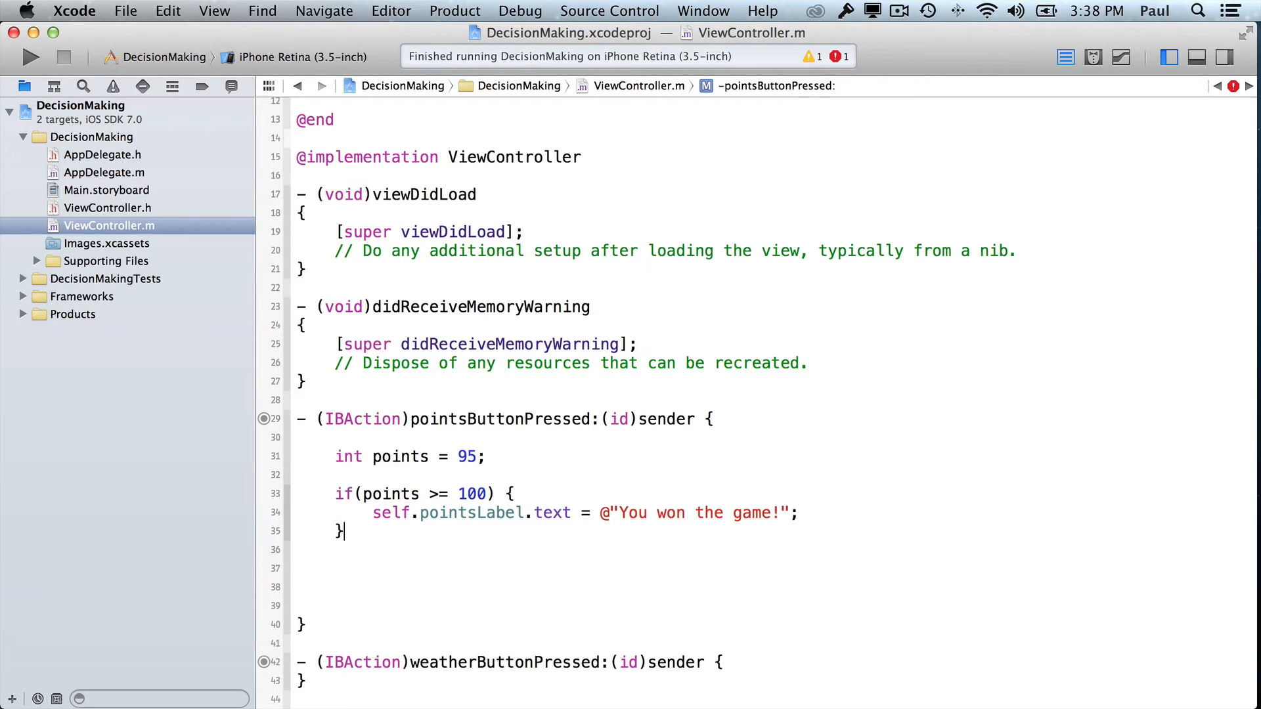
type("else {")
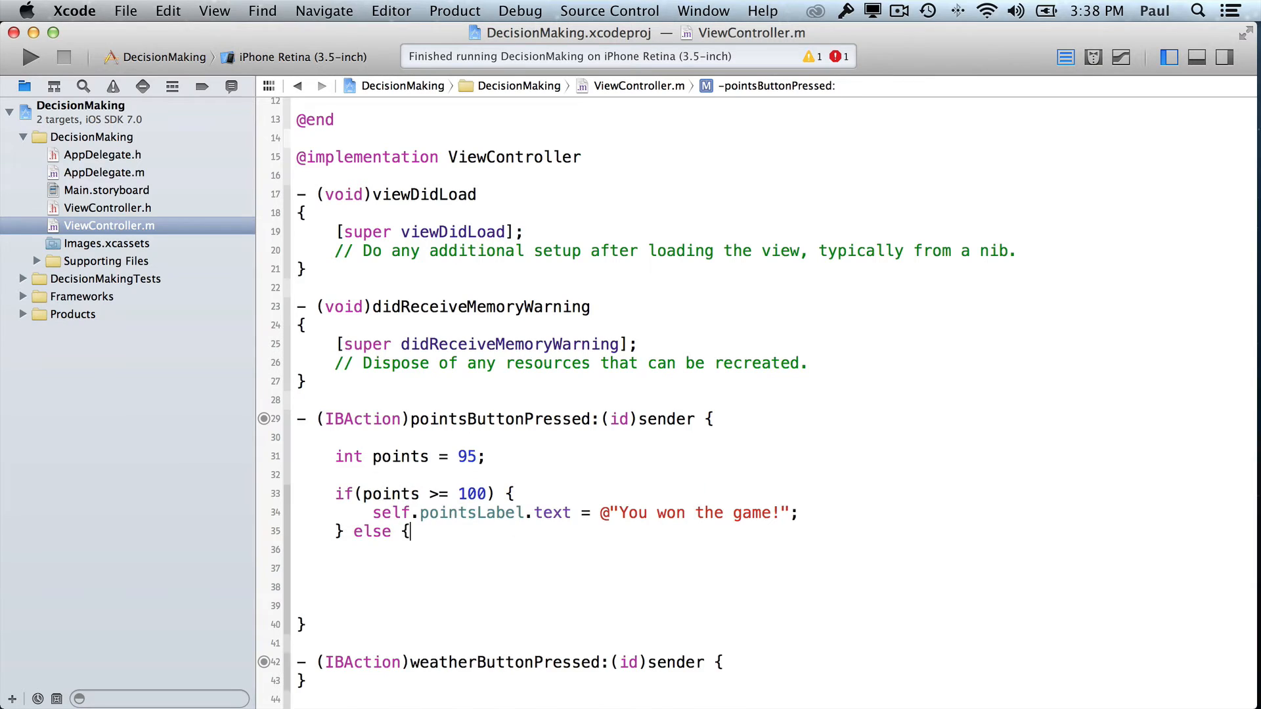
type("}")
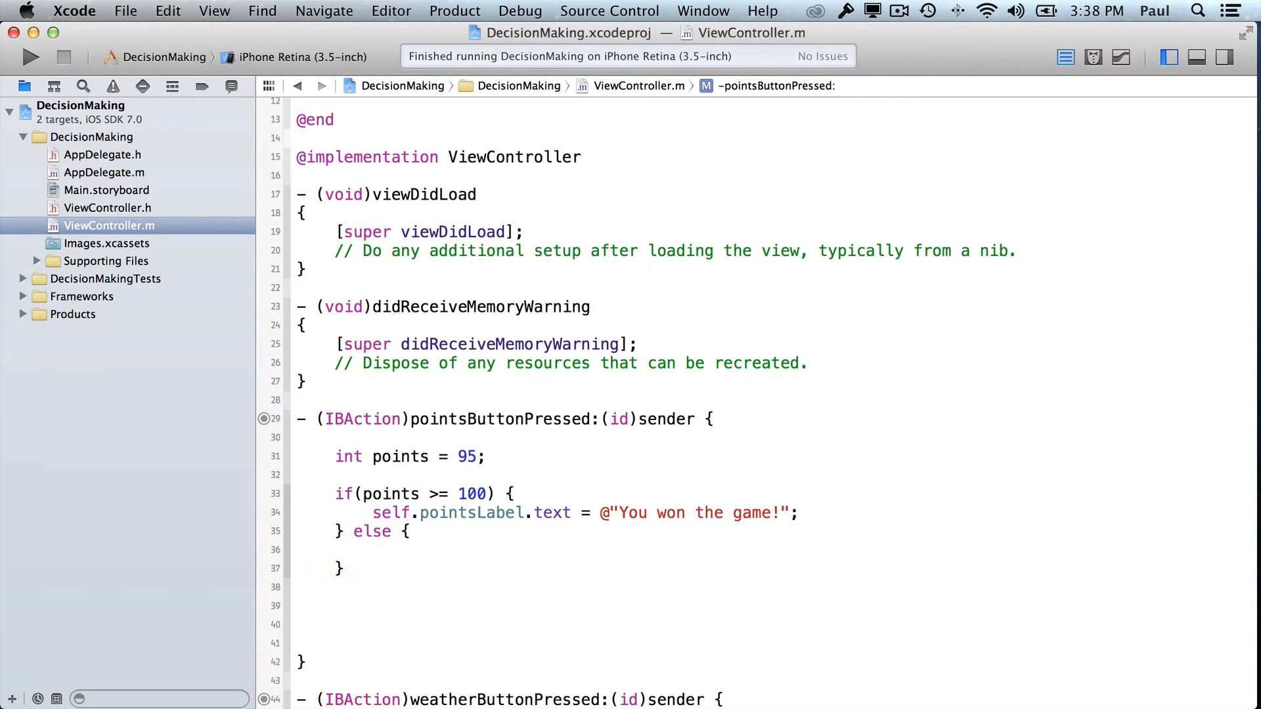
left_click(372, 550)
type("self")
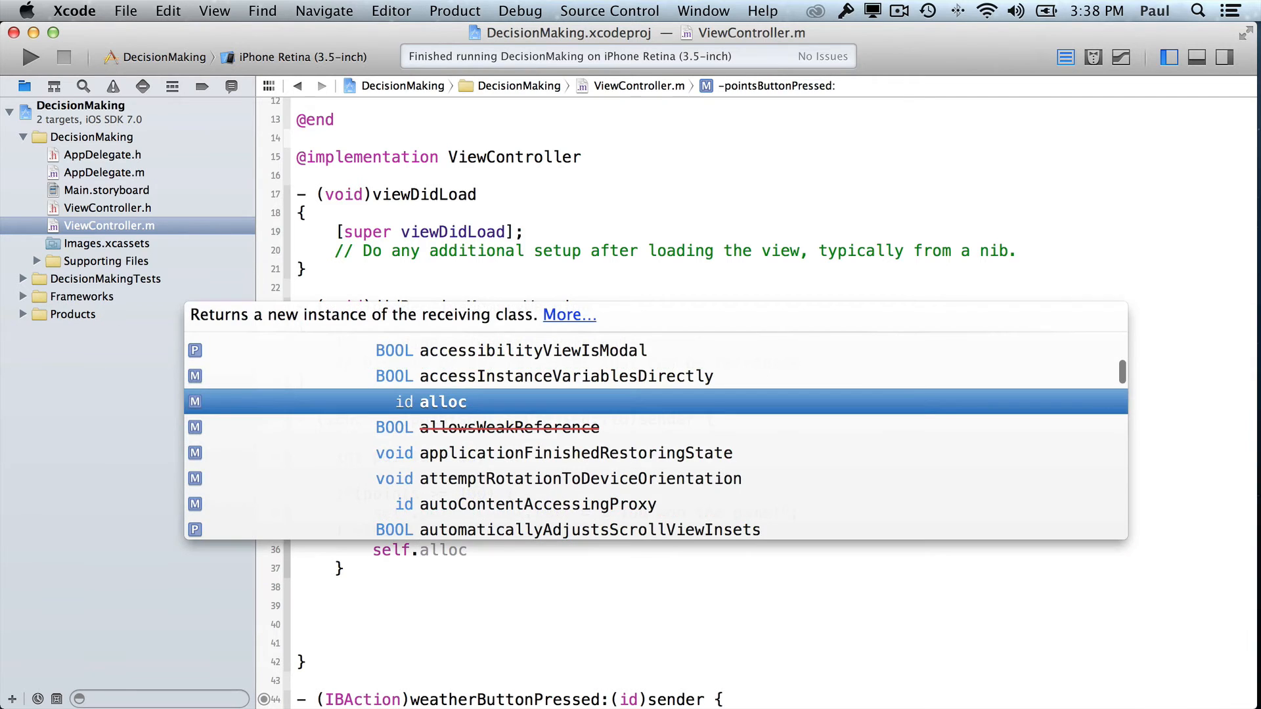
type(".text @\"")
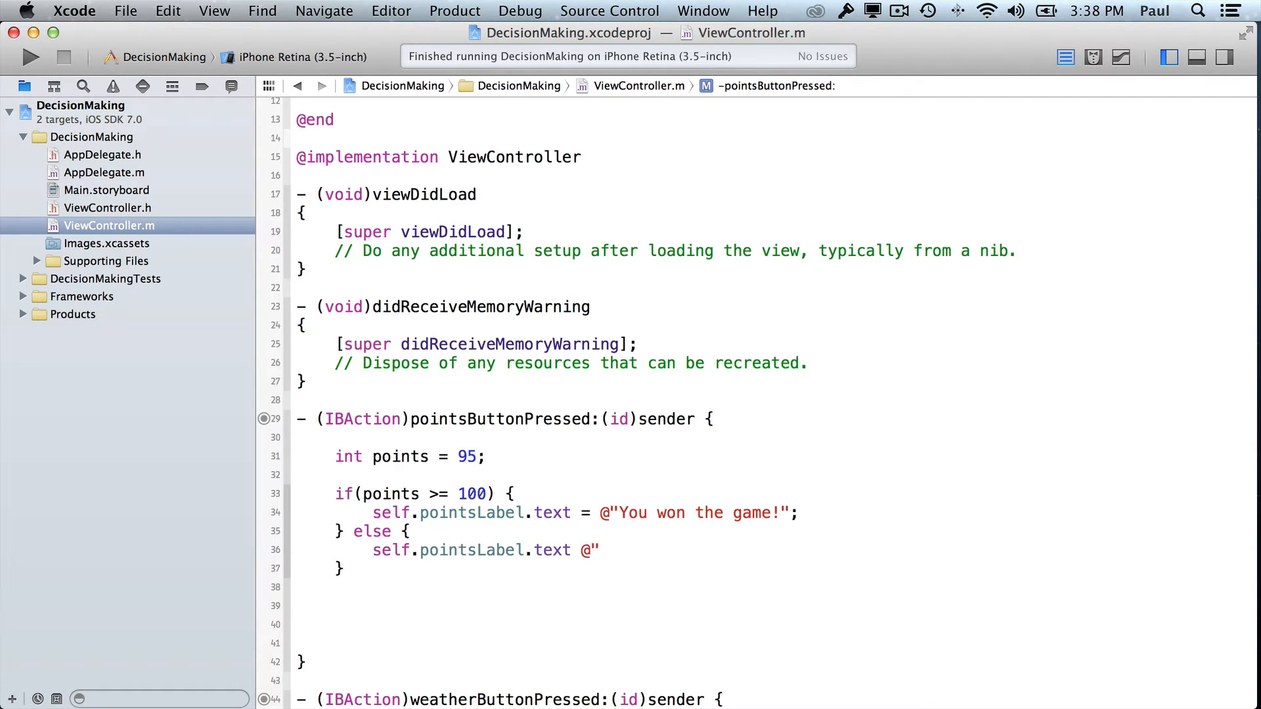
type("Not yet!\";")
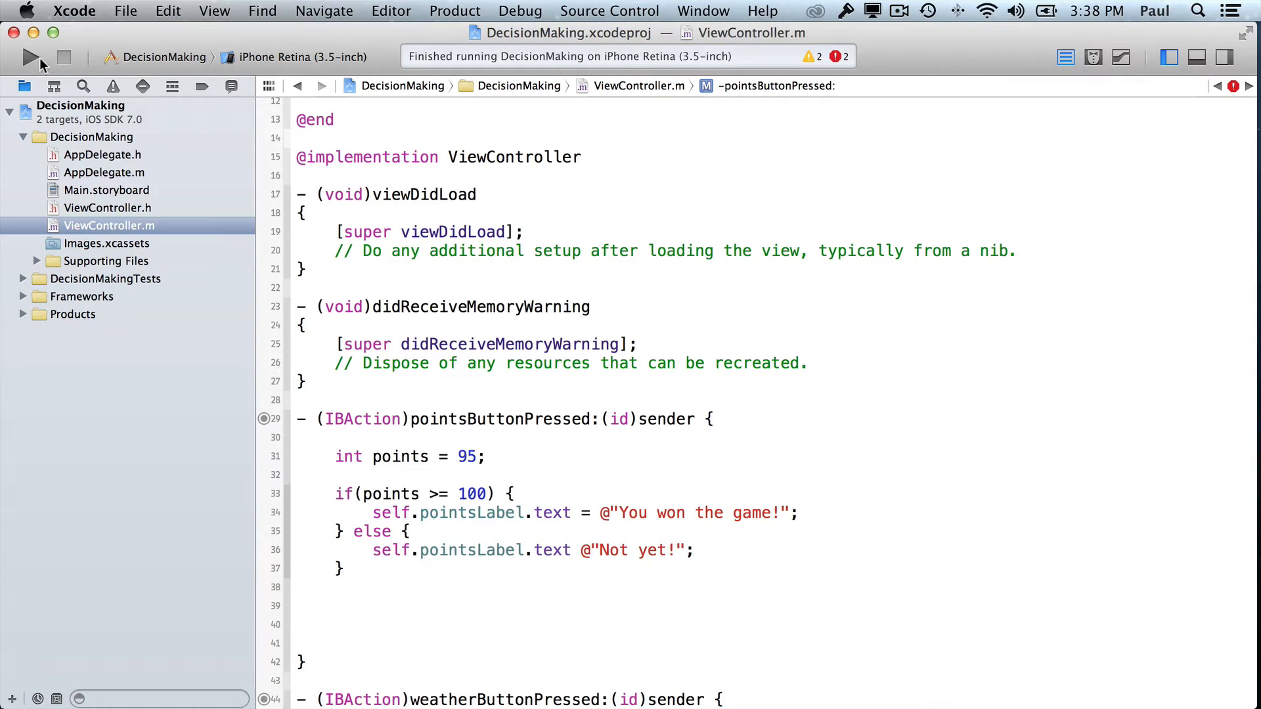
Step: Run the app, fix the missing '=' build error, and run again to see Not yet!
left_click(30, 56)
type("= ")
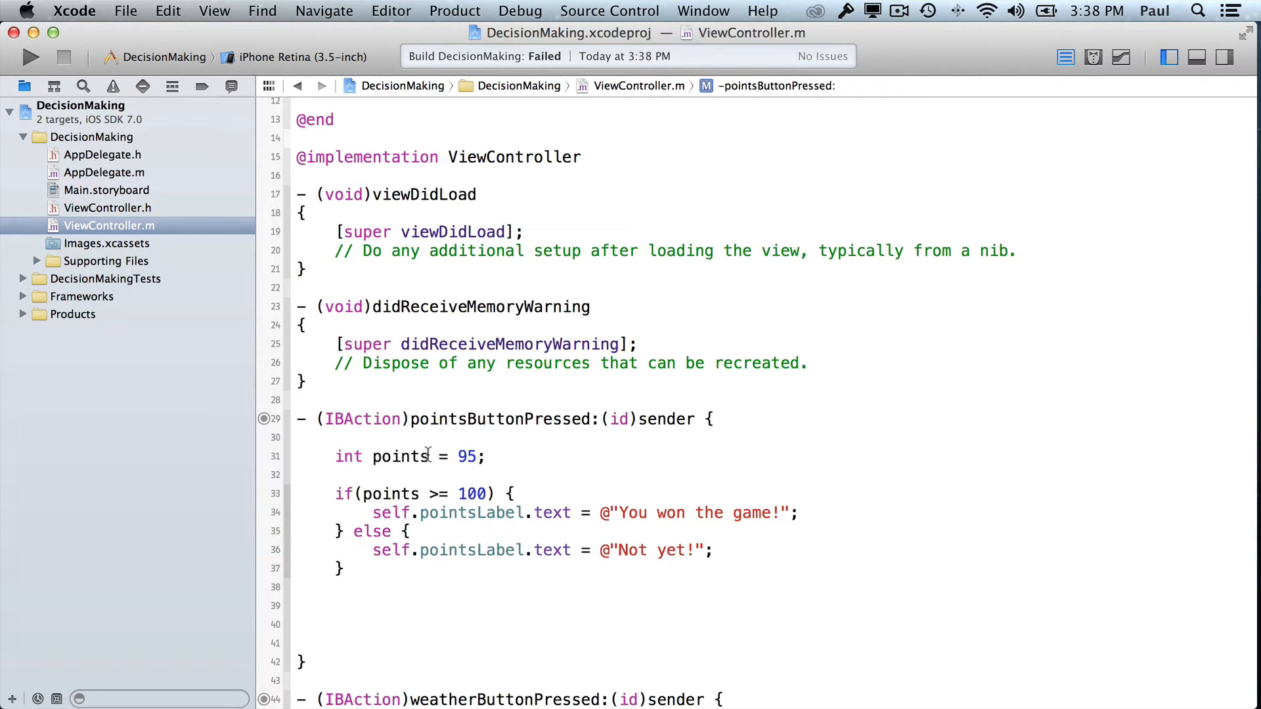
left_click(30, 56)
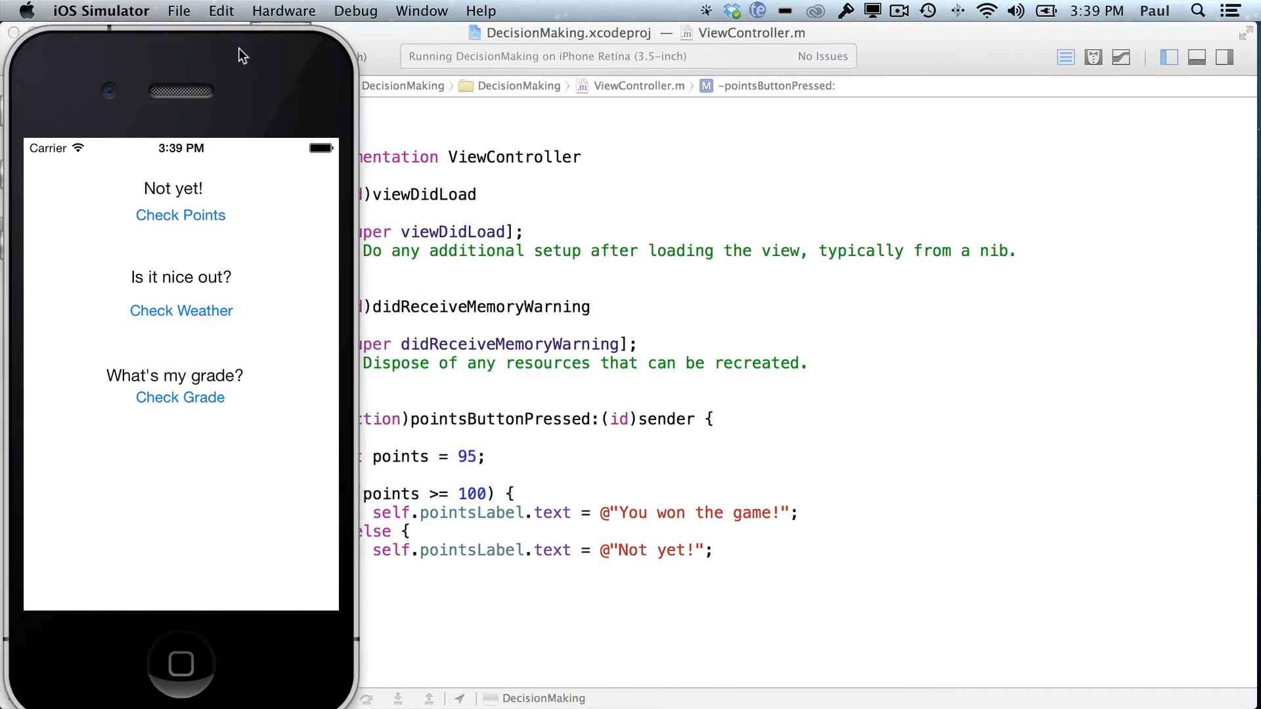
mouse_move(296, 84)
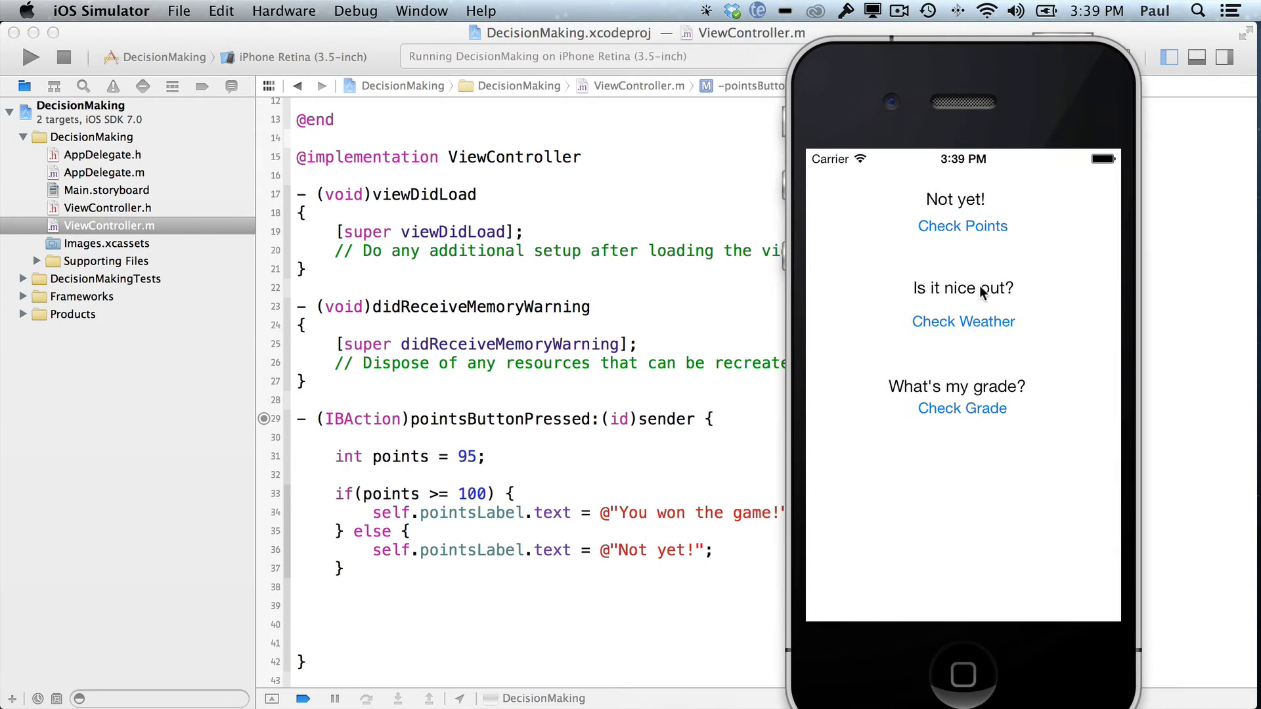
mouse_move(898, 232)
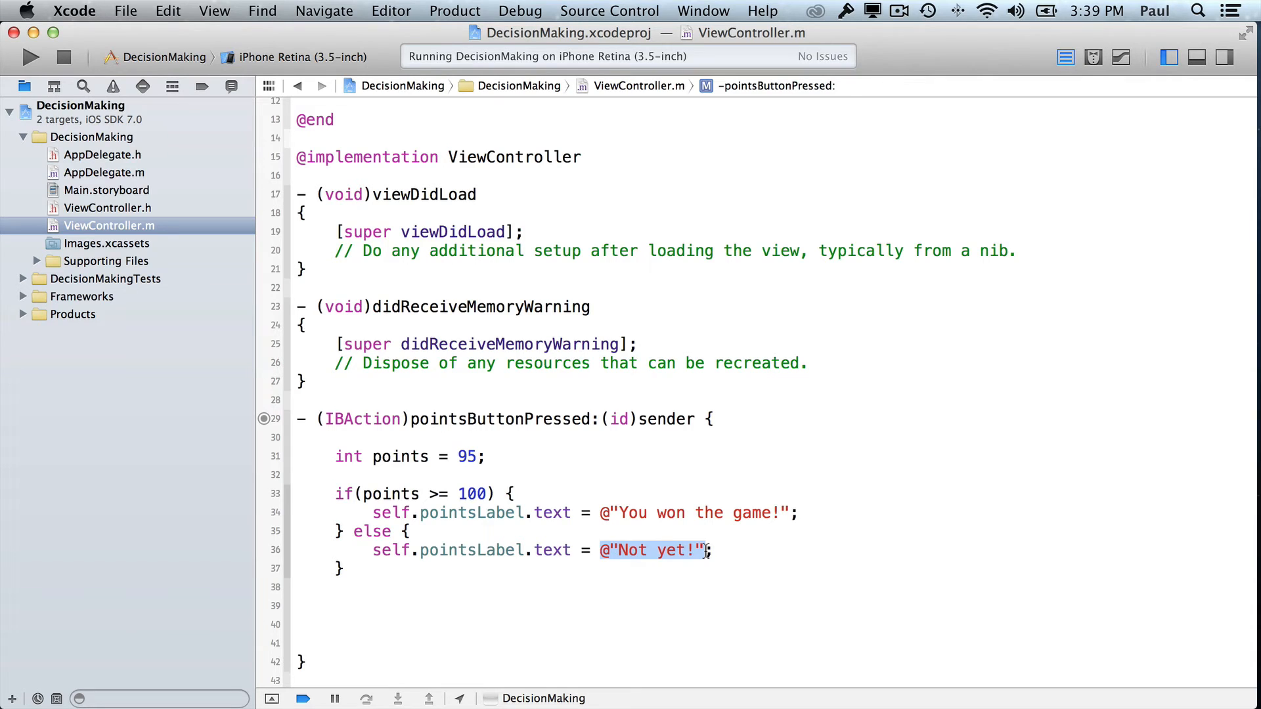
Step: Replace Not yet! with [NSString stringWithFormat:@"%d points remaining!", points] and highlight %d
key("Delete")
type("[NSString")
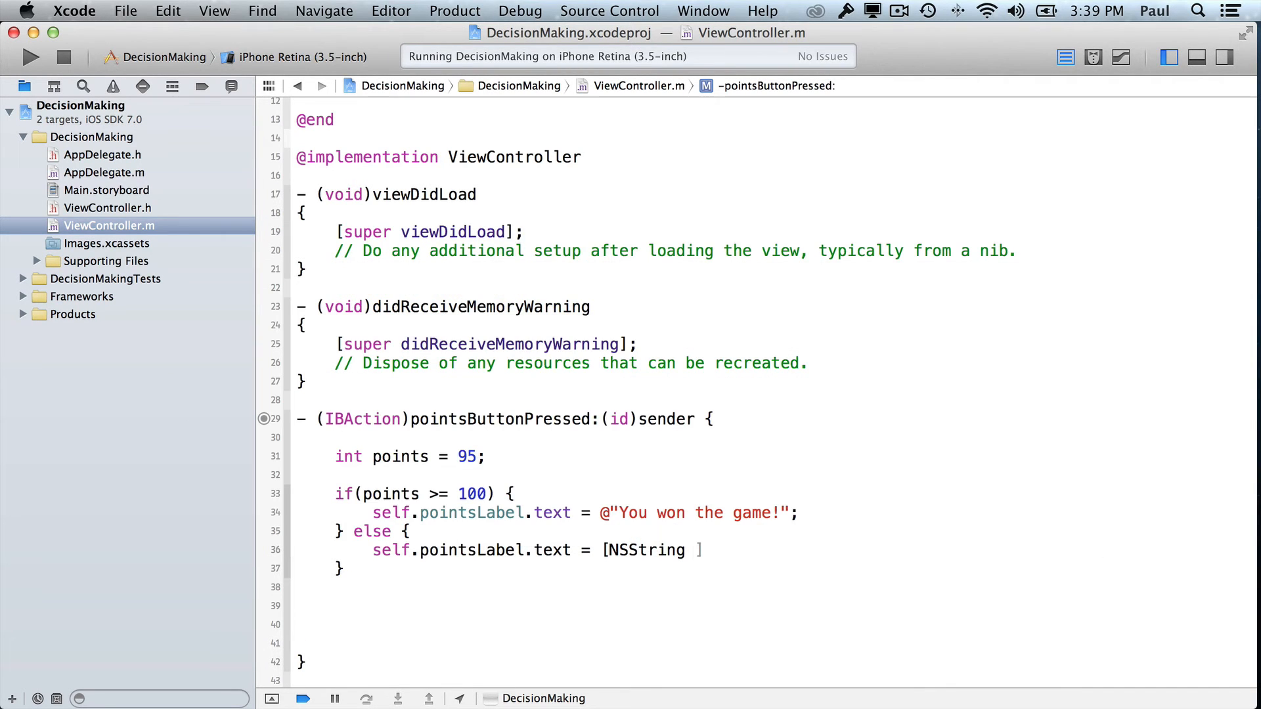
type("stringWithFormat:")
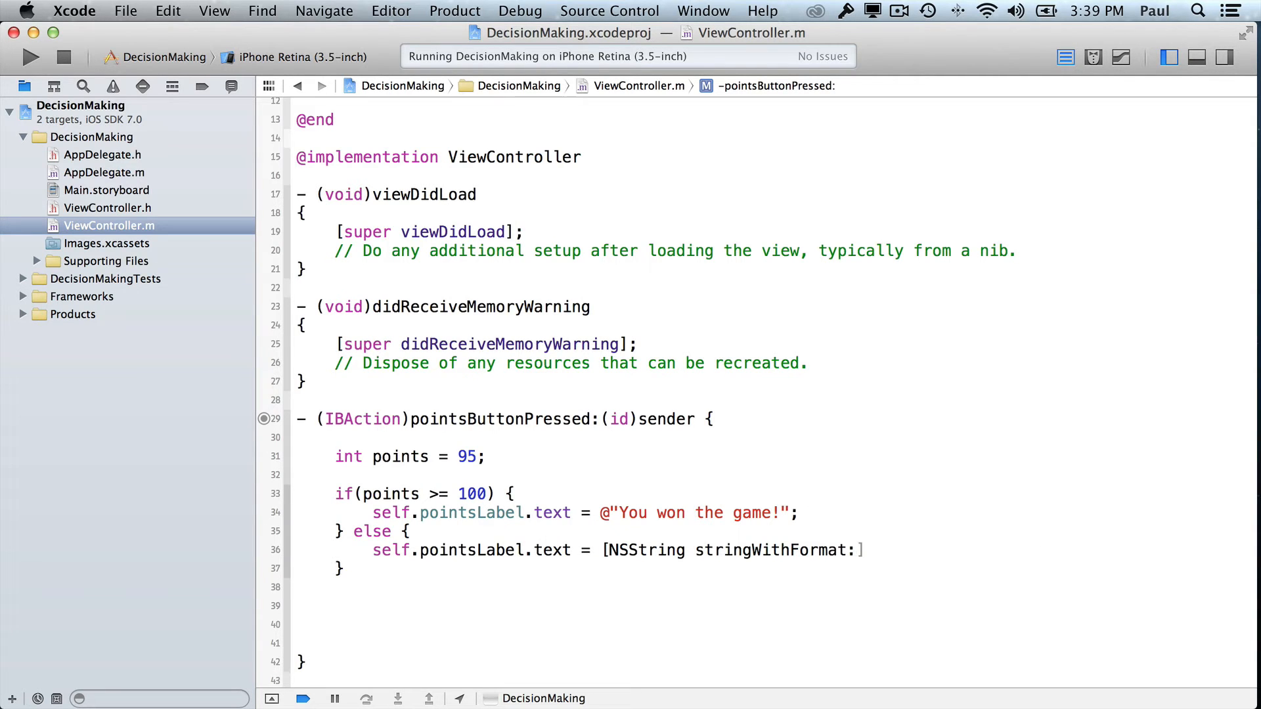
type("@\"")
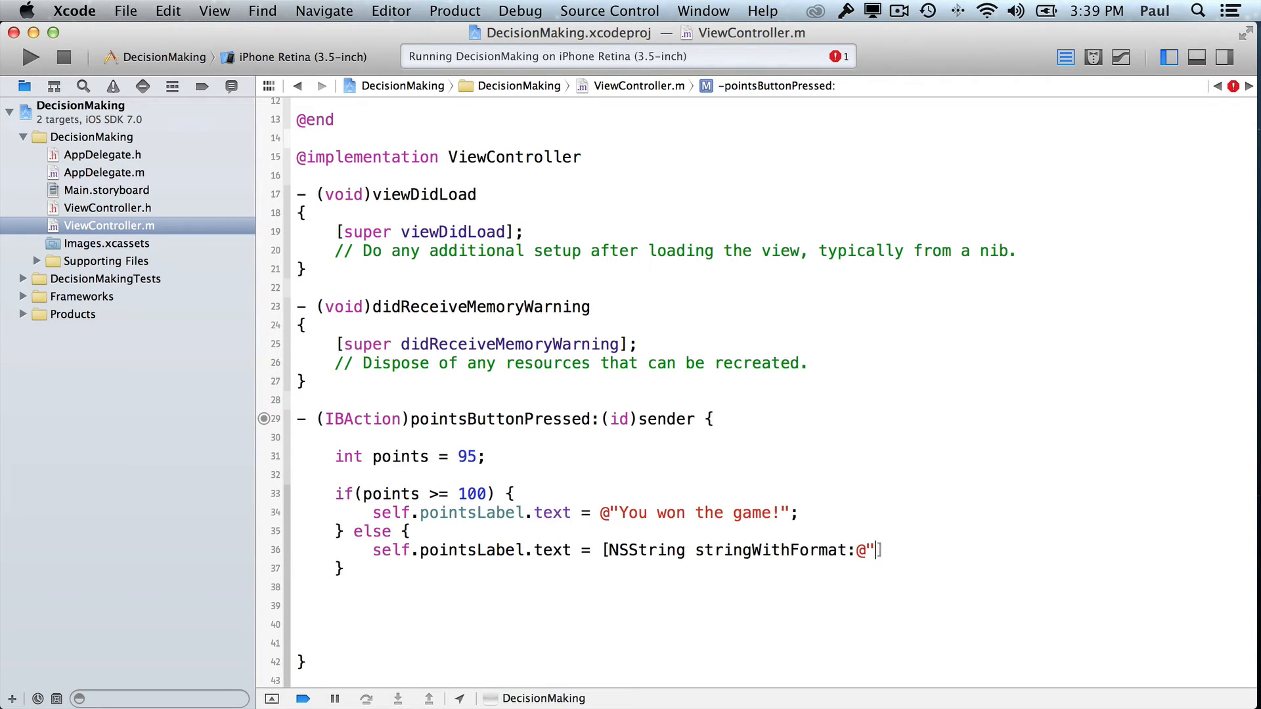
type("%d")
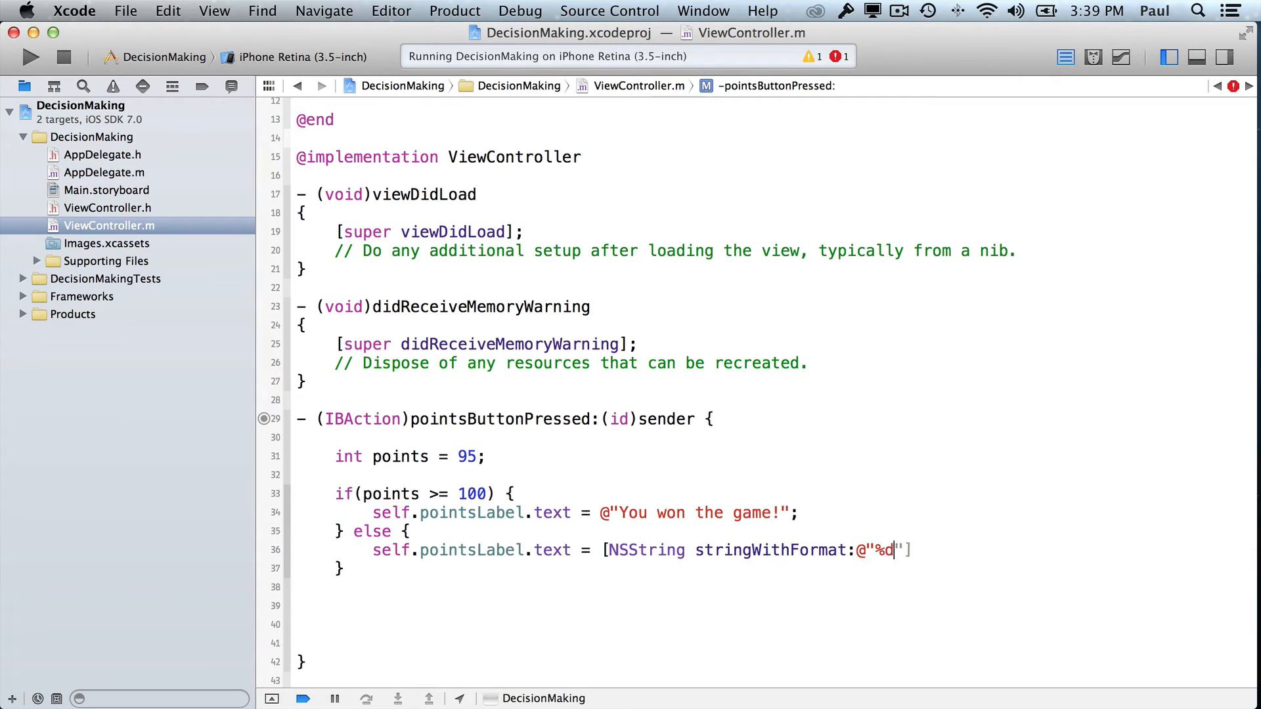
type("points remain")
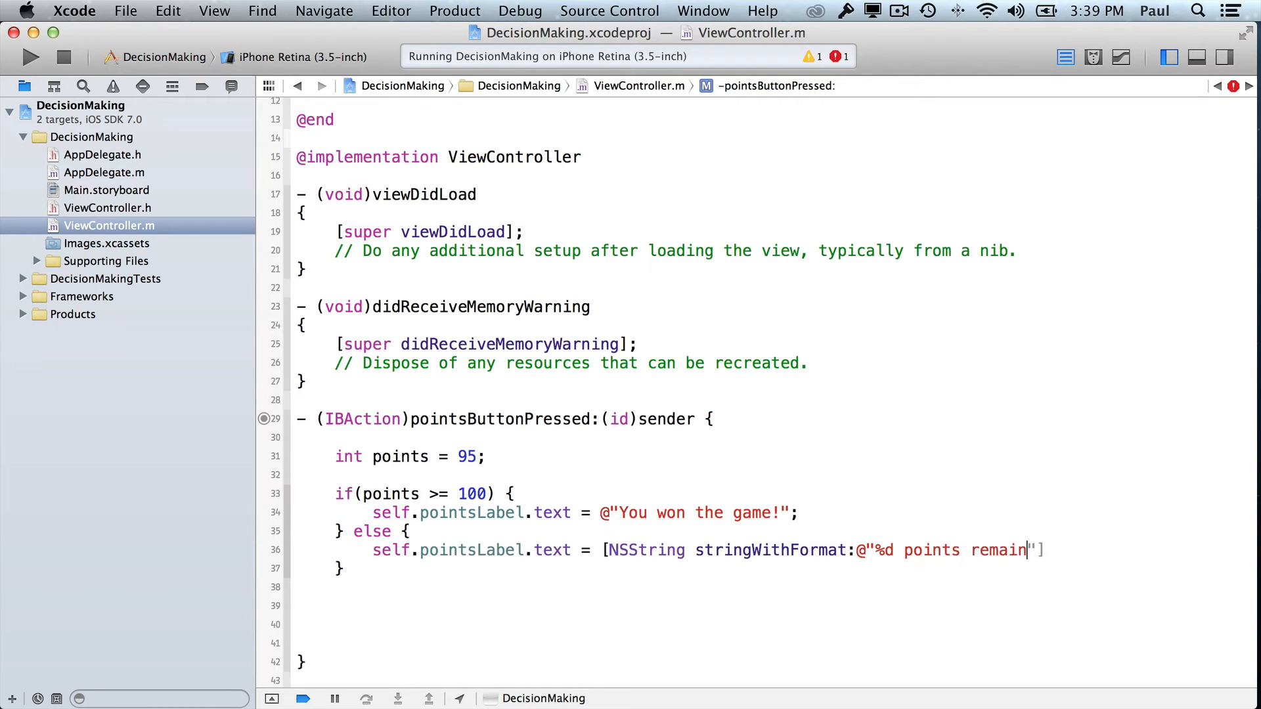
type("ing")
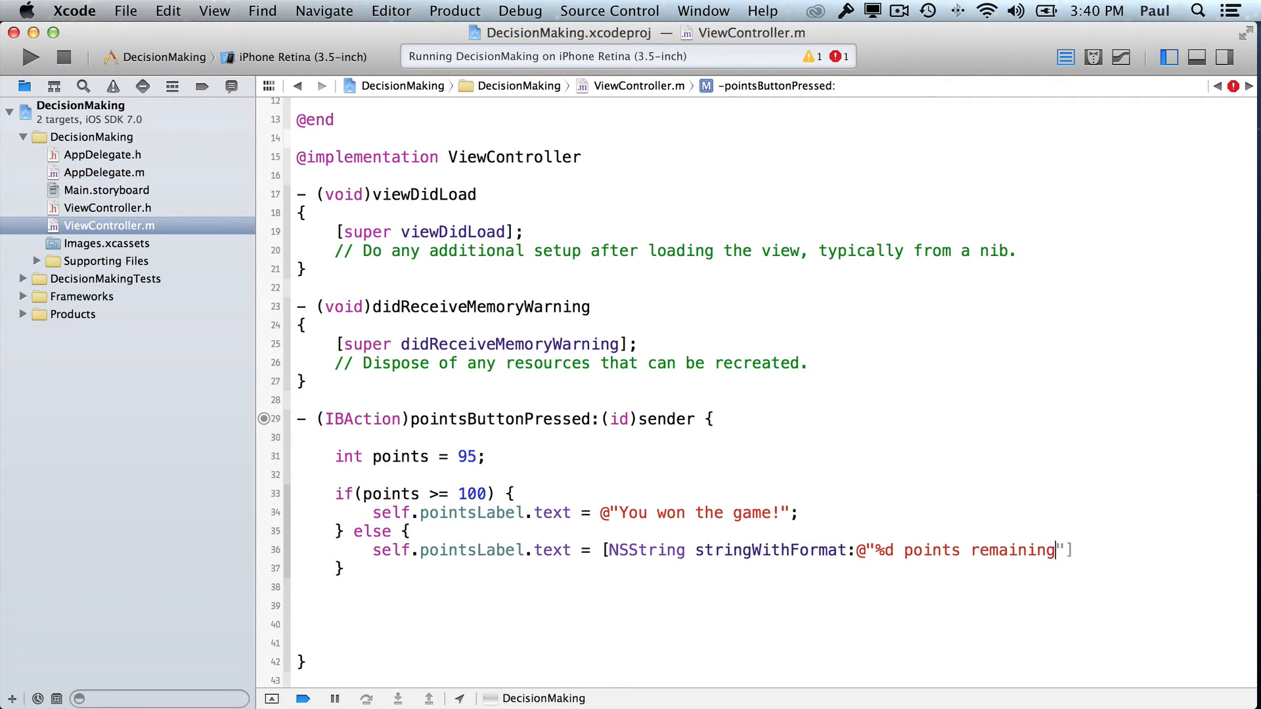
type("!")
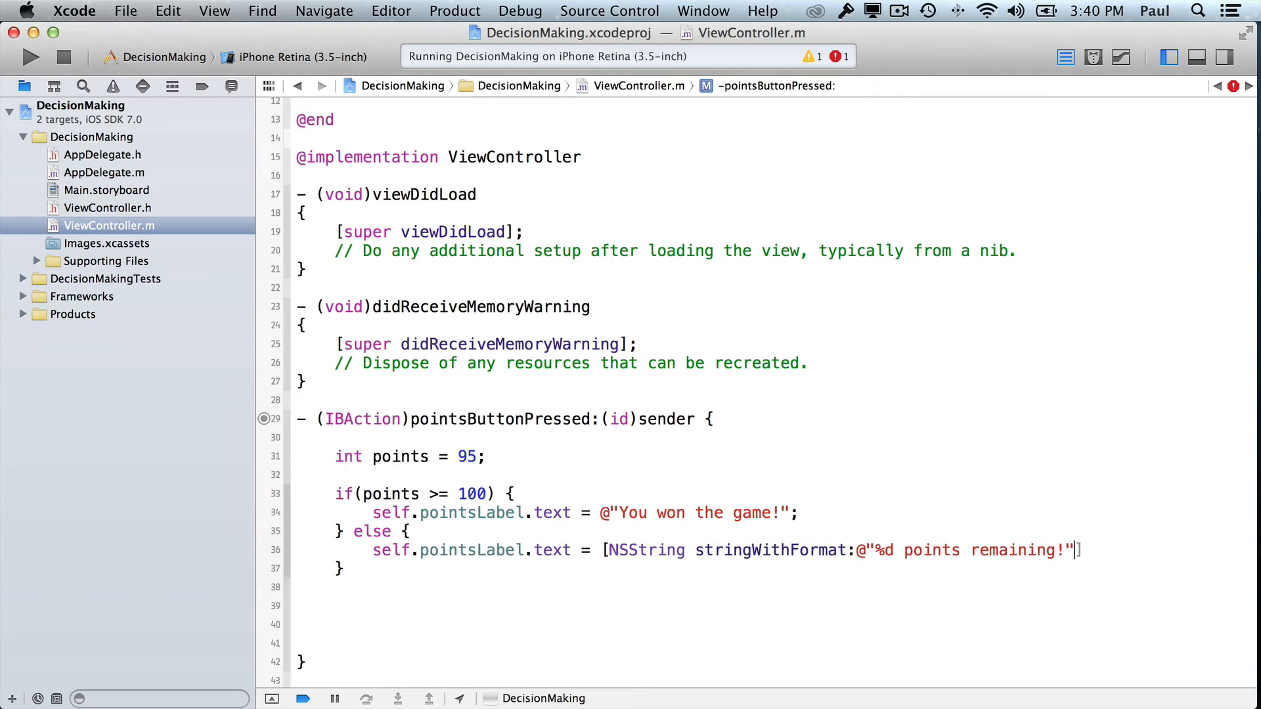
type(",")
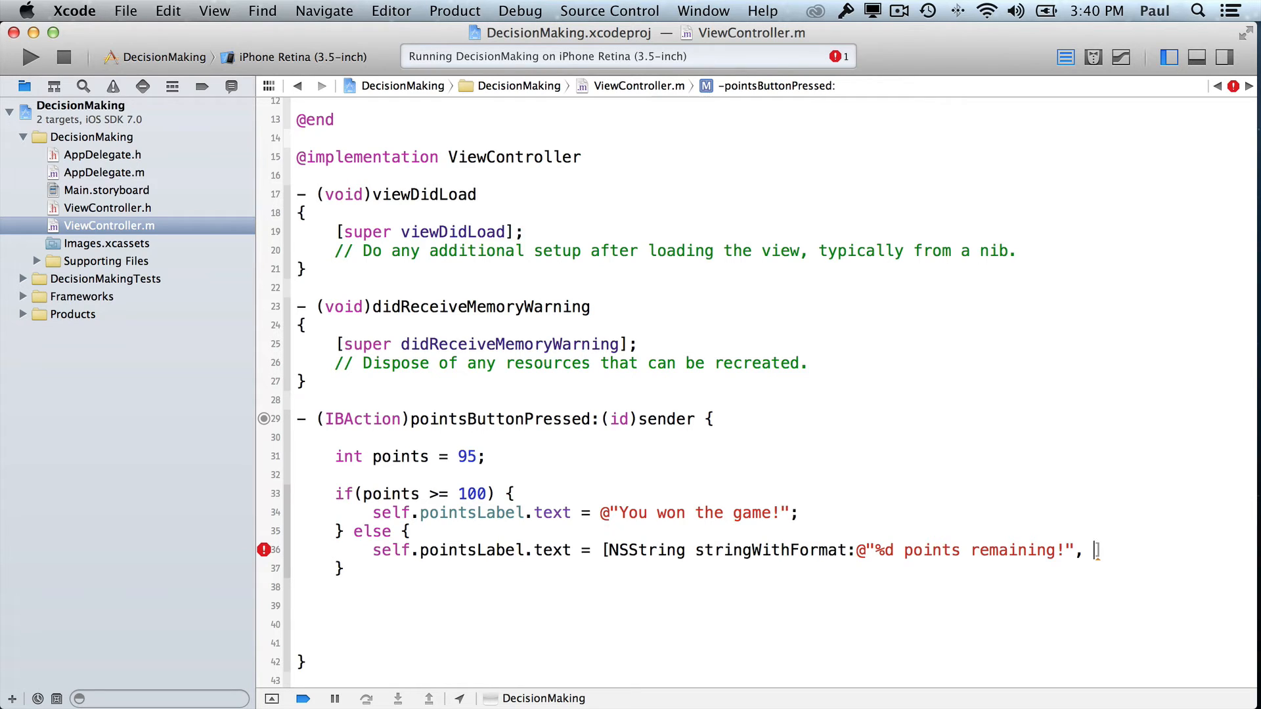
type("points]")
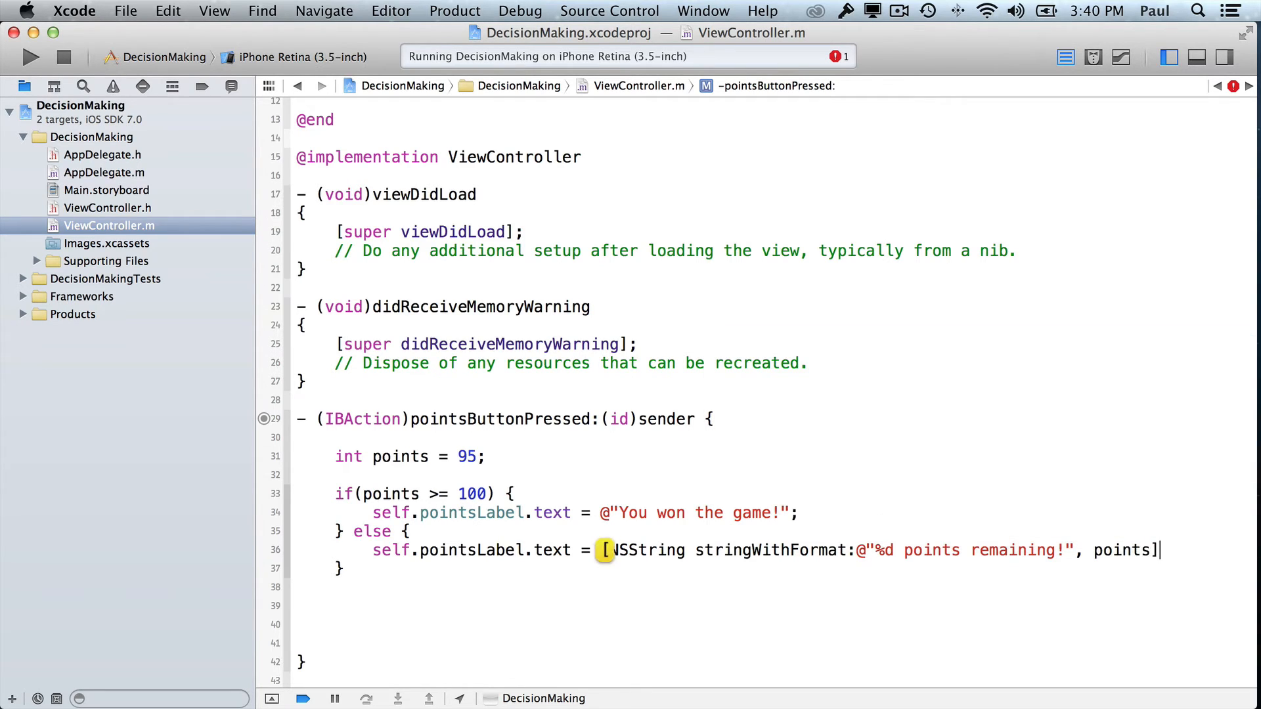
left_click(264, 549)
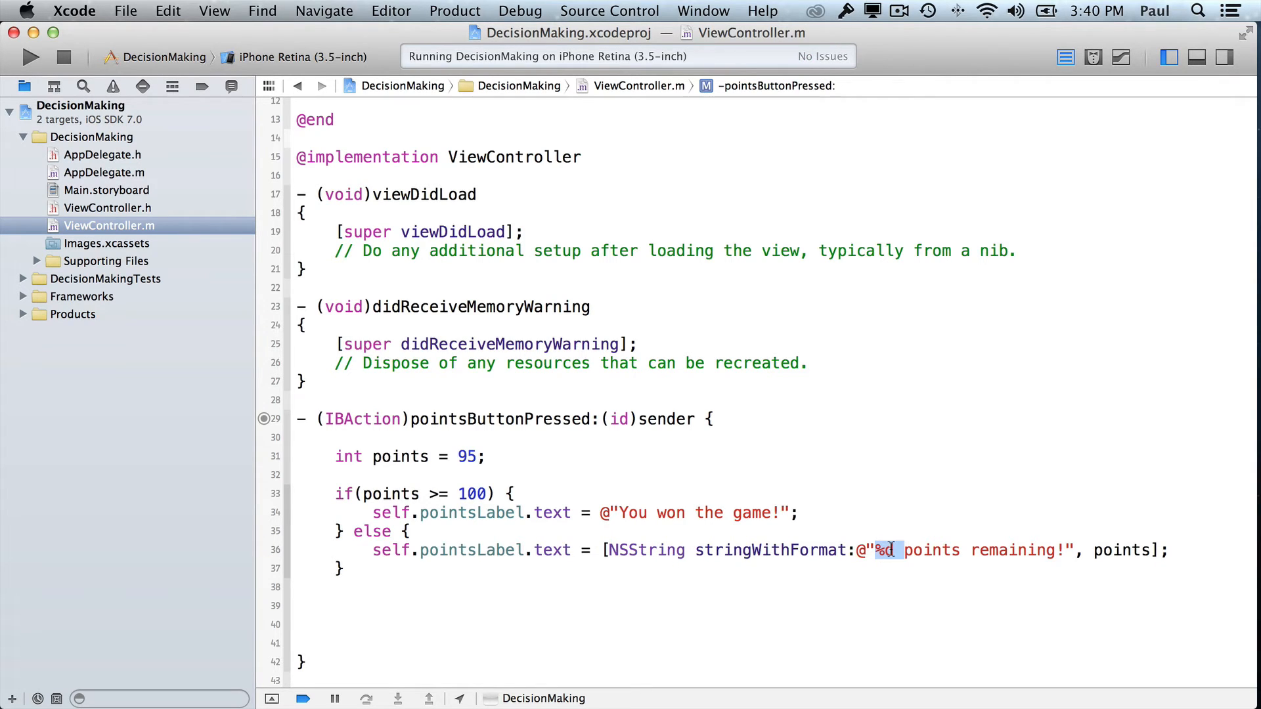
double_click(1120, 550)
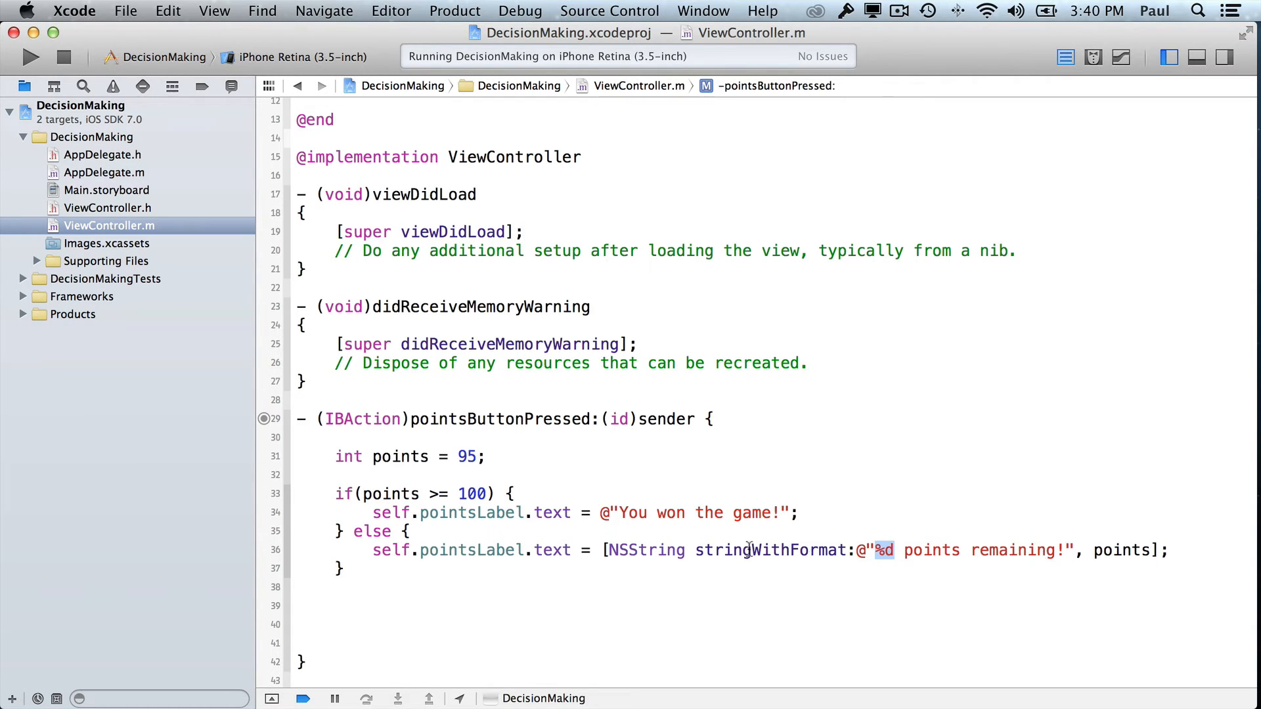
mouse_move(45, 46)
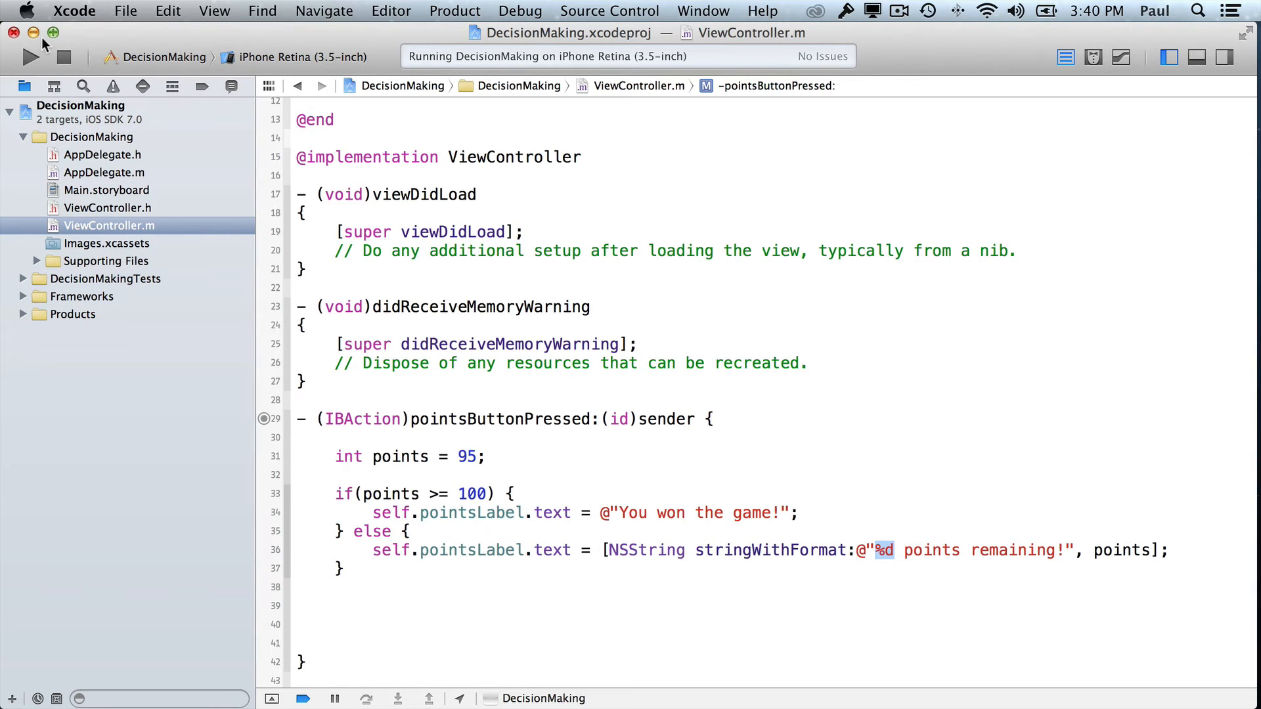
Step: Rerun the app and tap Check Points, finding the 95 points message truncated
left_click(63, 56)
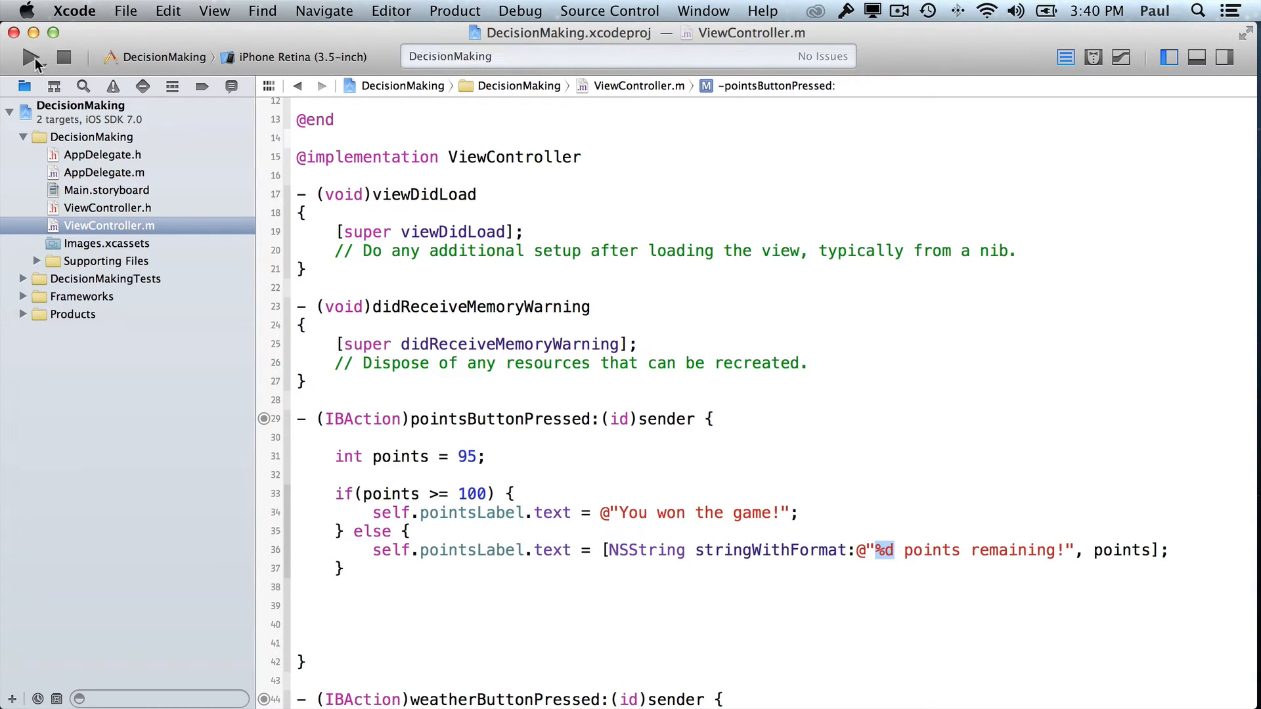
left_click(30, 56)
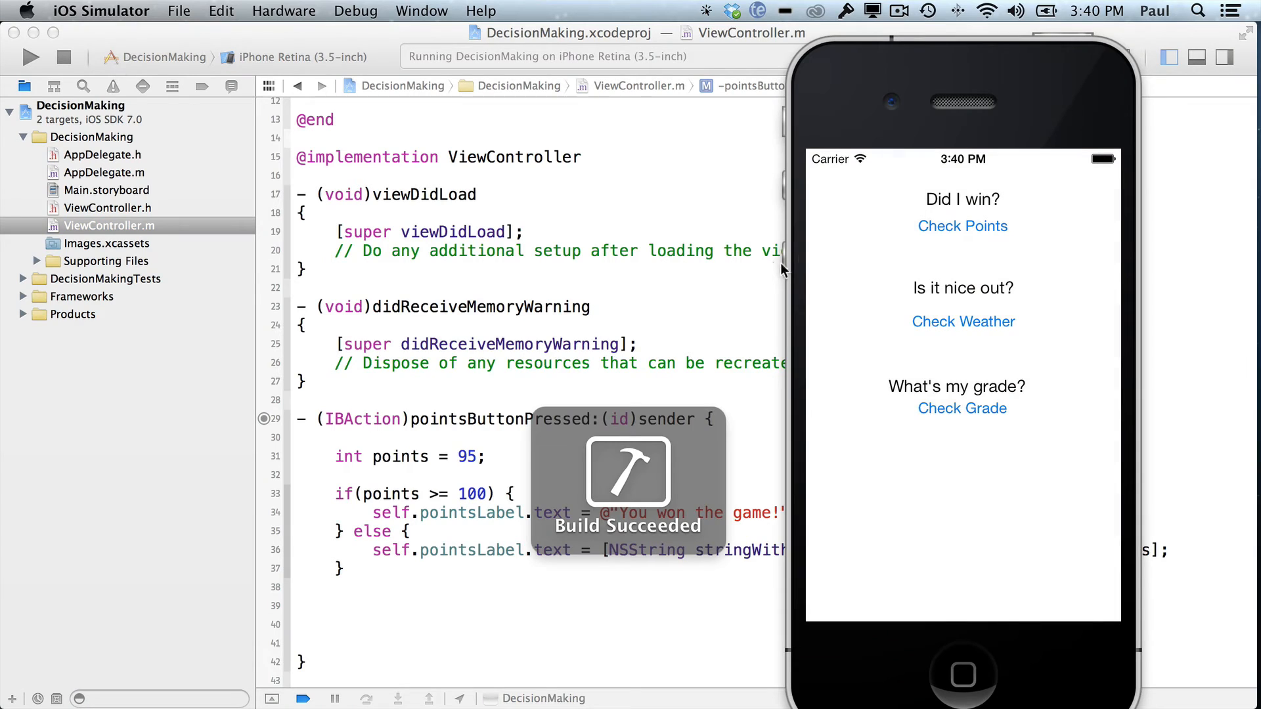
left_click(962, 226)
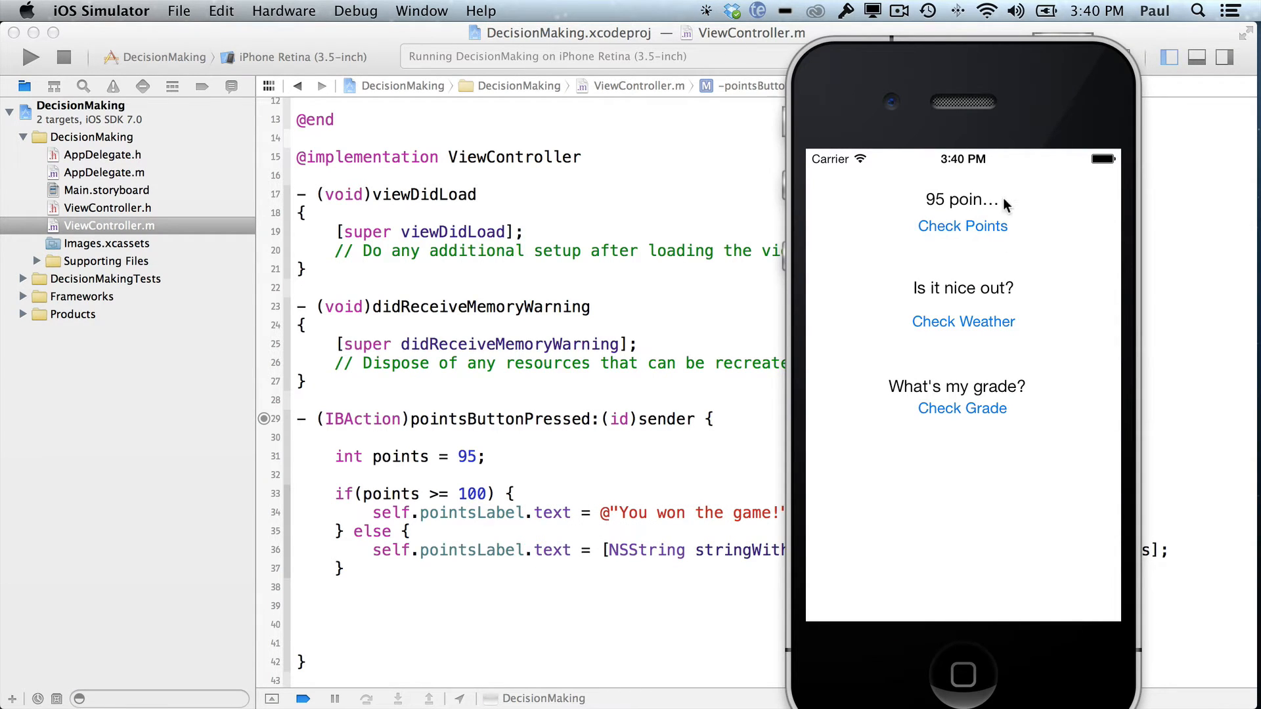
mouse_move(987, 208)
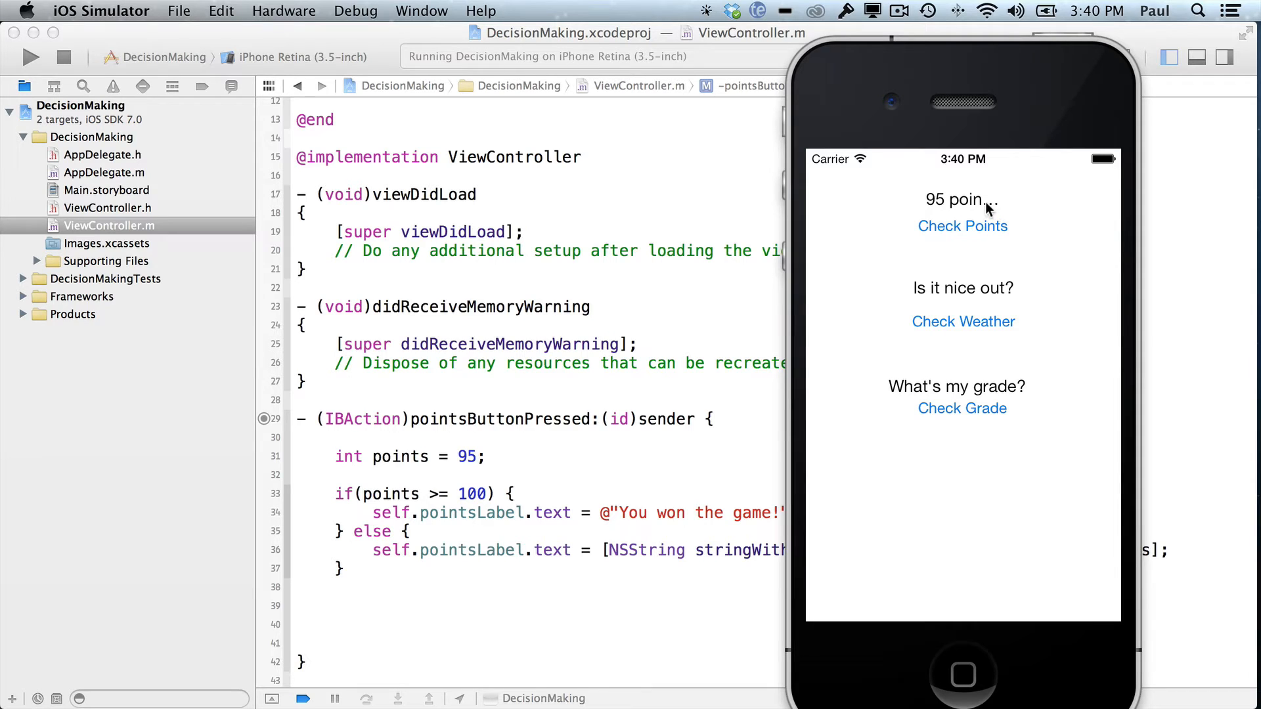
mouse_move(137, 196)
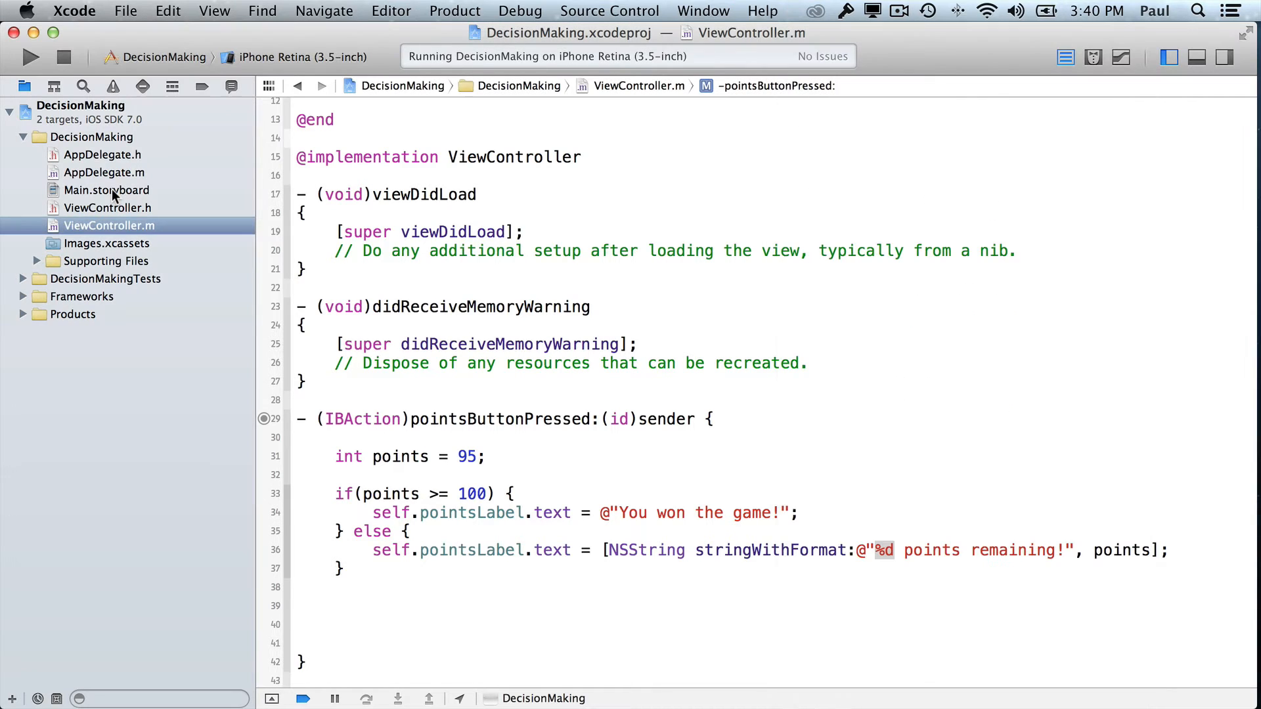
Step: Widen the three question labels to full width with centered text in Main.storyboard, then stop the app
left_click(105, 189)
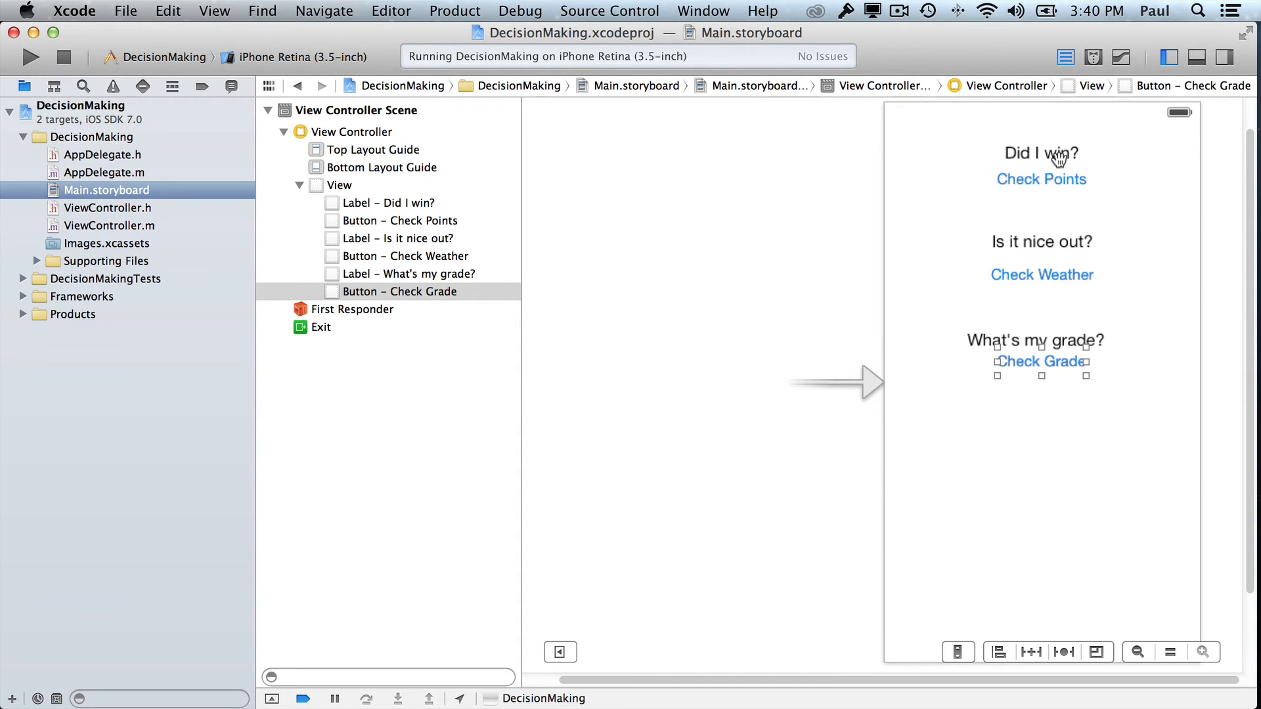
left_click(1040, 154)
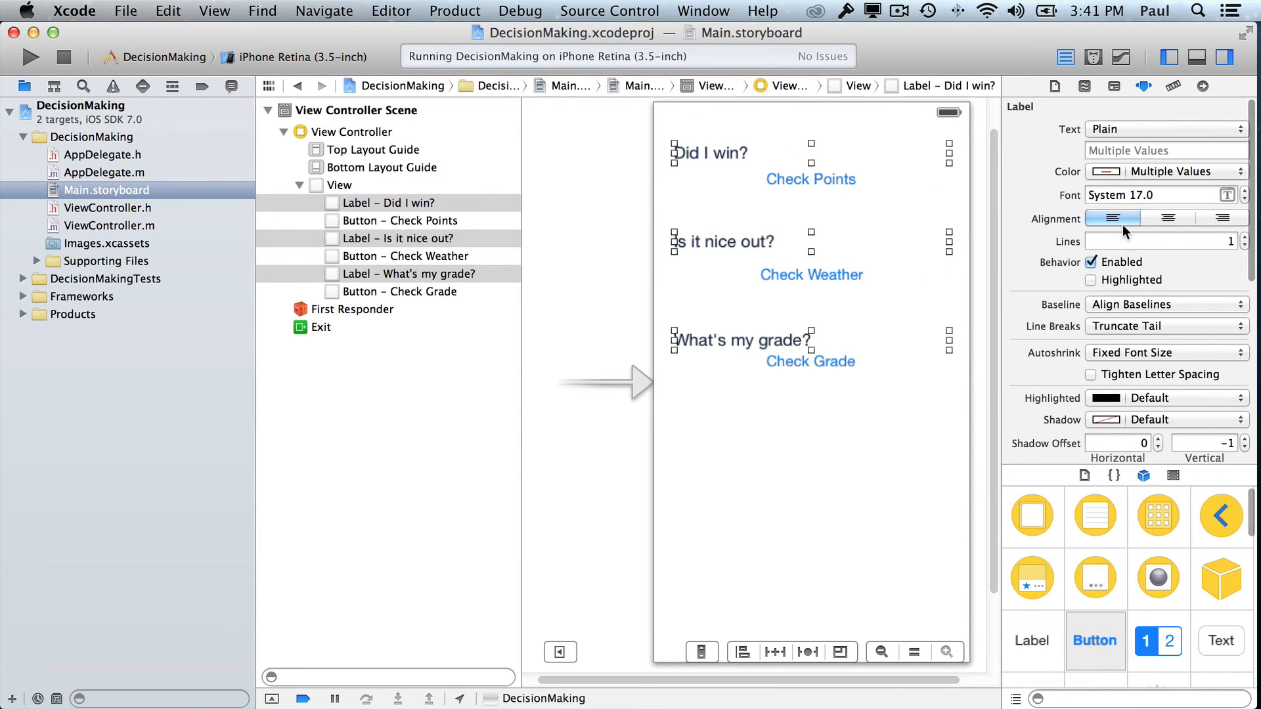
left_click(1168, 218)
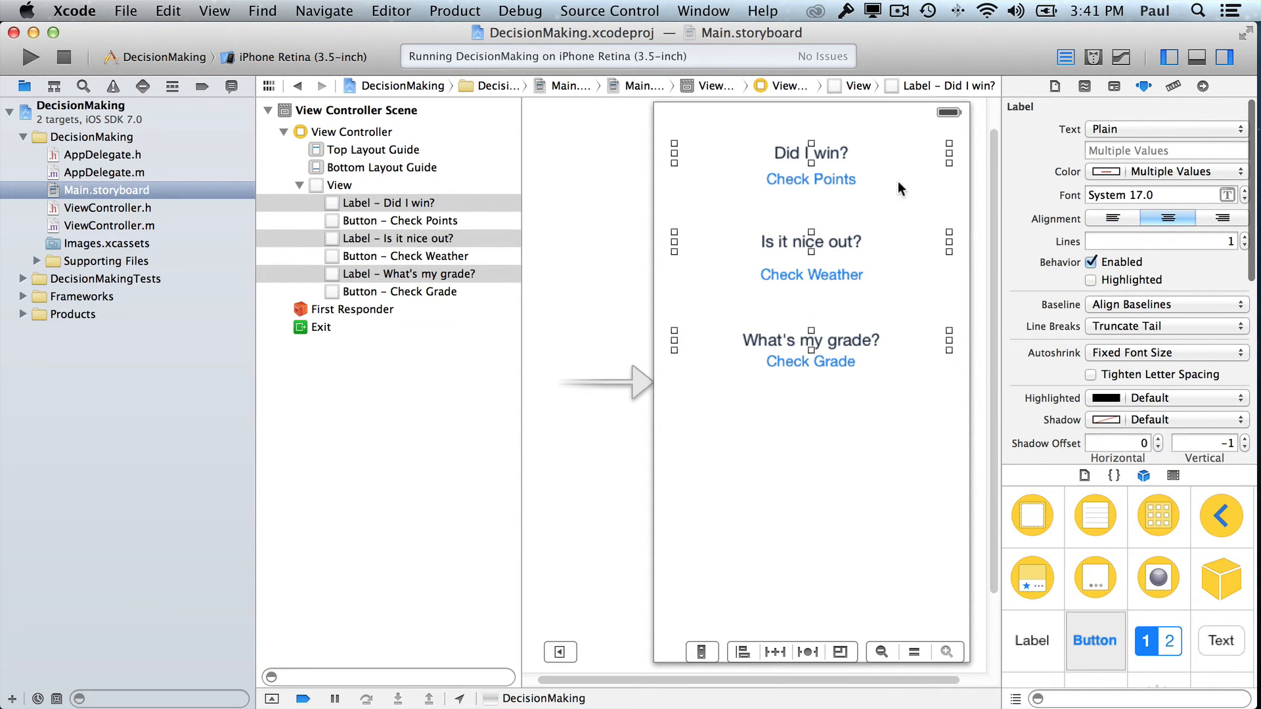
mouse_move(31, 53)
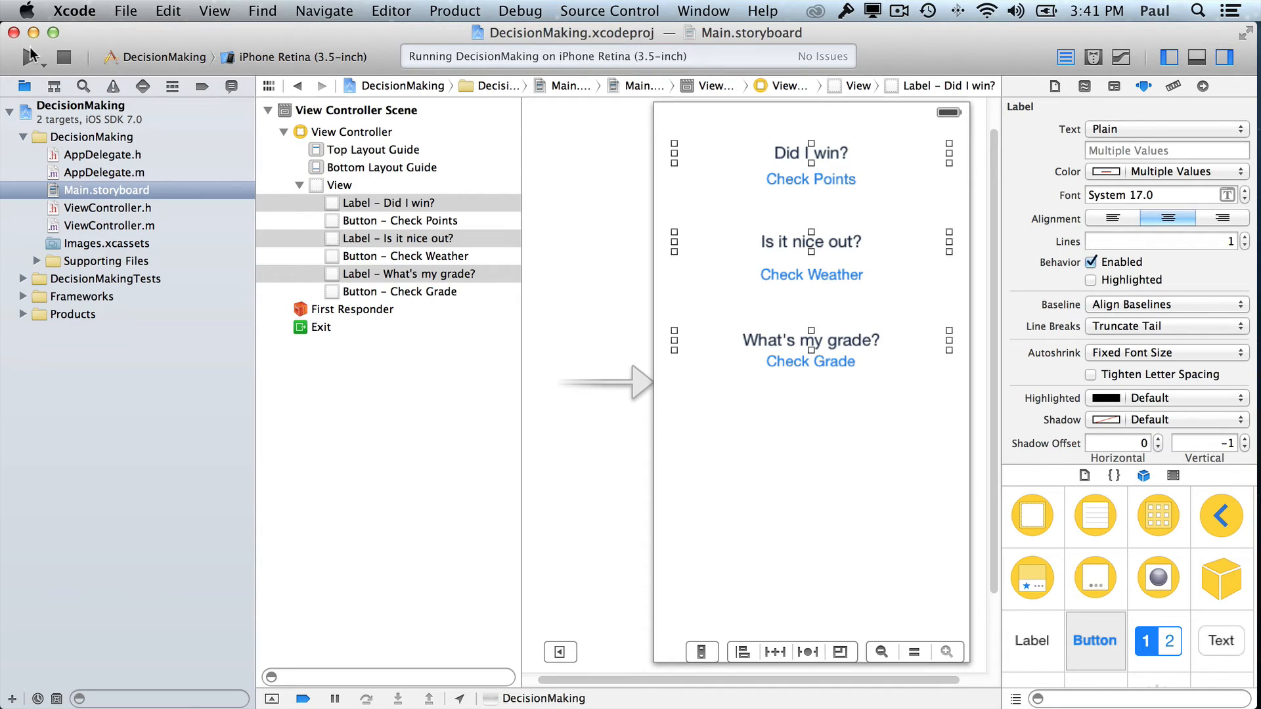
left_click(64, 57)
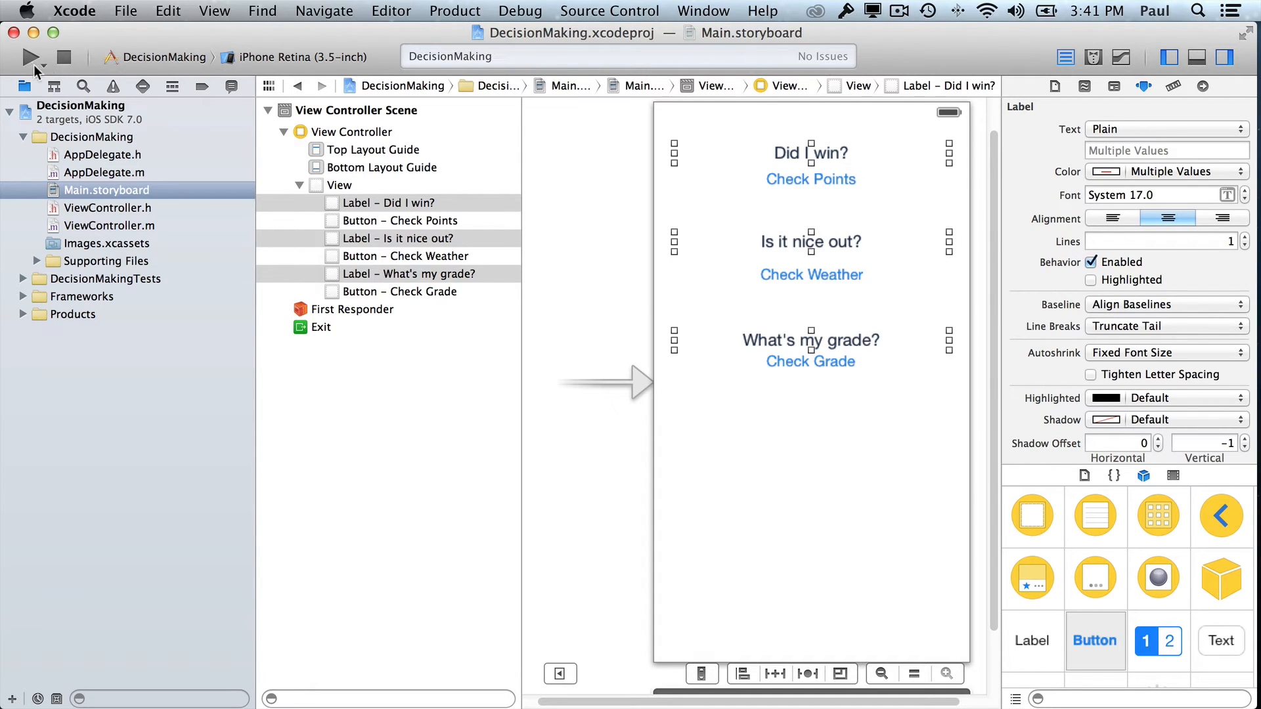
Step: Relaunch the app and tap Check Points to see the full 95 points remaining! message
left_click(30, 57)
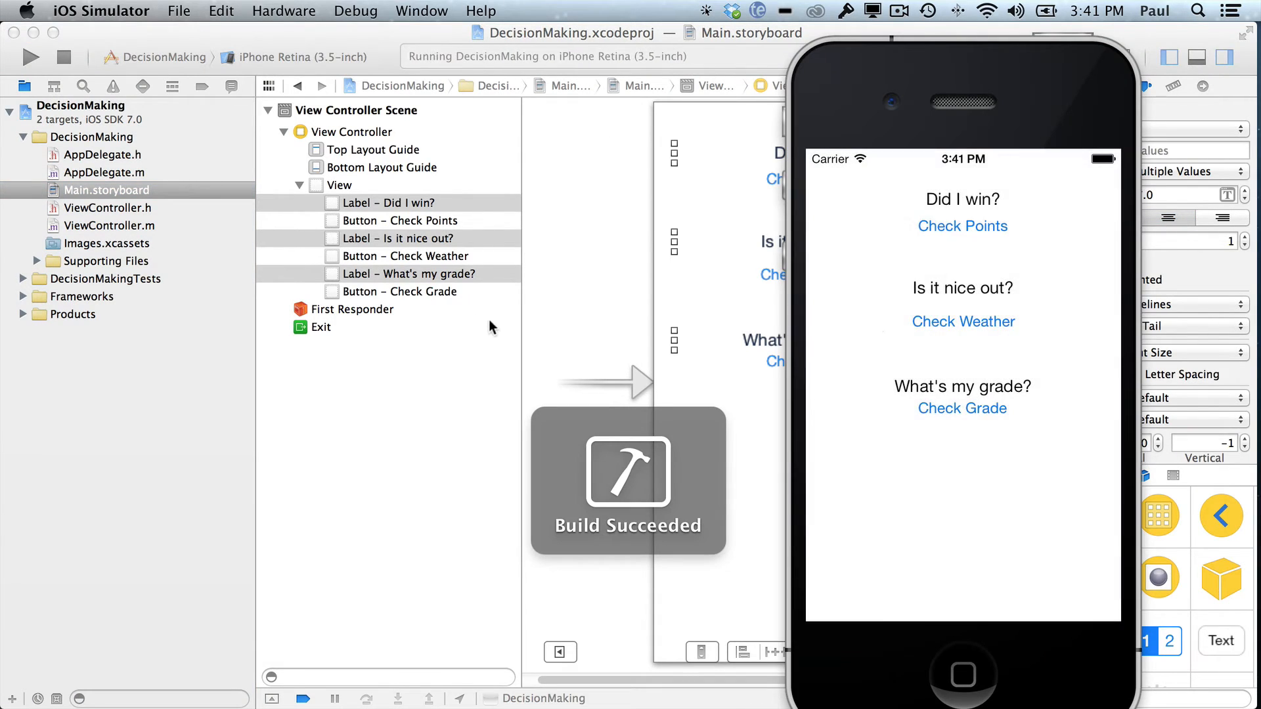
left_click(962, 224)
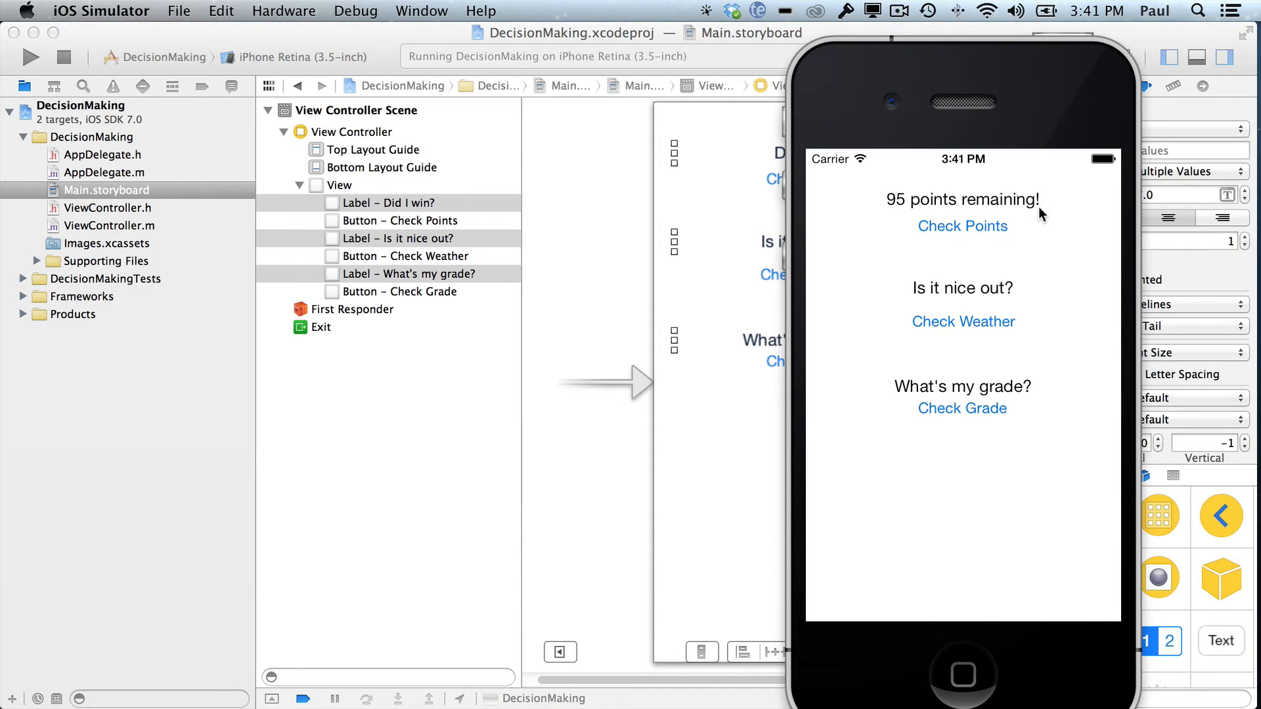
mouse_move(919, 211)
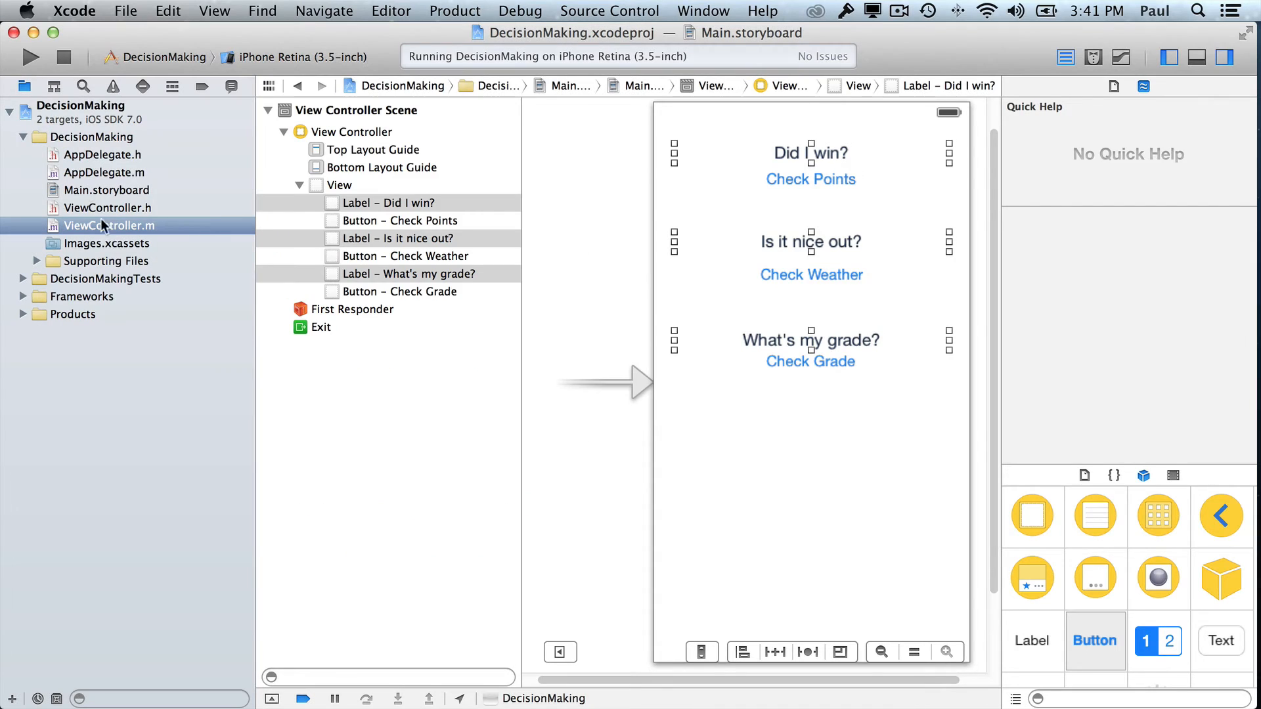
Step: Declare points as static int points = 95 in pointsButtonPressed so it persists between presses
left_click(111, 225)
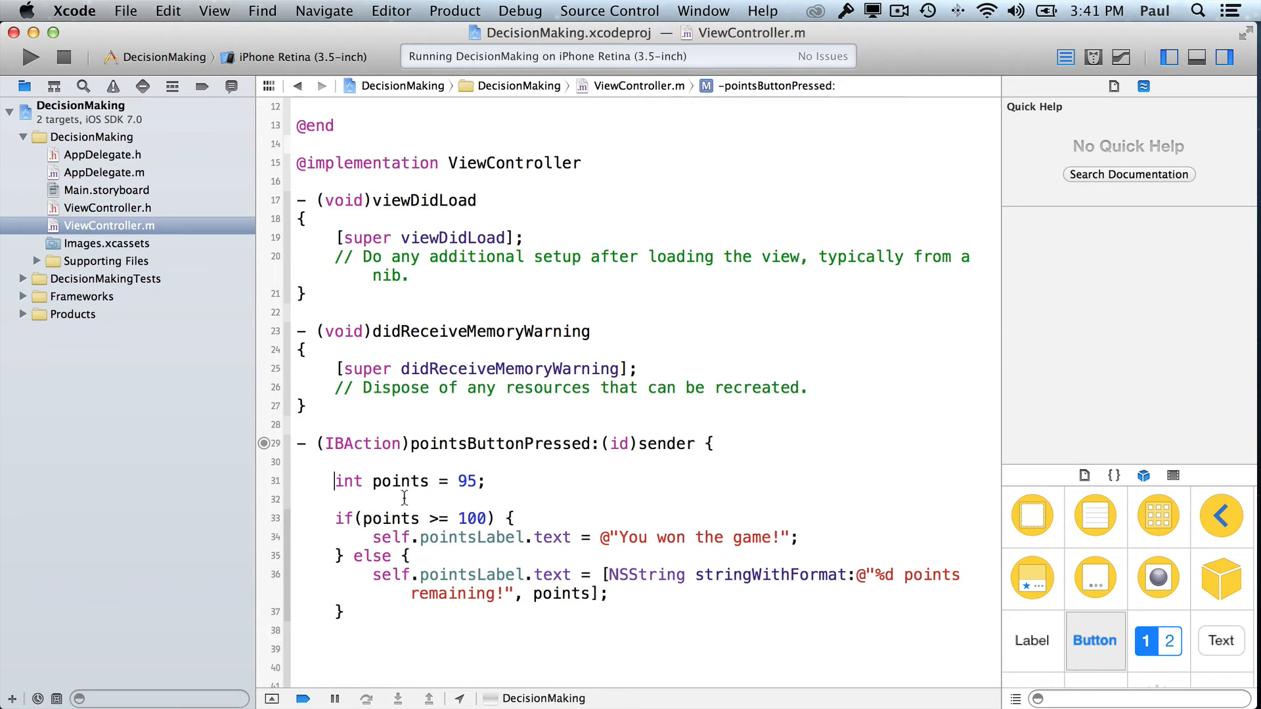
type("static")
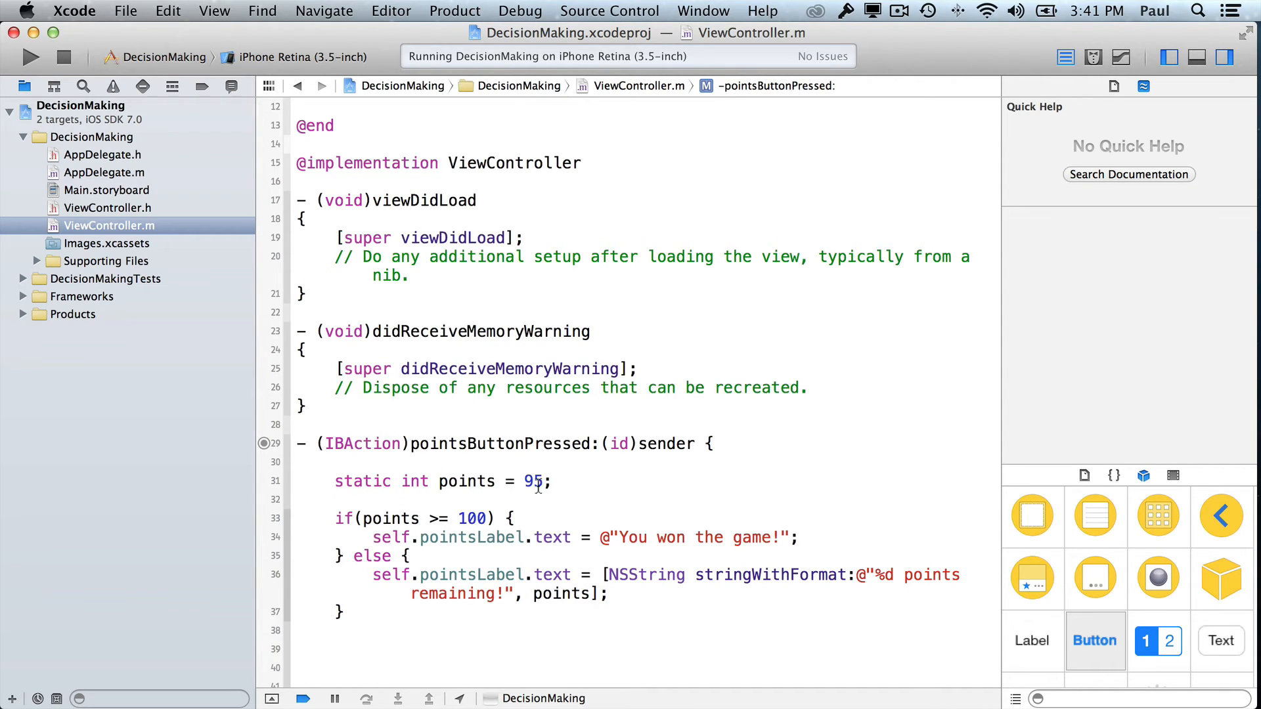
double_click(362, 481)
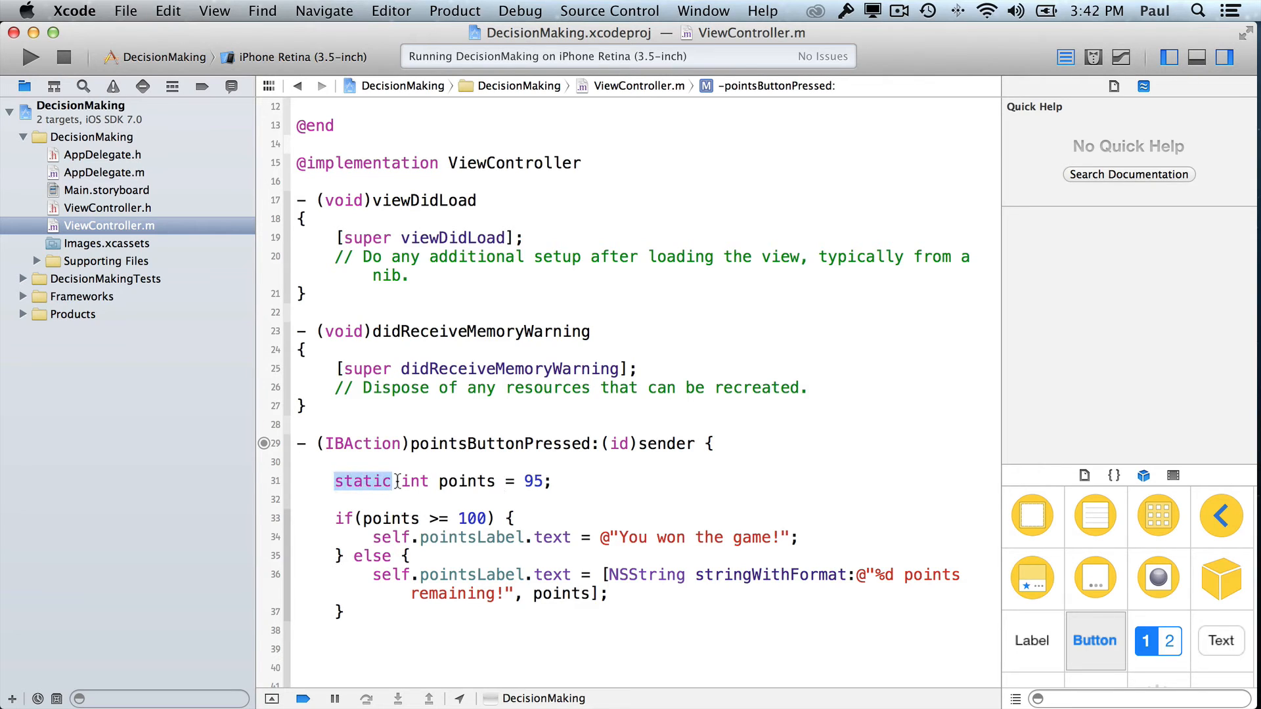
scroll("down", 3)
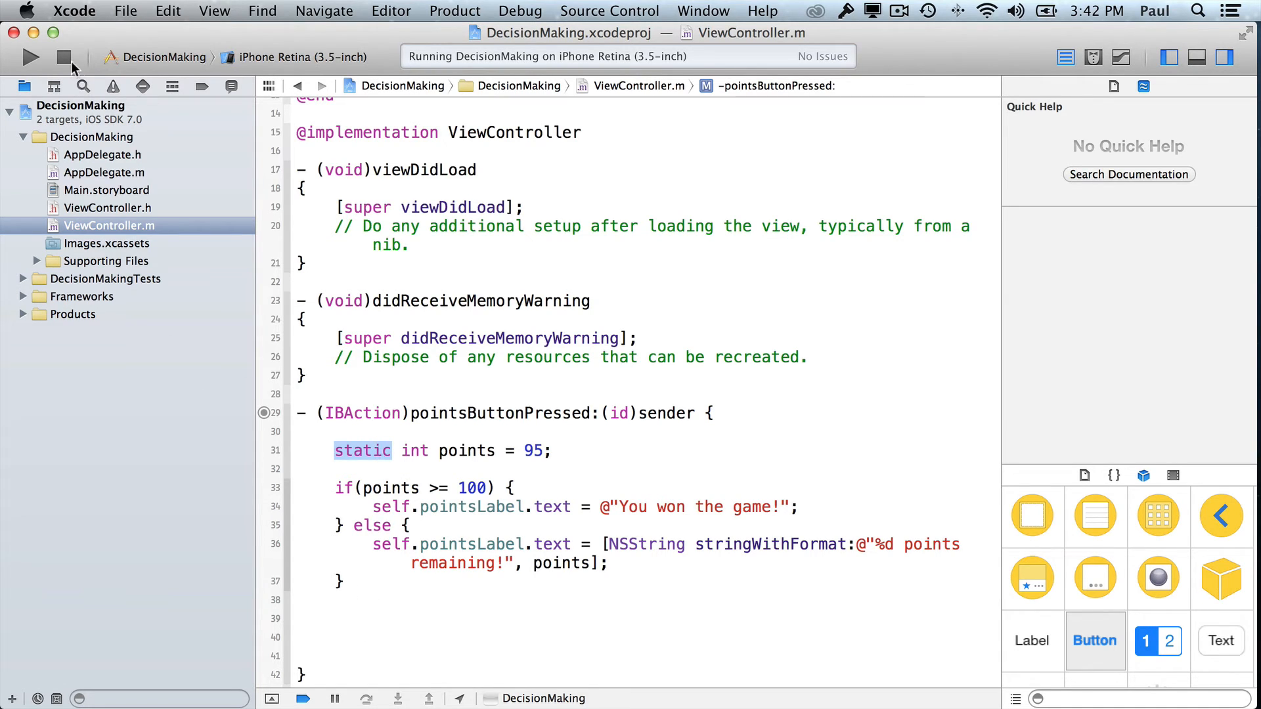
Step: Rebuild the app and check points, which still reports 95 points remaining!
left_click(30, 57)
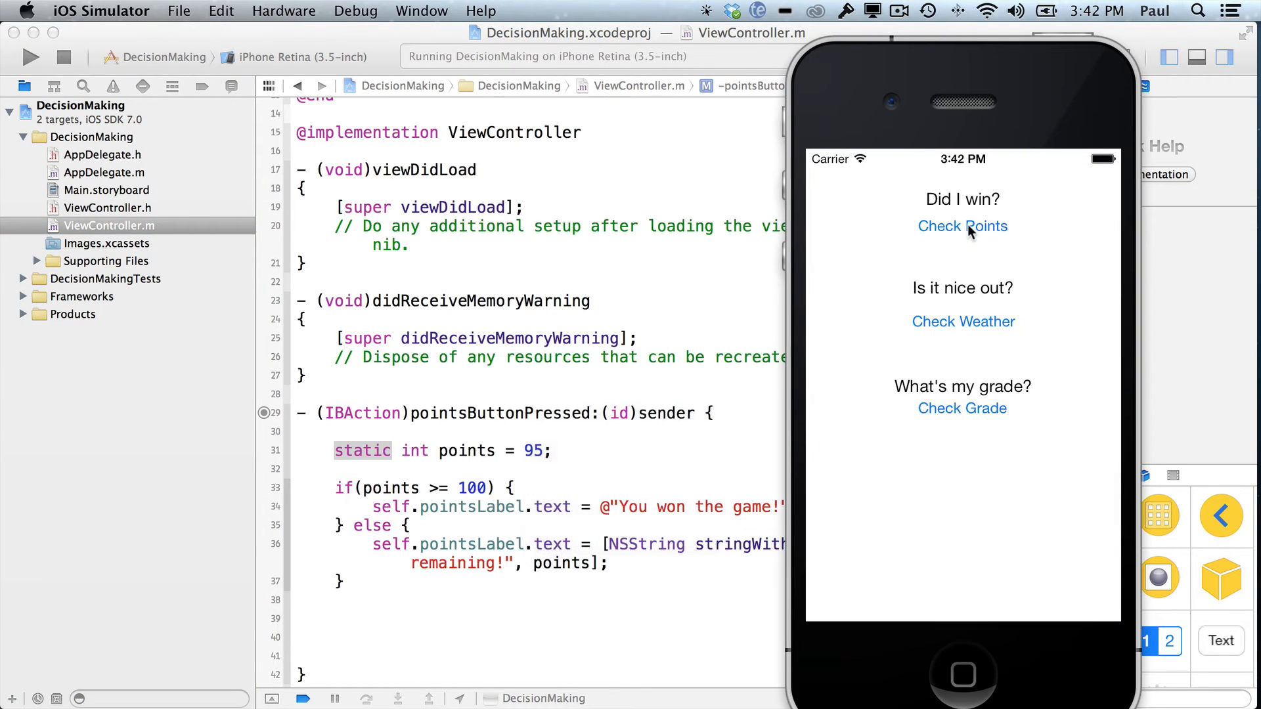
left_click(961, 226)
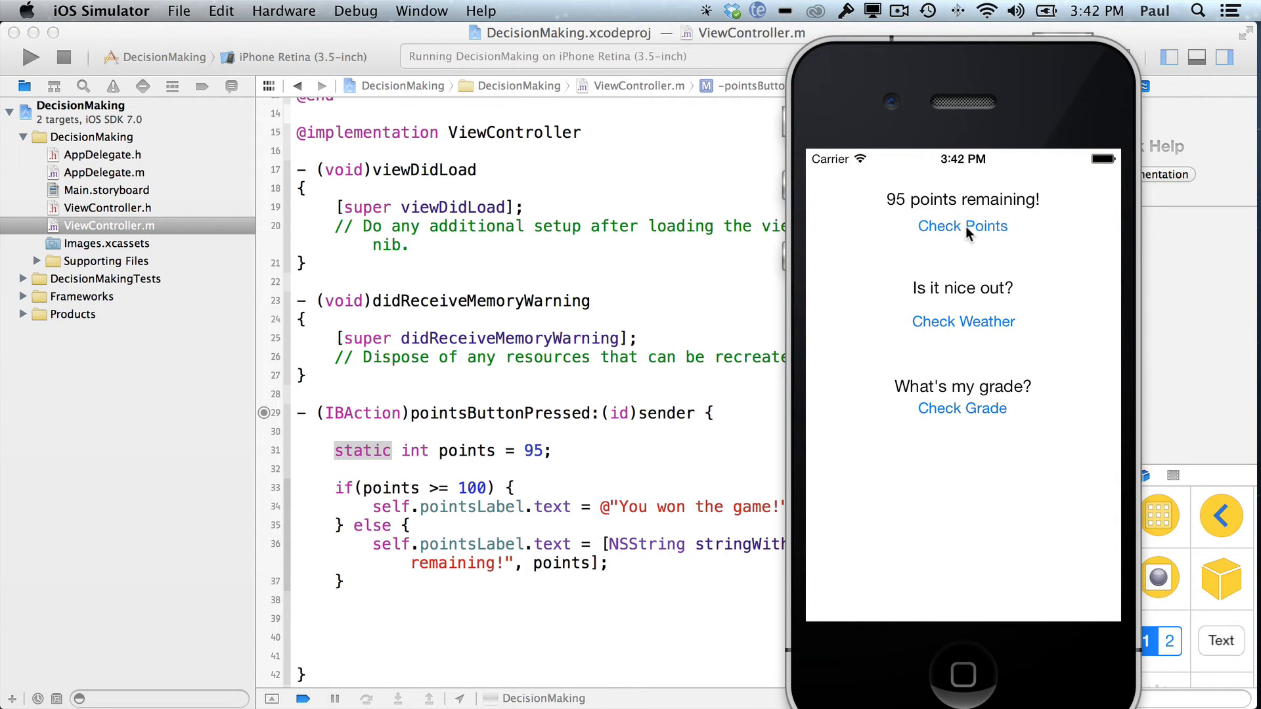
mouse_move(955, 246)
type("points = points + 1;")
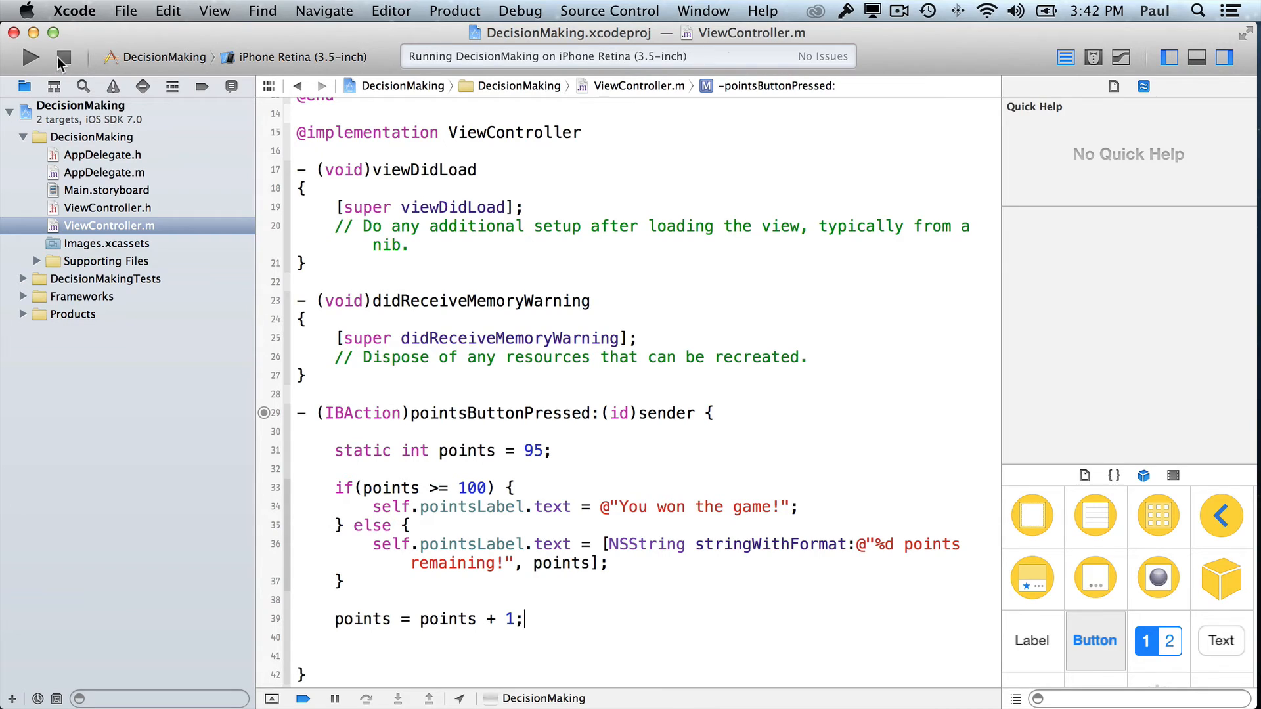
Step: Stop the running app after adding points = points + 1; to the points action
left_click(30, 56)
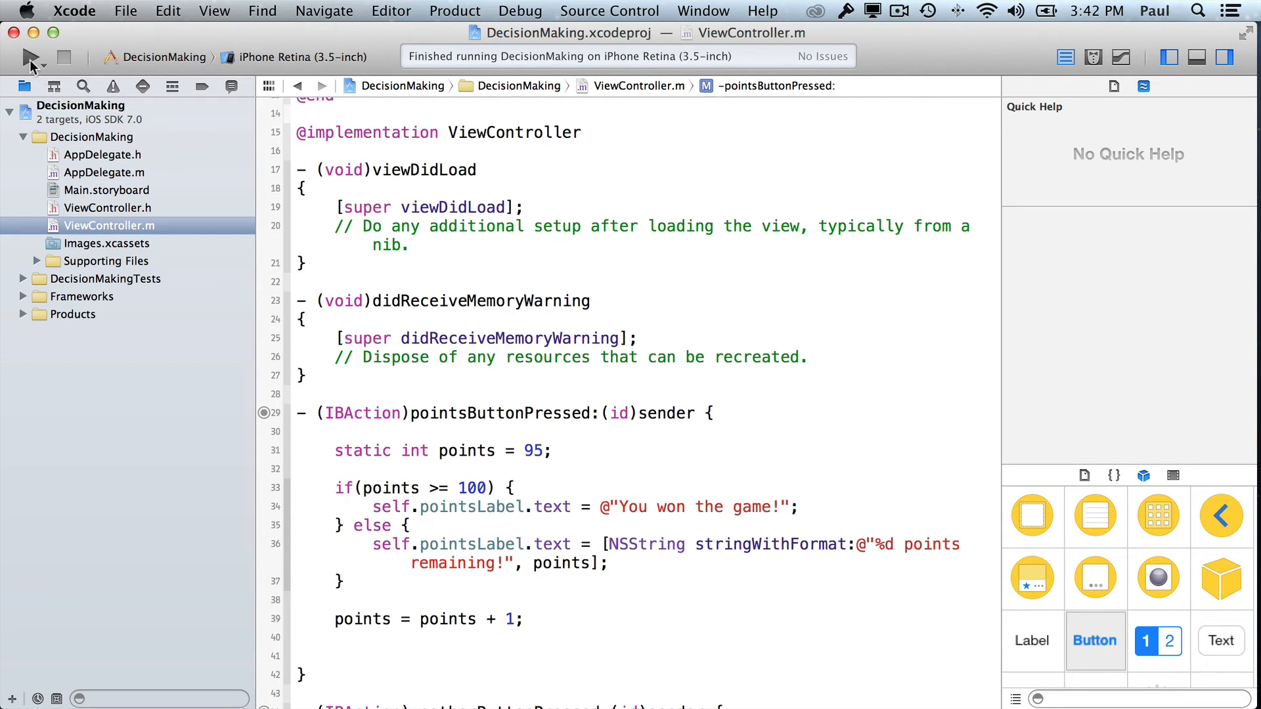
Step: Run the app and check points repeatedly until it announces You won the game!, noting the 100 - points expression
left_click(30, 56)
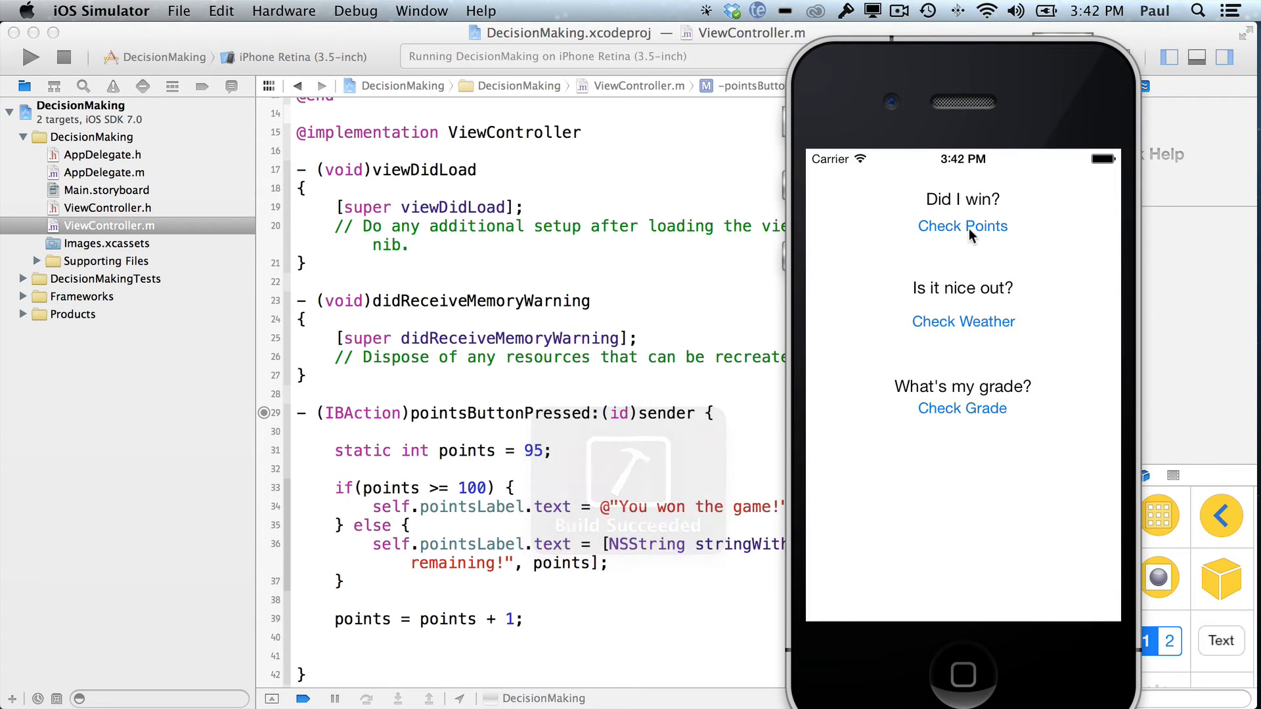
left_click(962, 226)
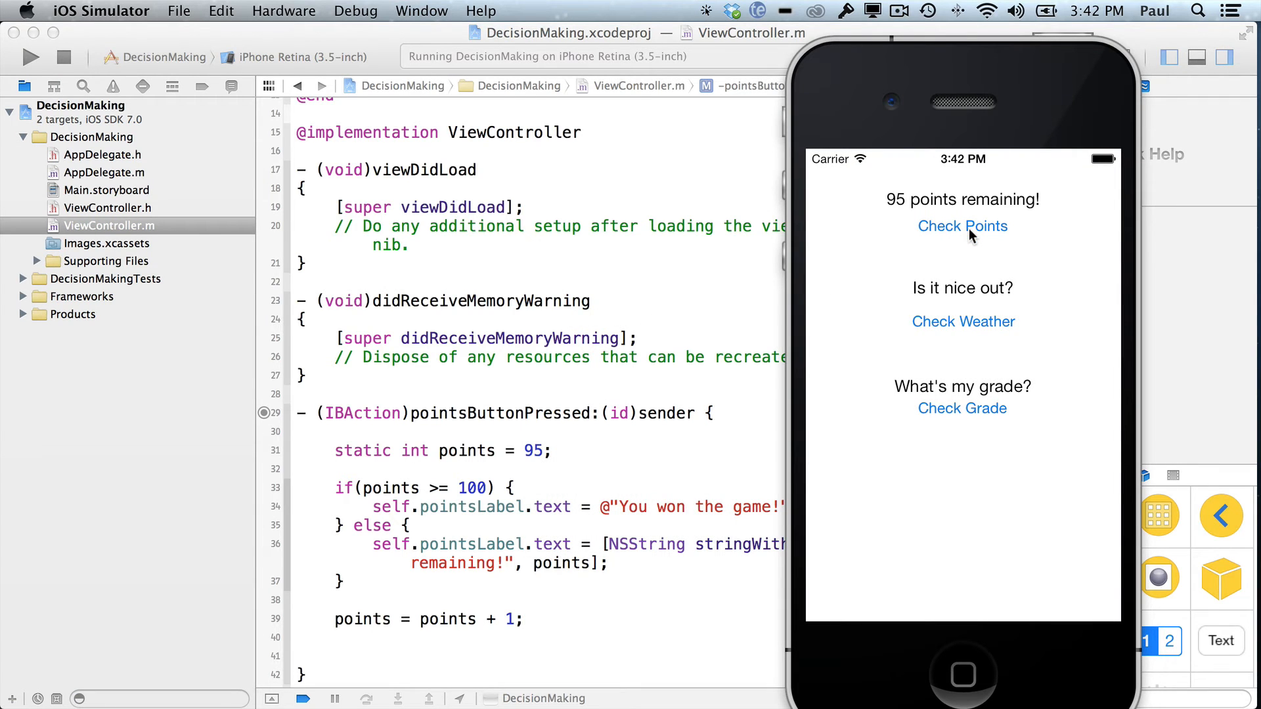
left_click(961, 226)
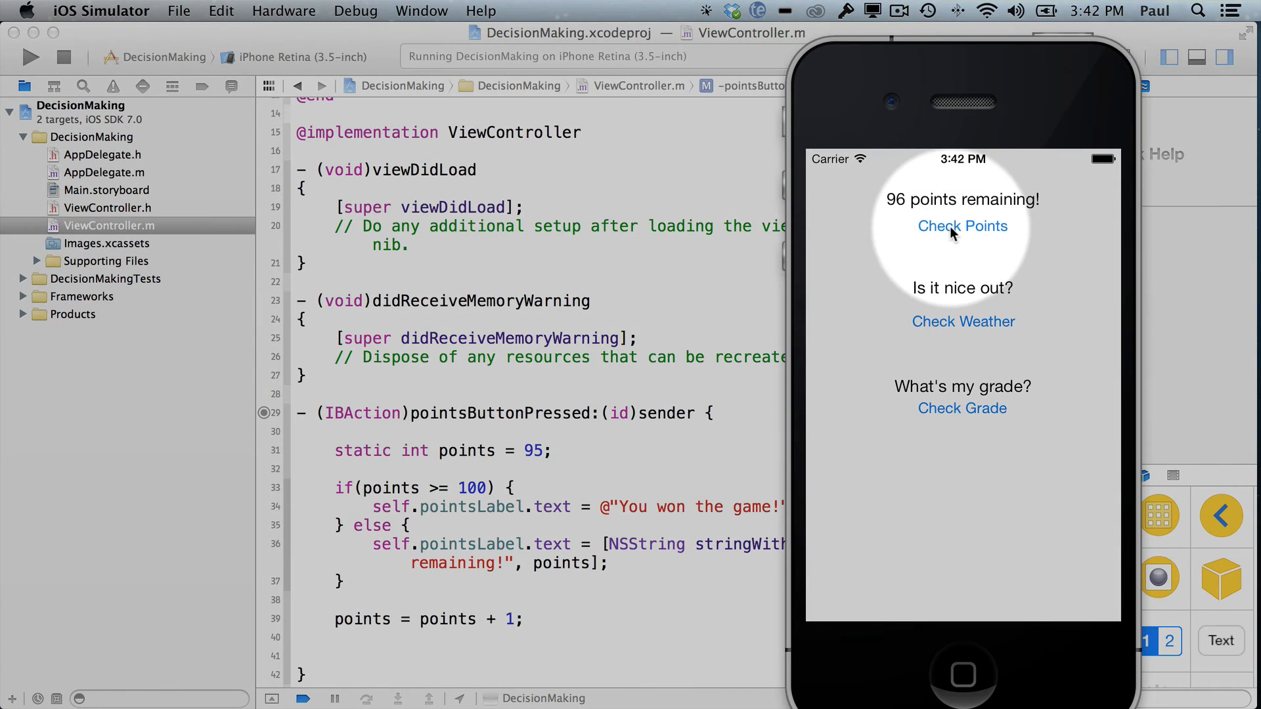
left_click(961, 224)
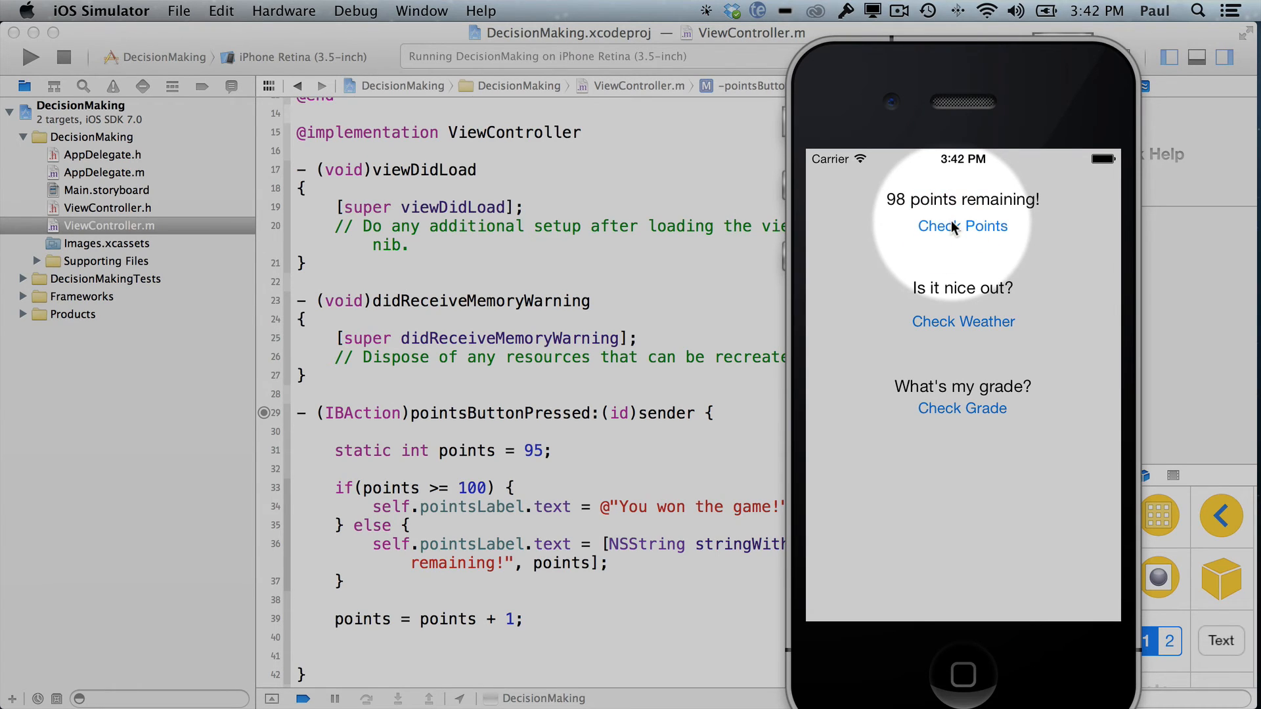
left_click(961, 226)
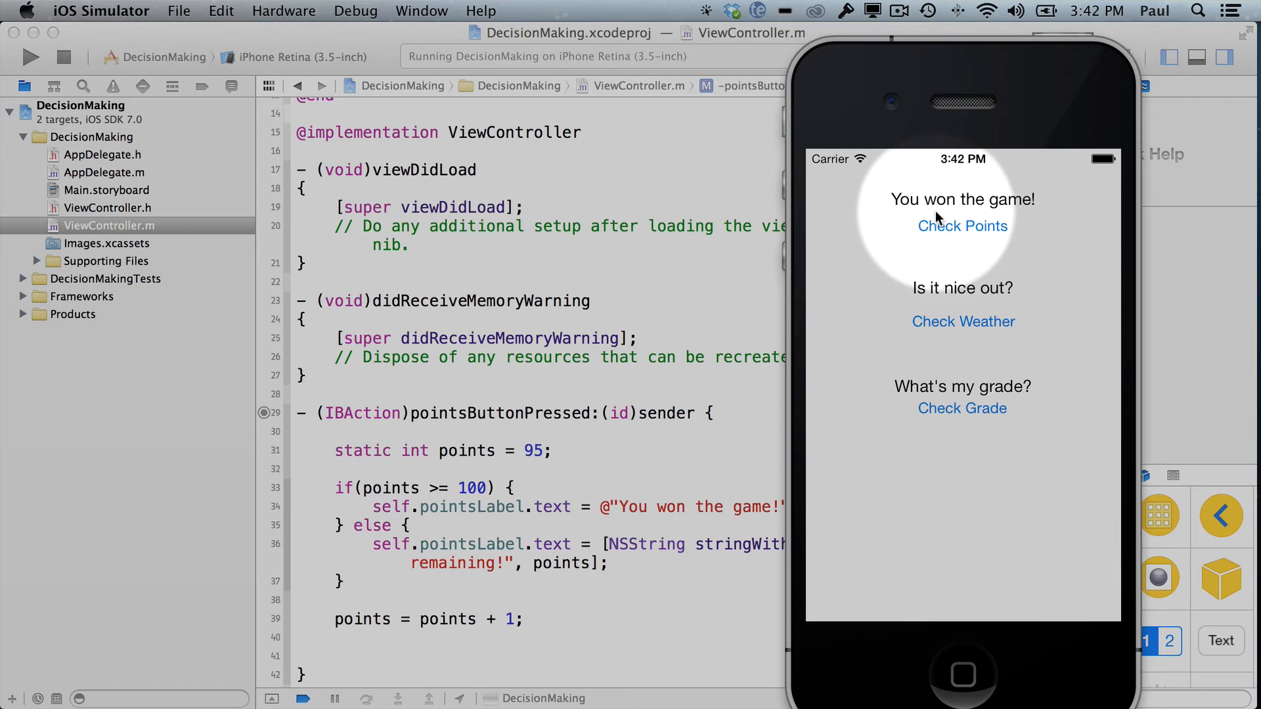
mouse_move(631, 556)
type("100 ")
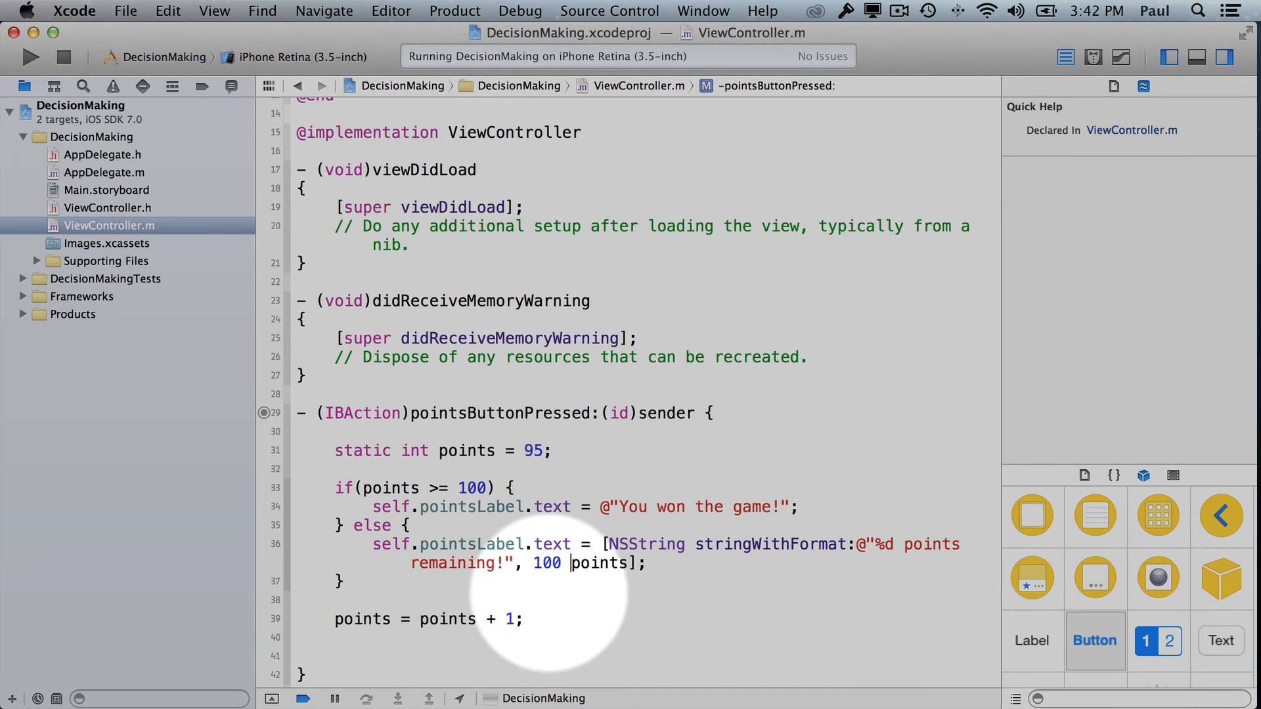
double_click(545, 564)
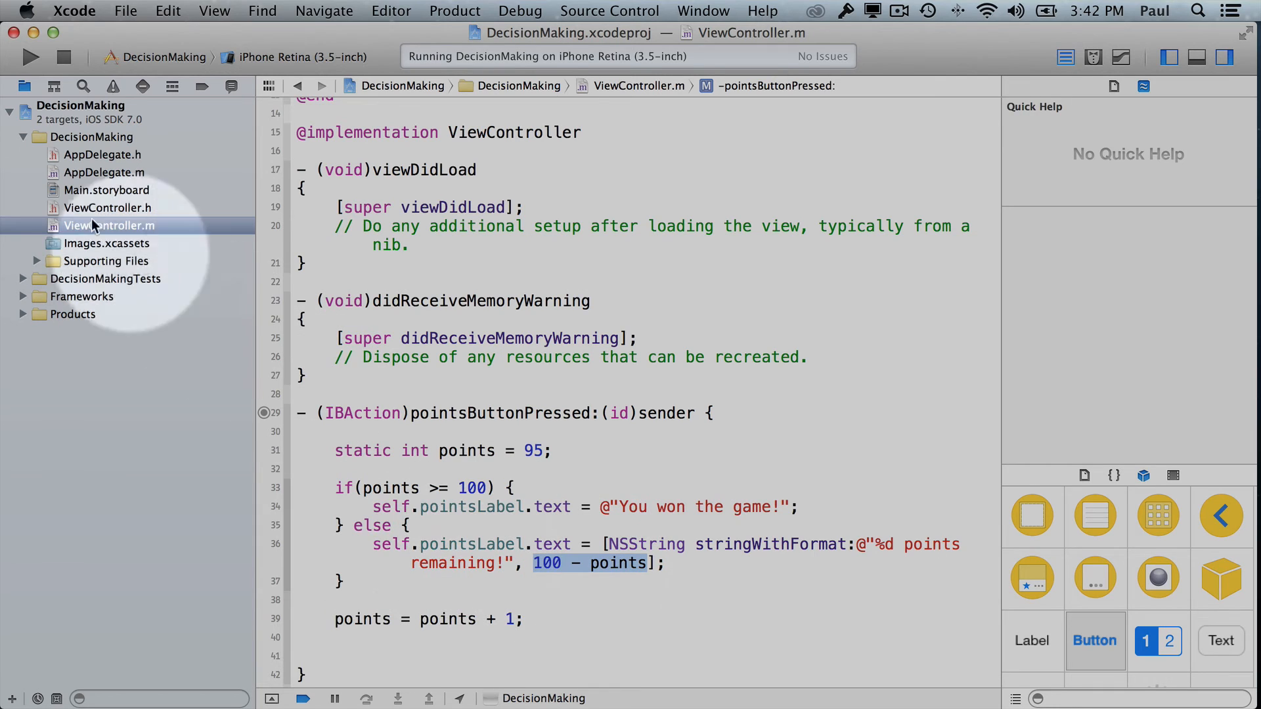
Step: Rerun the app and check points until it counts down from 5 remaining to You won the game!
left_click(30, 56)
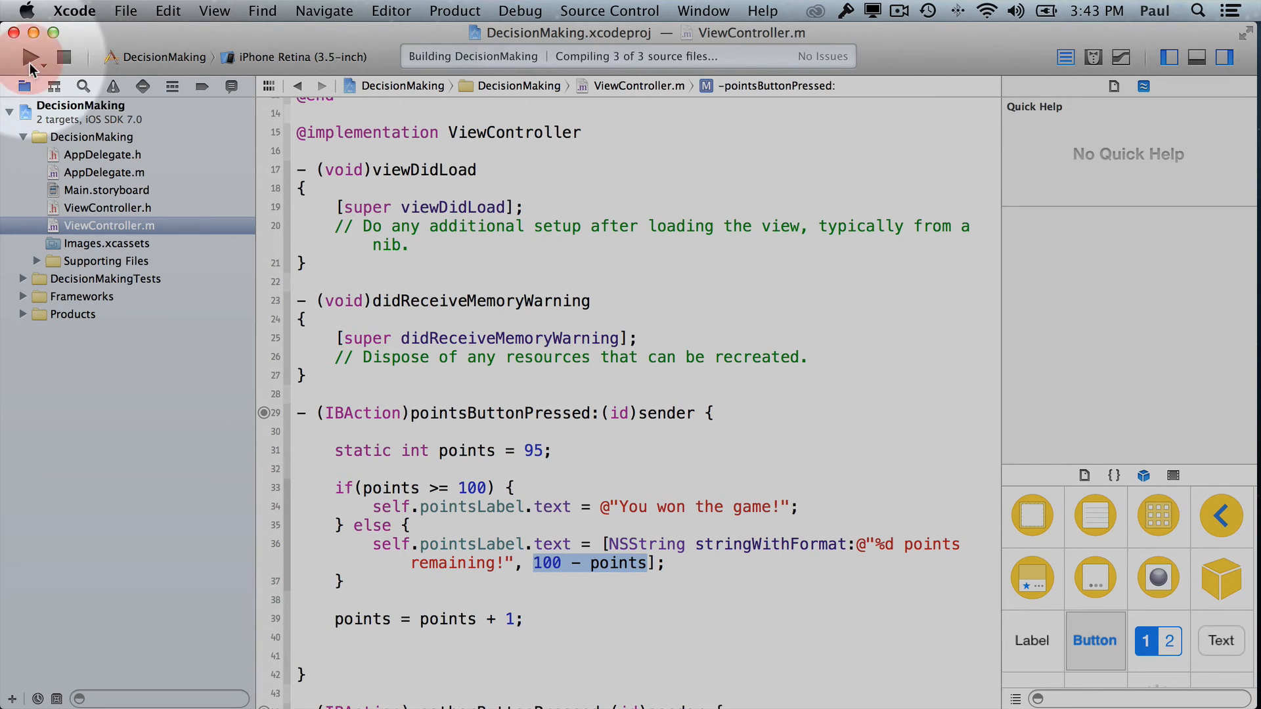
left_click(30, 56)
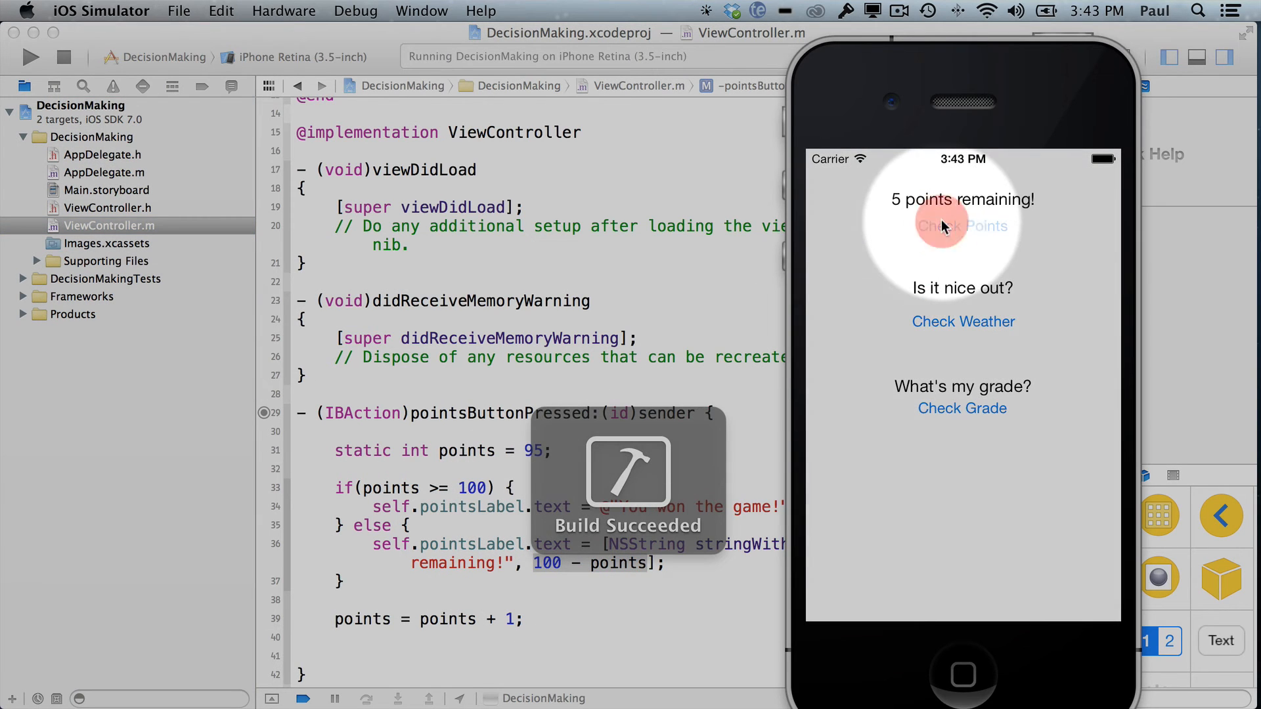
left_click(962, 226)
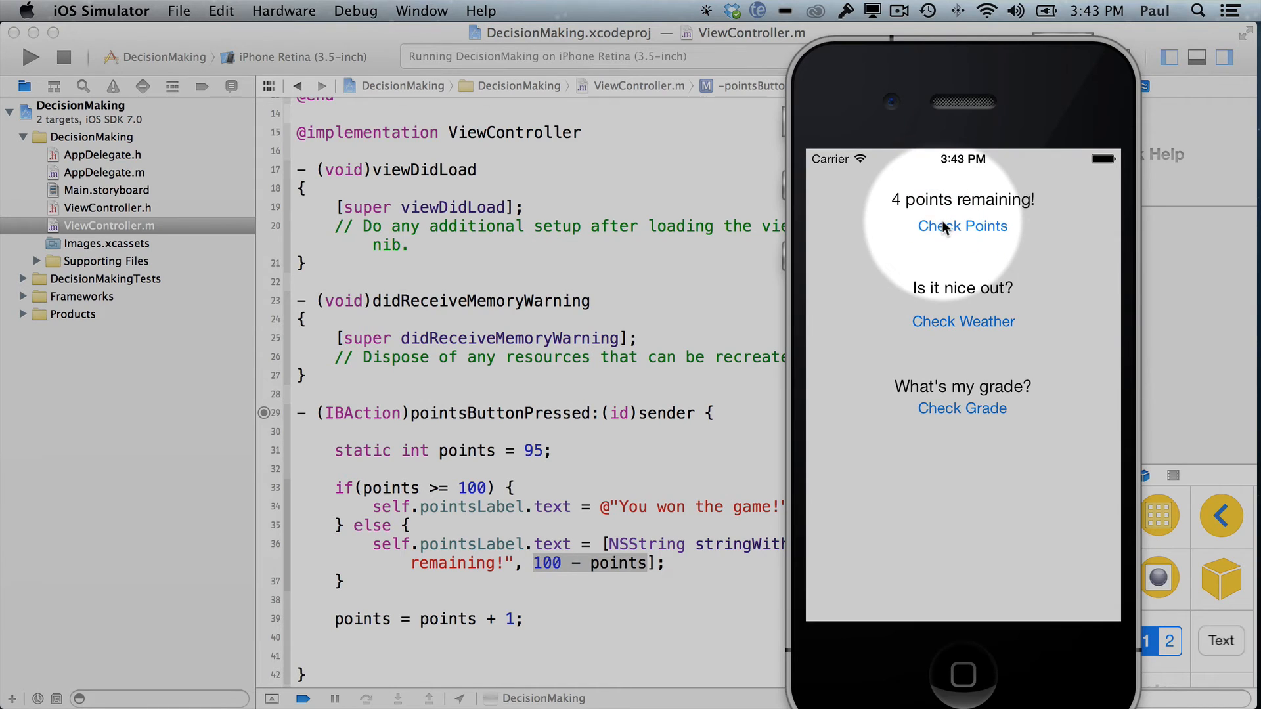
left_click(962, 226)
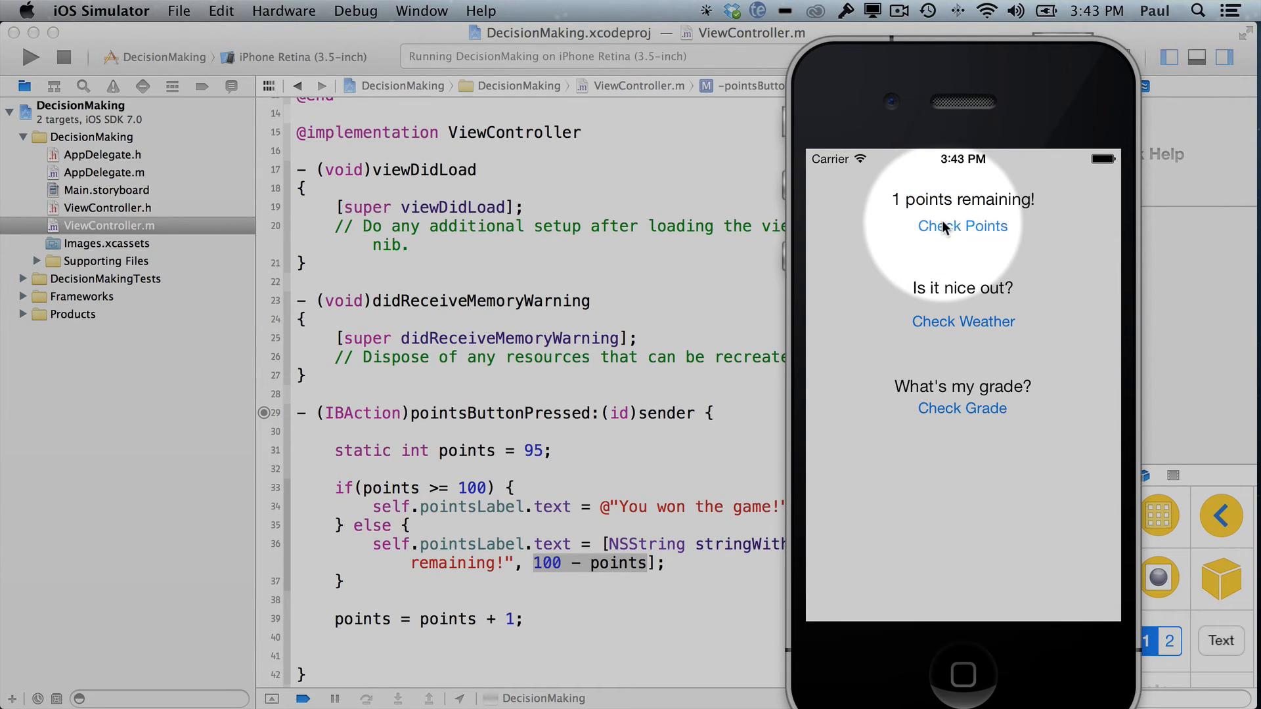
left_click(962, 226)
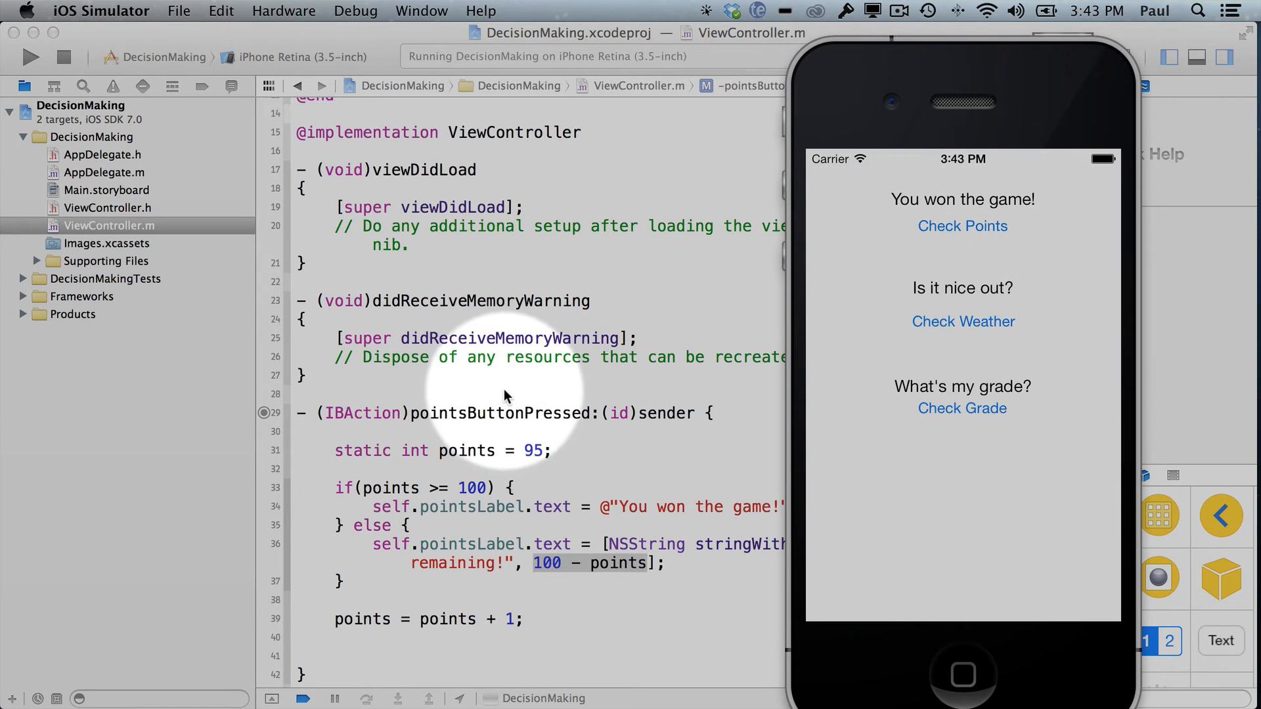
mouse_move(357, 579)
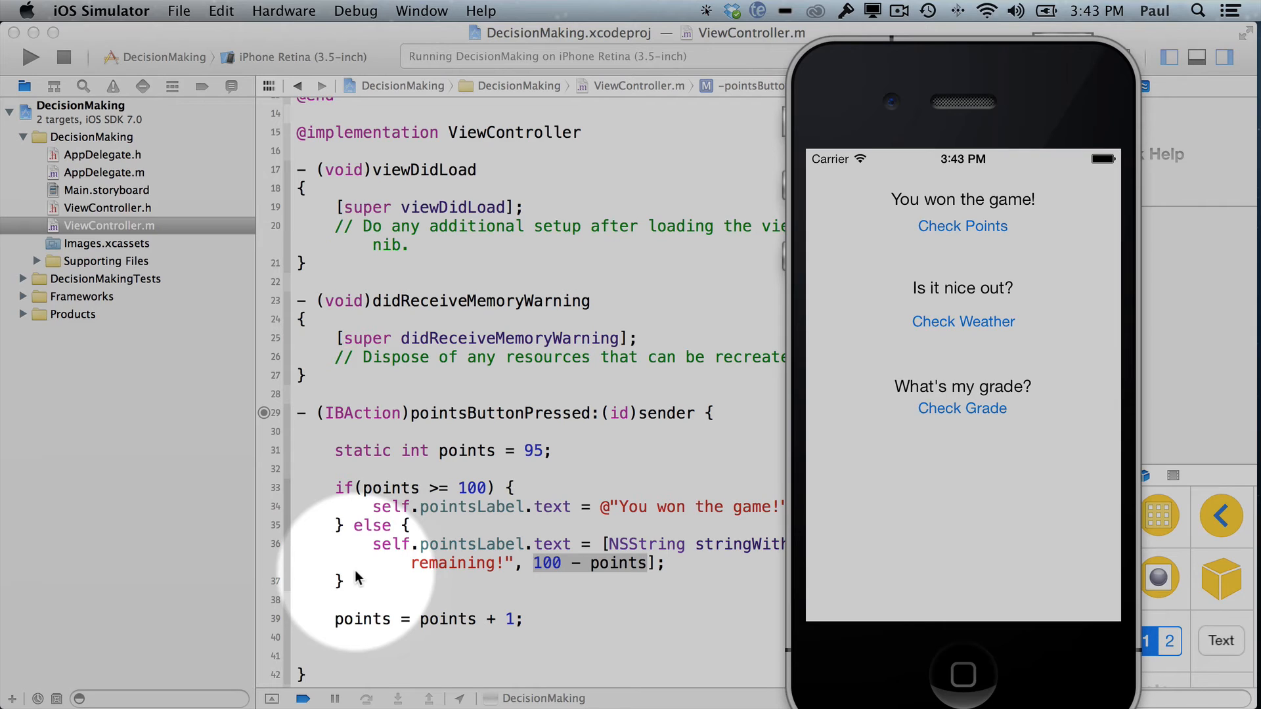
scroll("down", 3)
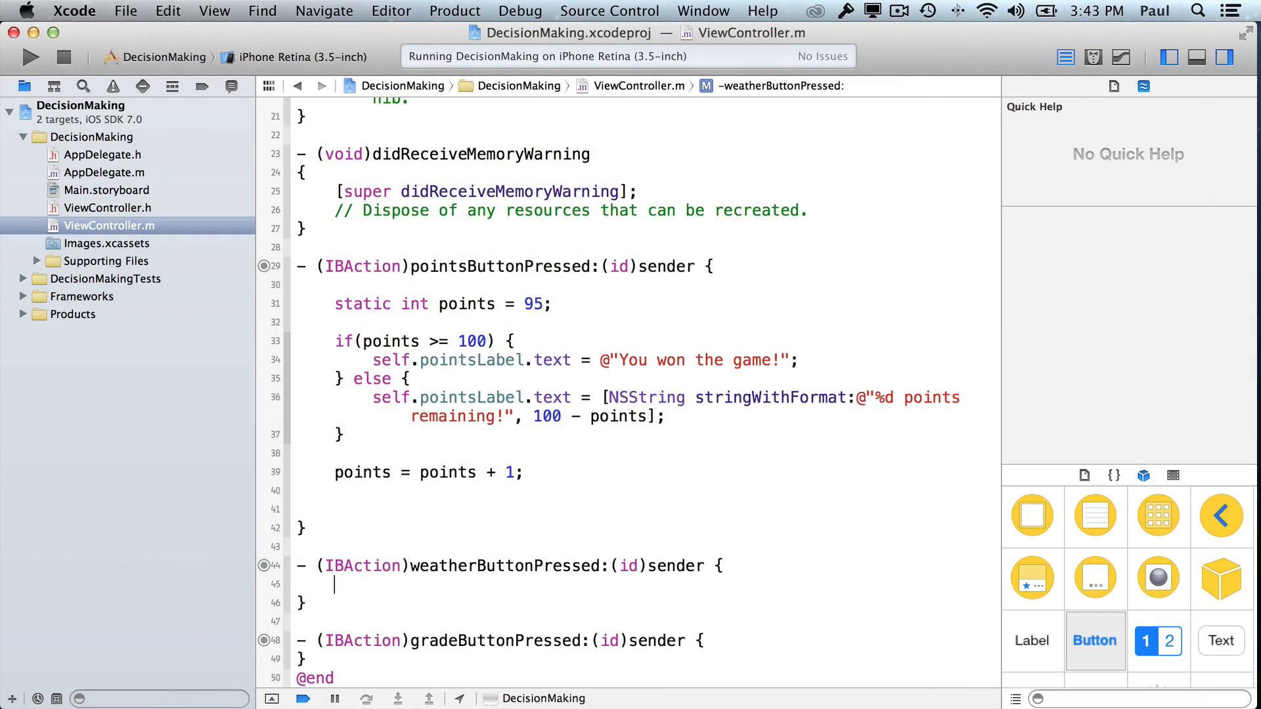
Step: Declare BOOL cloudy = NO; at the start of weatherButtonPressed
scroll("down", 3)
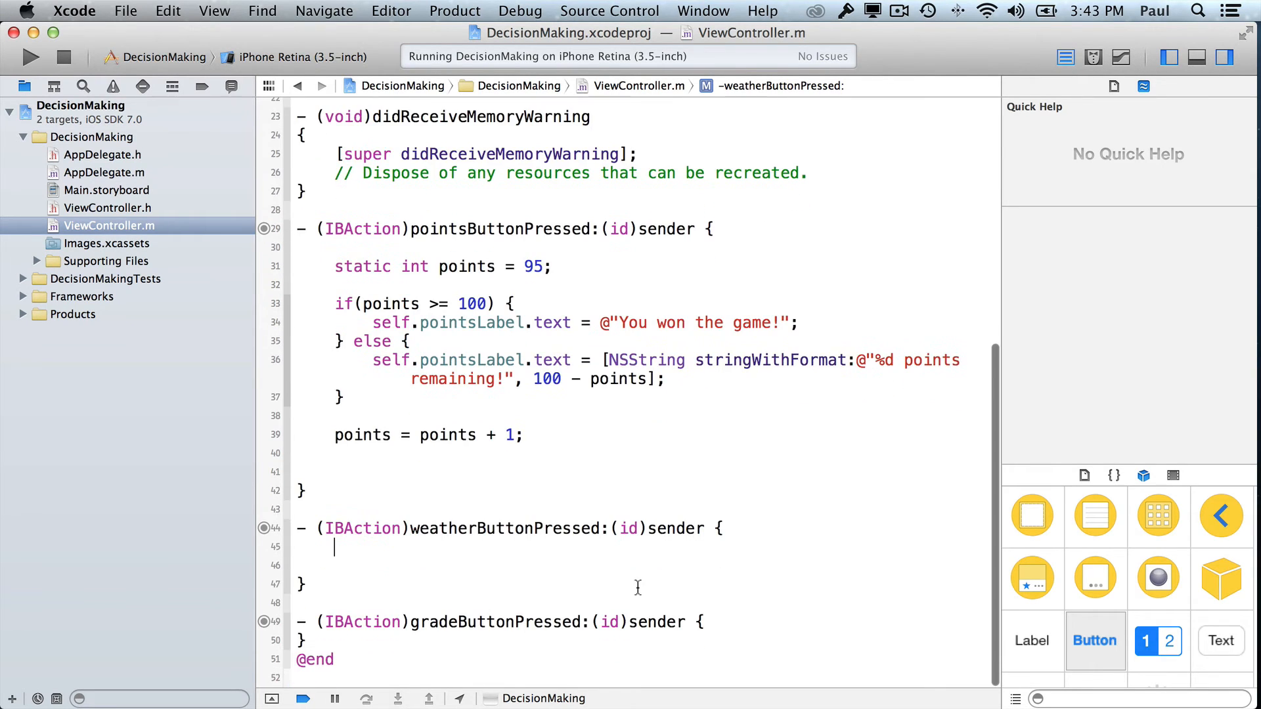
key("Return")
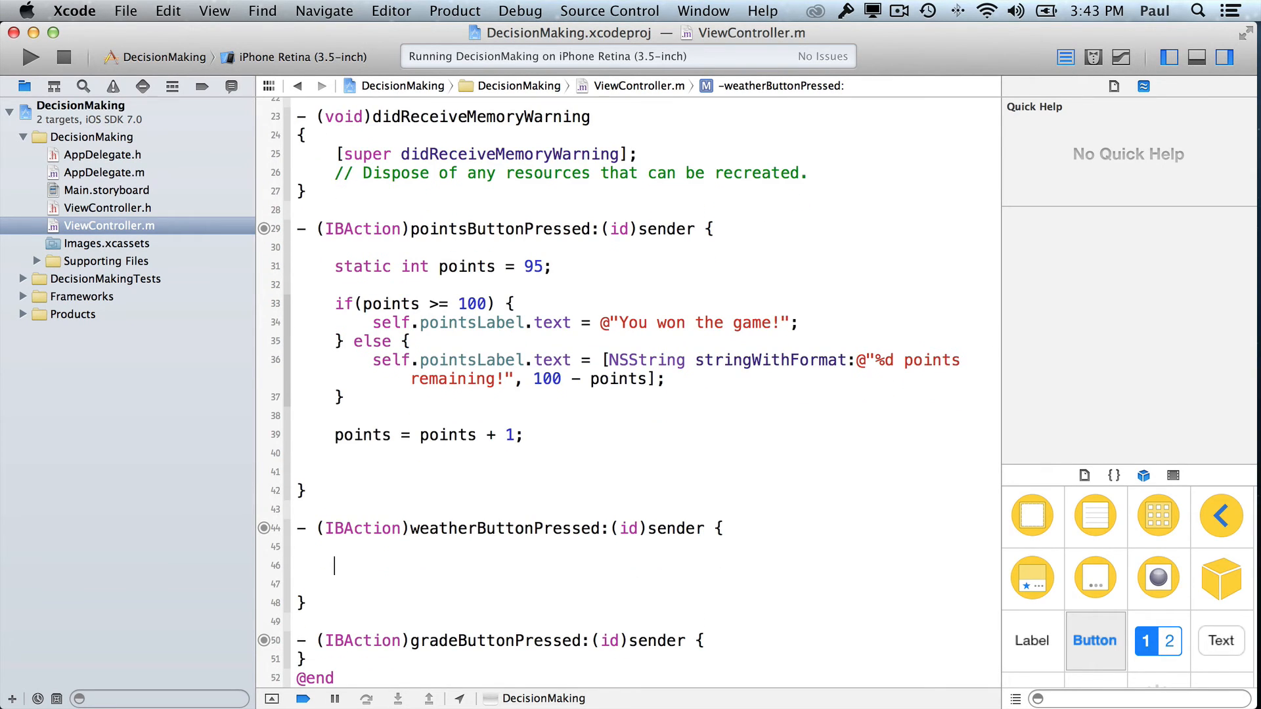
type("BOOL")
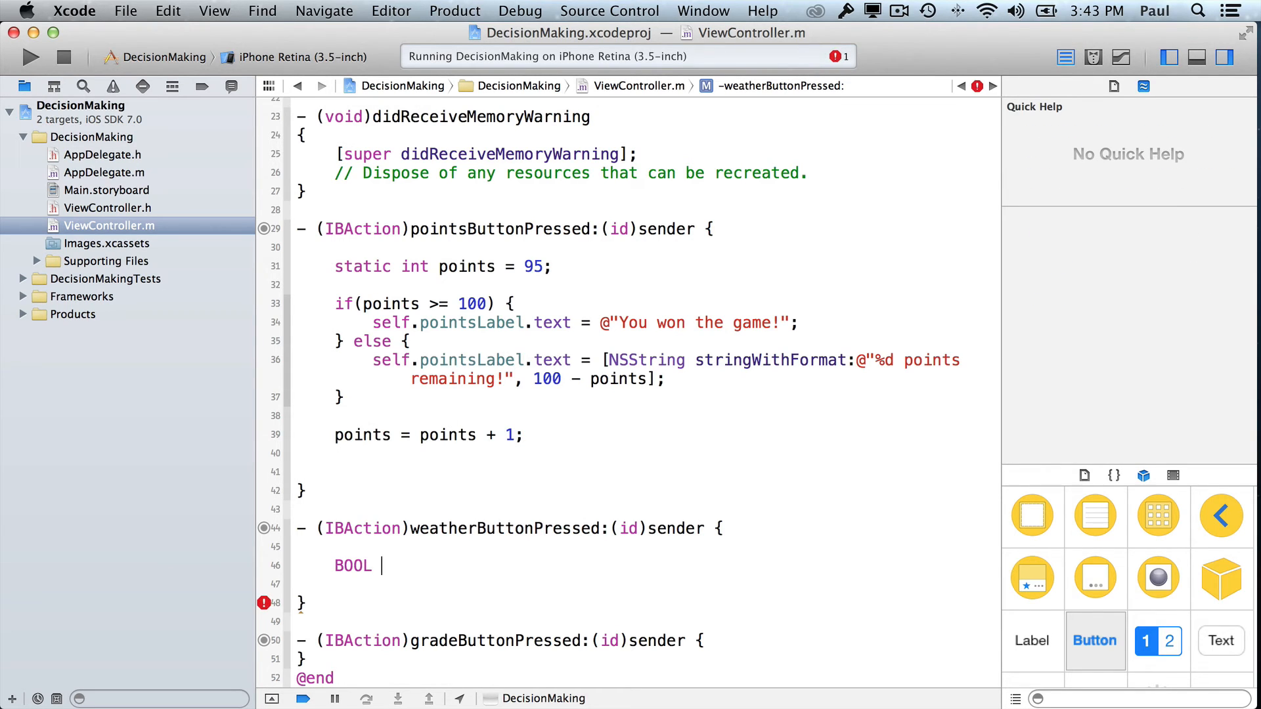
type("cloudy =")
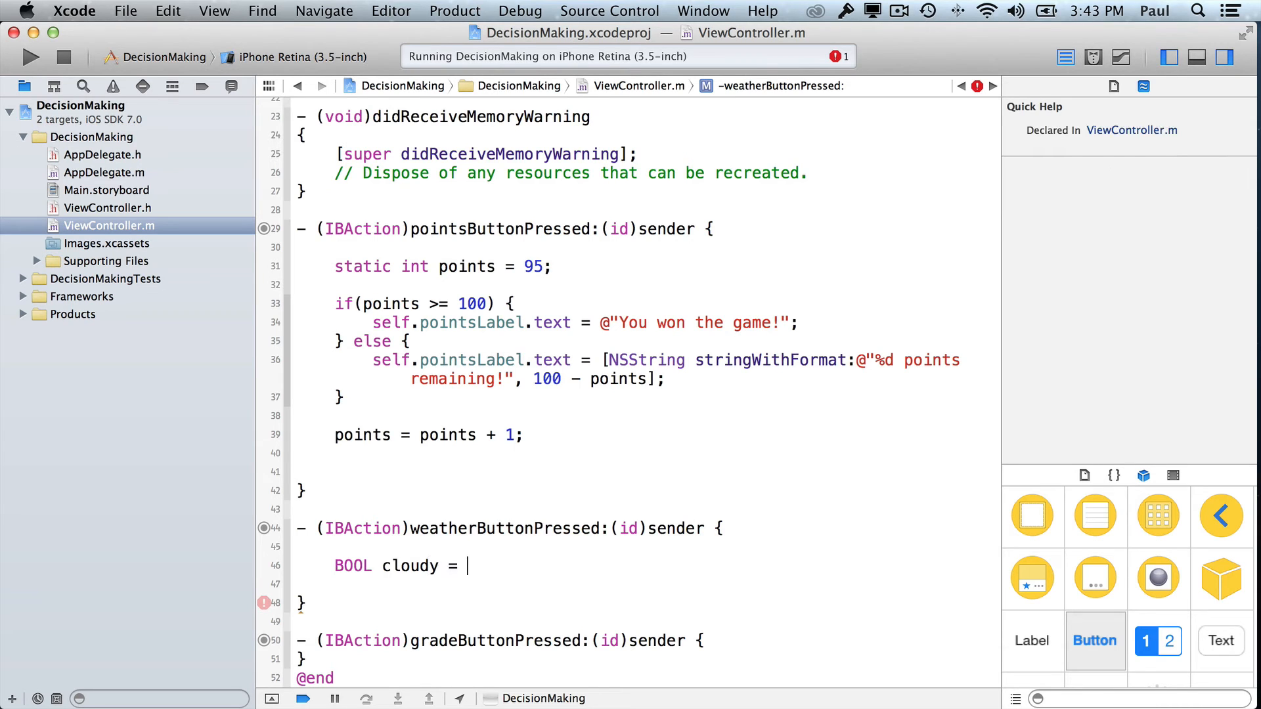
type("NO;")
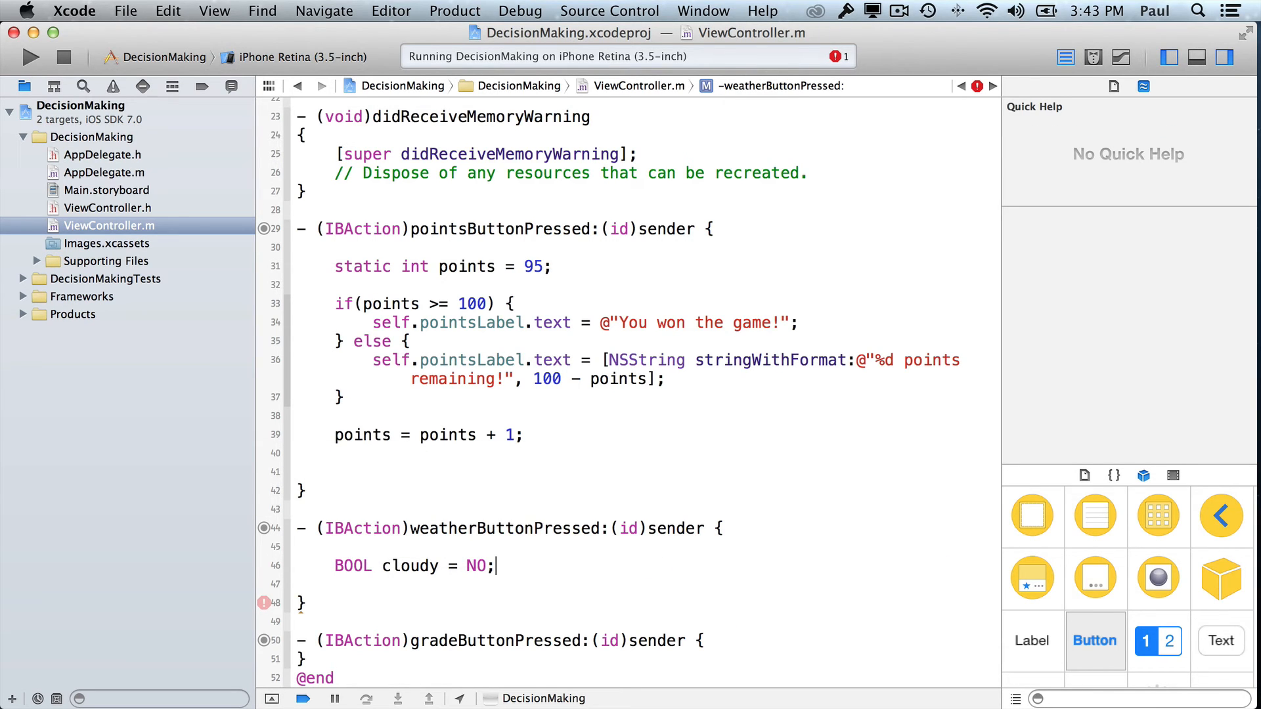
Step: Add an if/else on cloudy setting weatherLabel.text to @"It's cloudy!" or @"It's sunny!"
type("if(cloudy) {")
type("self.weatherLabel.text =")
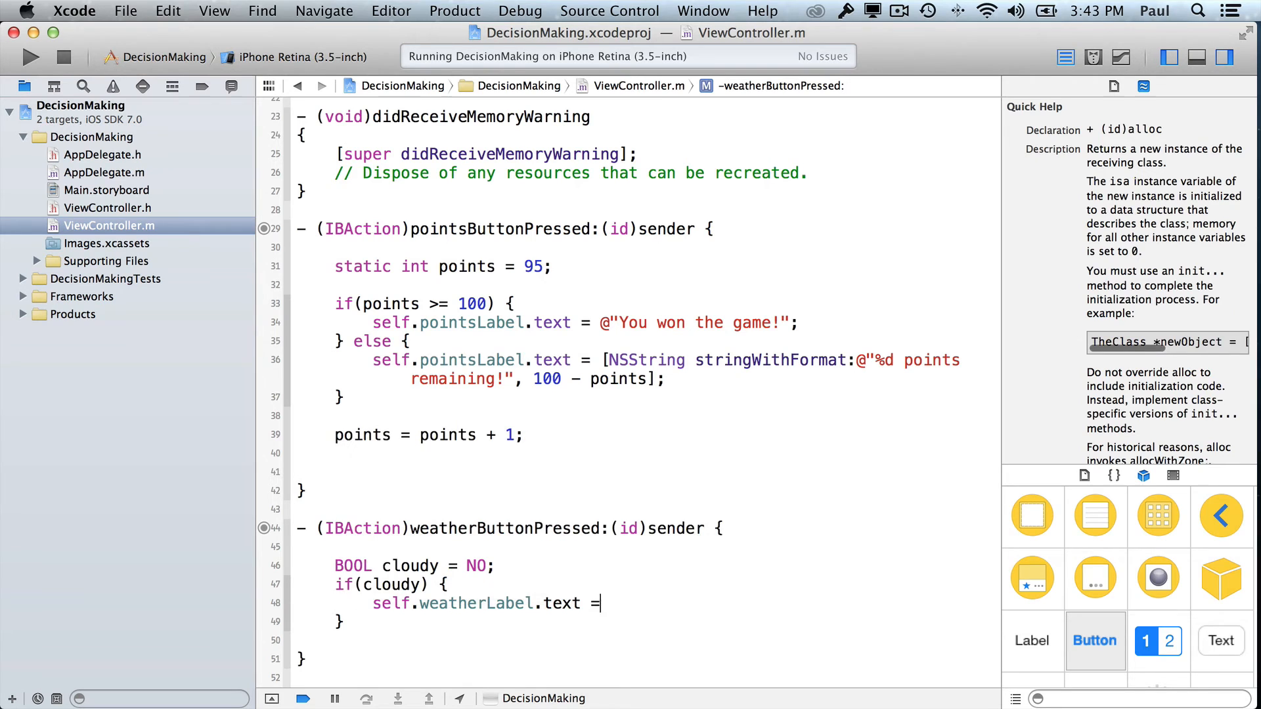
type("@\"")
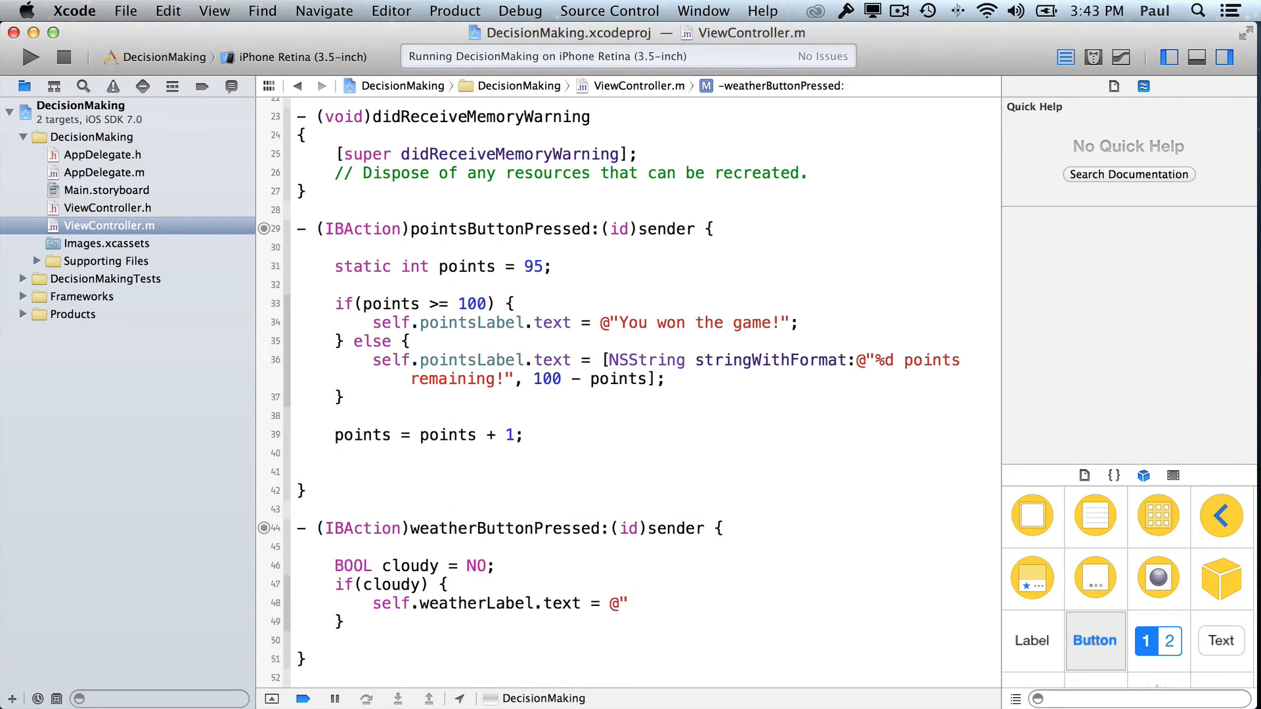
type("It's cloud")
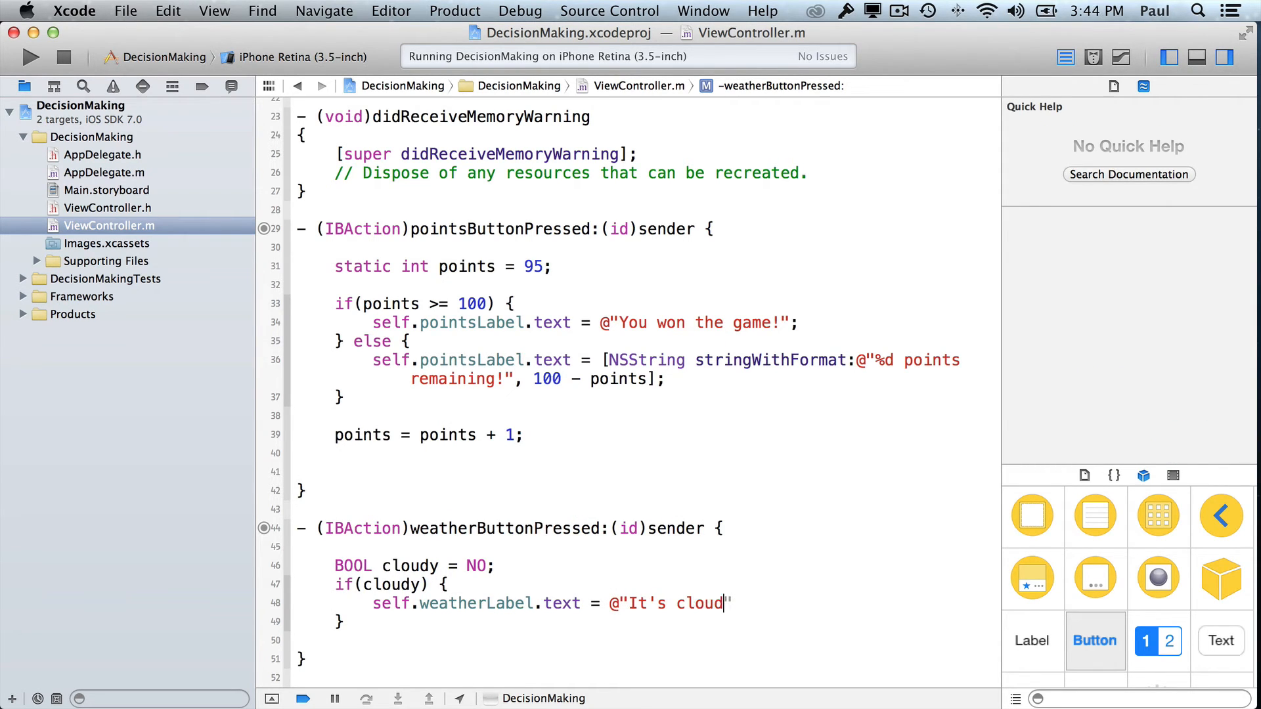
type("y!")
left_click(648, 639)
type("self")
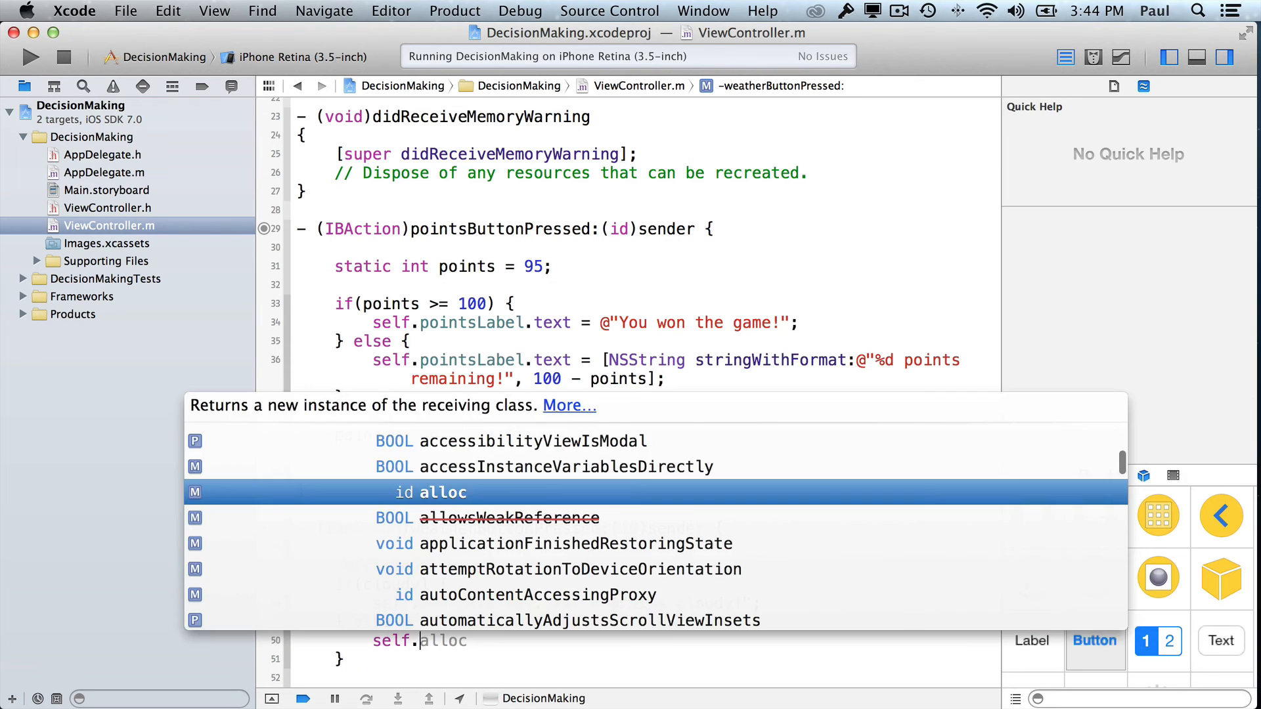
type(".text")
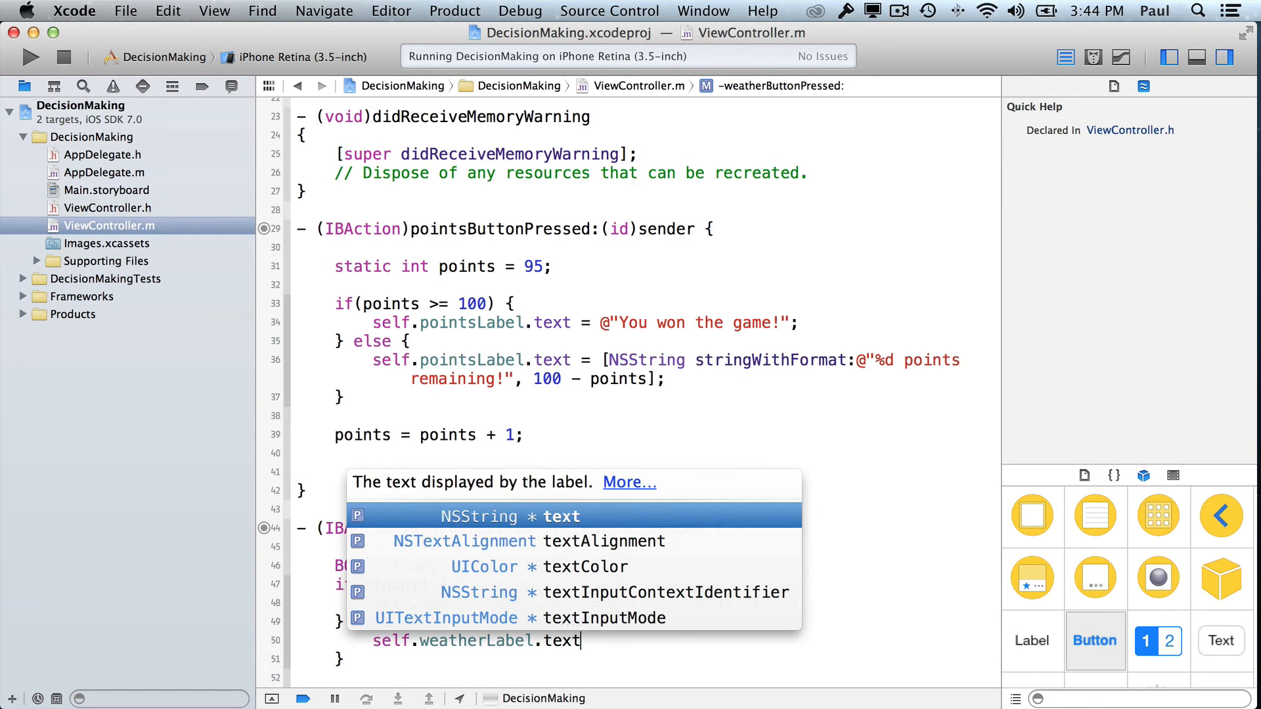
key("Escape")
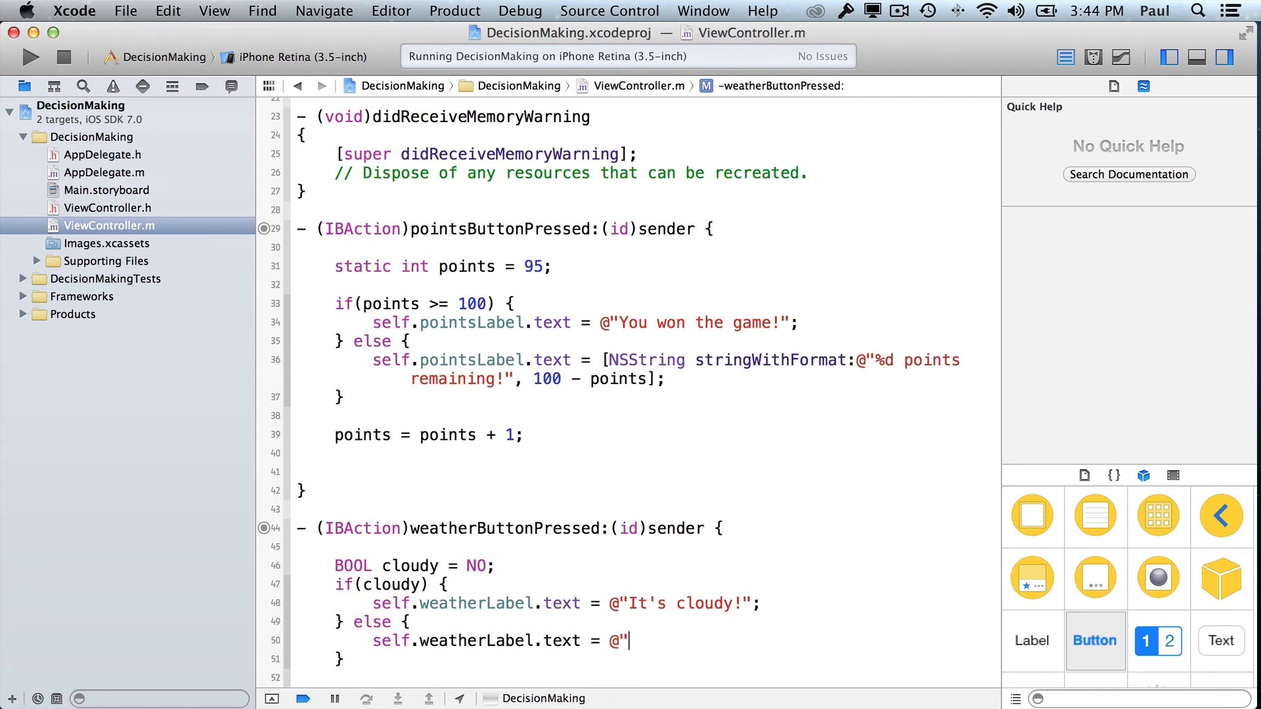
type("It's \"")
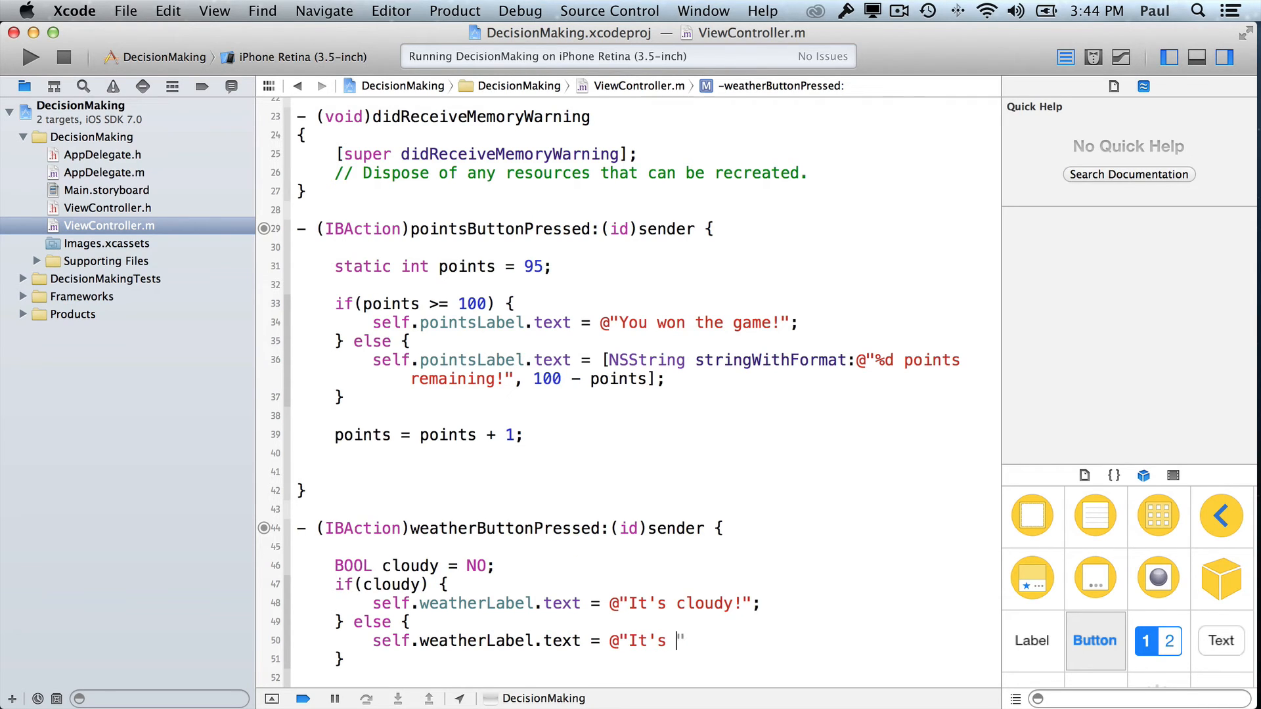
type("sunny!")
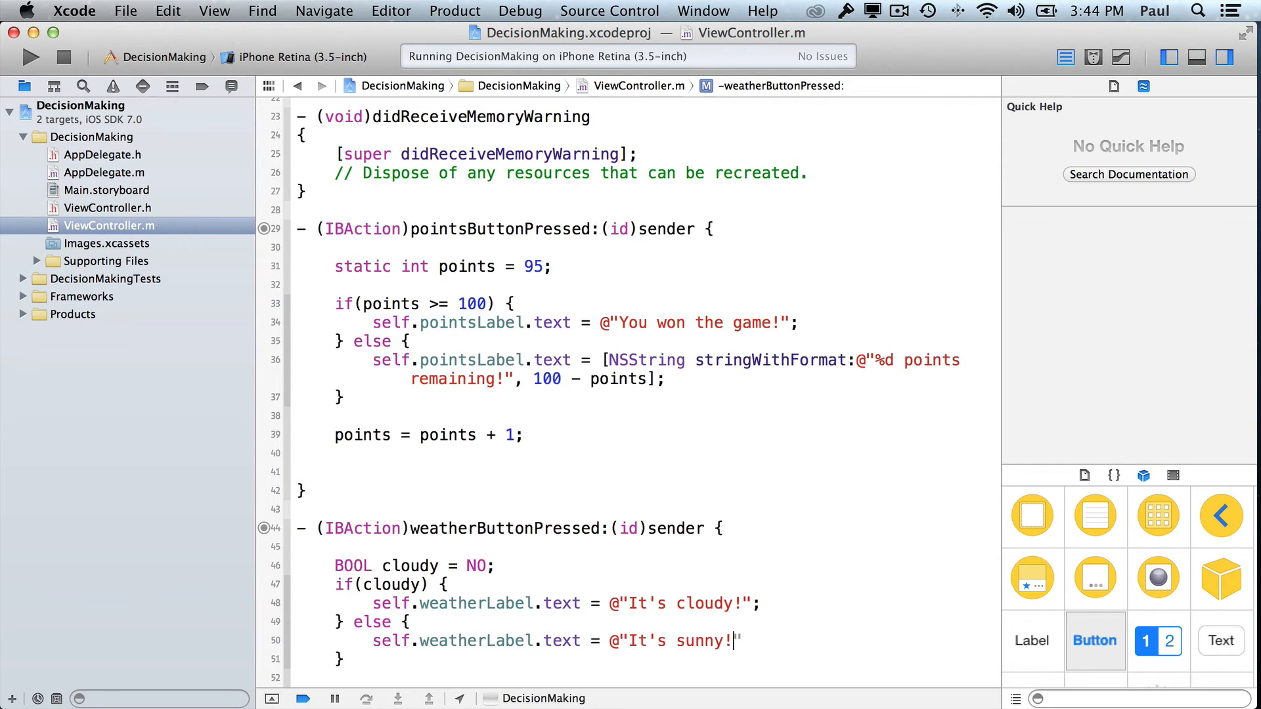
type(";")
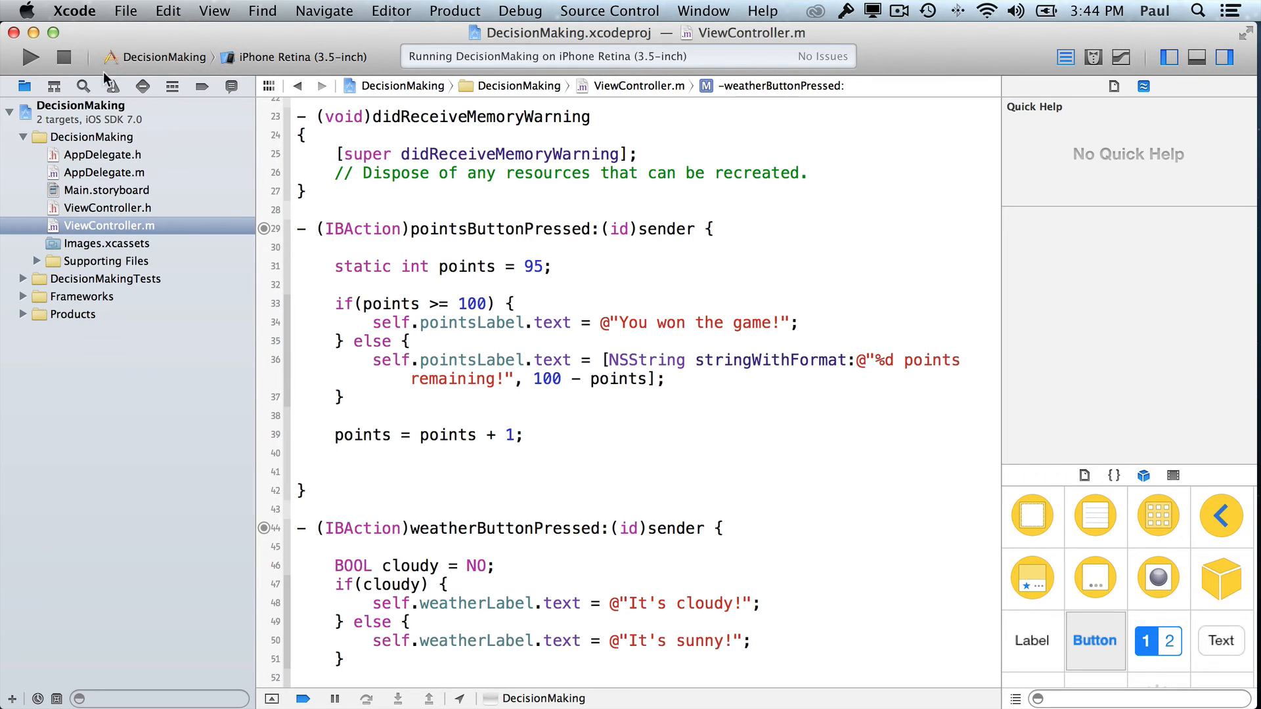
Step: Run the updated app in the simulator to check the weather message
left_click(31, 57)
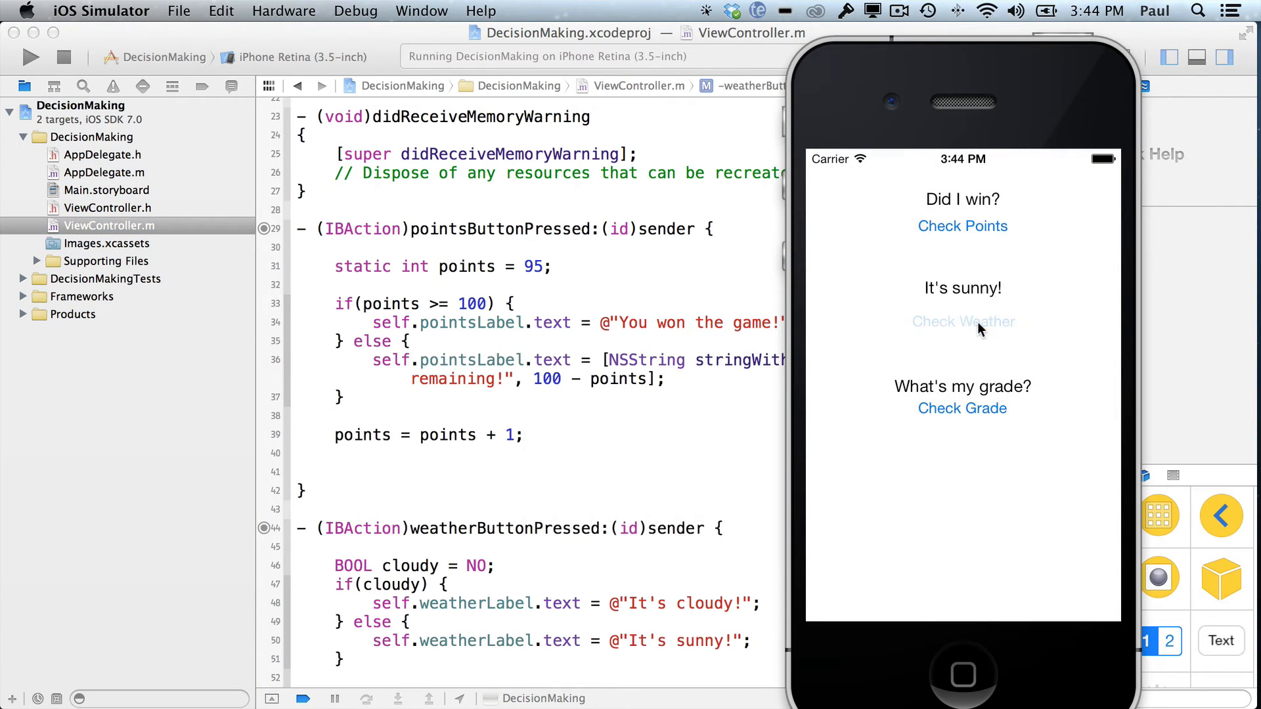
mouse_move(967, 332)
type("static ")
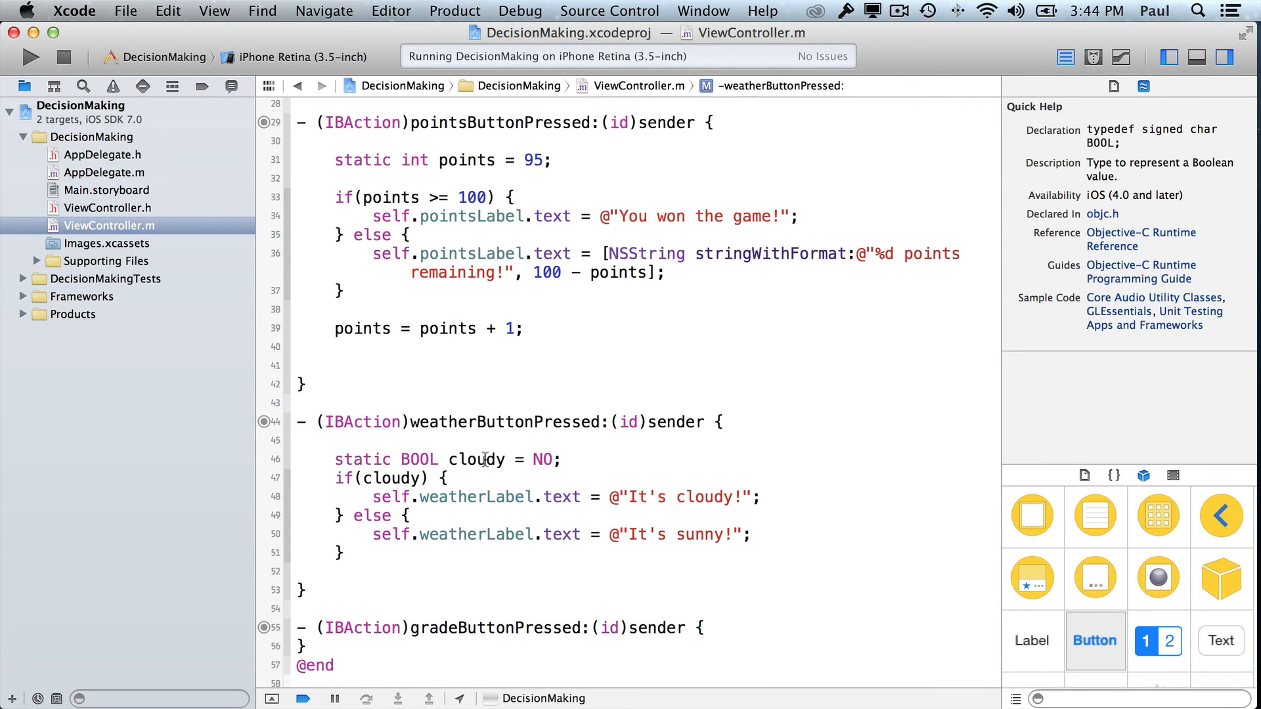
Step: Add cloudy = !cloudy; at the end of the weather action and make cloudy a static BOOL starting at NO
left_click(382, 573)
type("cloudy =")
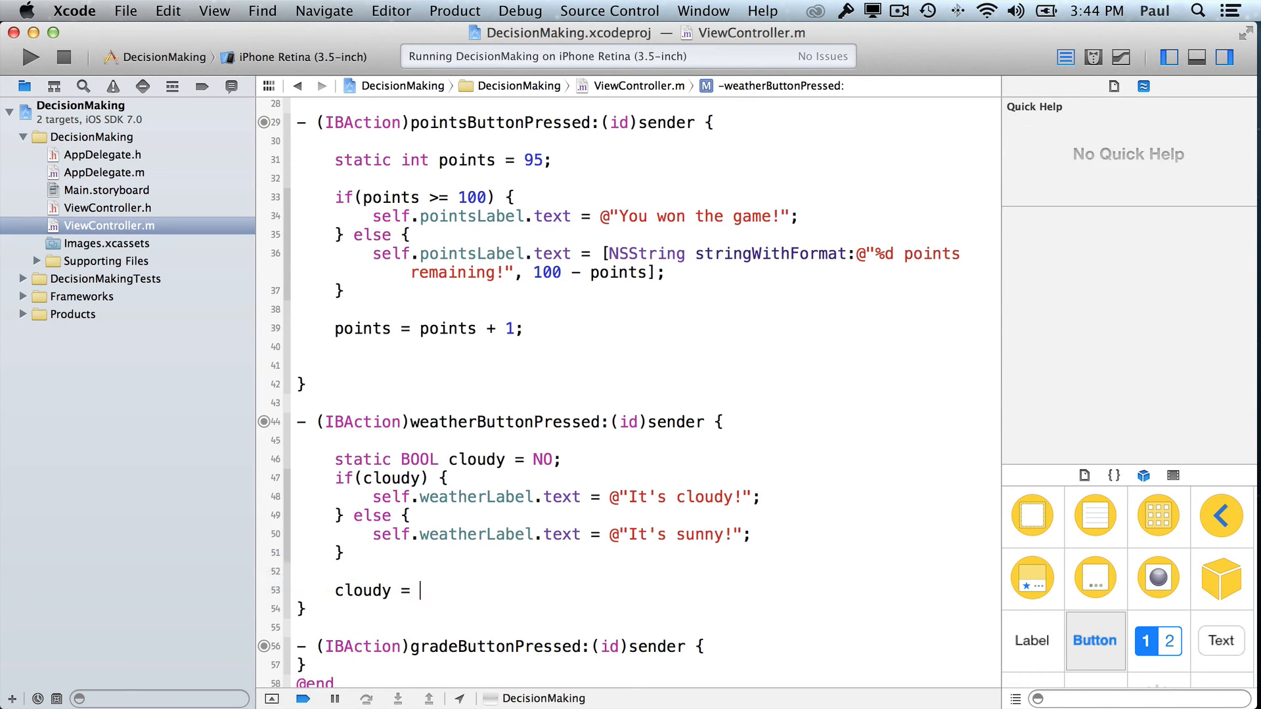
type("!cl")
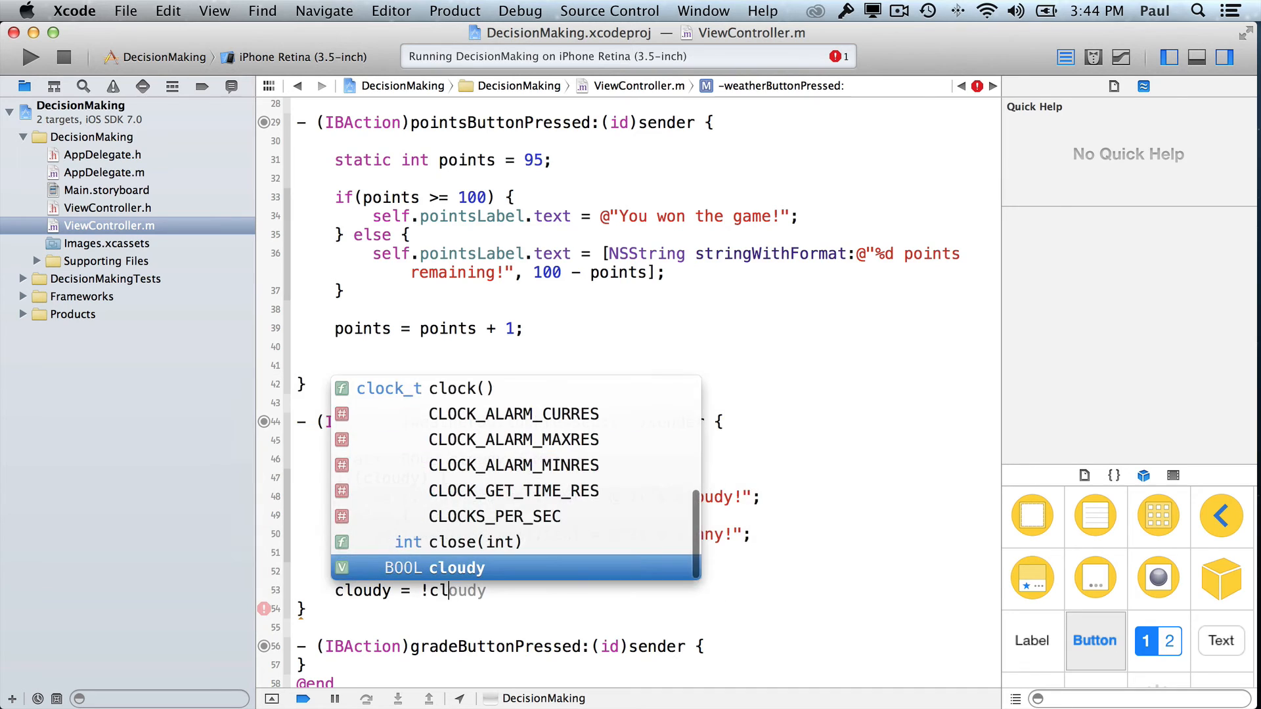
key("Escape")
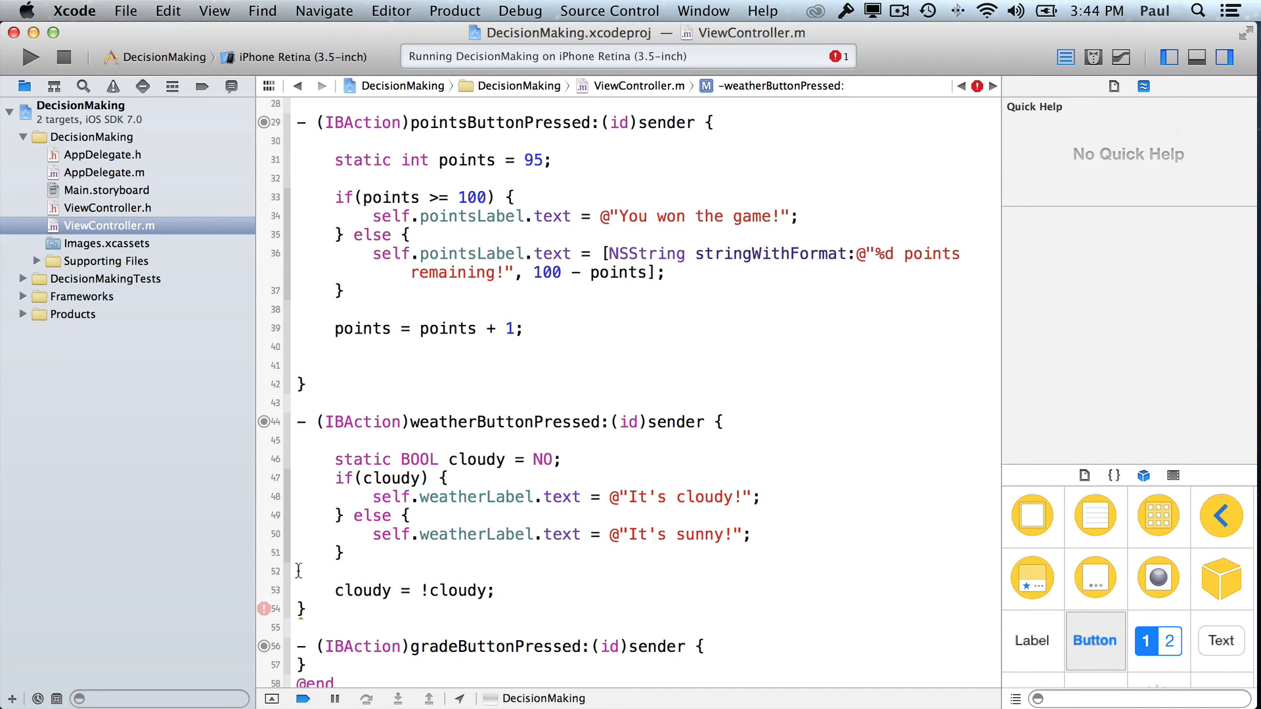
left_click(543, 460)
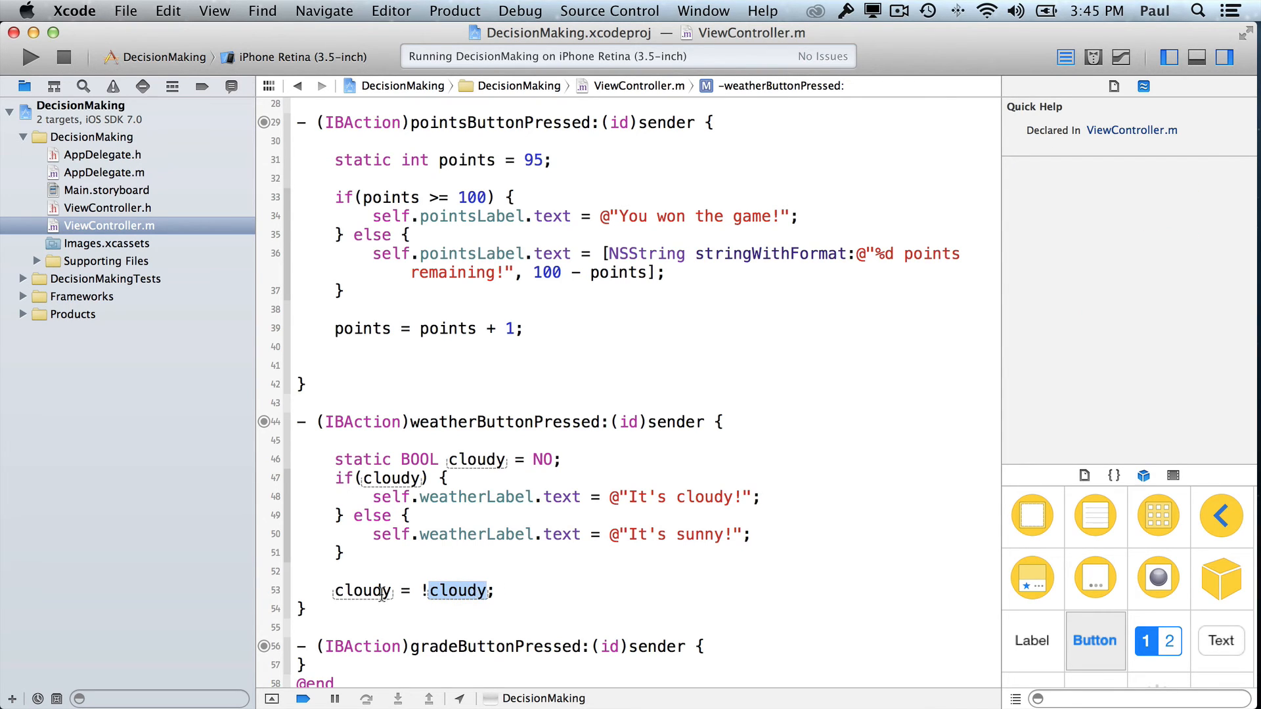
double_click(362, 590)
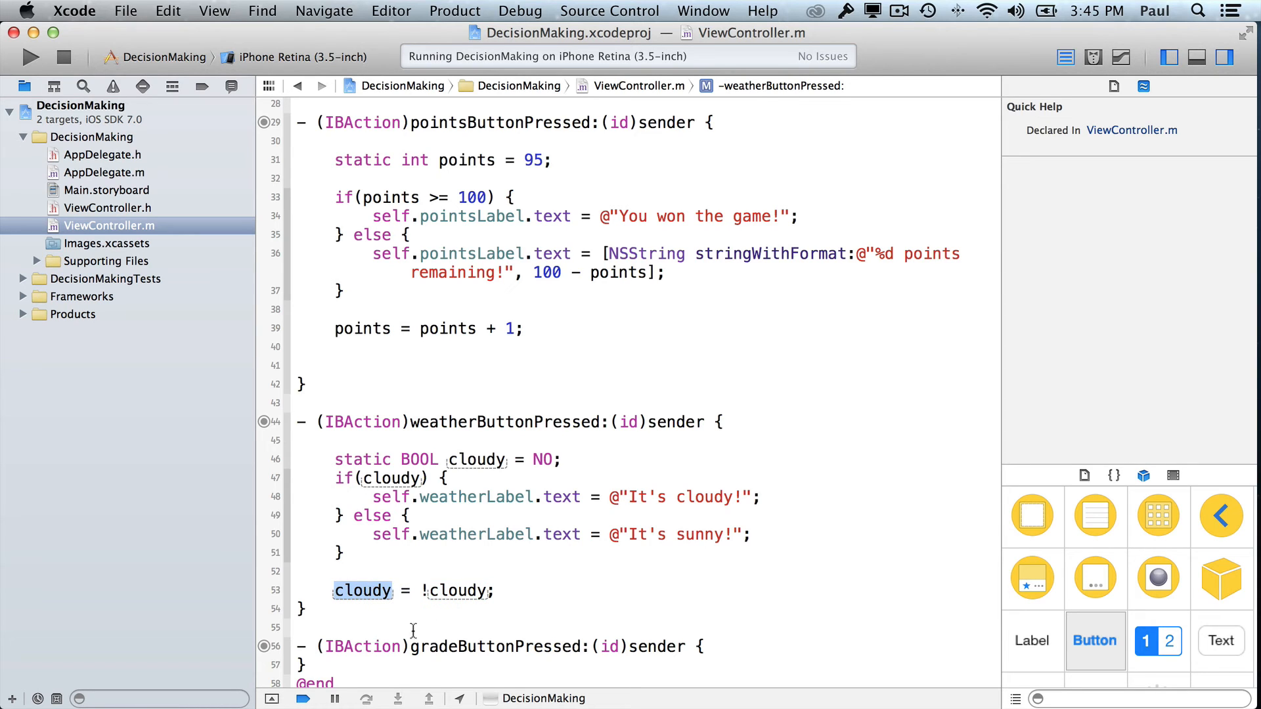
left_click(543, 459)
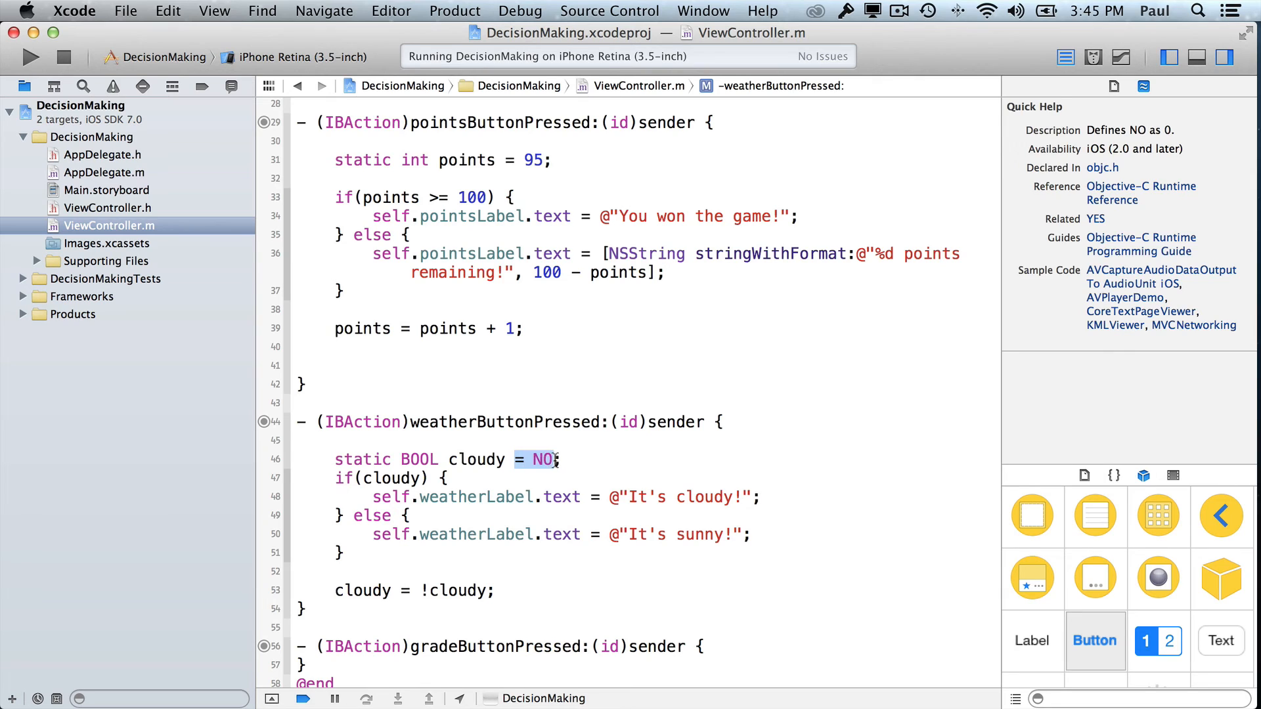
left_click(444, 306)
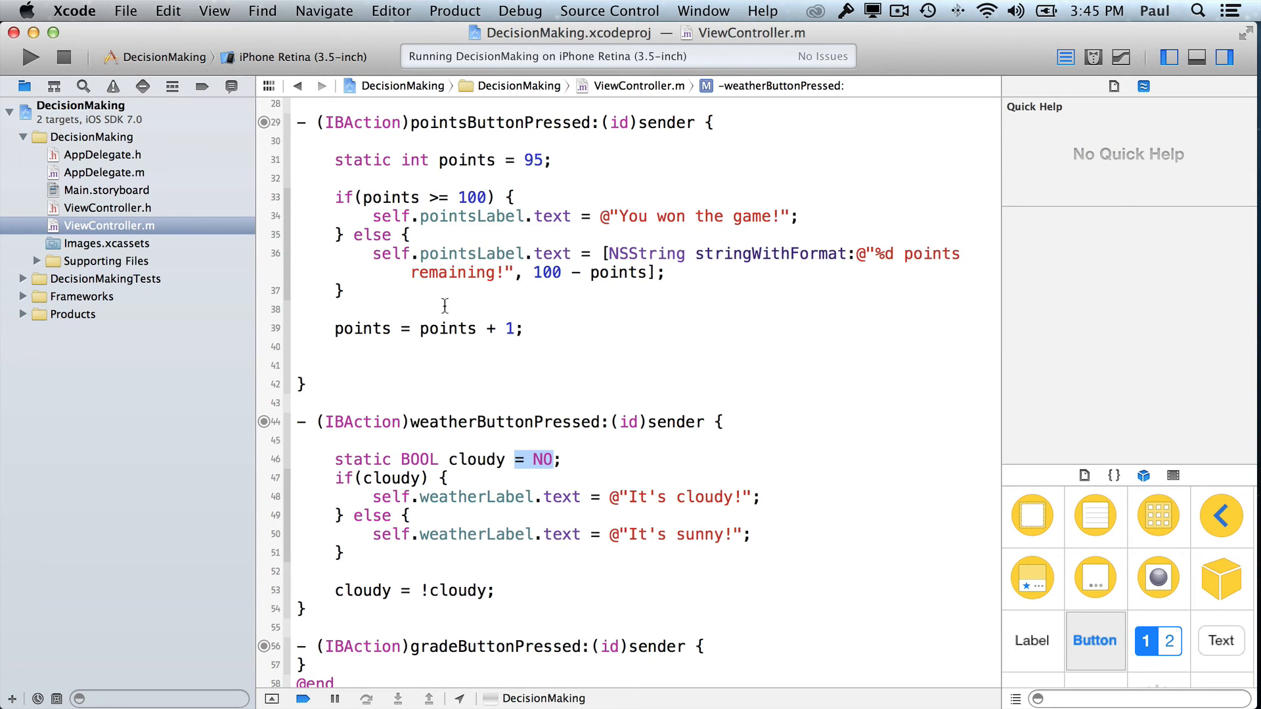
mouse_move(477, 160)
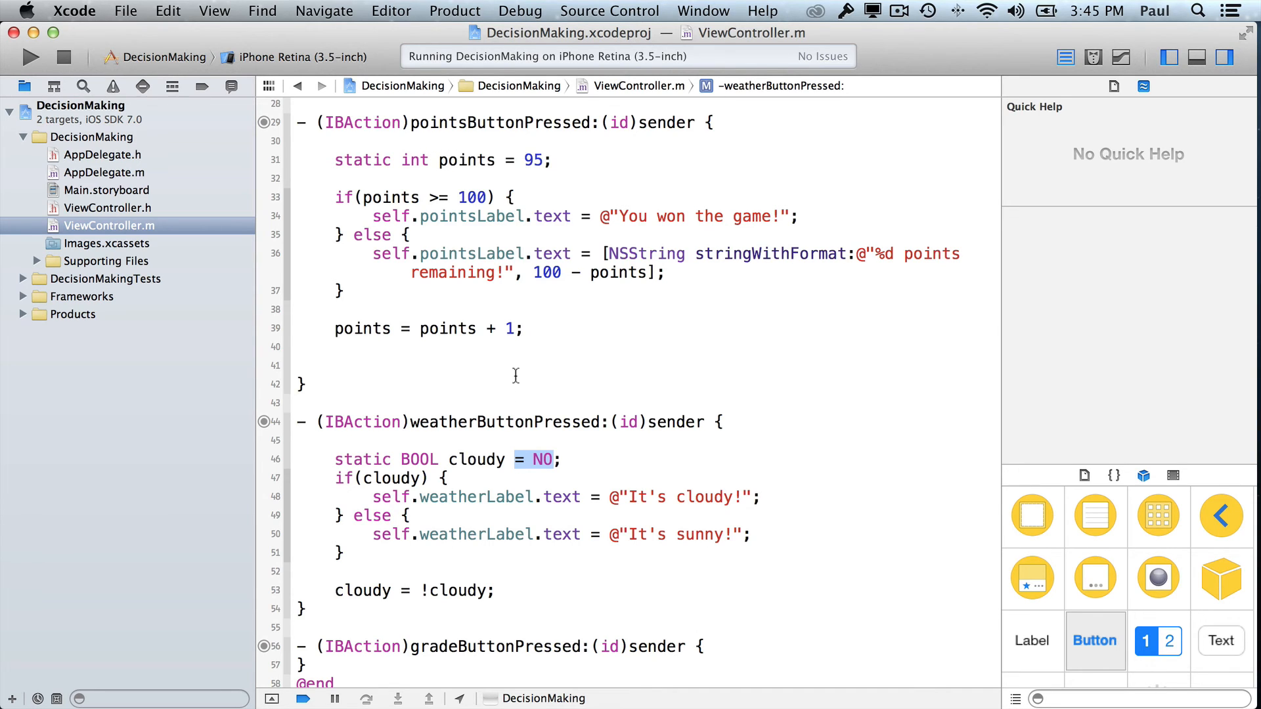
scroll("down", 3)
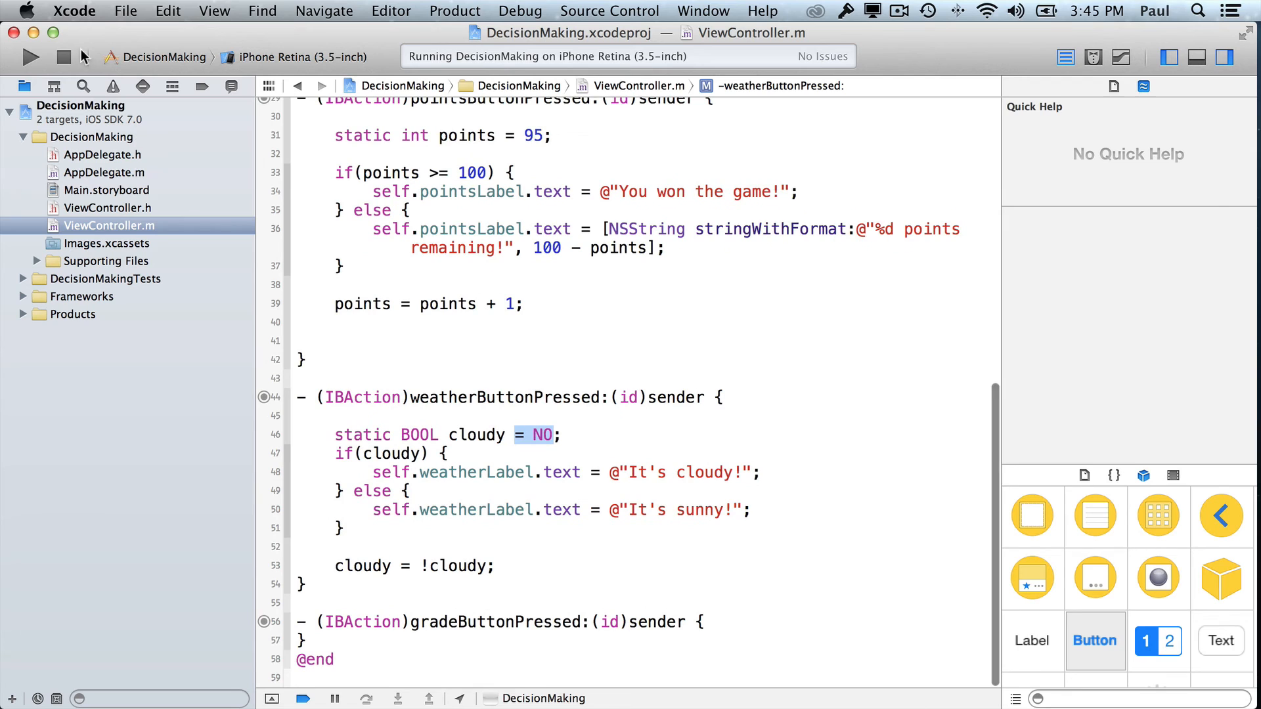
mouse_move(66, 56)
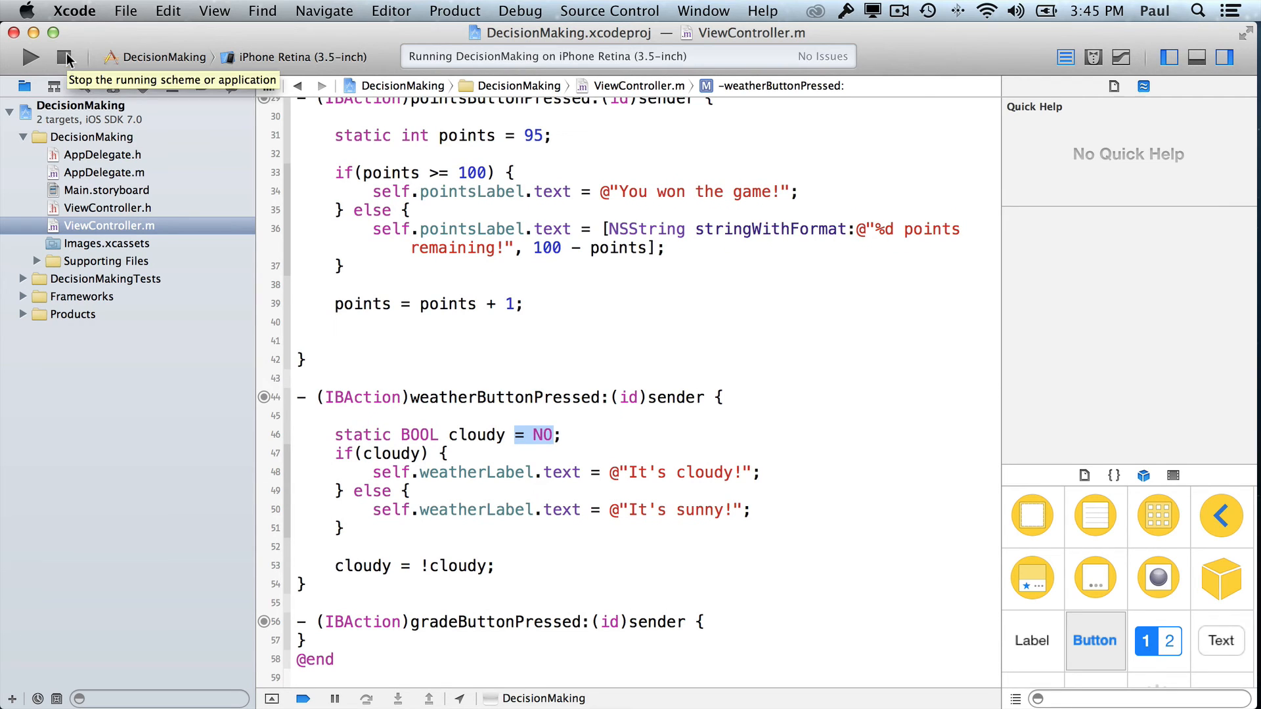
Step: Run the app and check the weather repeatedly, alternating between It's sunny! and It's cloudy!
left_click(64, 57)
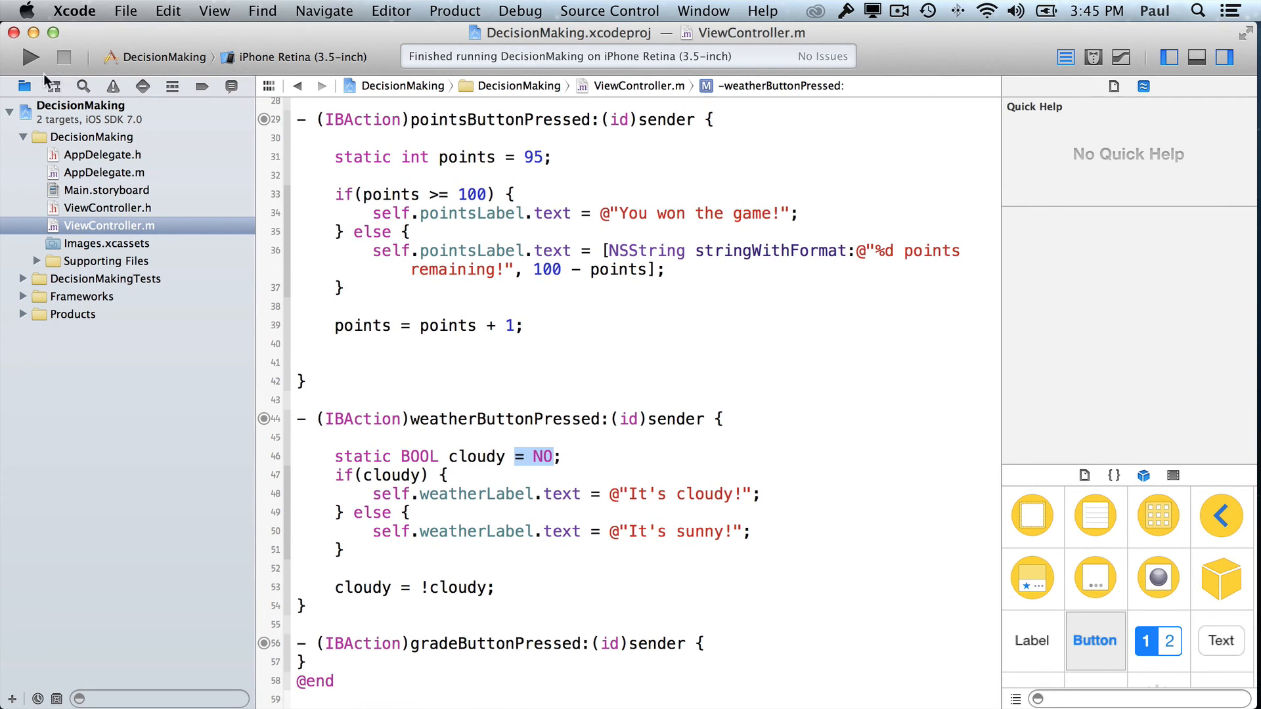
left_click(31, 56)
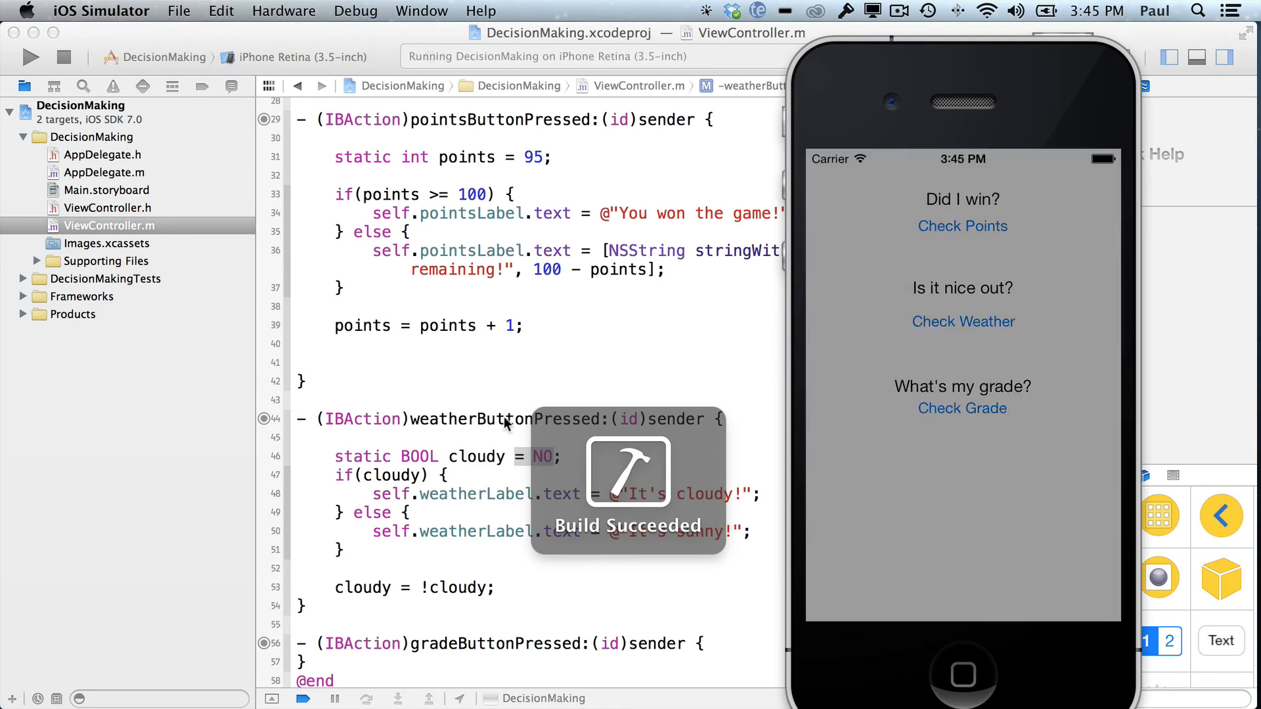
left_click(961, 322)
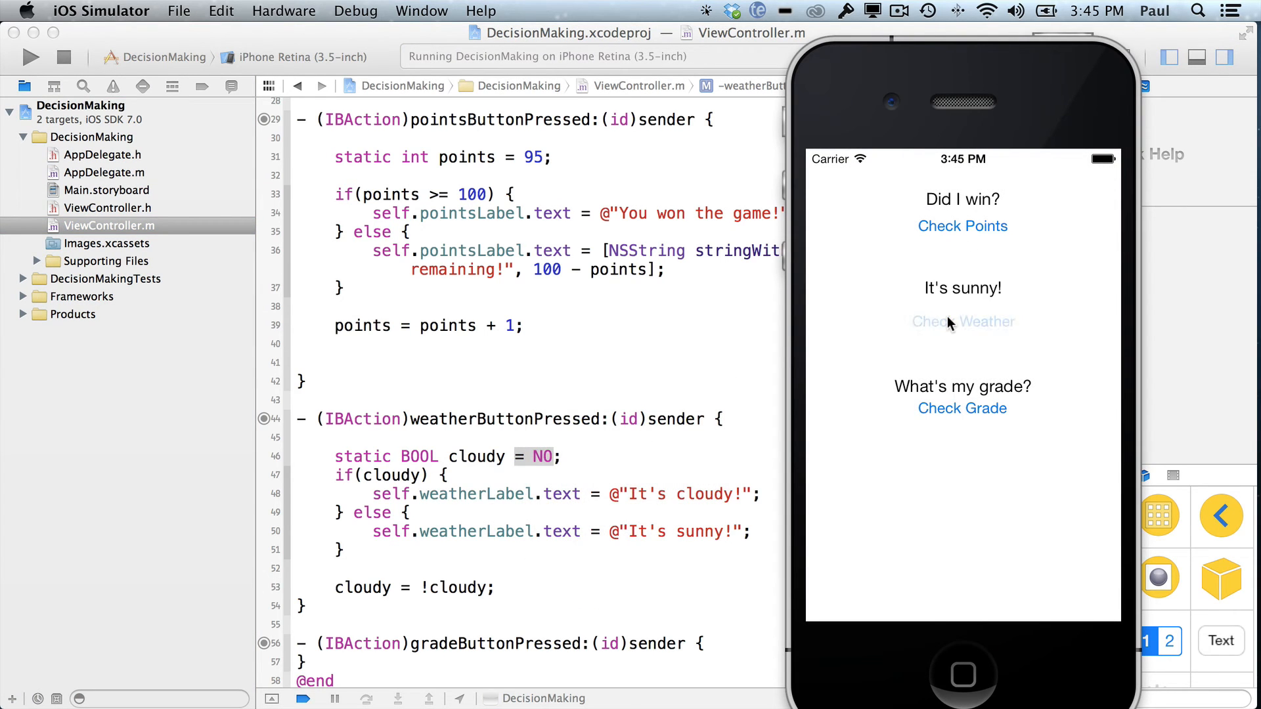
left_click(962, 322)
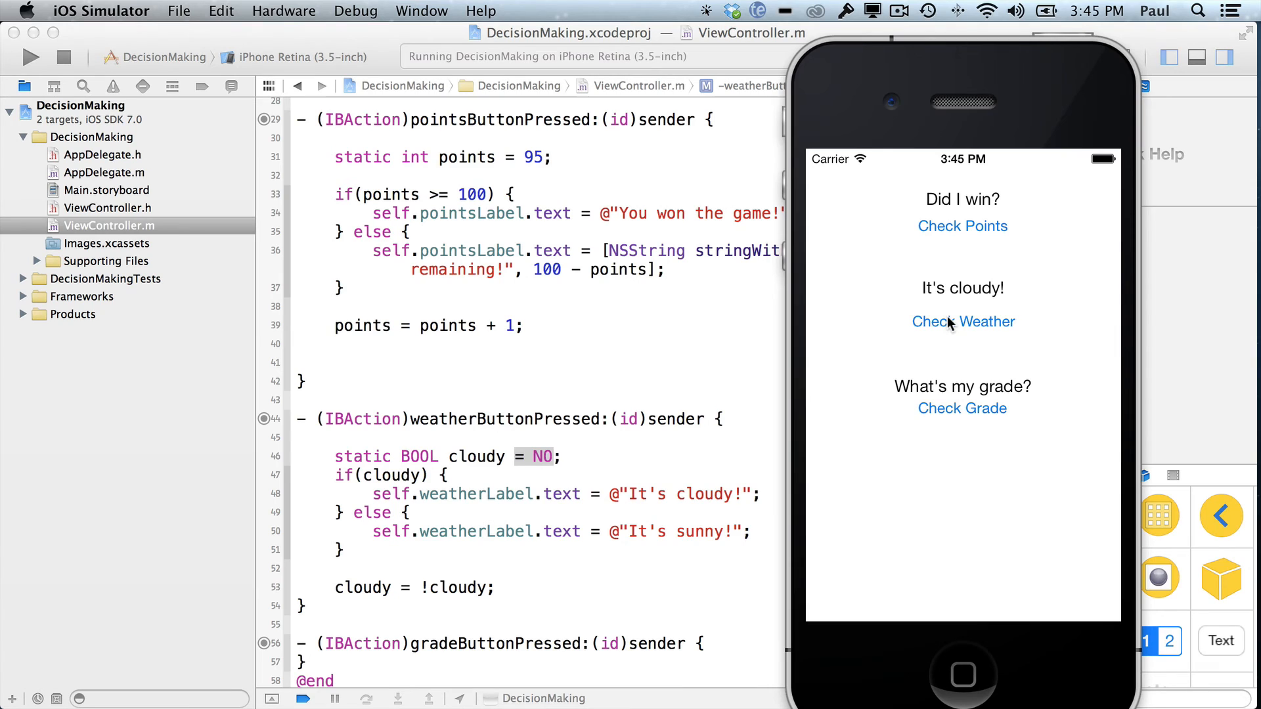
left_click(961, 321)
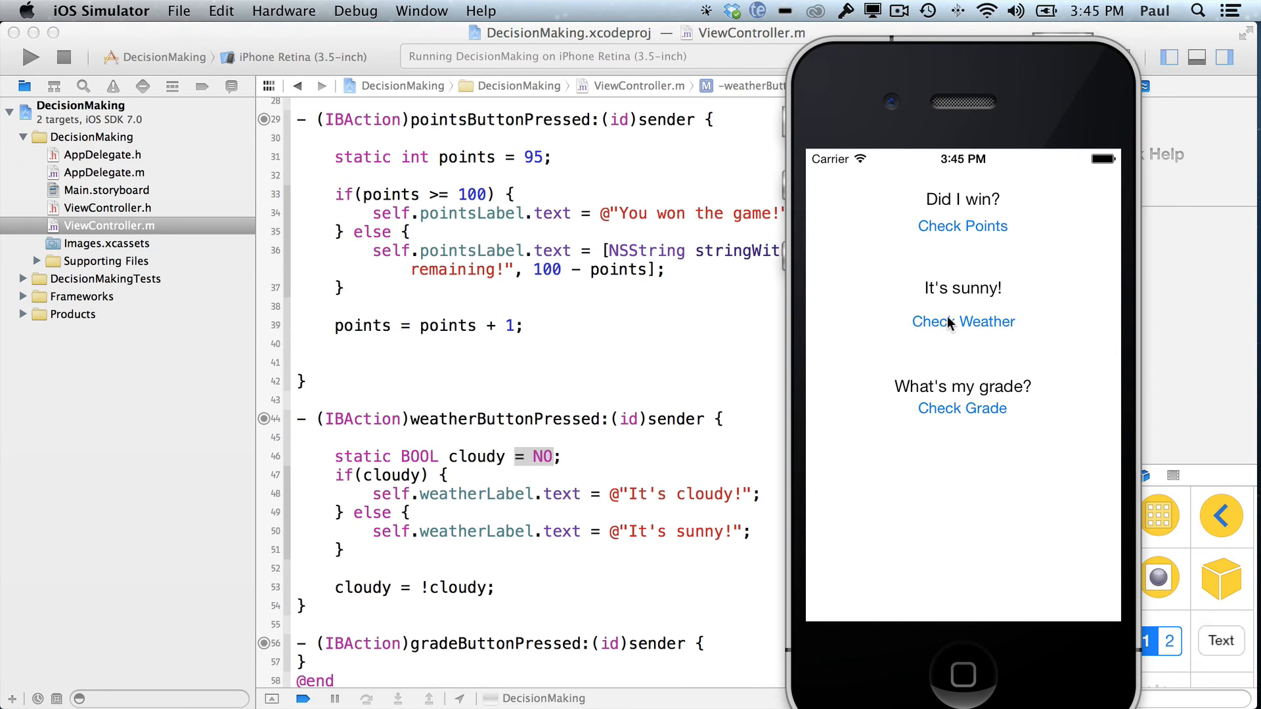
left_click(963, 322)
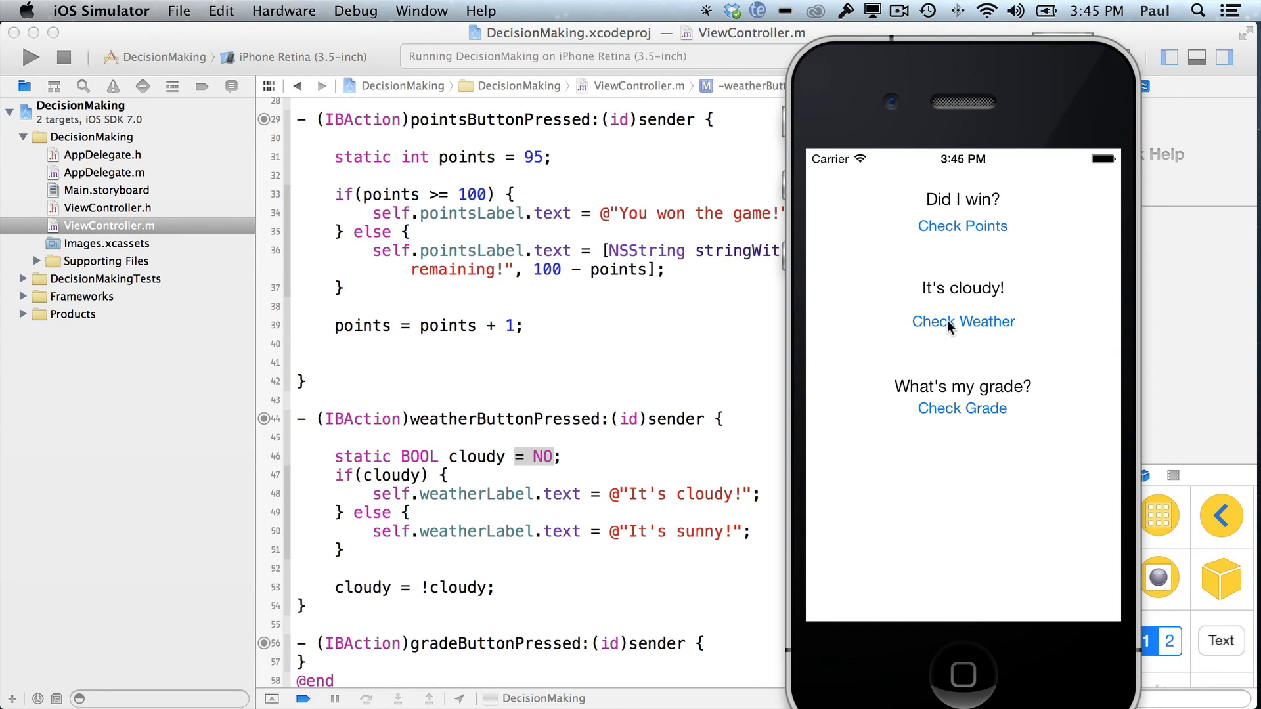
scroll("up", 3)
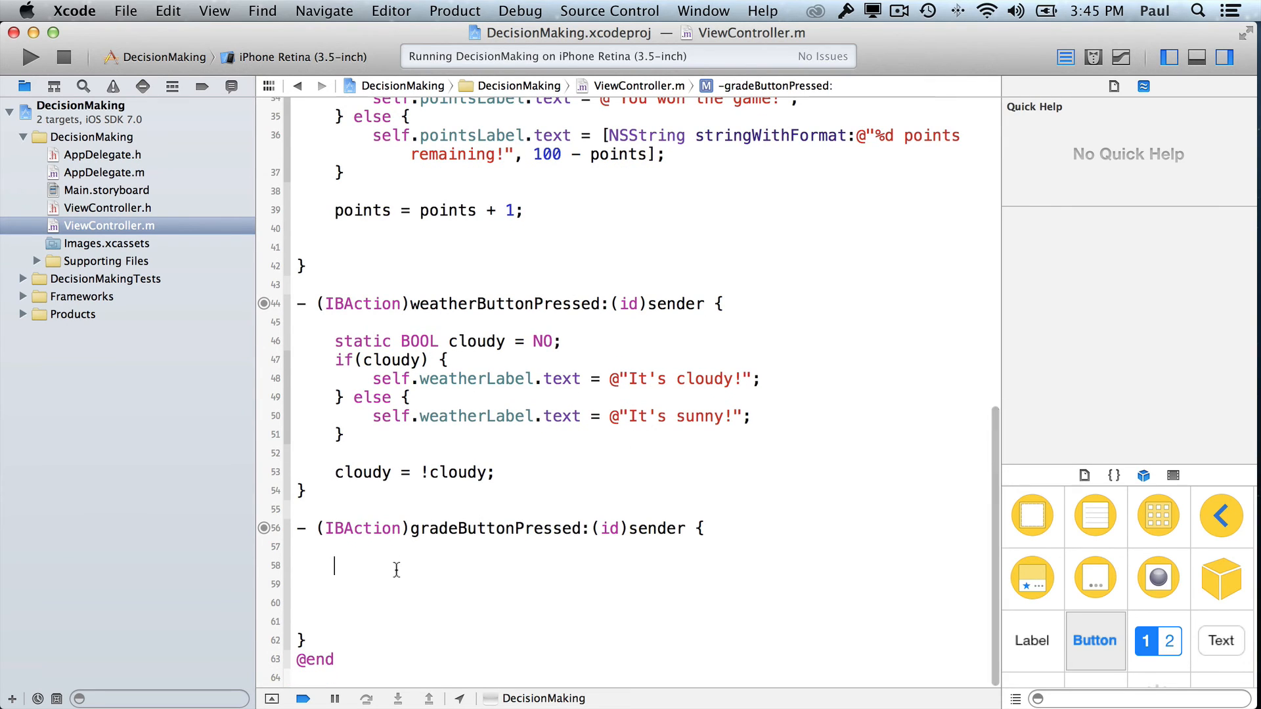
Step: Declare int grade = 90; in gradeButtonPressed and begin the if statement
type("int grade =")
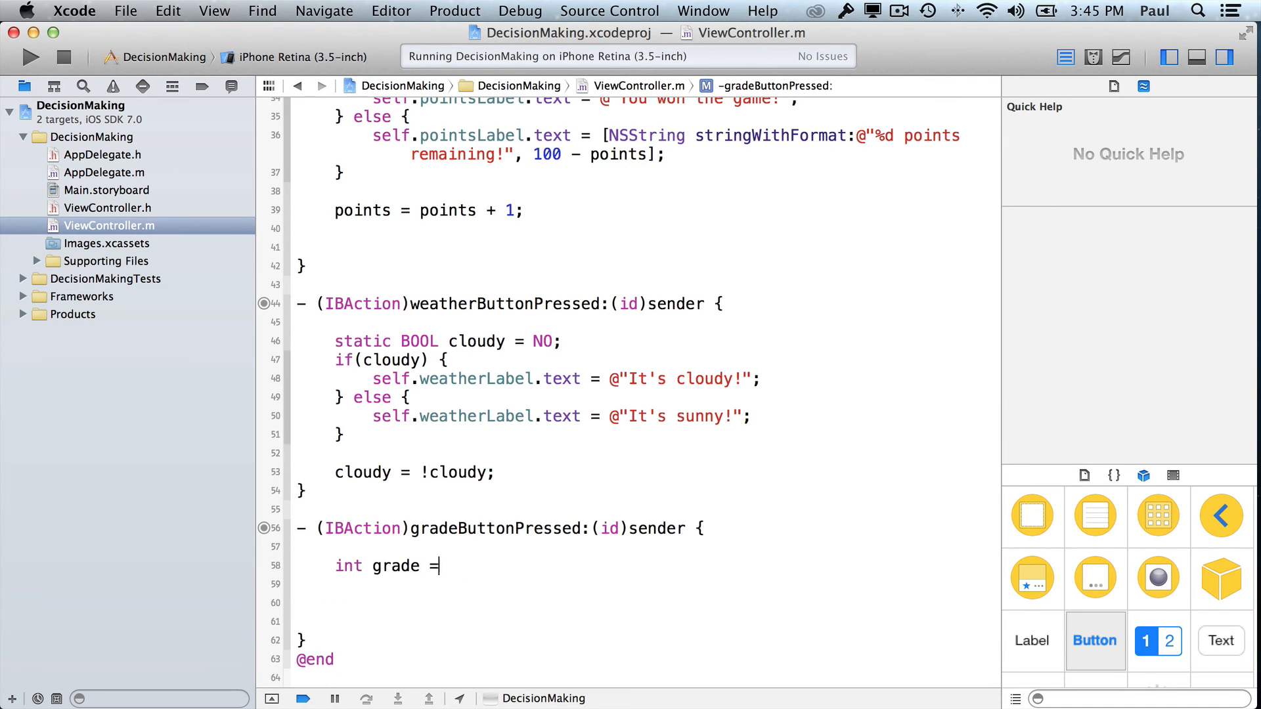
type("90;")
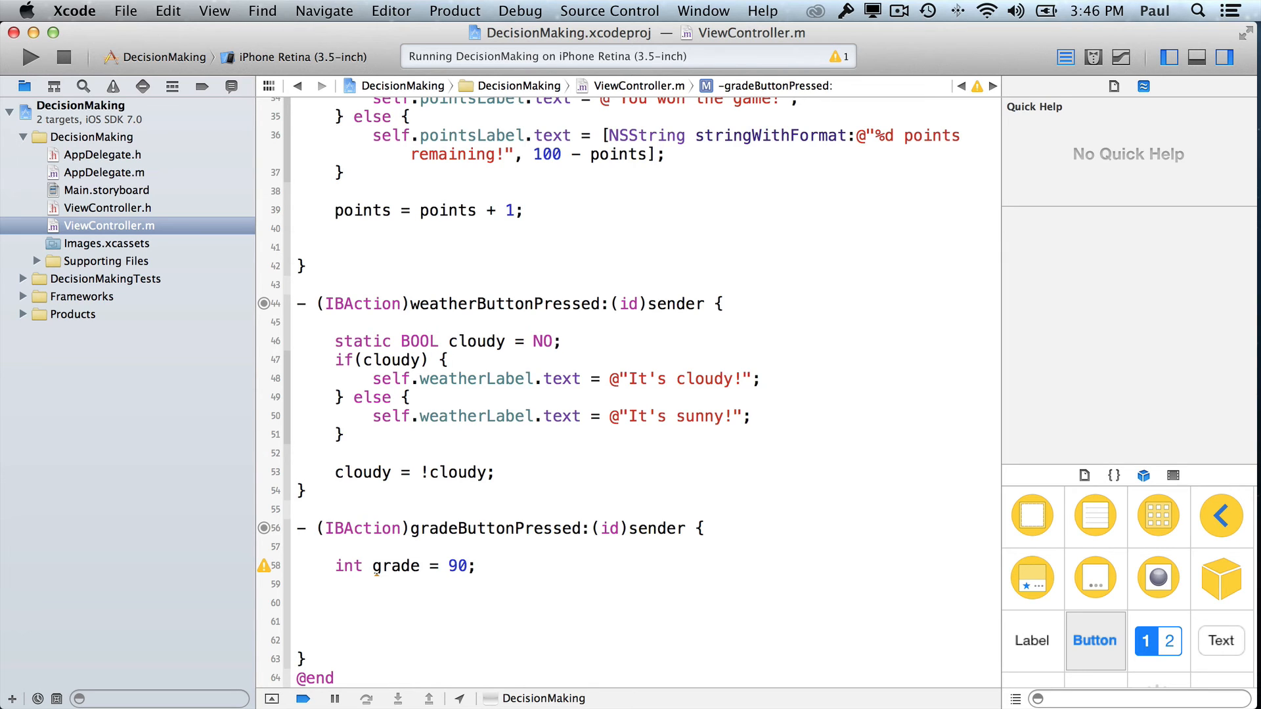
type("i")
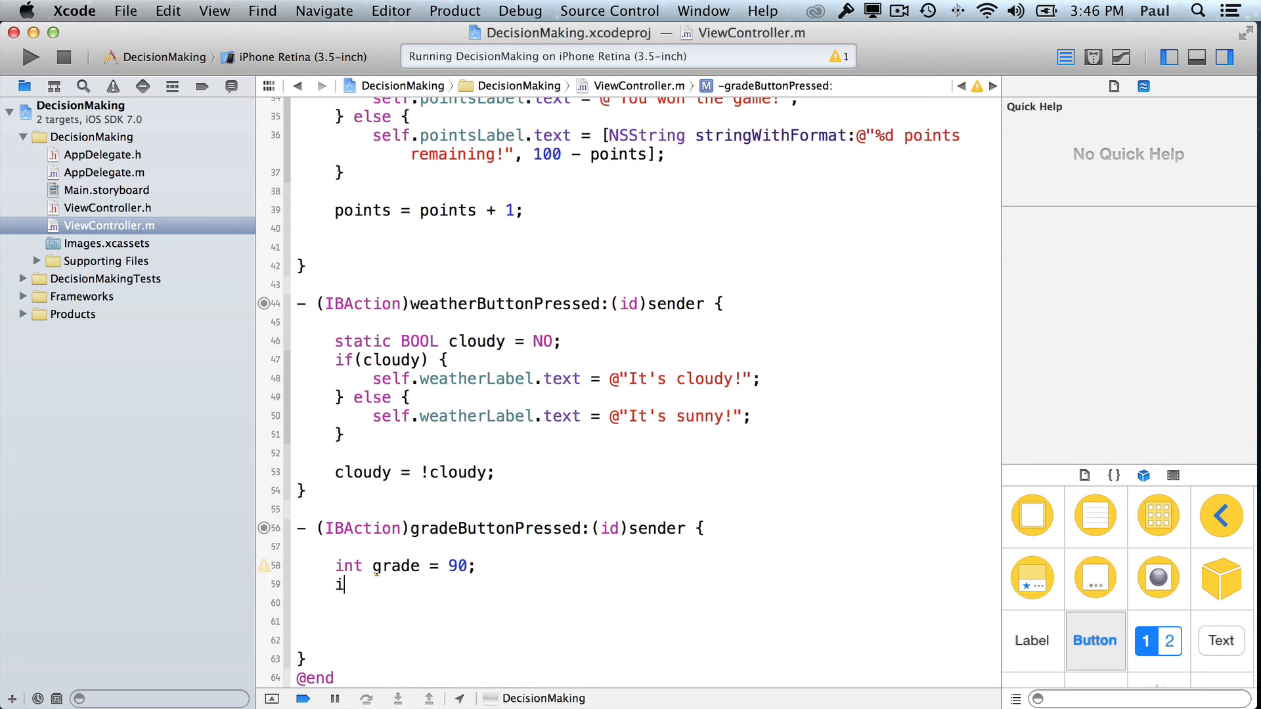
type("f(")
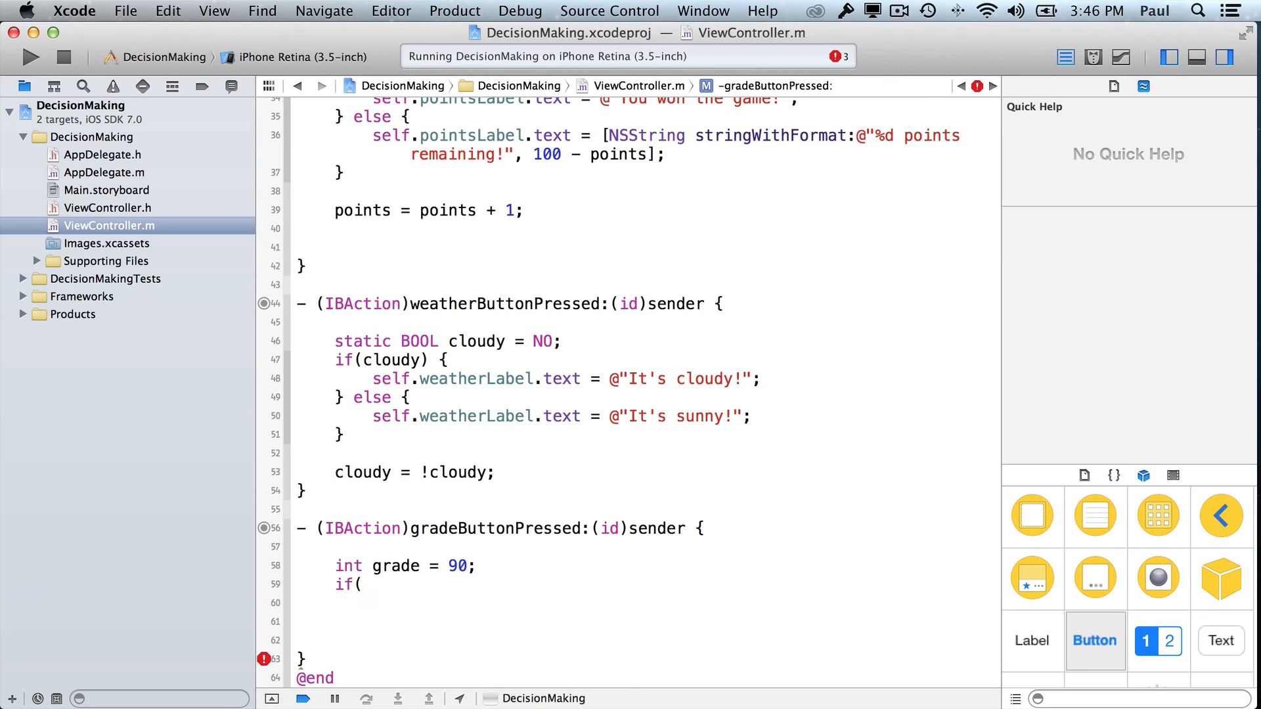
Step: Write the first branch: grade >= 70 && grade < 80 sets the grade label to "C"
left_click(361, 583)
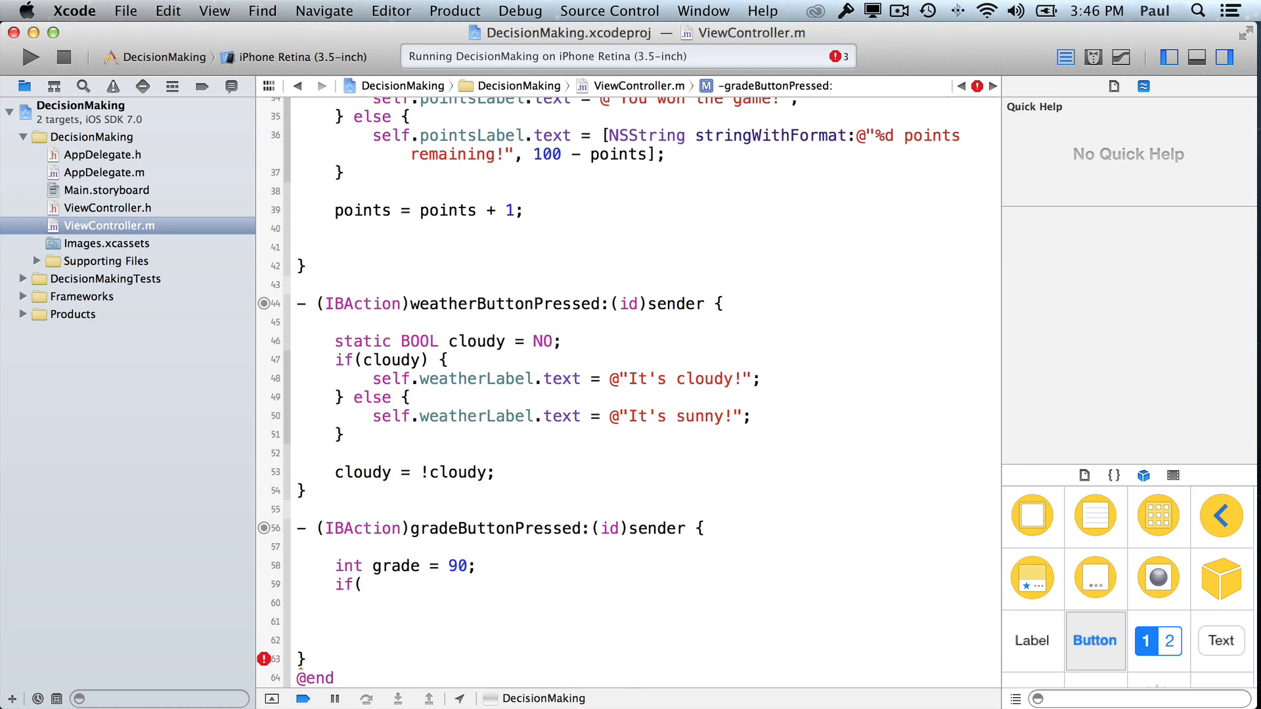
type("grade")
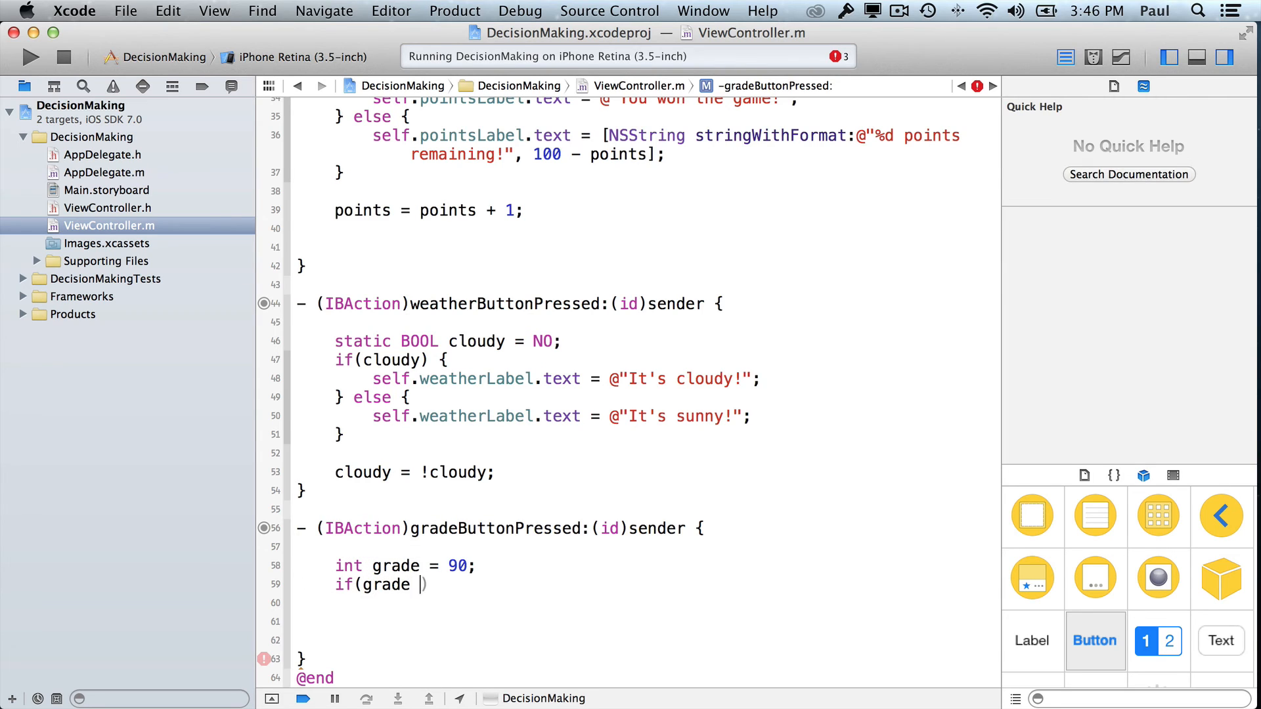
type(">= 70")
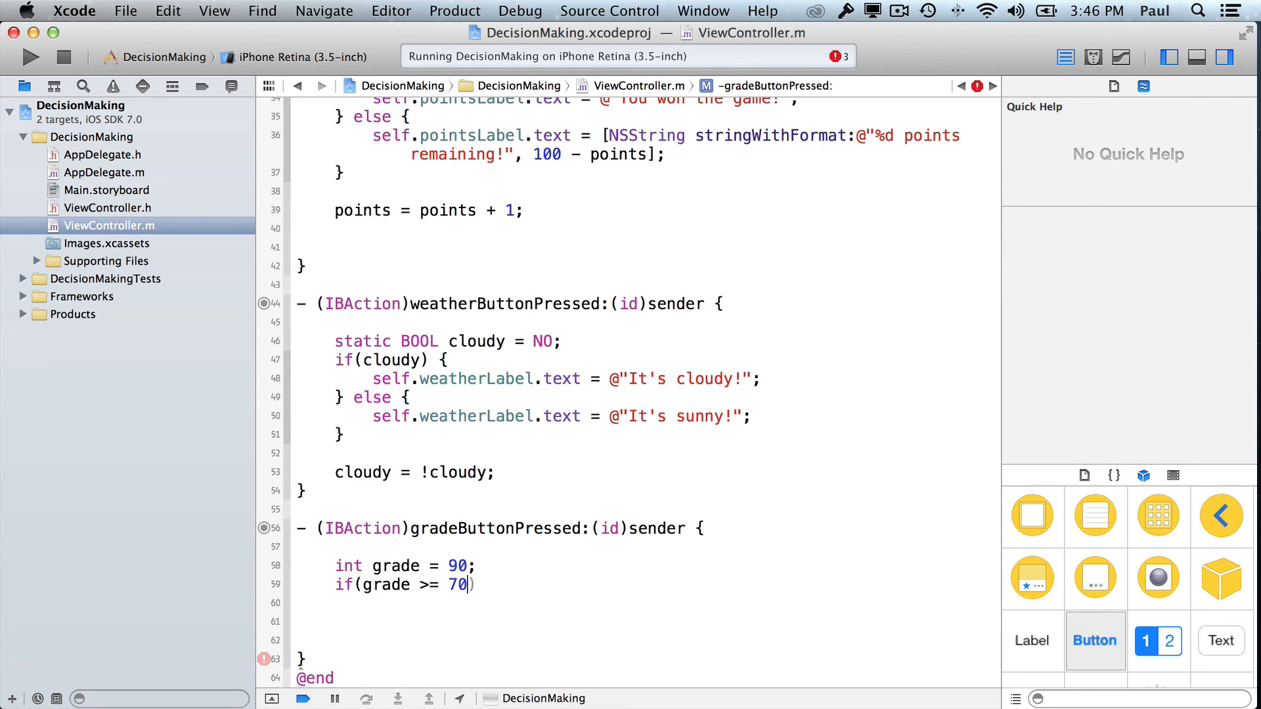
type("&&")
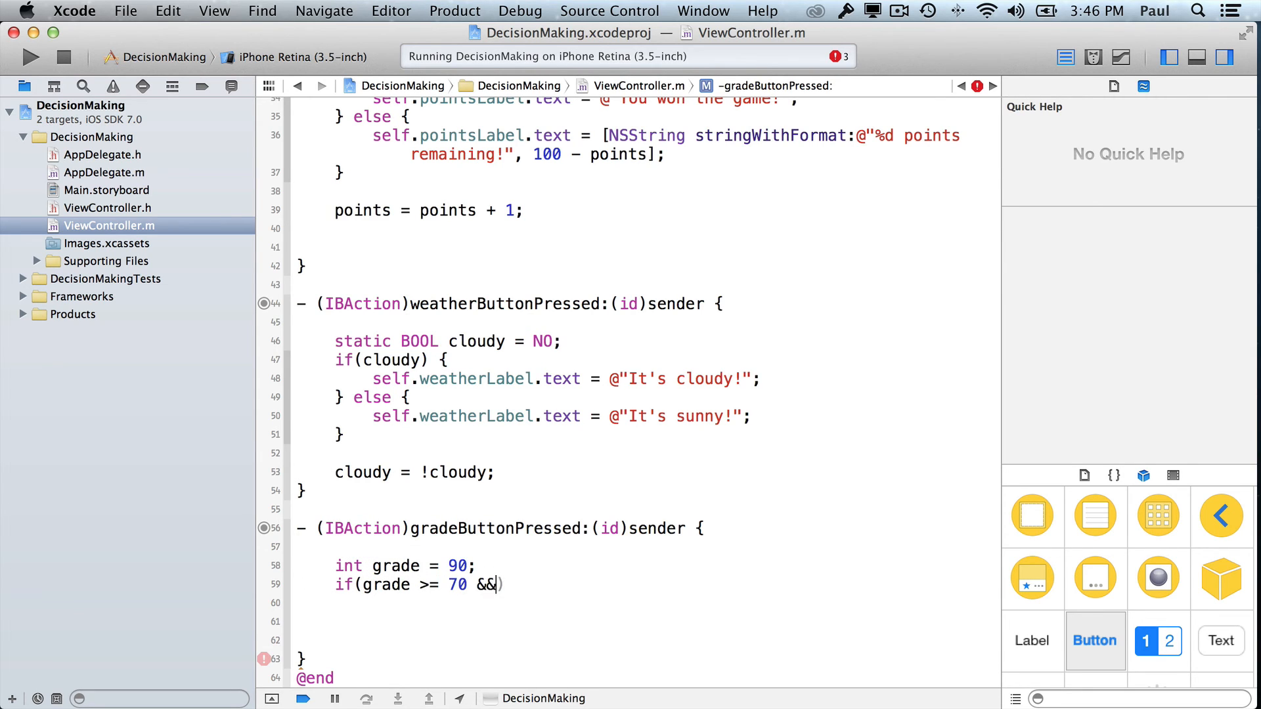
type("grade")
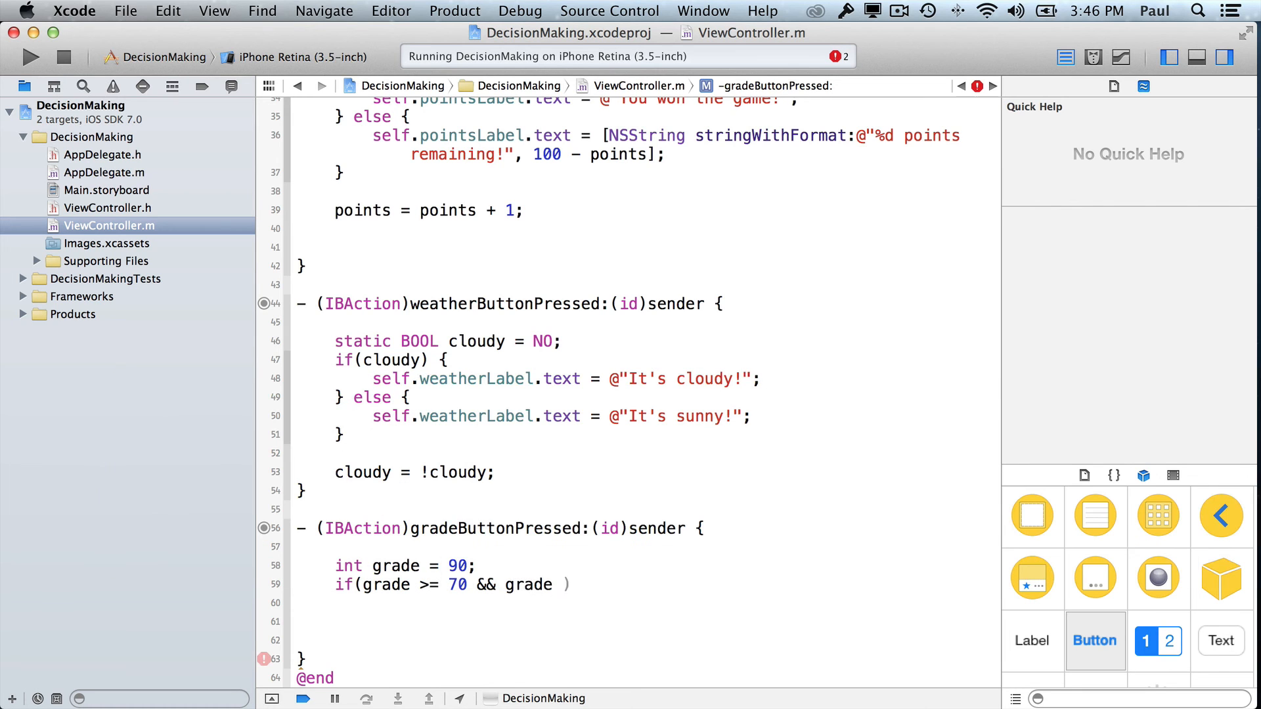
type("< 80)")
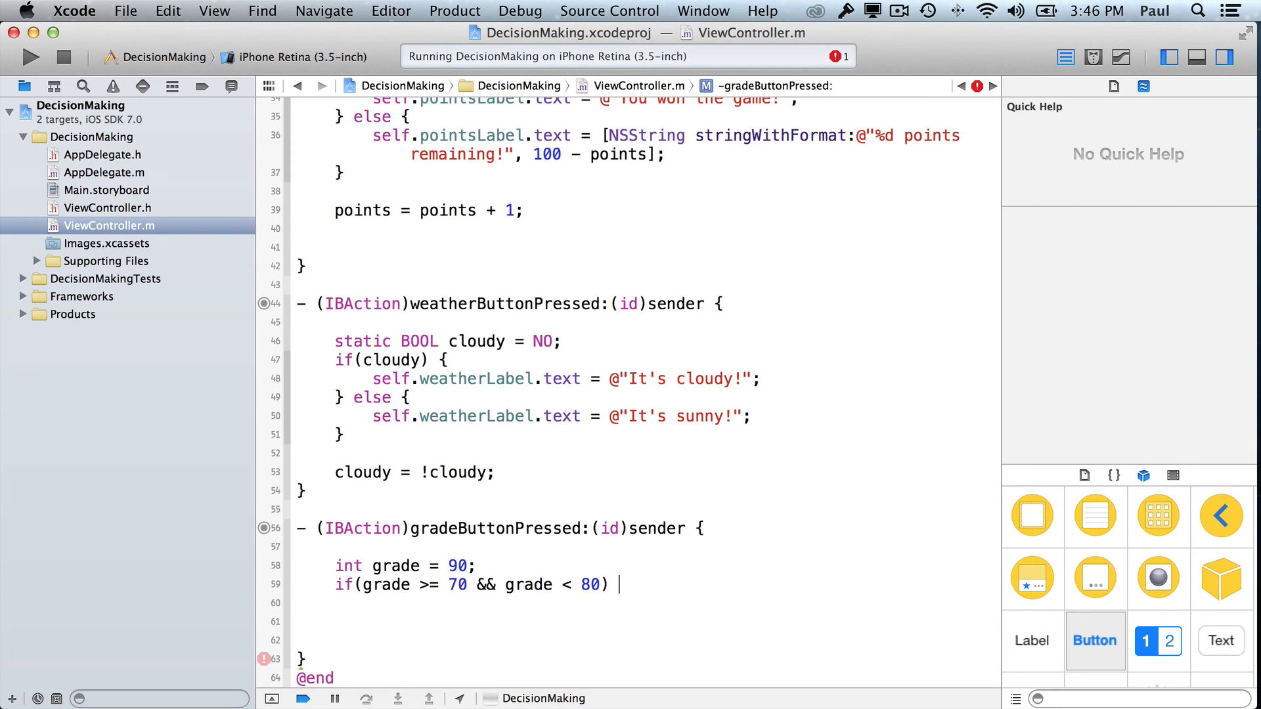
type("{")
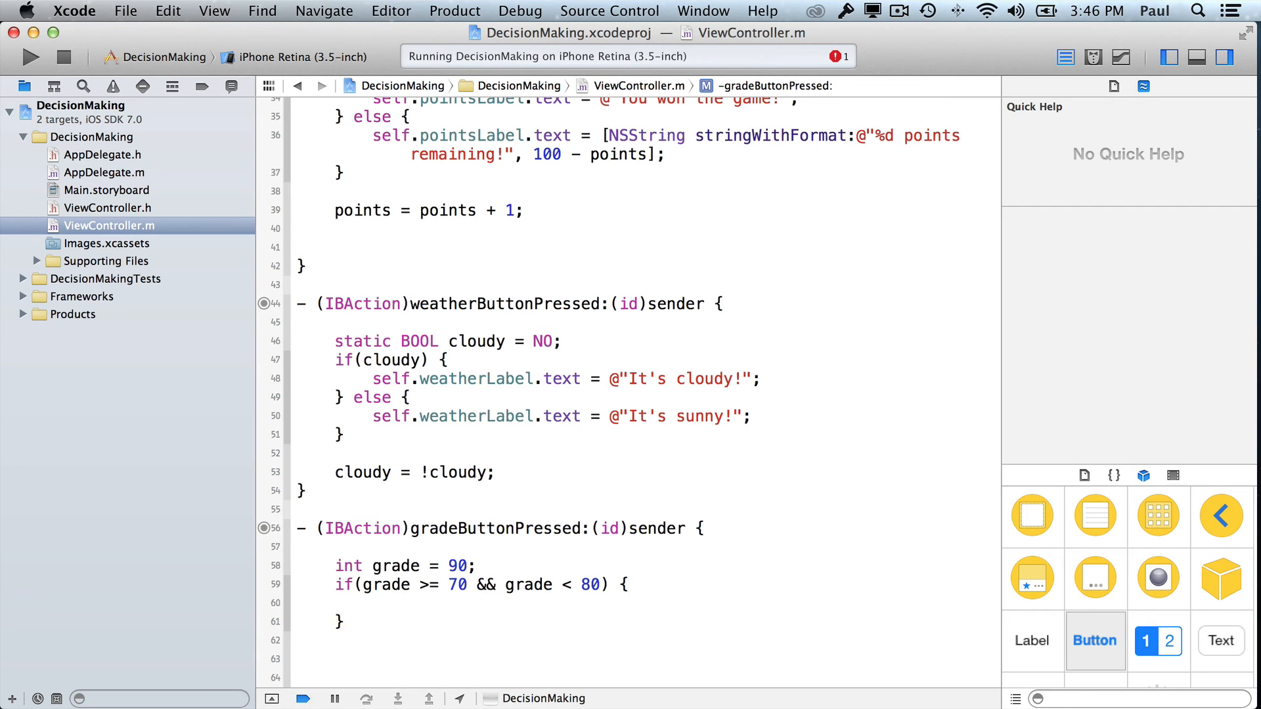
type("self.gradeLabel =")
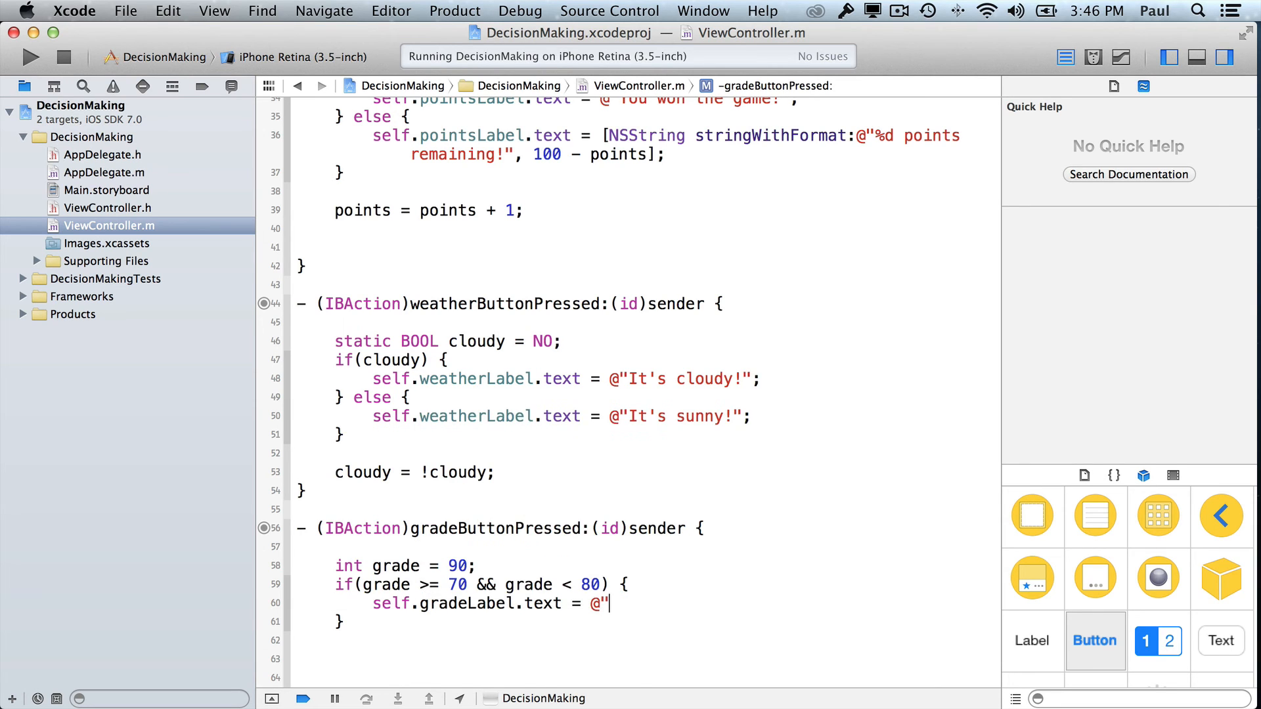
type("C")
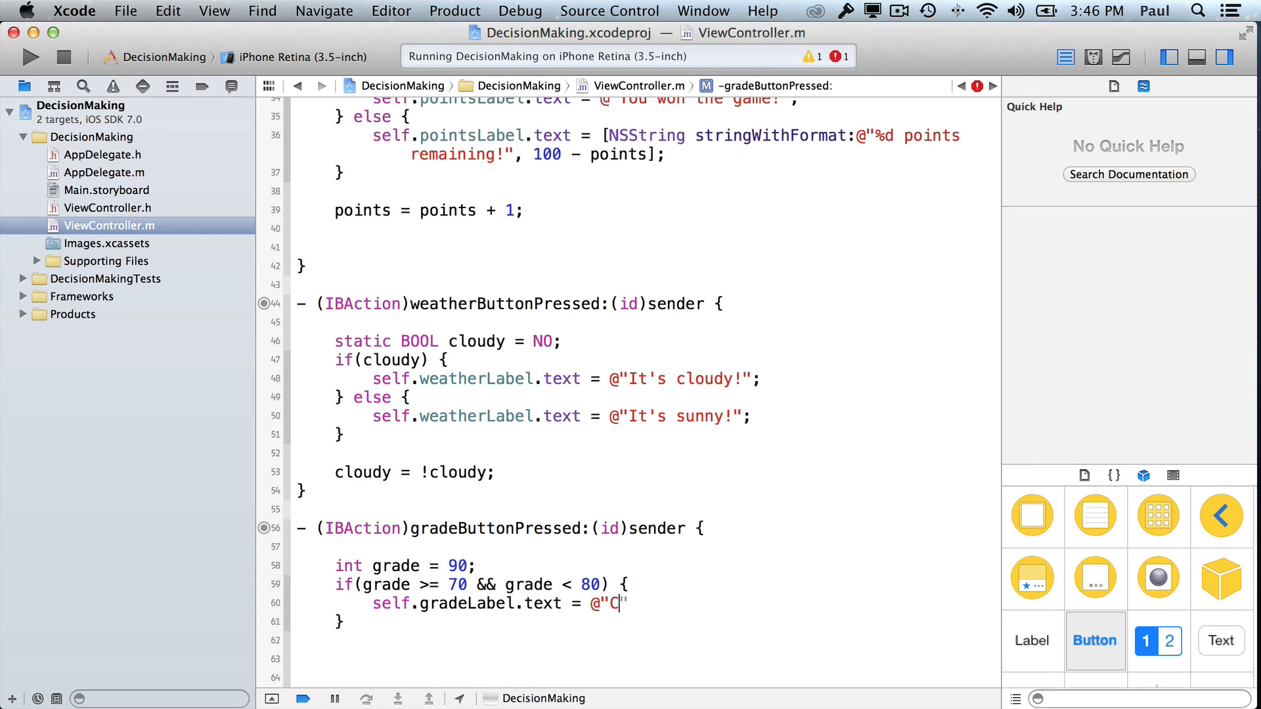
type("\";")
left_click(648, 621)
type(" else if( ")
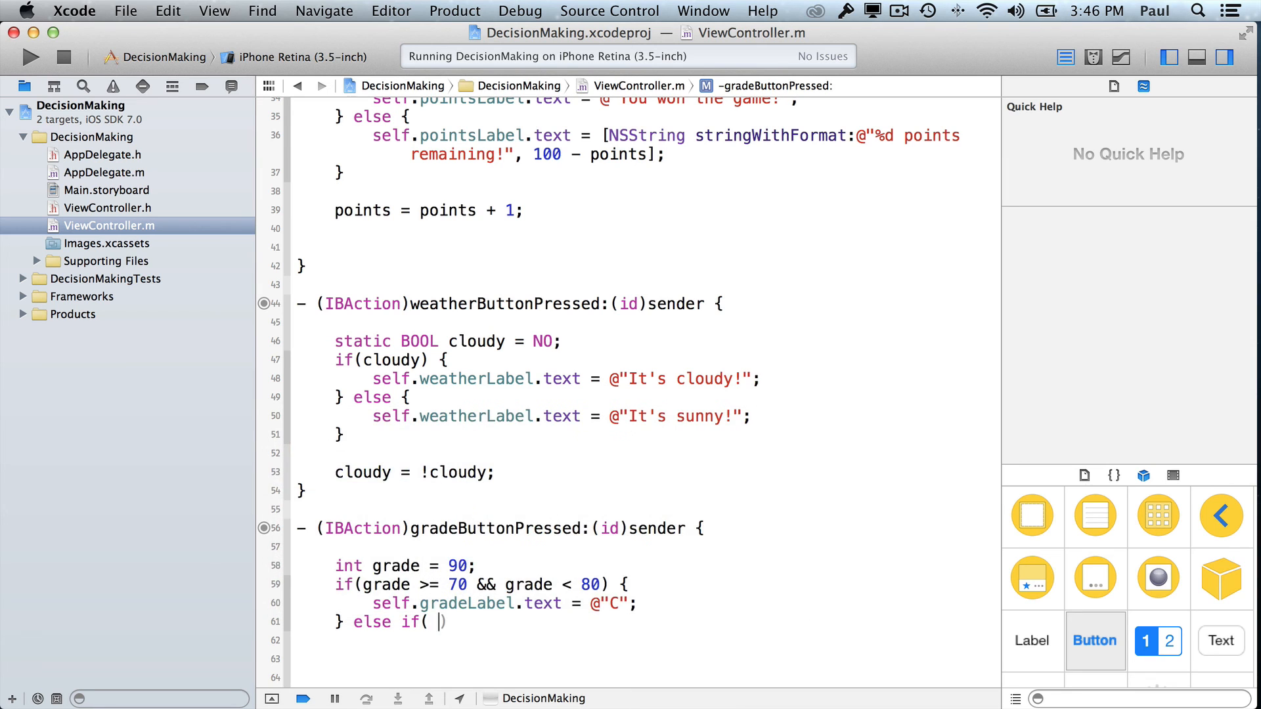
Step: Add the else-if branch for grade >= 80 && grade < 90 setting gradeLabel.text to "B"
type("grade")
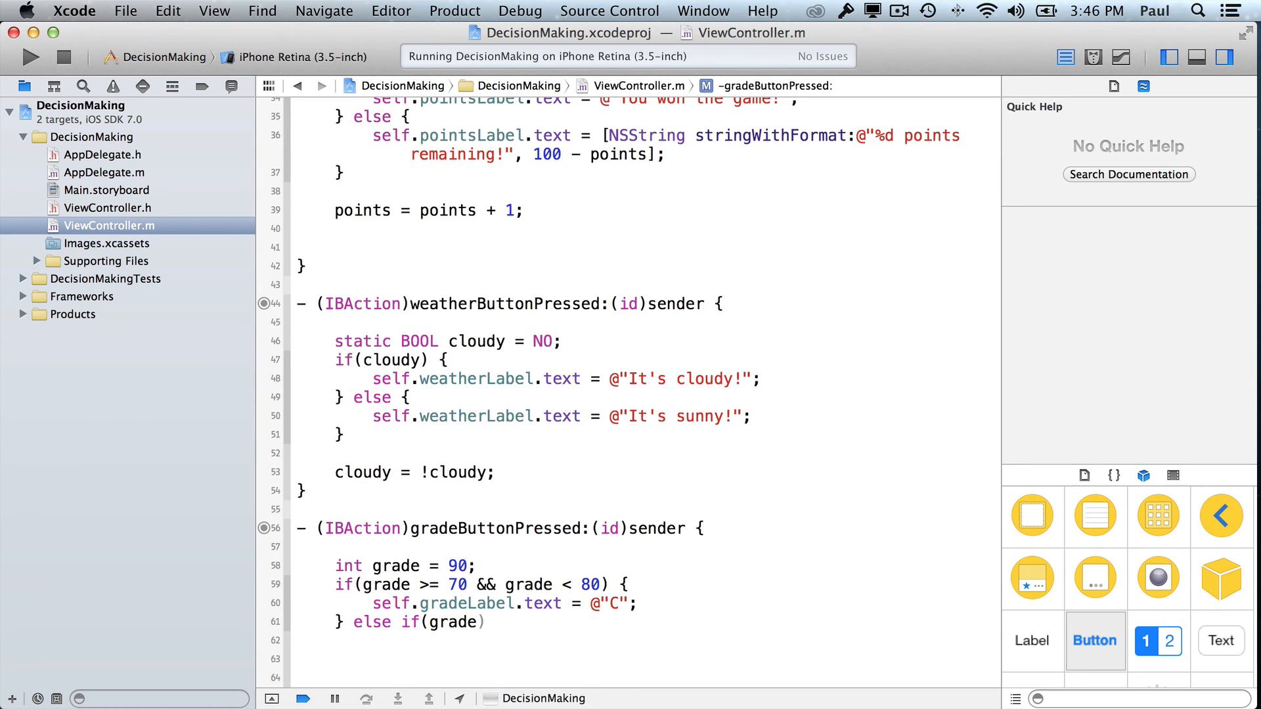
type(">=")
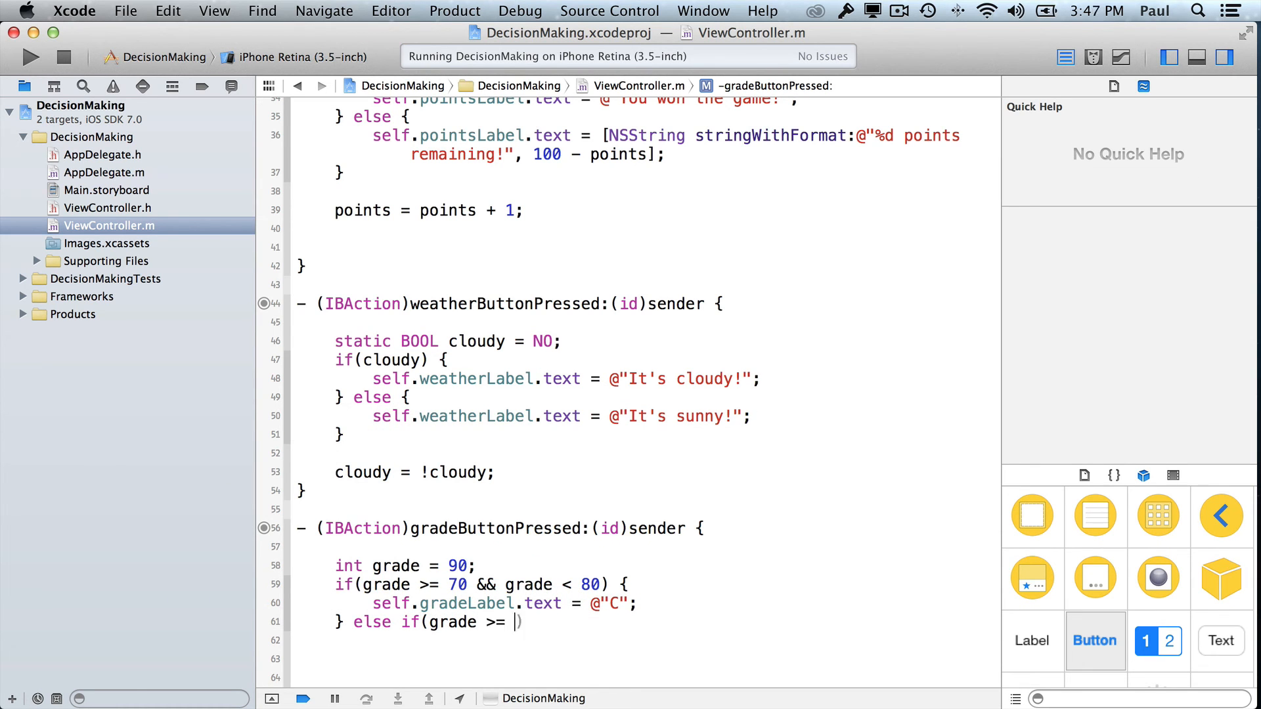
type("80 &")
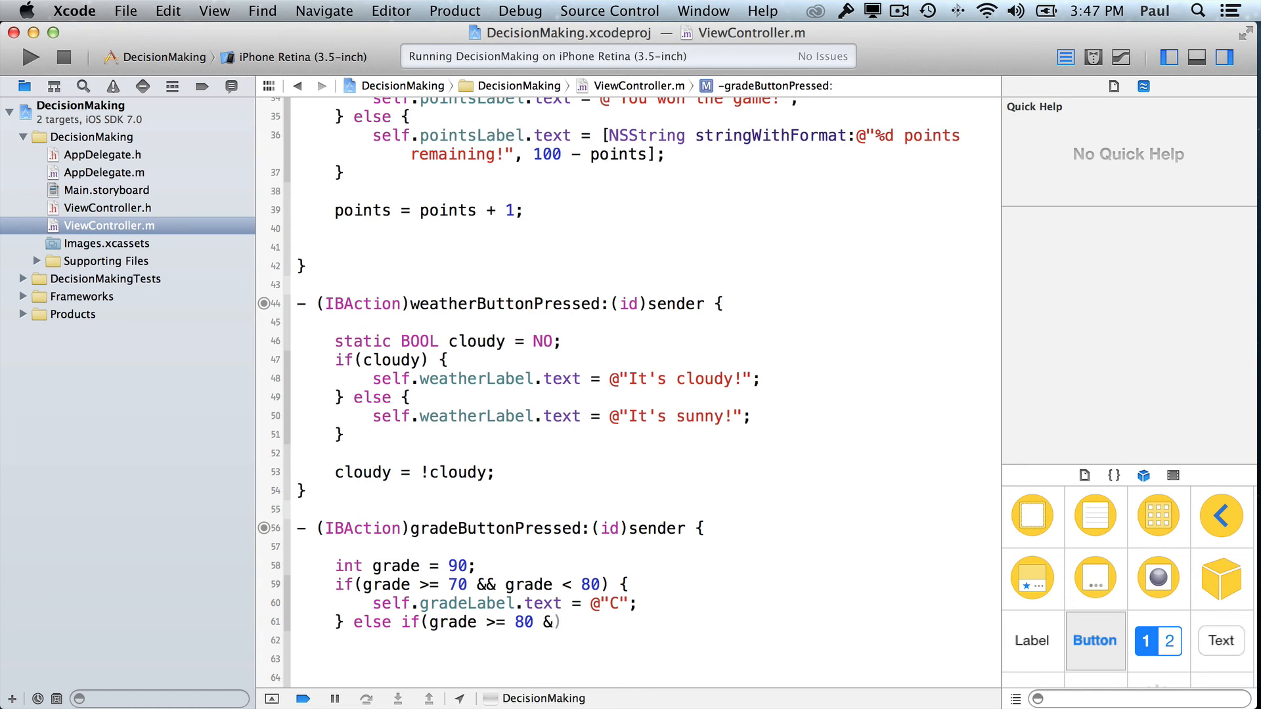
type("& grade < 90) {")
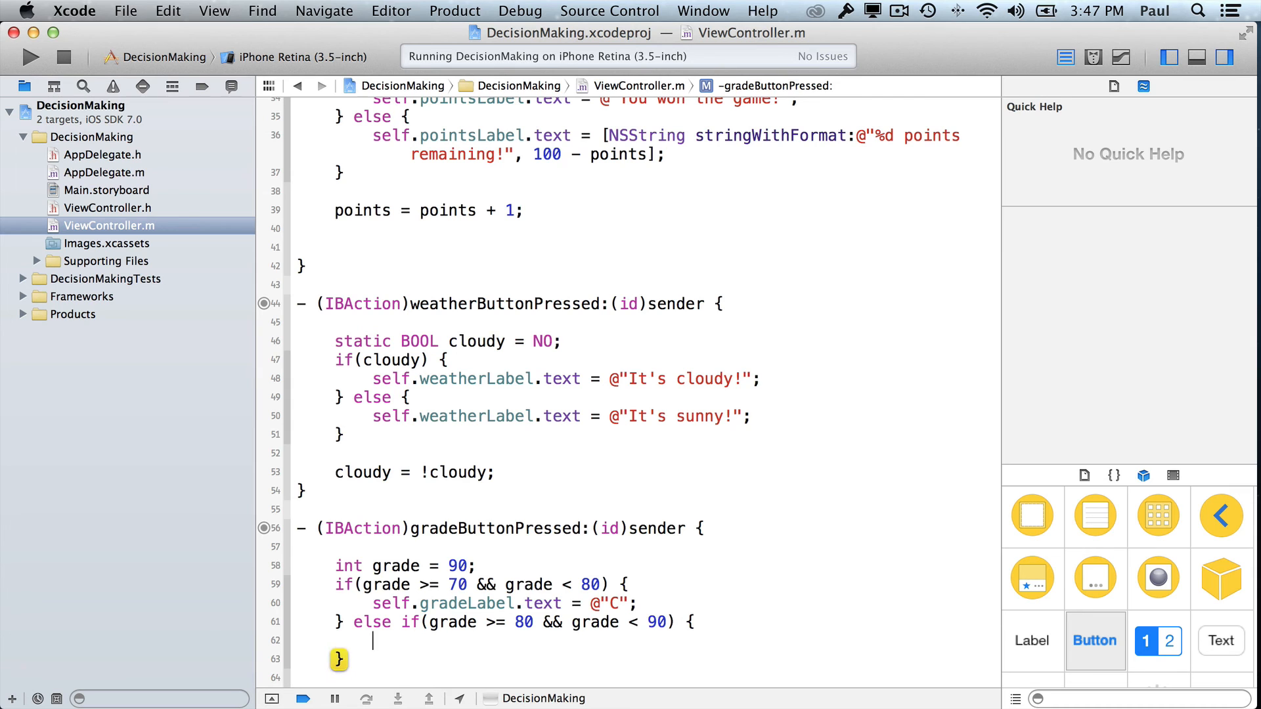
type("self.gra")
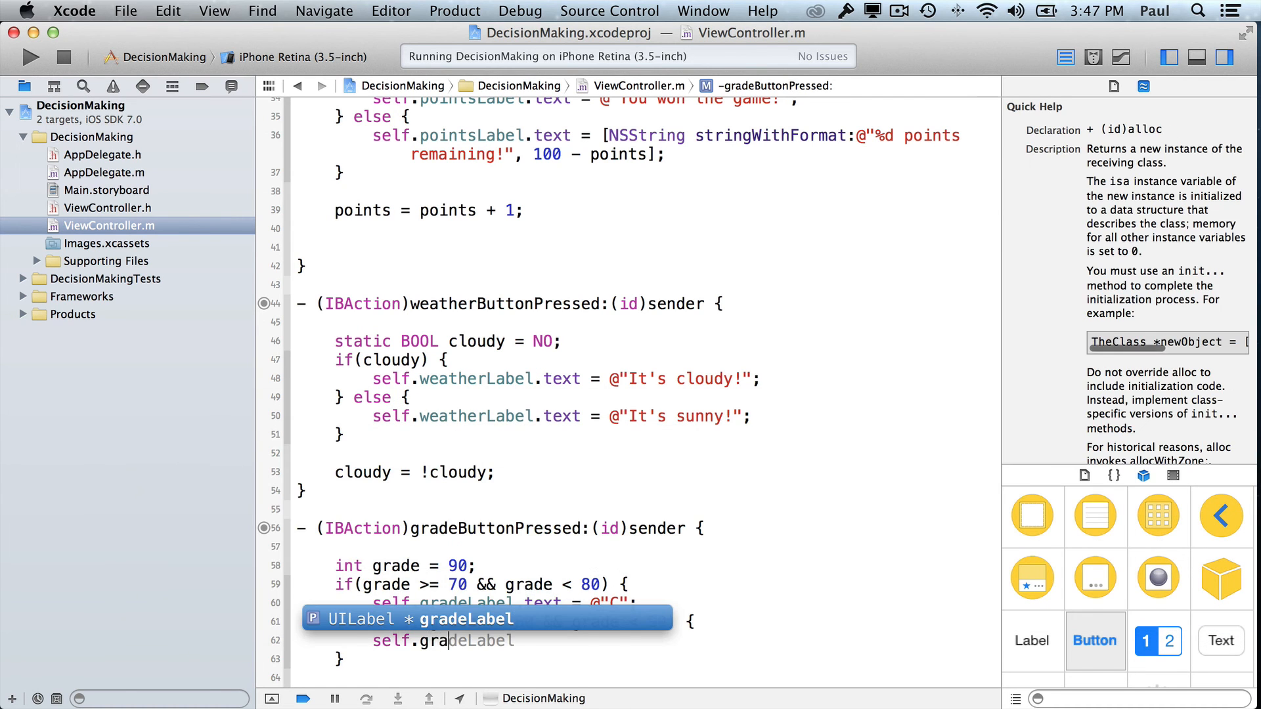
type(".text = @")
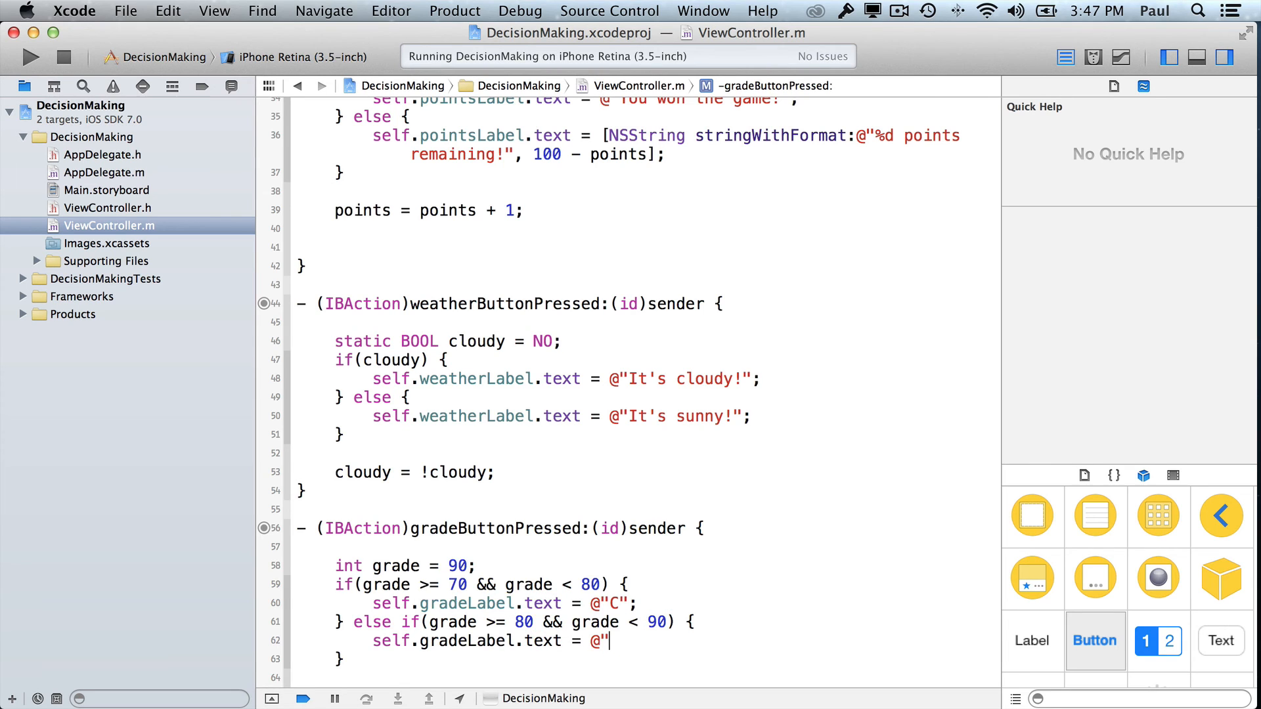
type("B\";")
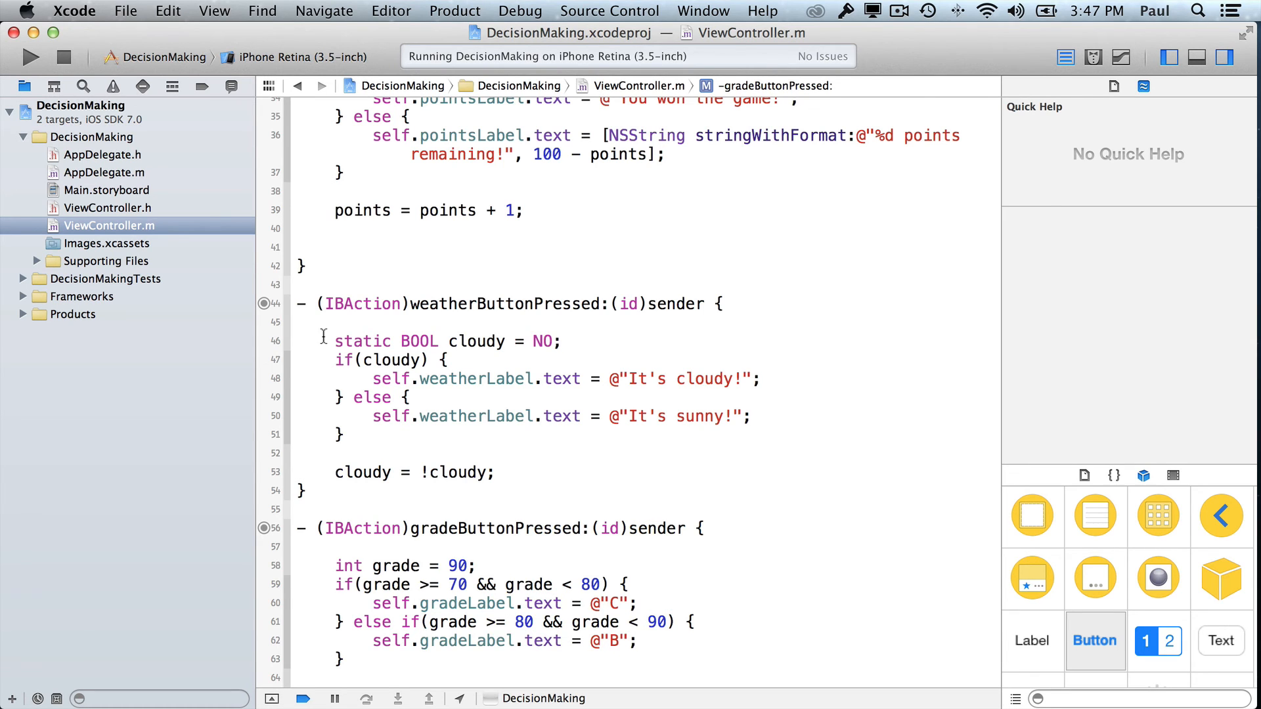
scroll("down", 3)
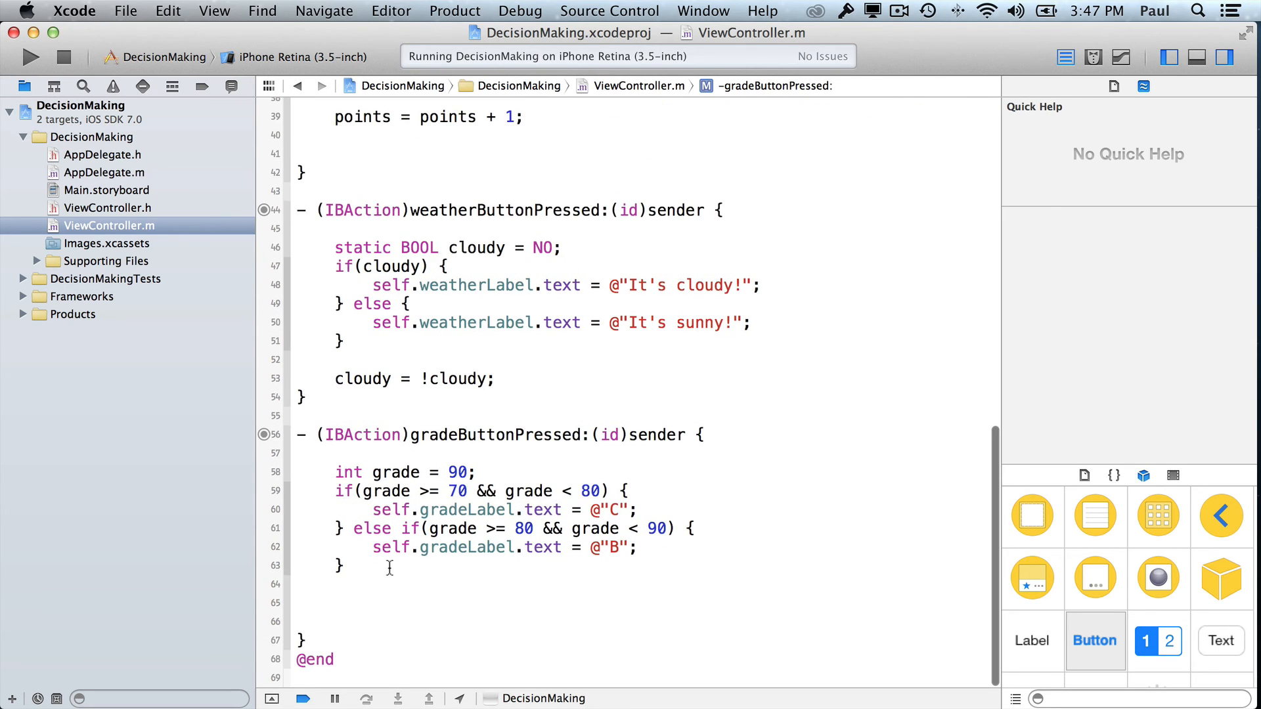
Step: Add the final else-if branch for grade >= 90 setting the grade label to @"A"
left_click(340, 547)
type(" else if(gr")
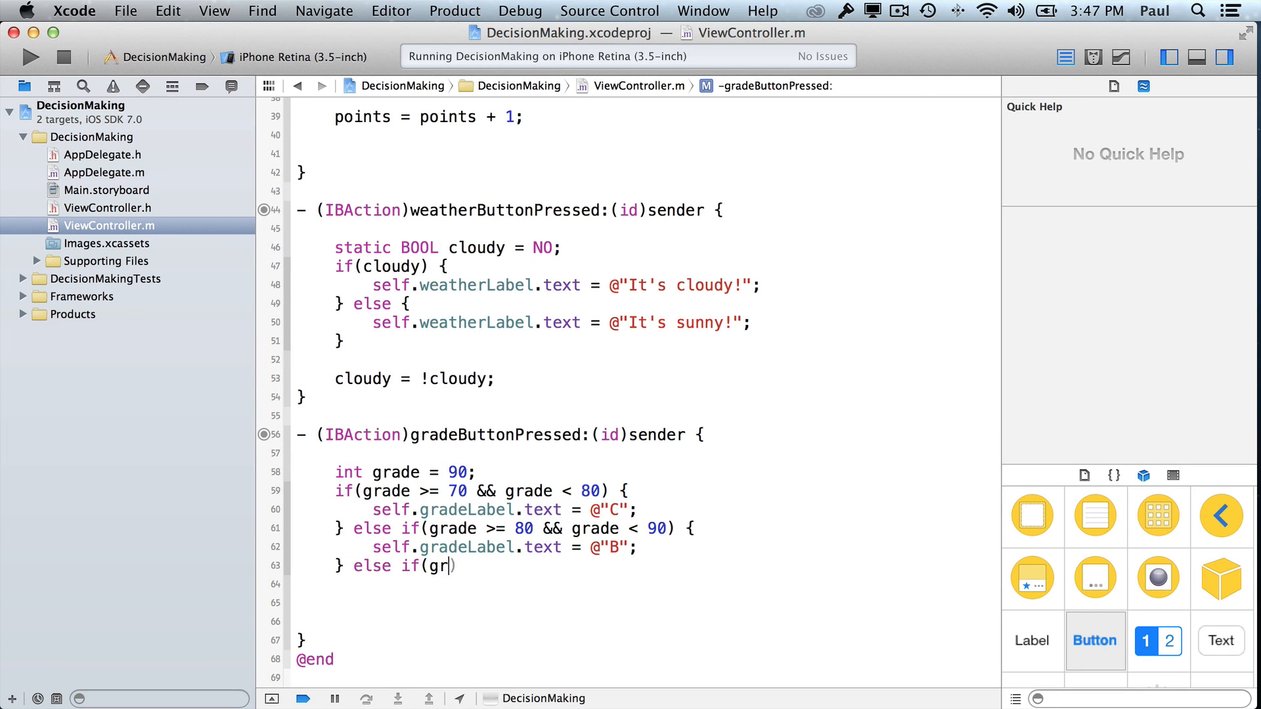
type("ade >=")
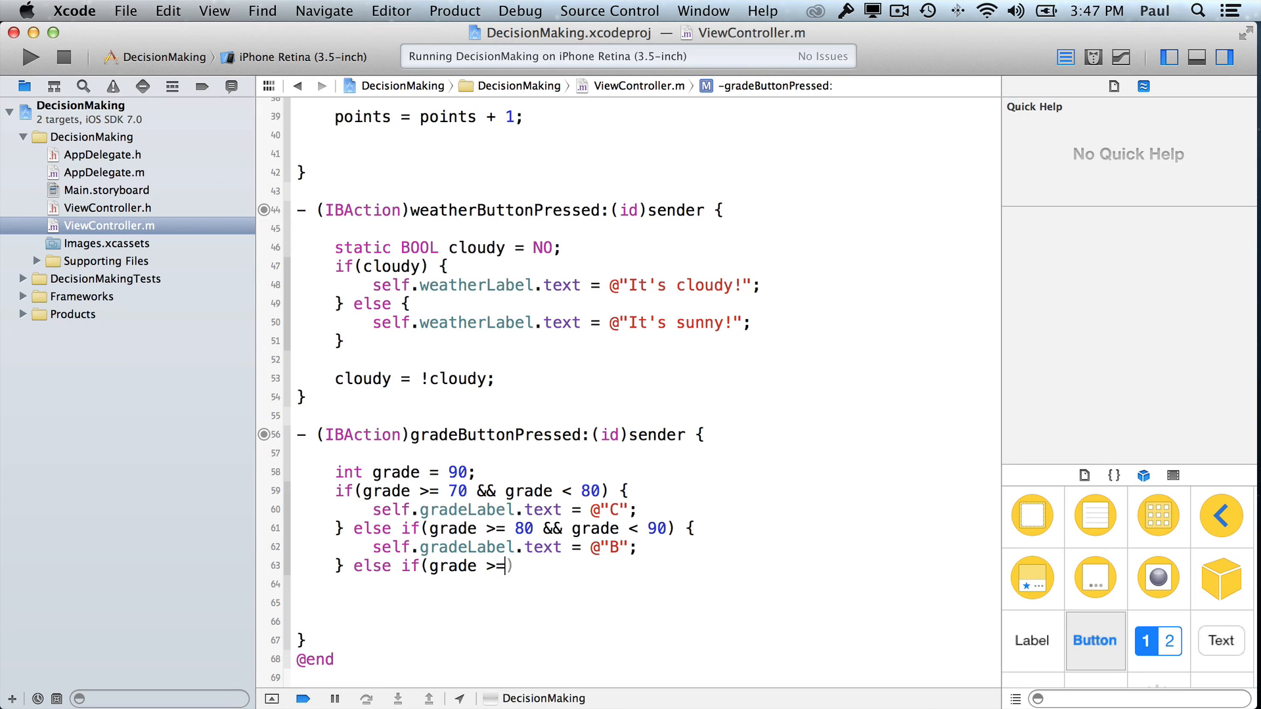
type("90 &&")
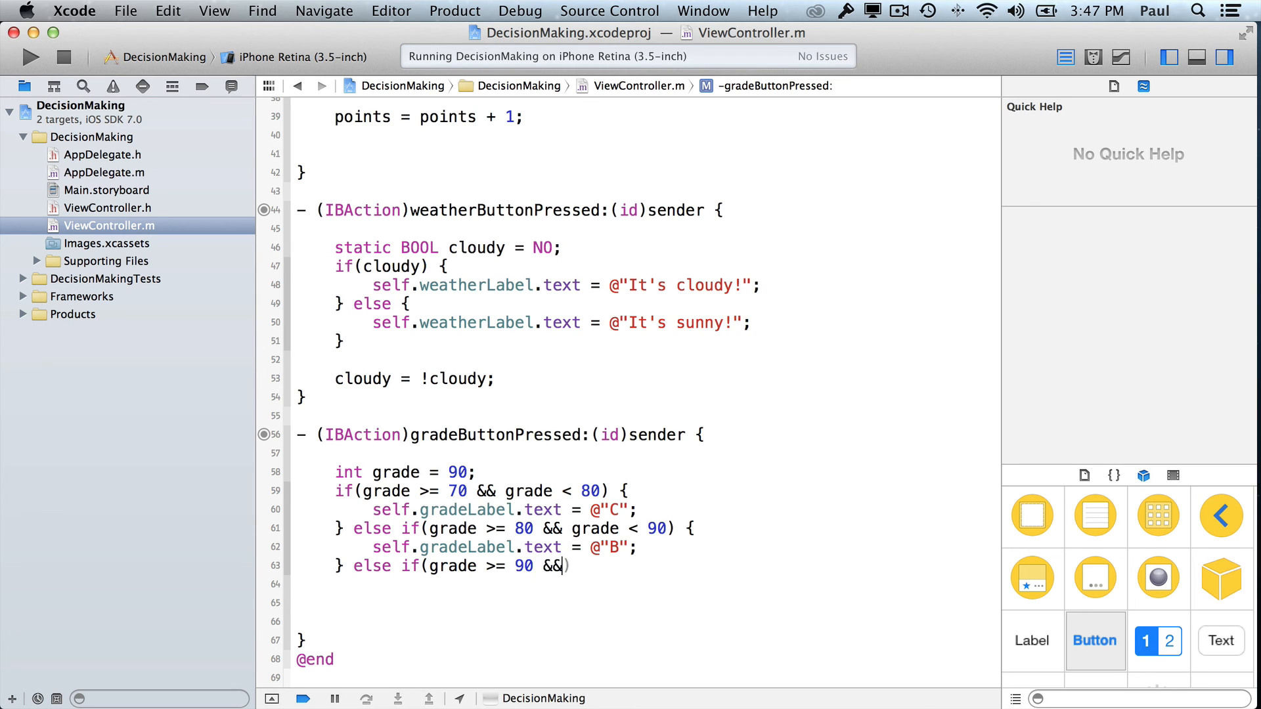
type("grade <")
left_click(647, 585)
type("self.gradeLabel.text =")
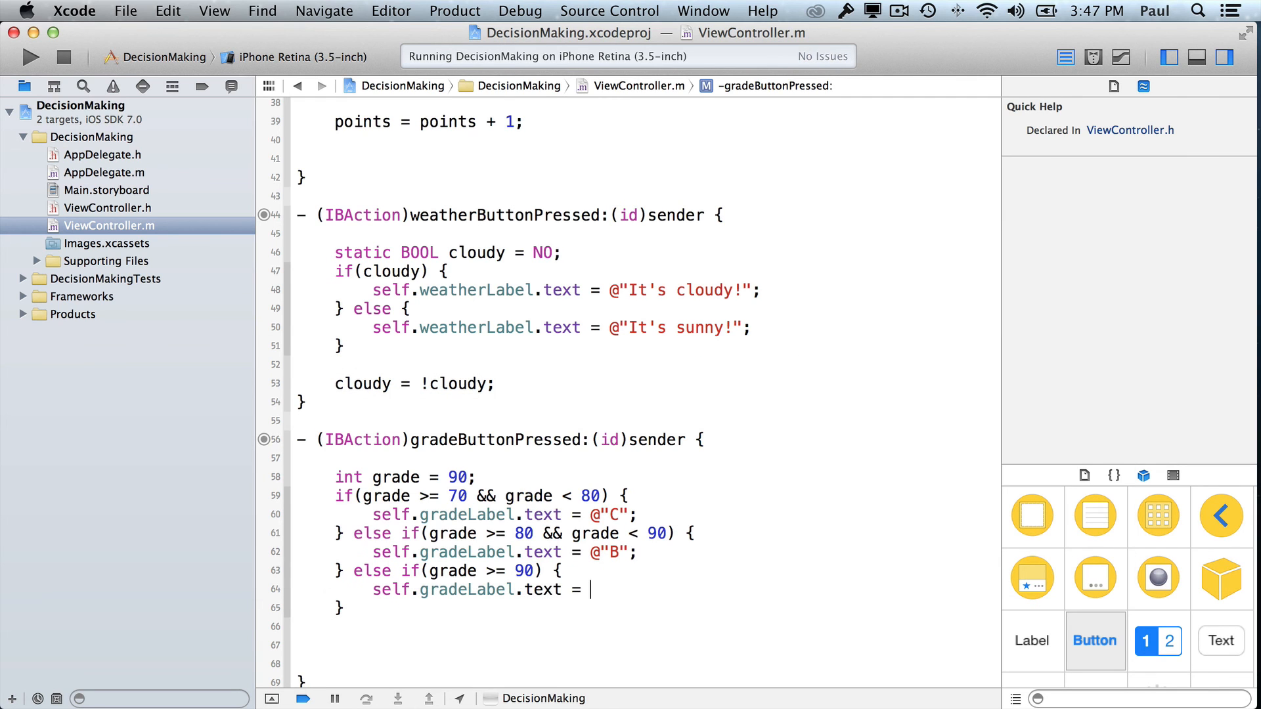
type("@\"A\";")
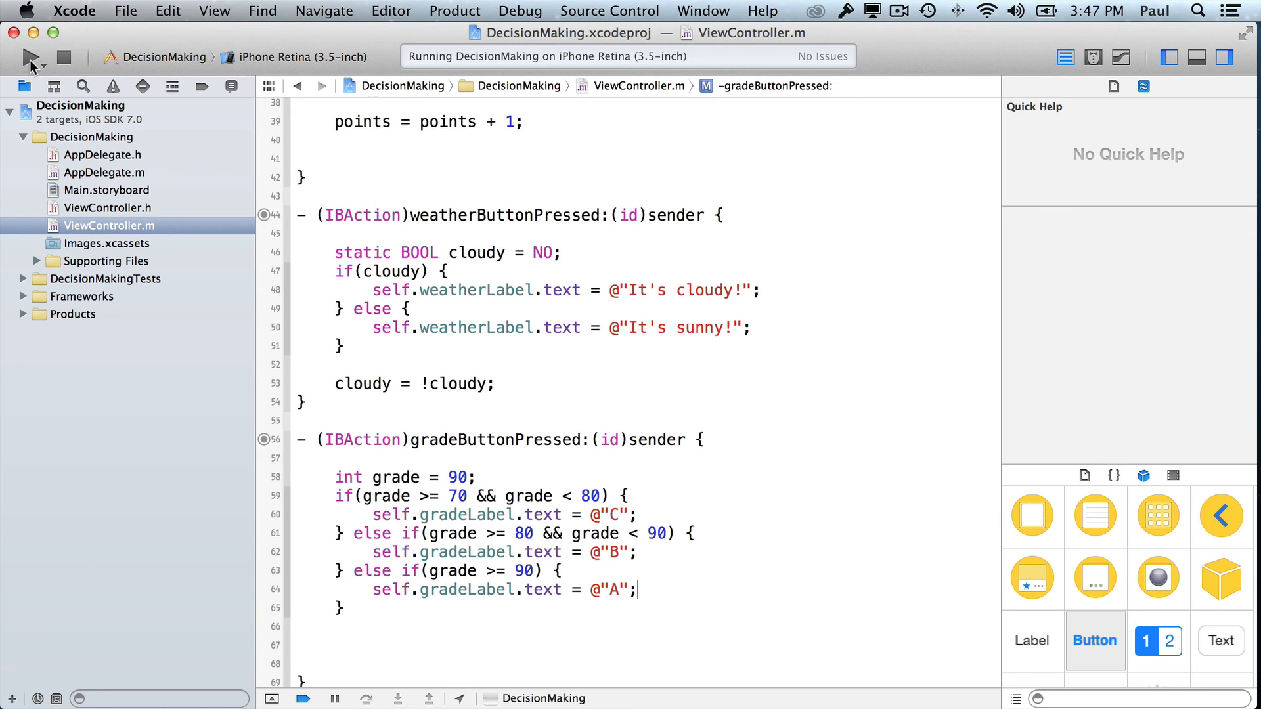
Step: Run the app with grade 90 and confirm Check Grade shows A, then return to the grade value in code
left_click(30, 56)
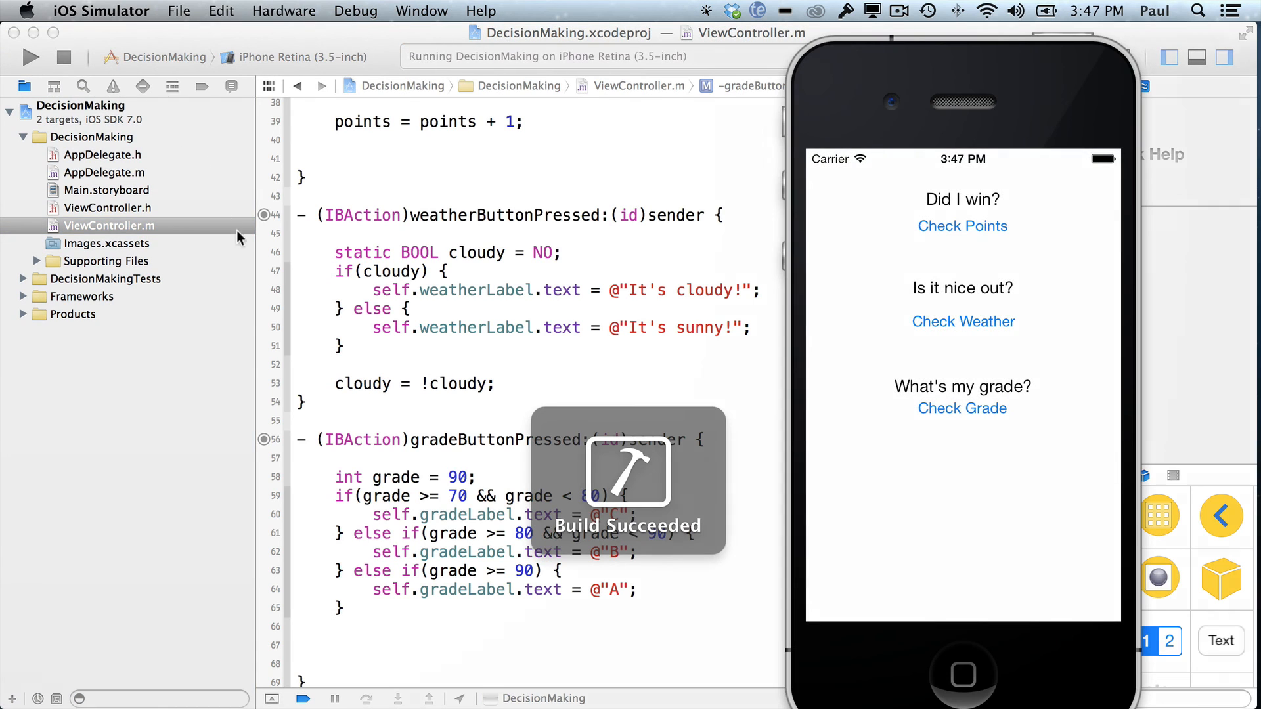
left_click(962, 407)
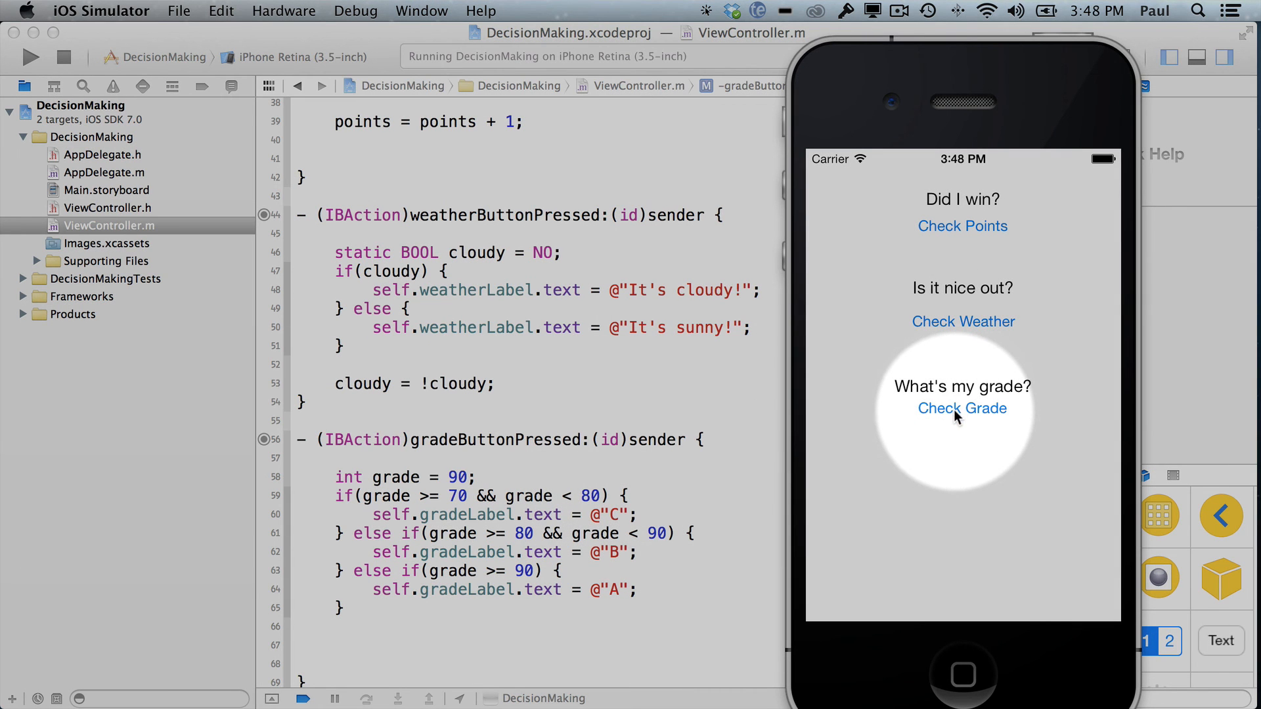
left_click(961, 407)
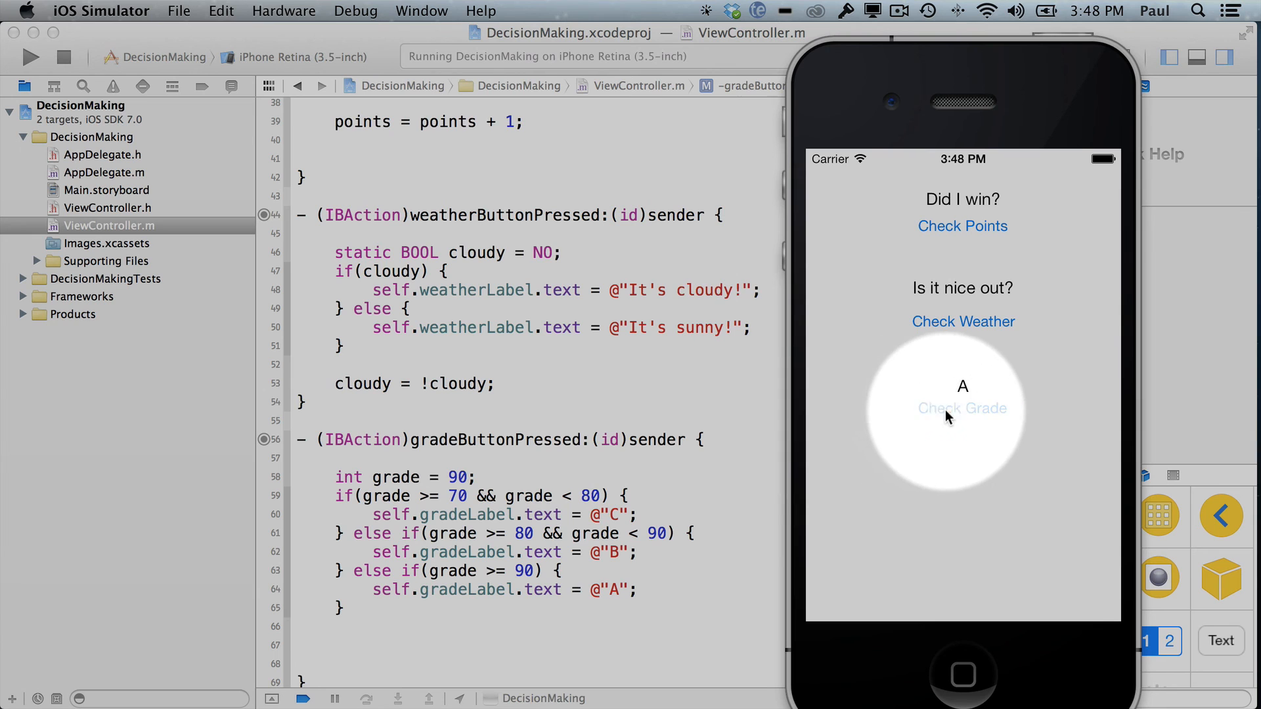
left_click(462, 477)
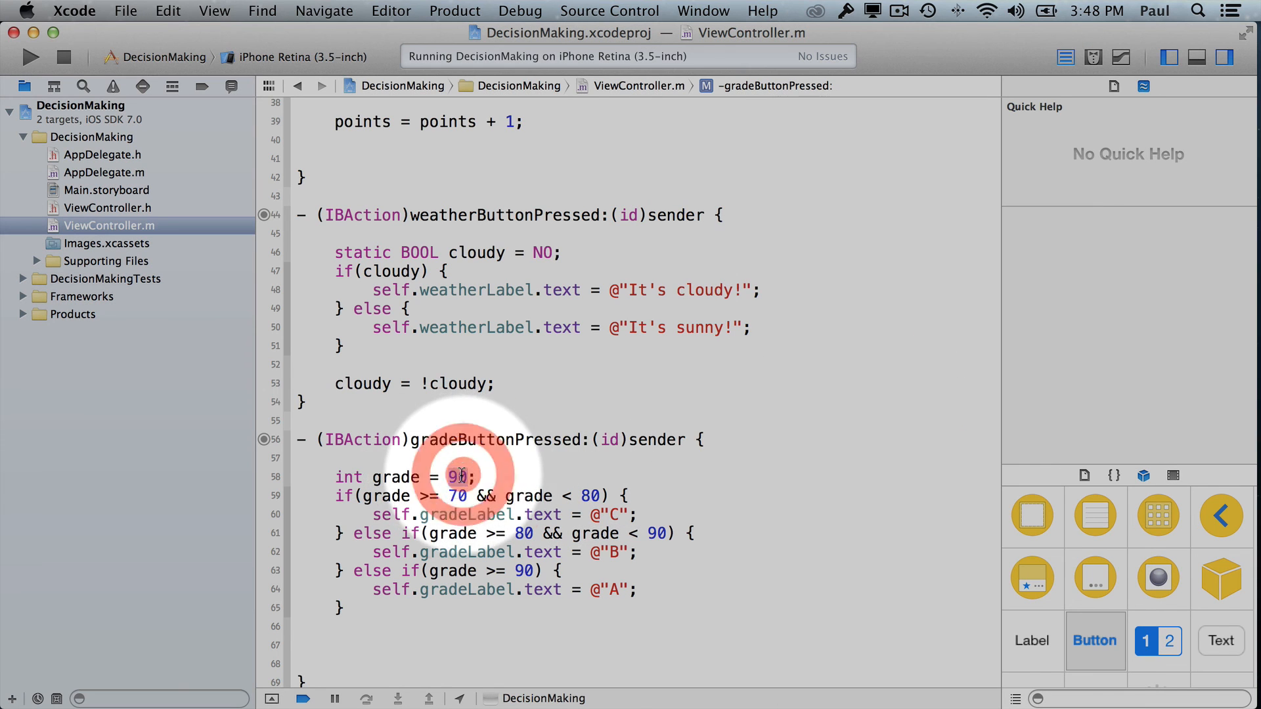
Step: Set the grade to 50, rerun the app and check the grade label
type("50")
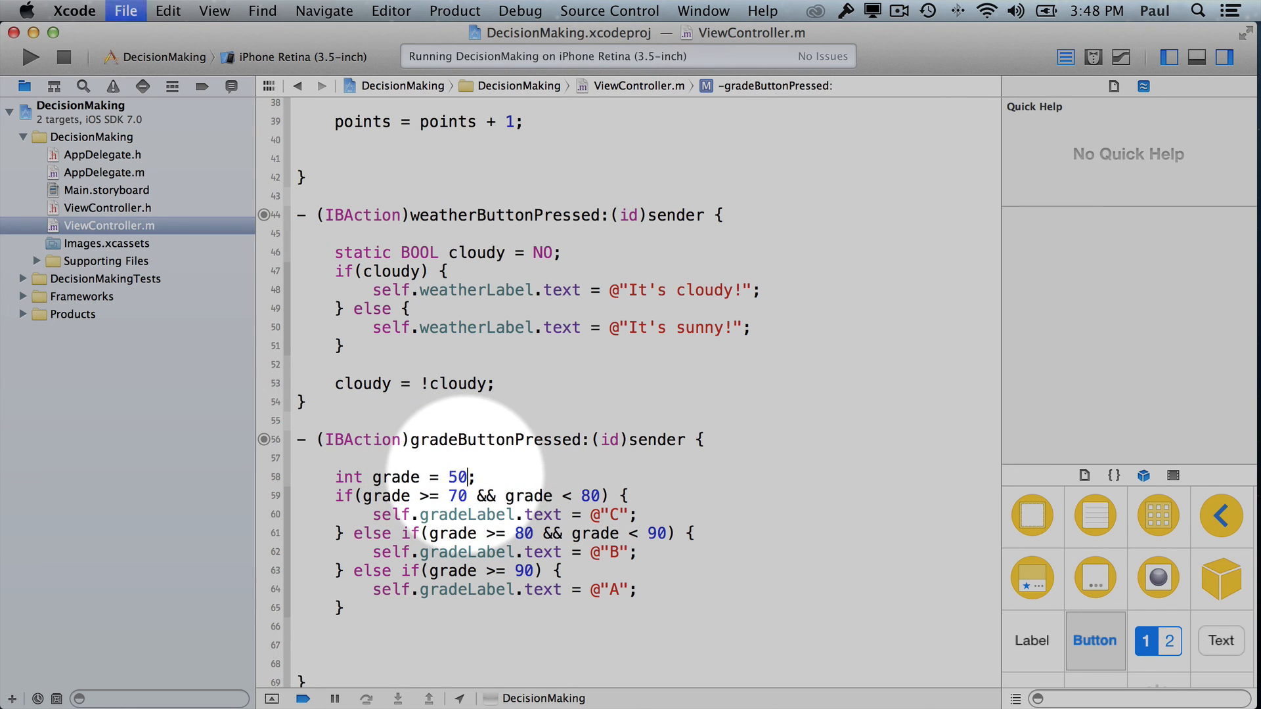
left_click(31, 57)
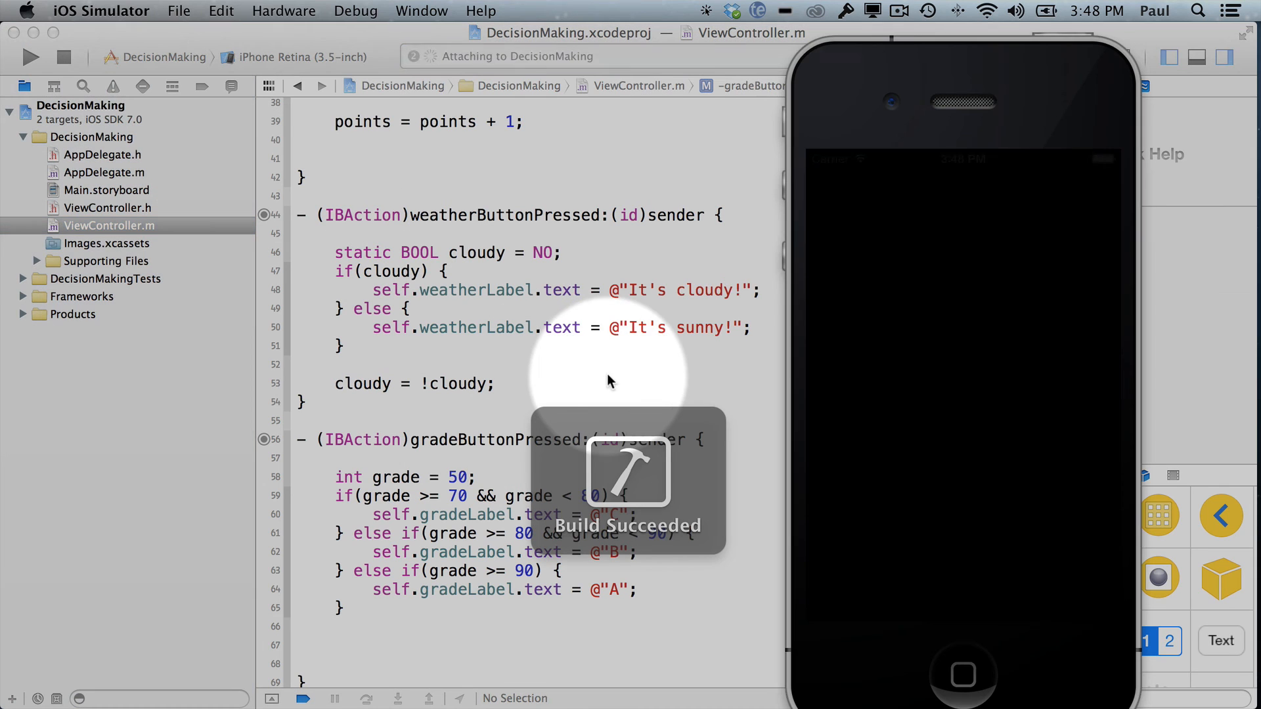
left_click(31, 57)
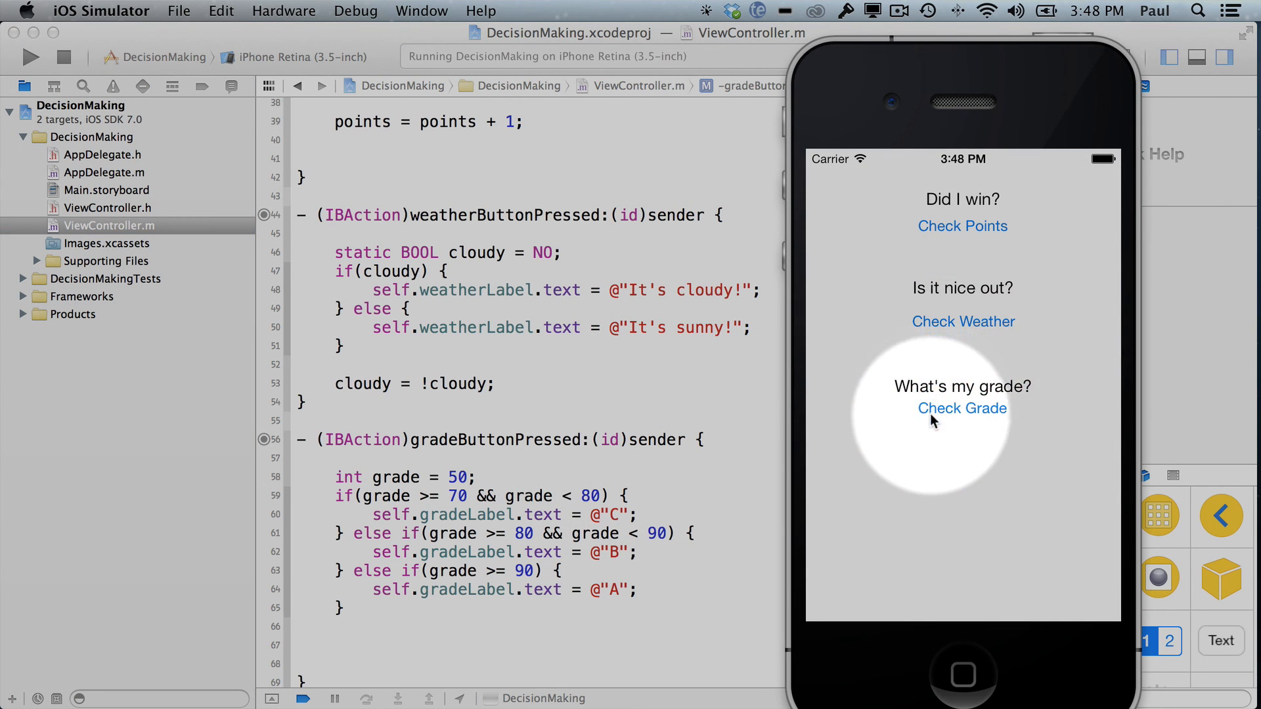
left_click(962, 407)
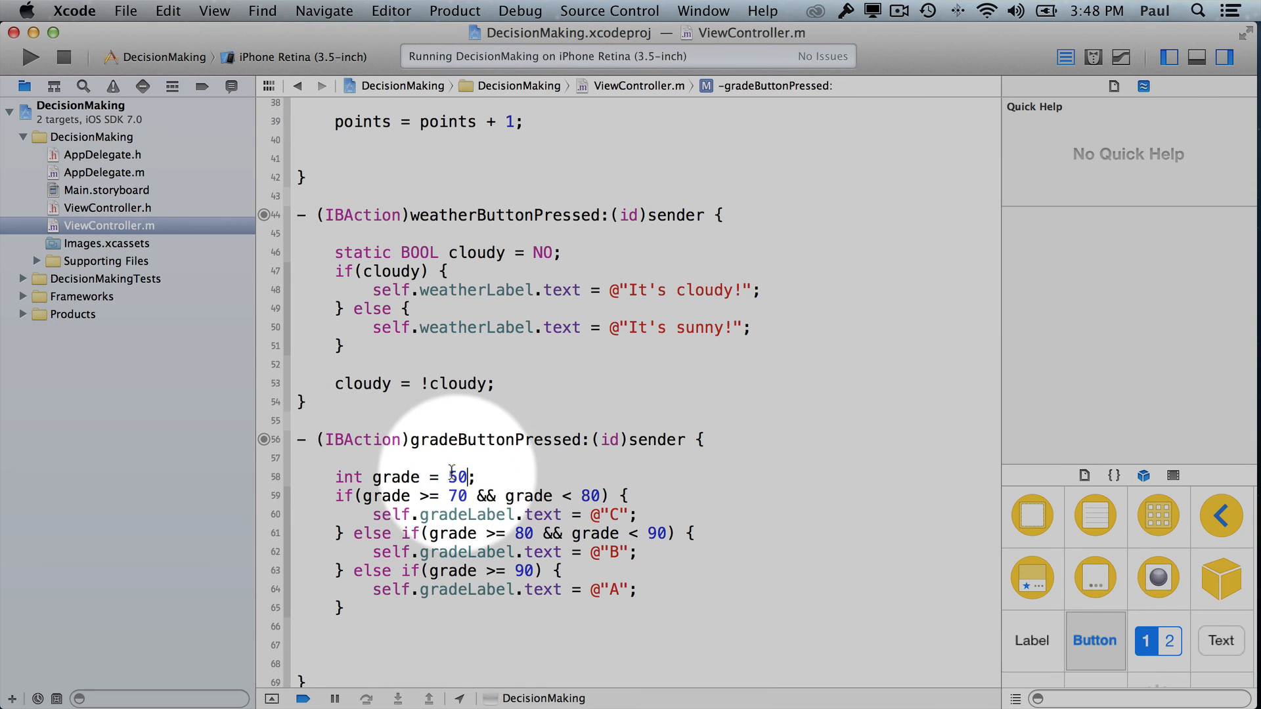
Step: Set the grade to 73, rerun the app and check the grade label again
type("73")
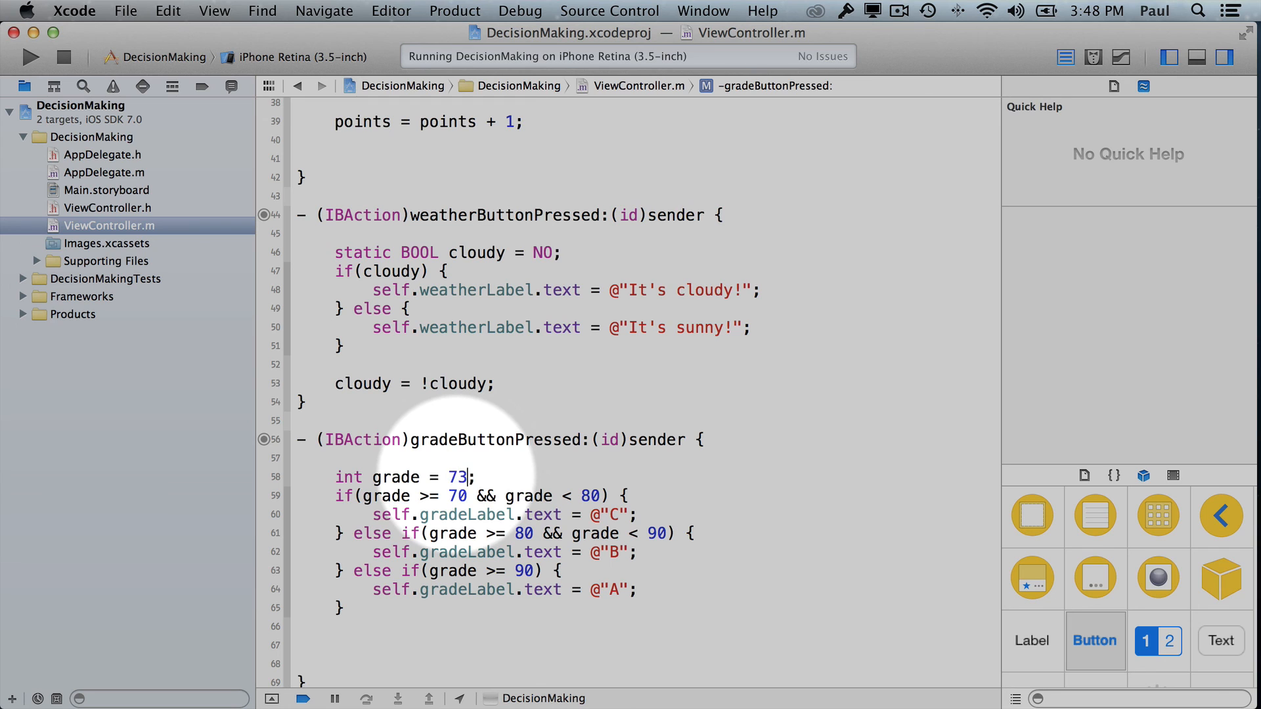
left_click(30, 57)
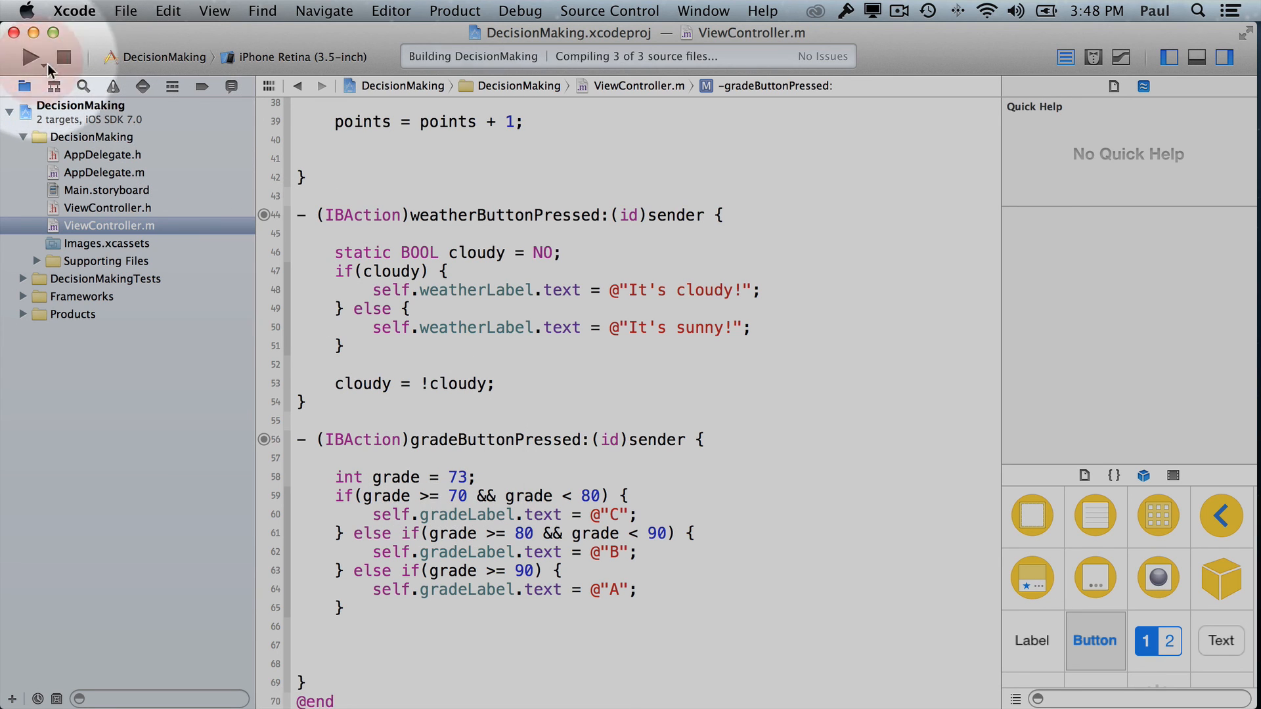
left_click(31, 57)
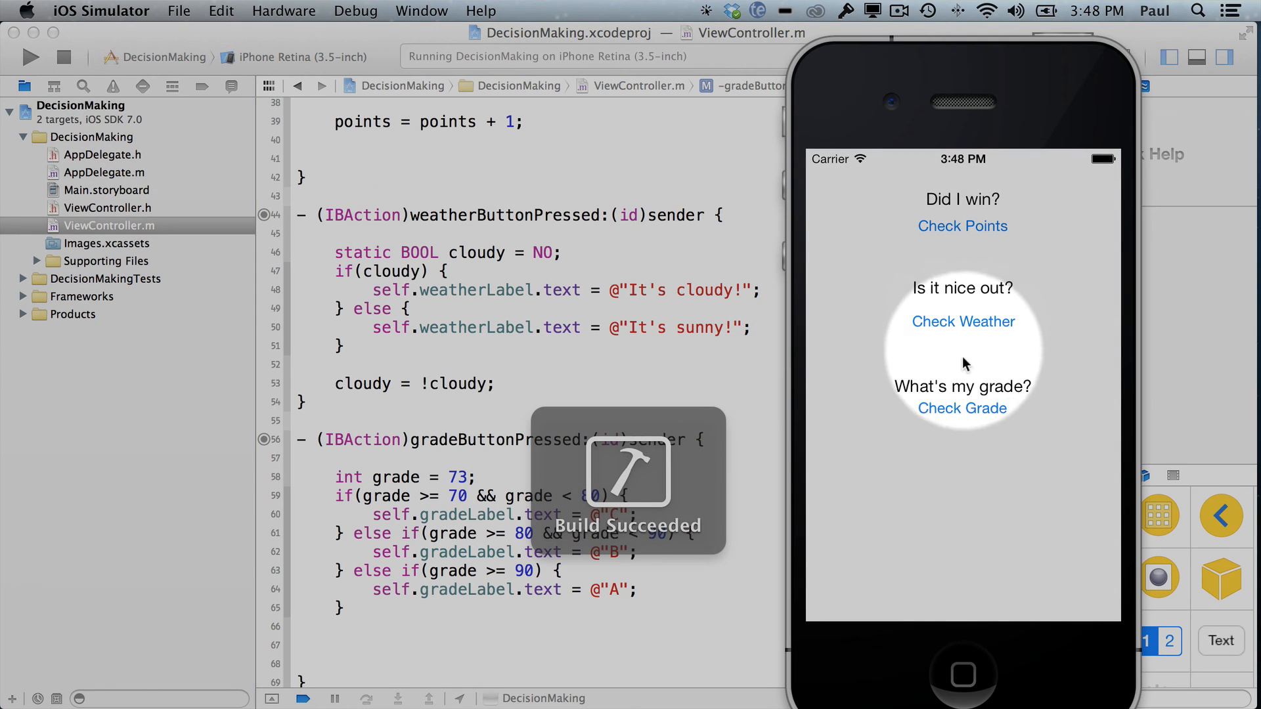
left_click(961, 407)
type("80")
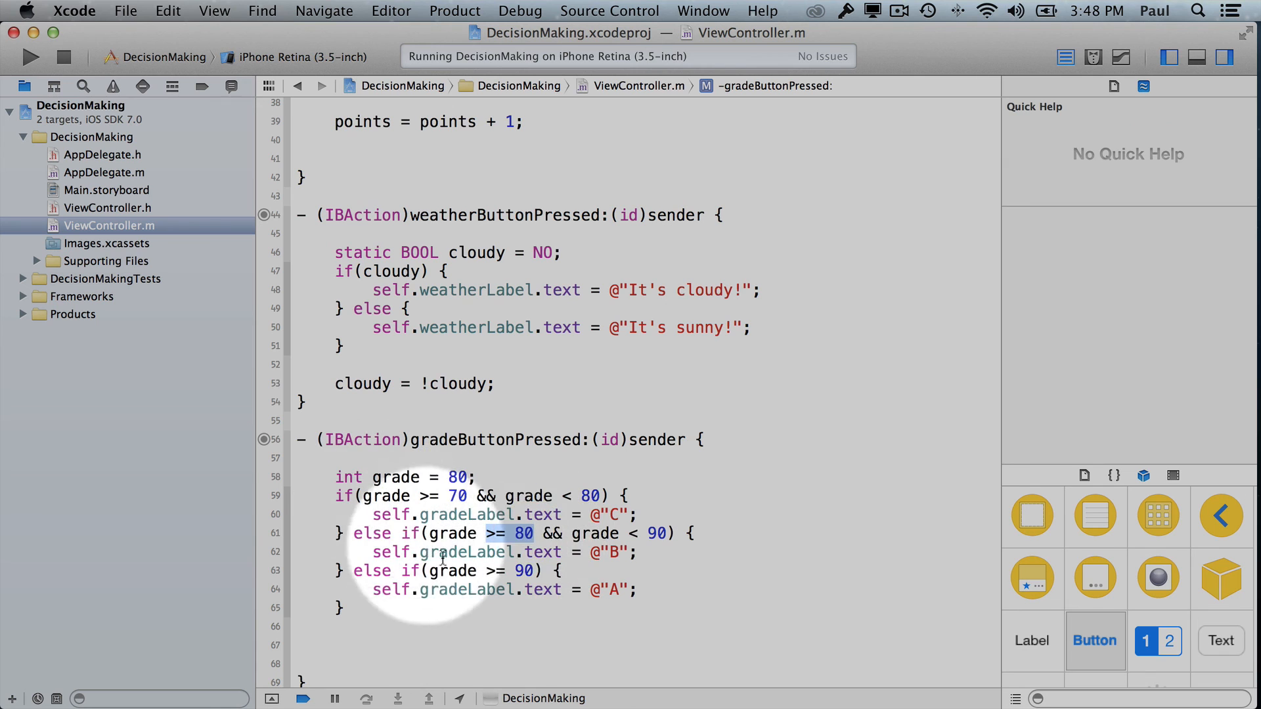
Step: Run the app with grade 80 and confirm Check Grade shows B, then return to the editor
left_click(63, 56)
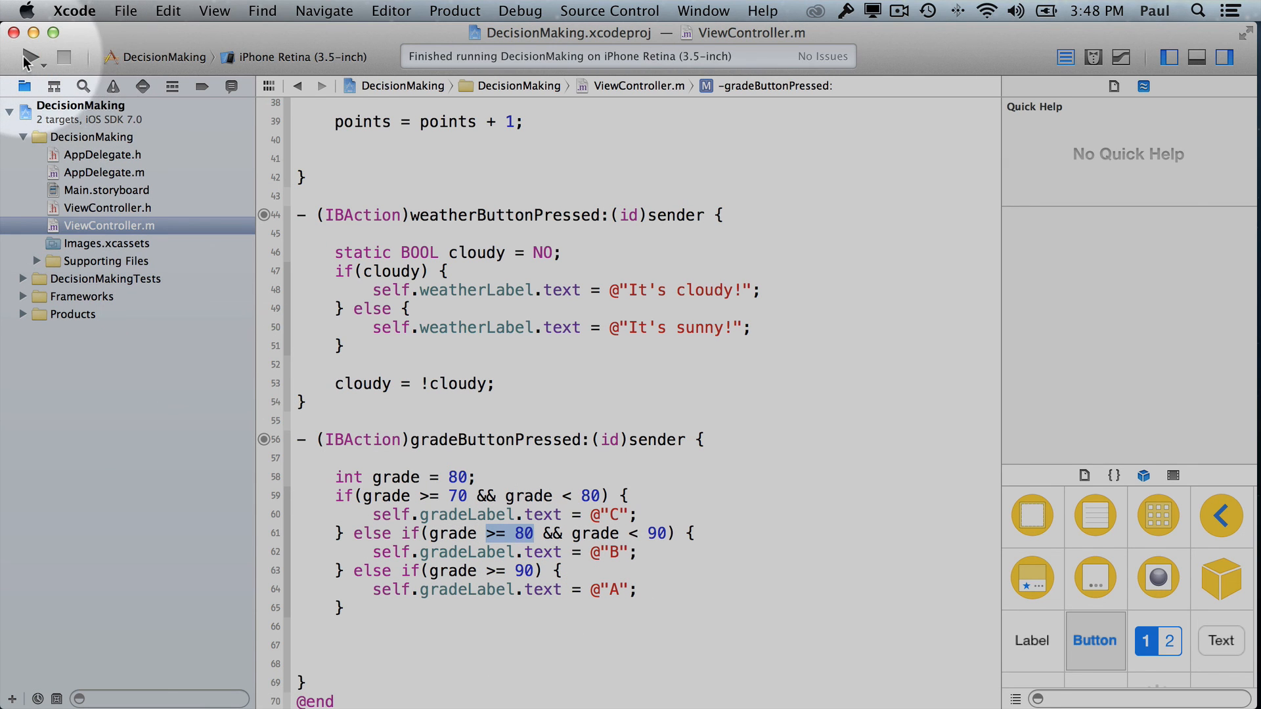
left_click(26, 57)
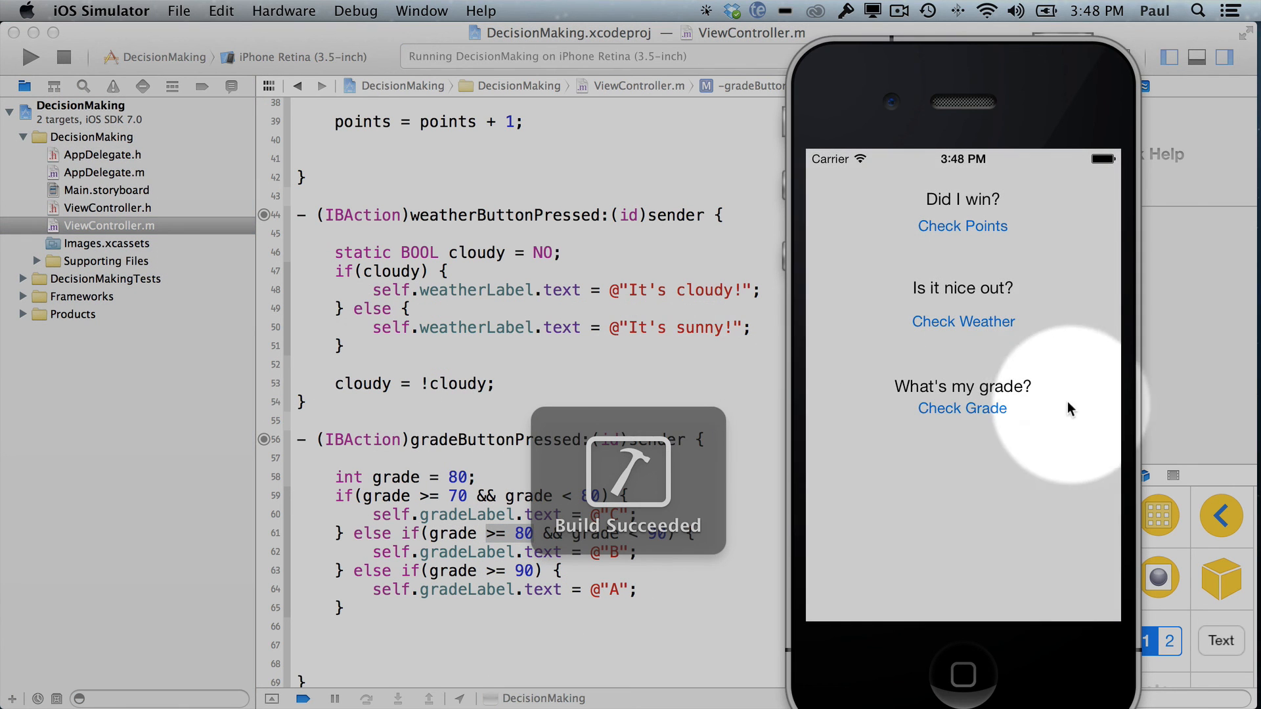
left_click(962, 407)
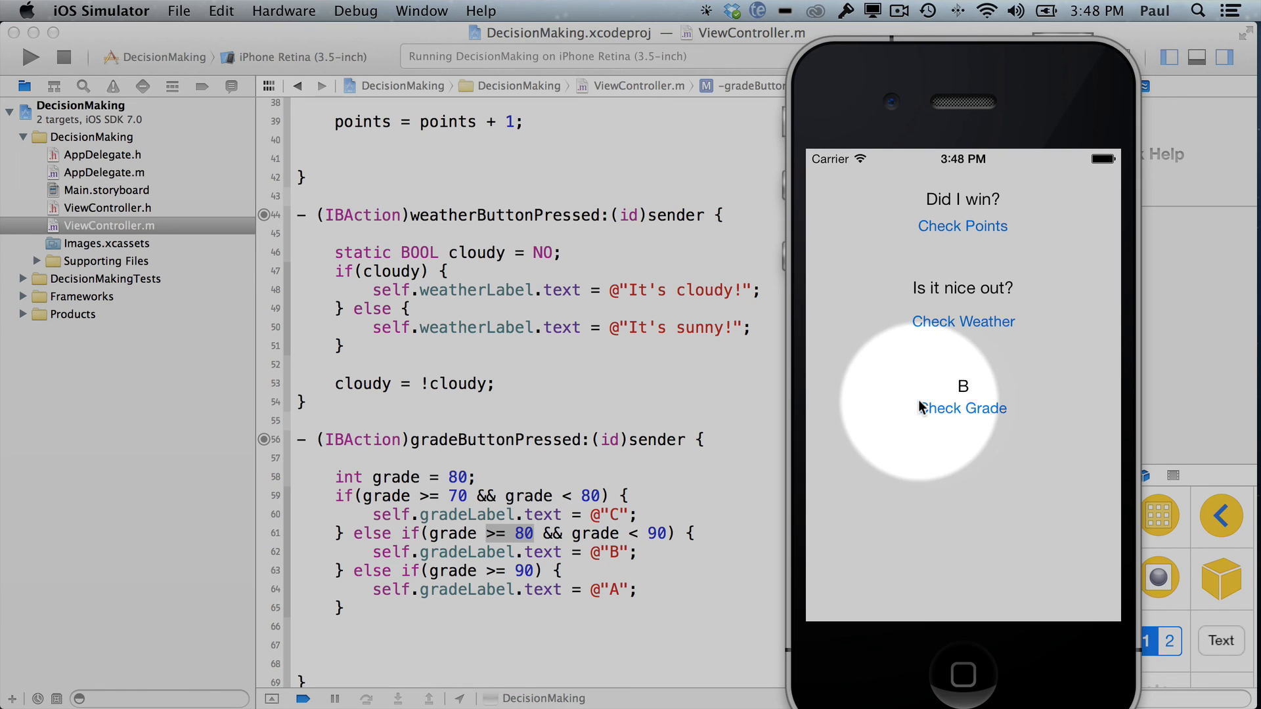
left_click(419, 252)
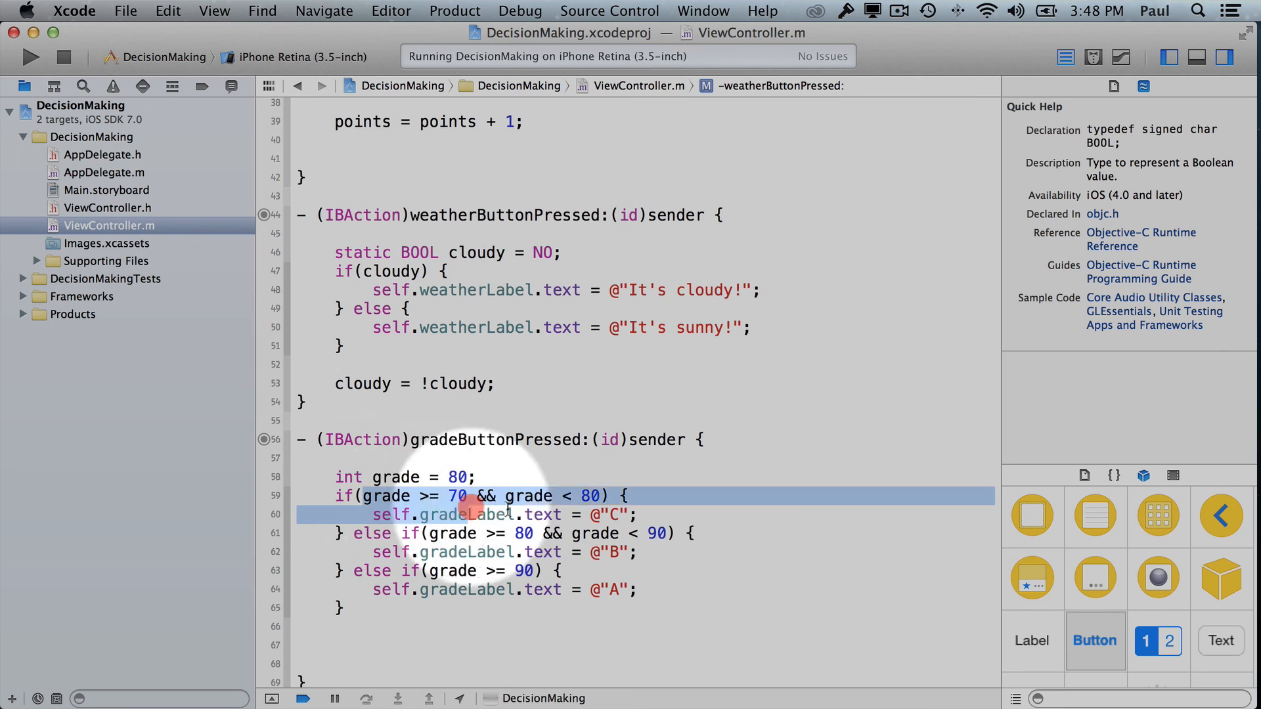
left_click(539, 495)
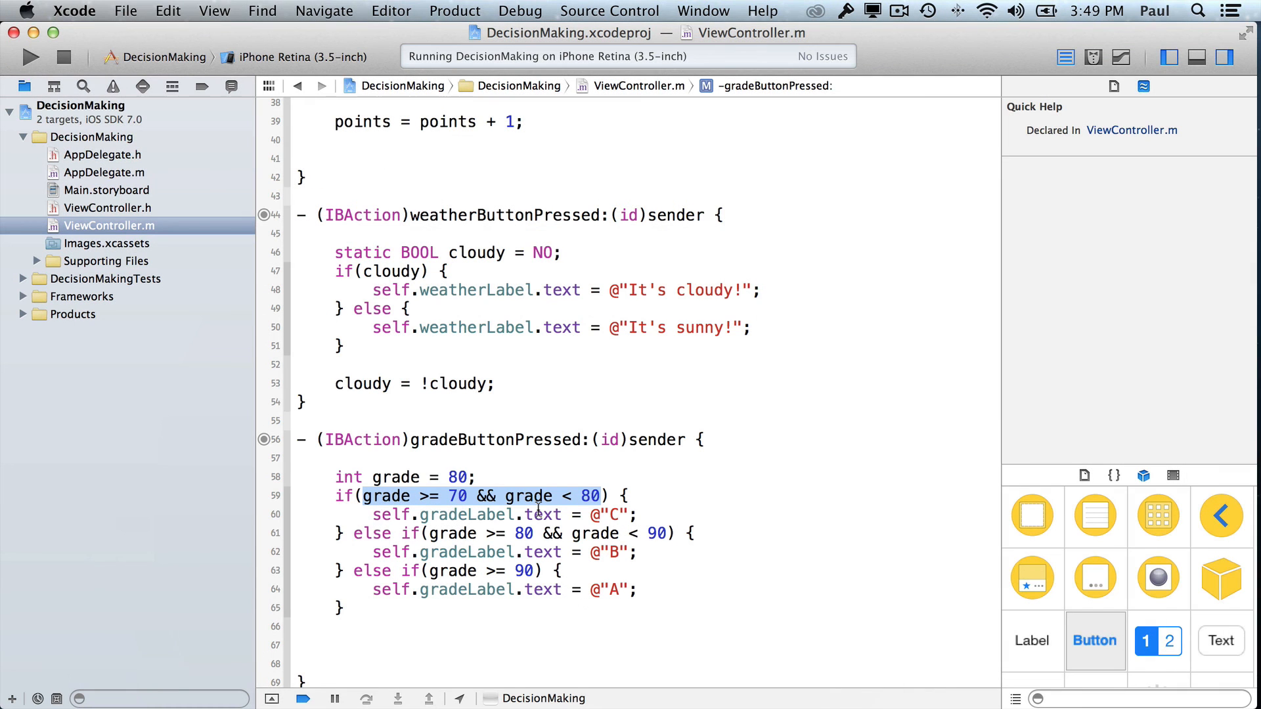
scroll("up", 3)
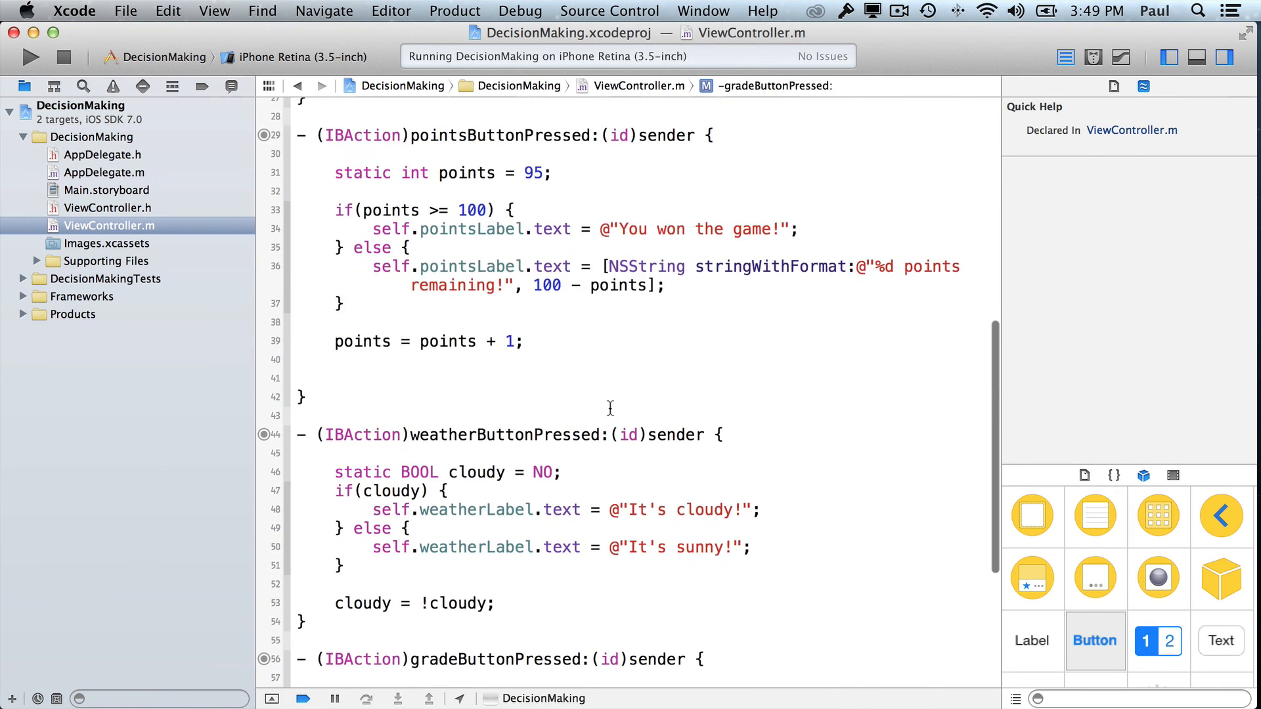